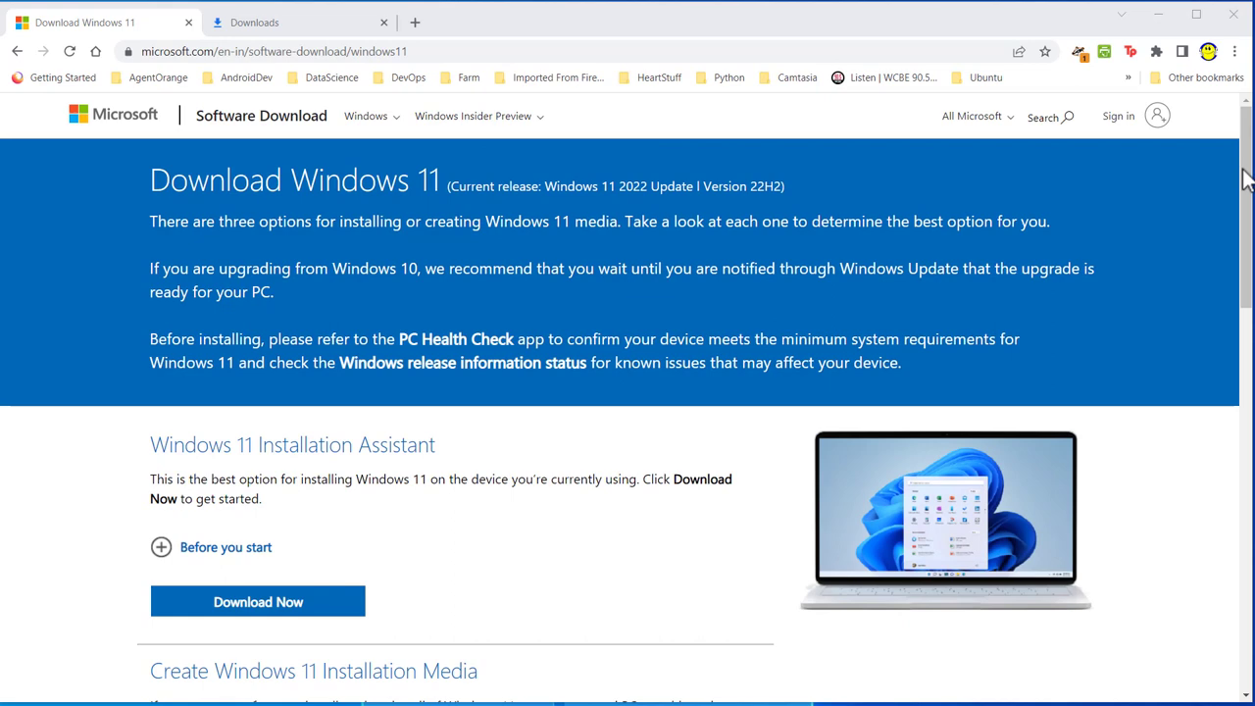
Request the 64-bit Windows 11 multi-edition ISO in English (United States) from Microsoft's download page
scroll("down", 3)
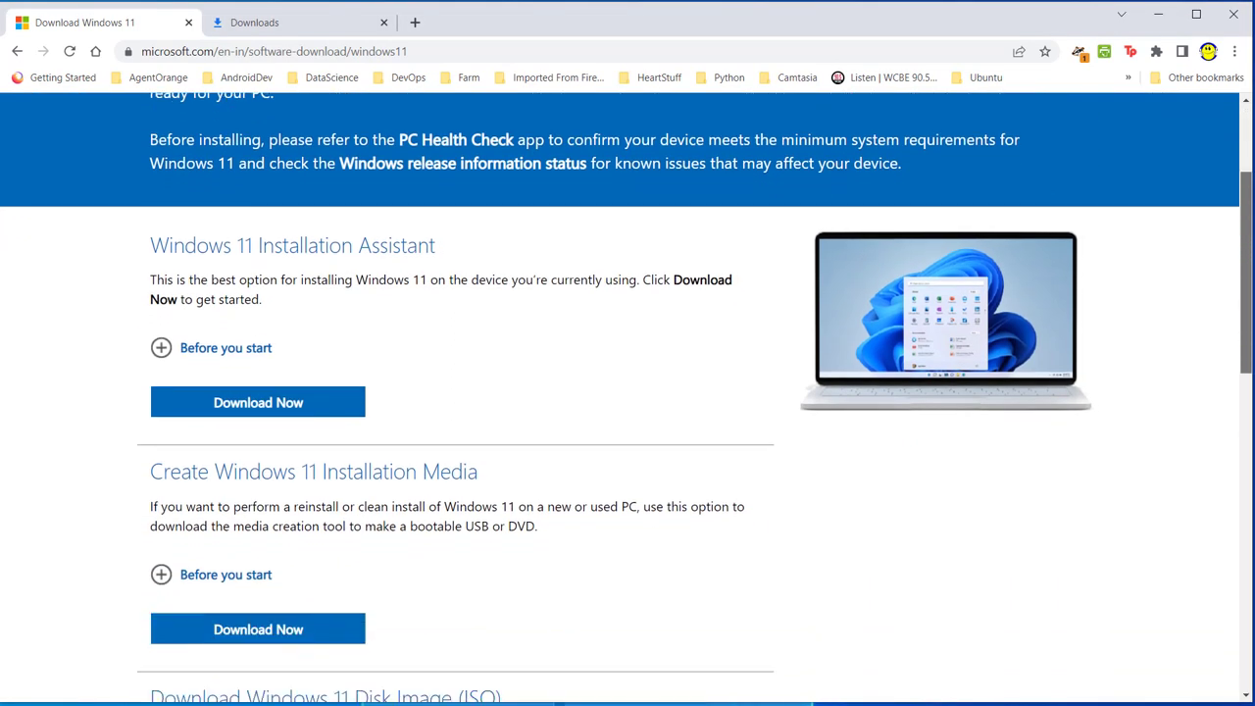
scroll("down", 3)
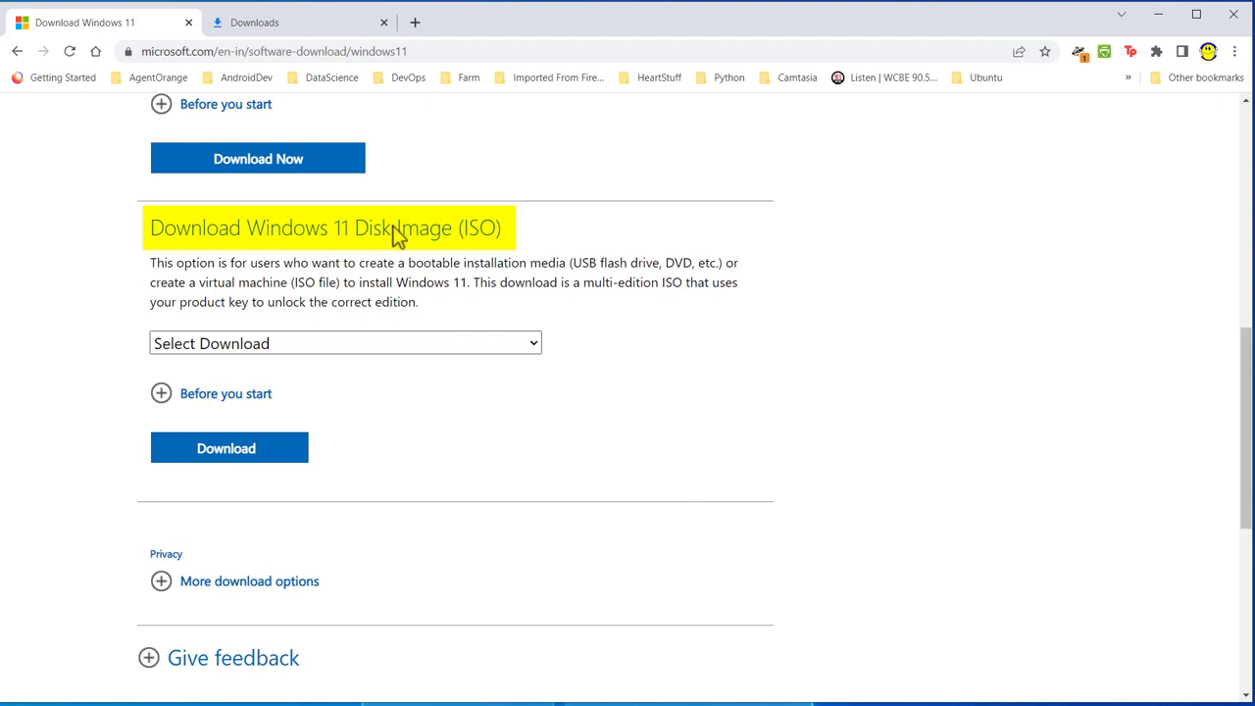
mouse_move(502, 235)
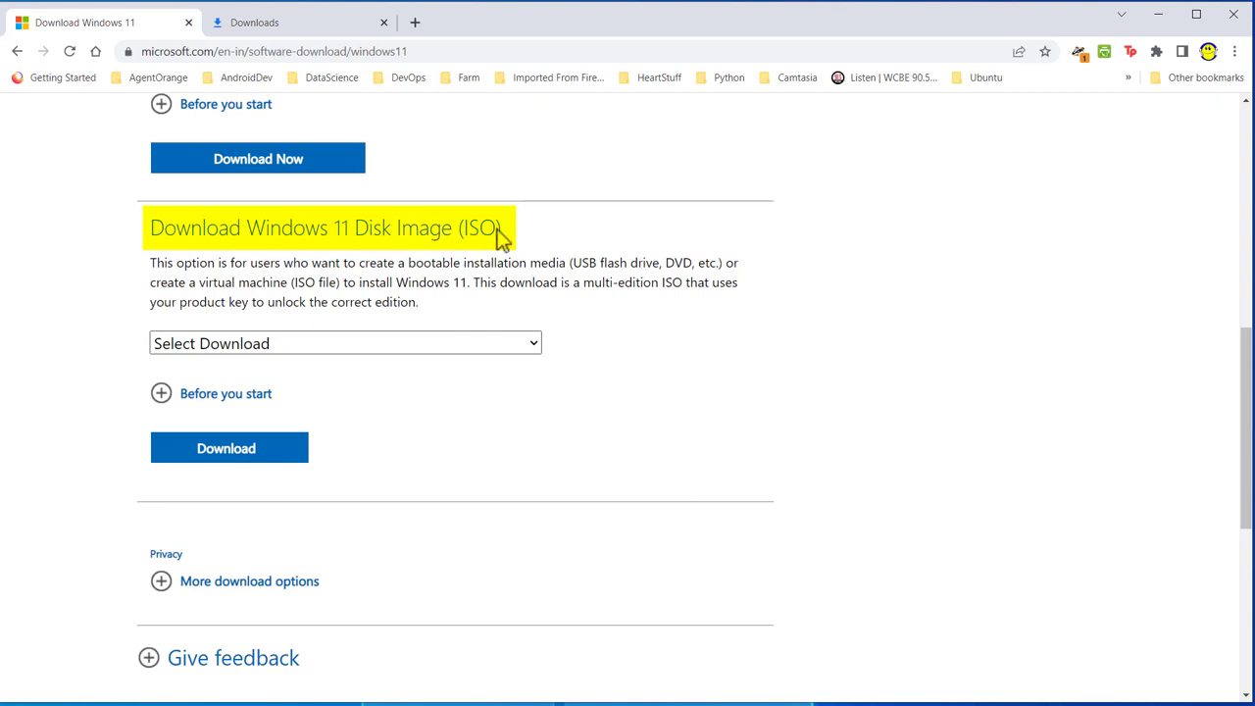
left_click(344, 343)
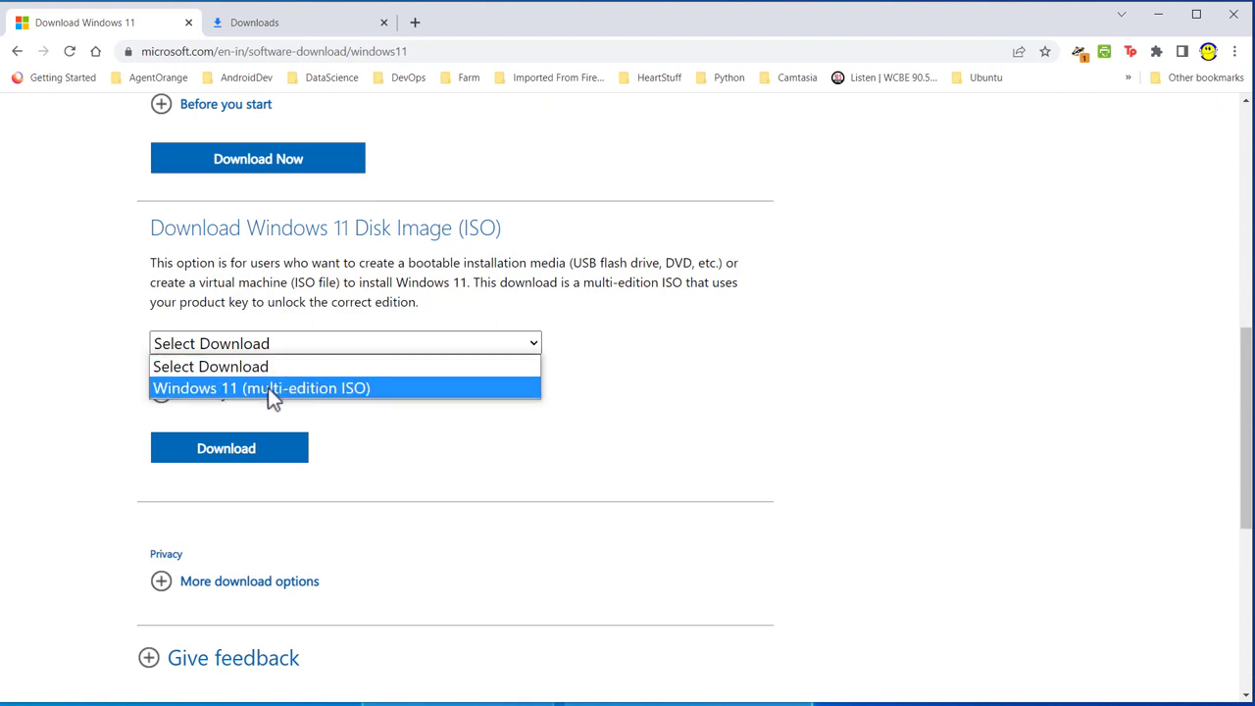
left_click(260, 387)
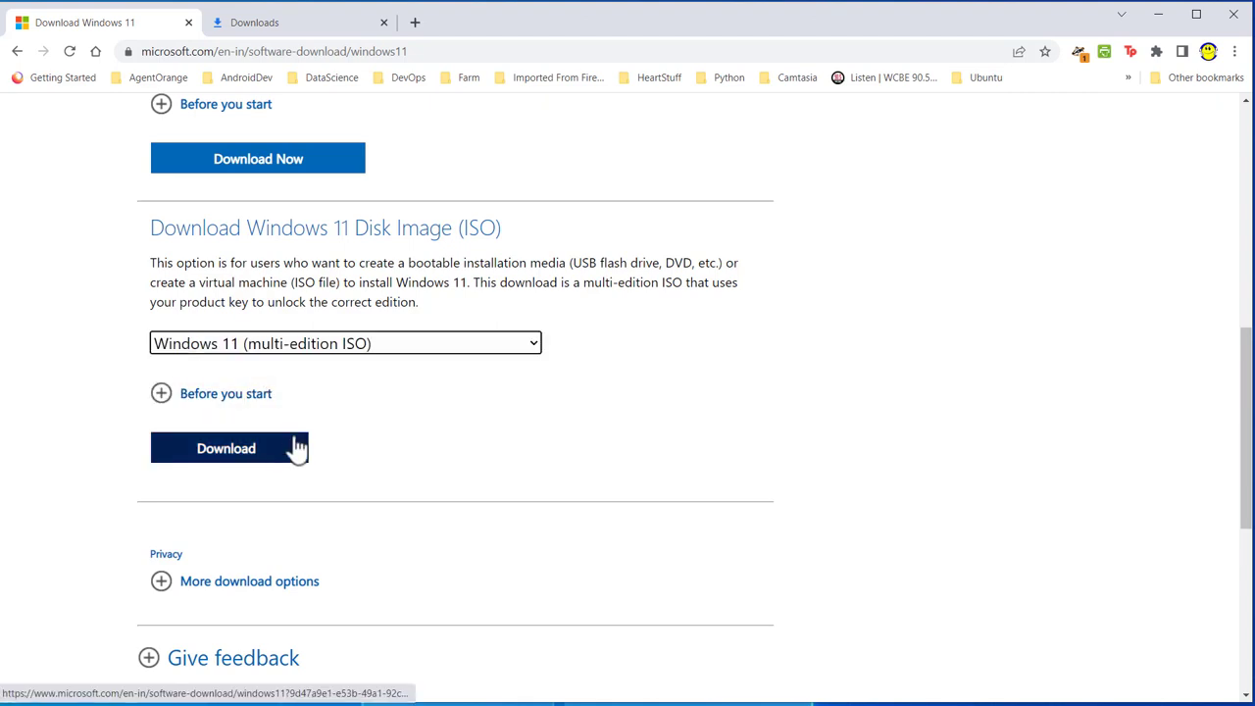
left_click(226, 448)
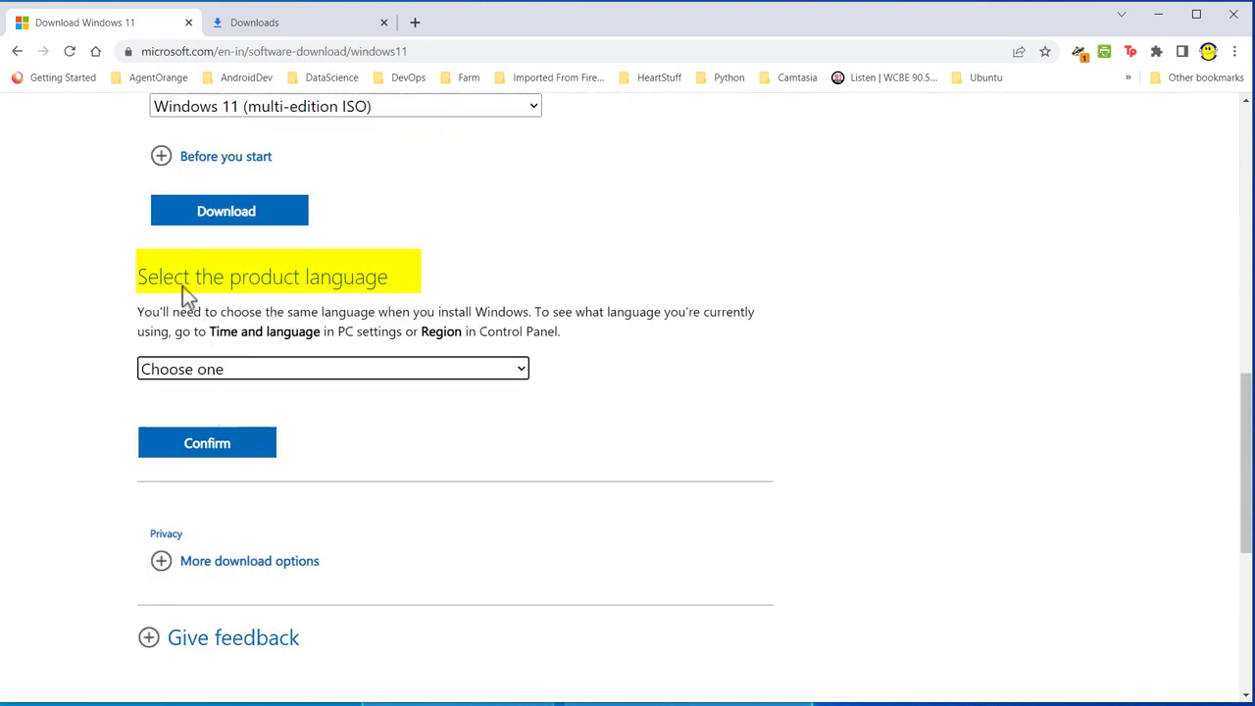
mouse_move(191, 318)
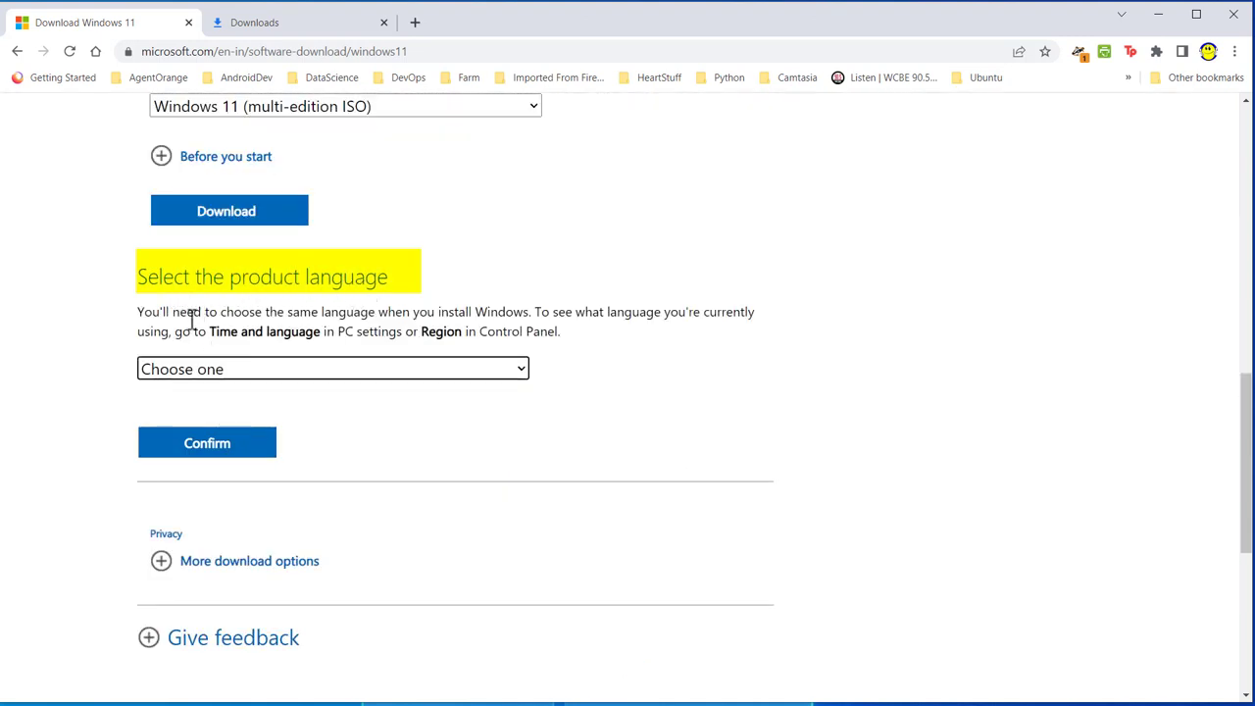
mouse_move(410, 328)
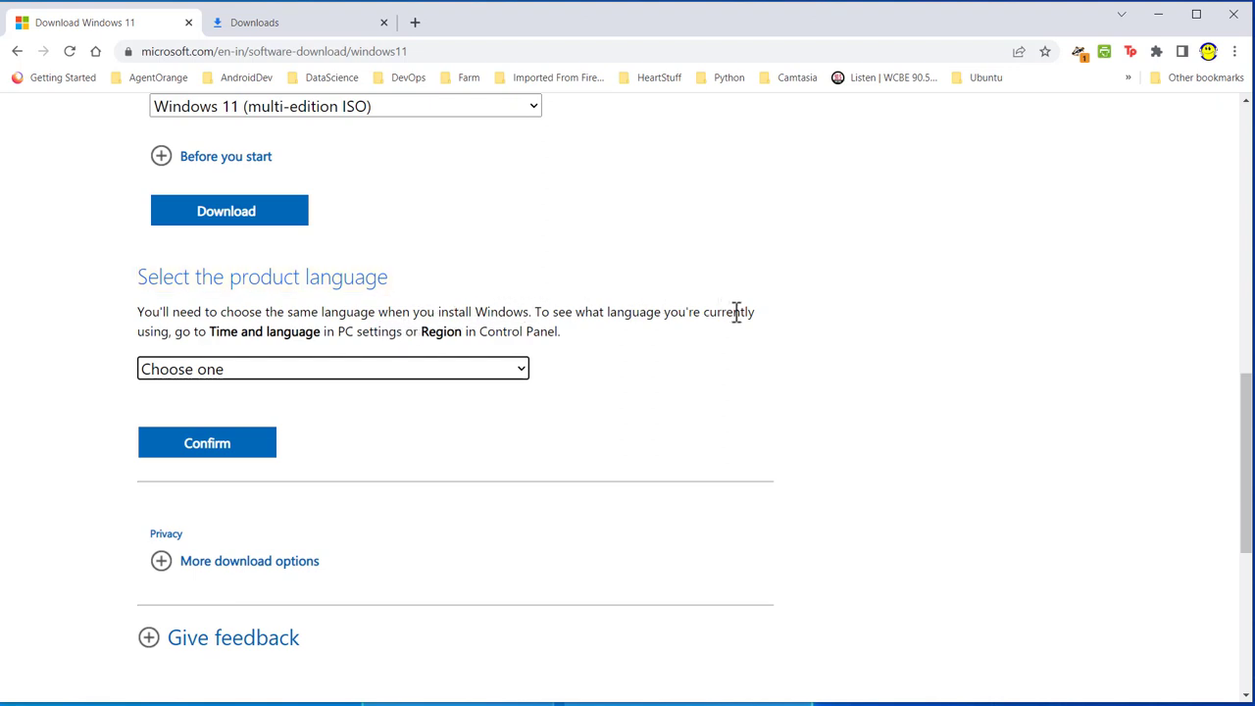
mouse_move(358, 334)
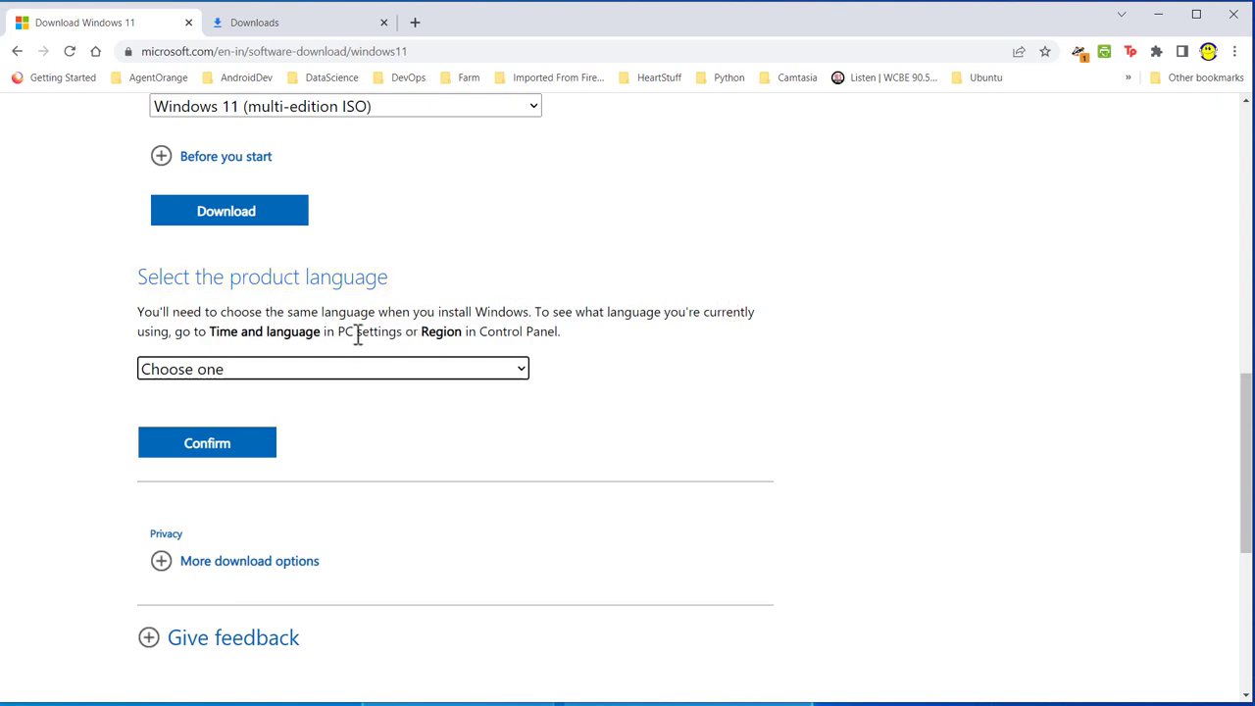
mouse_move(517, 332)
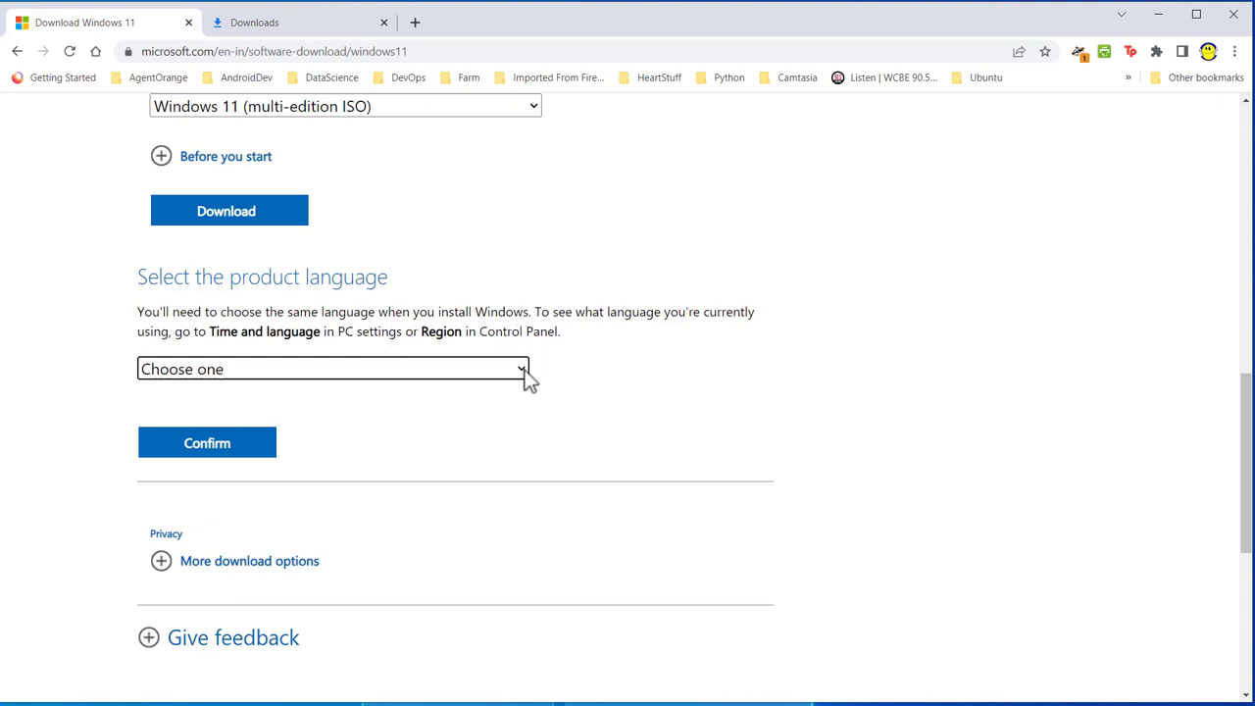
left_click(332, 368)
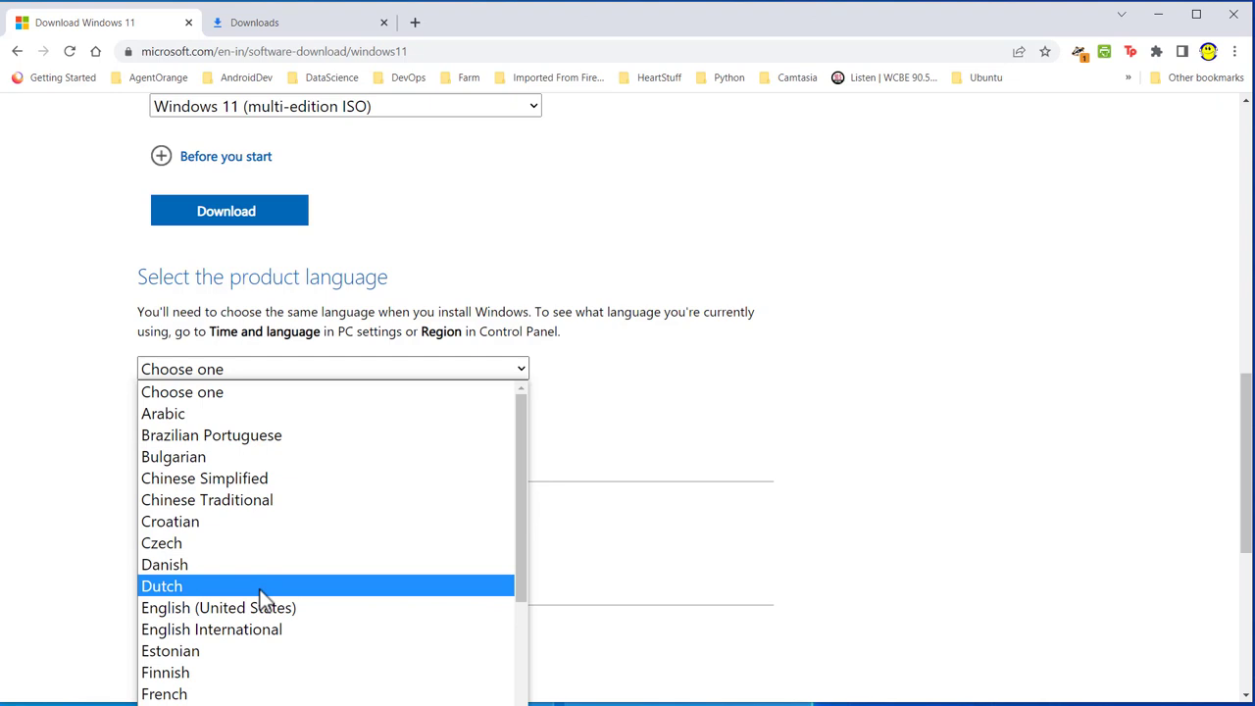
mouse_move(219, 607)
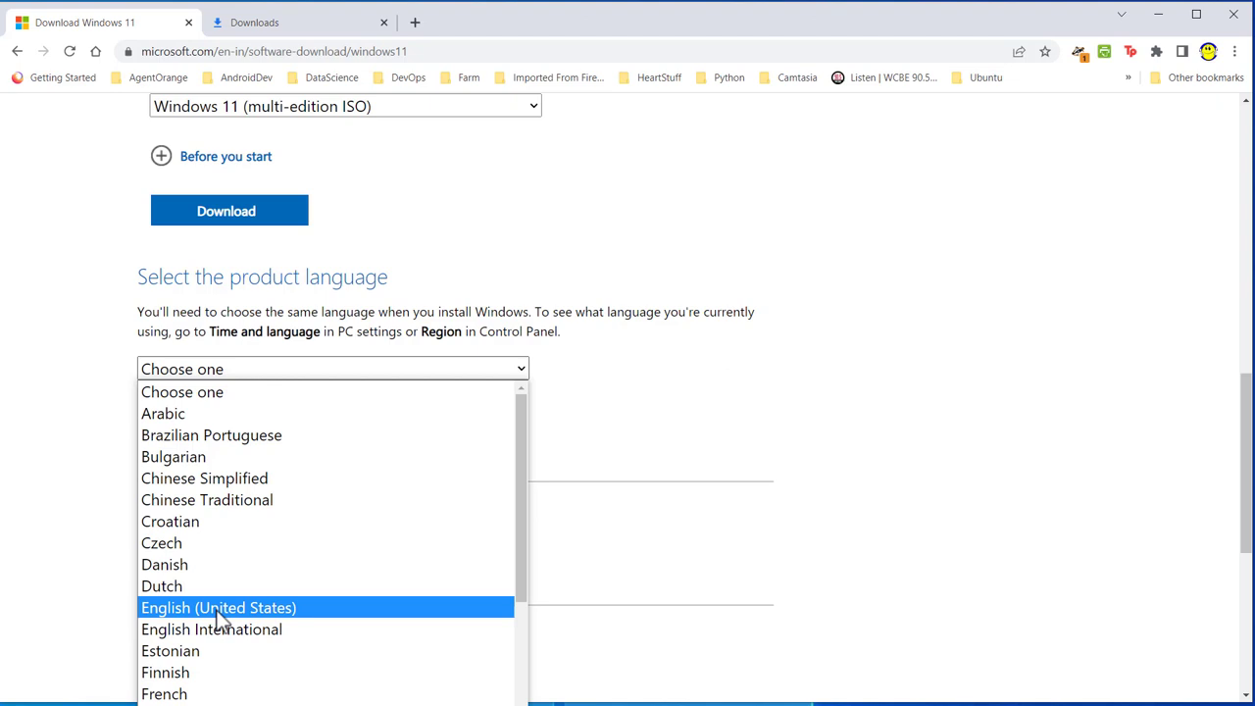
left_click(228, 210)
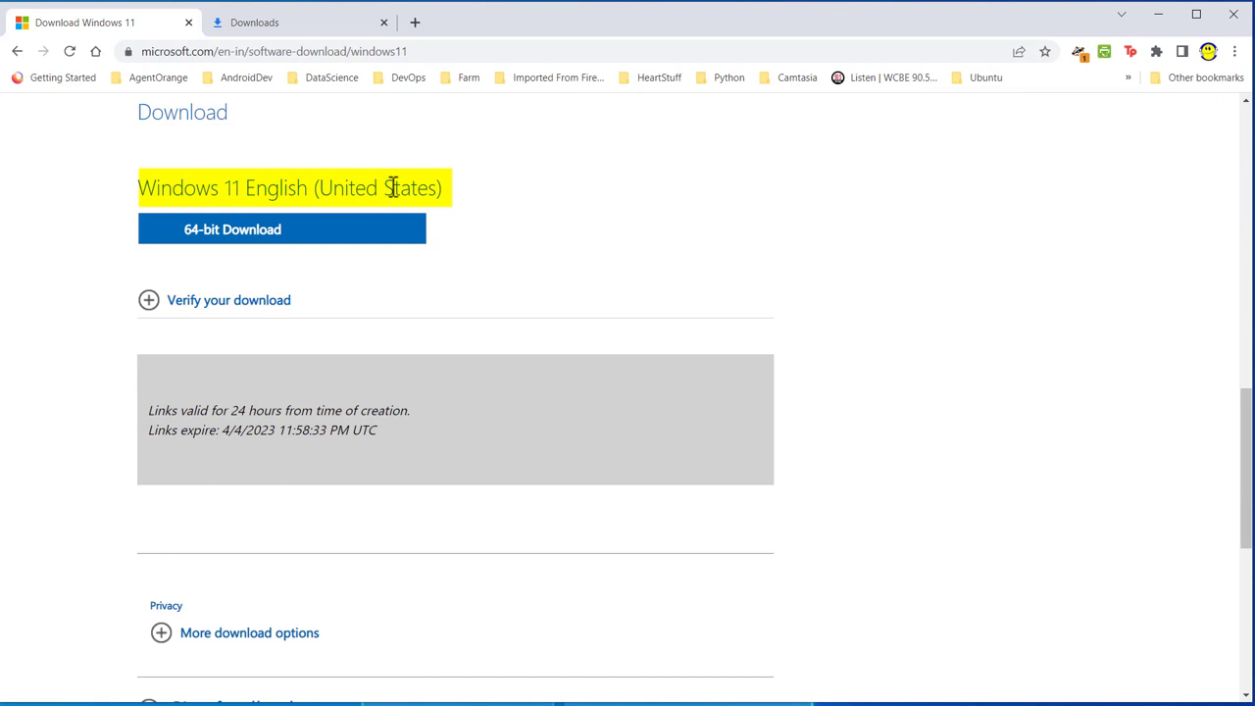
mouse_move(250, 235)
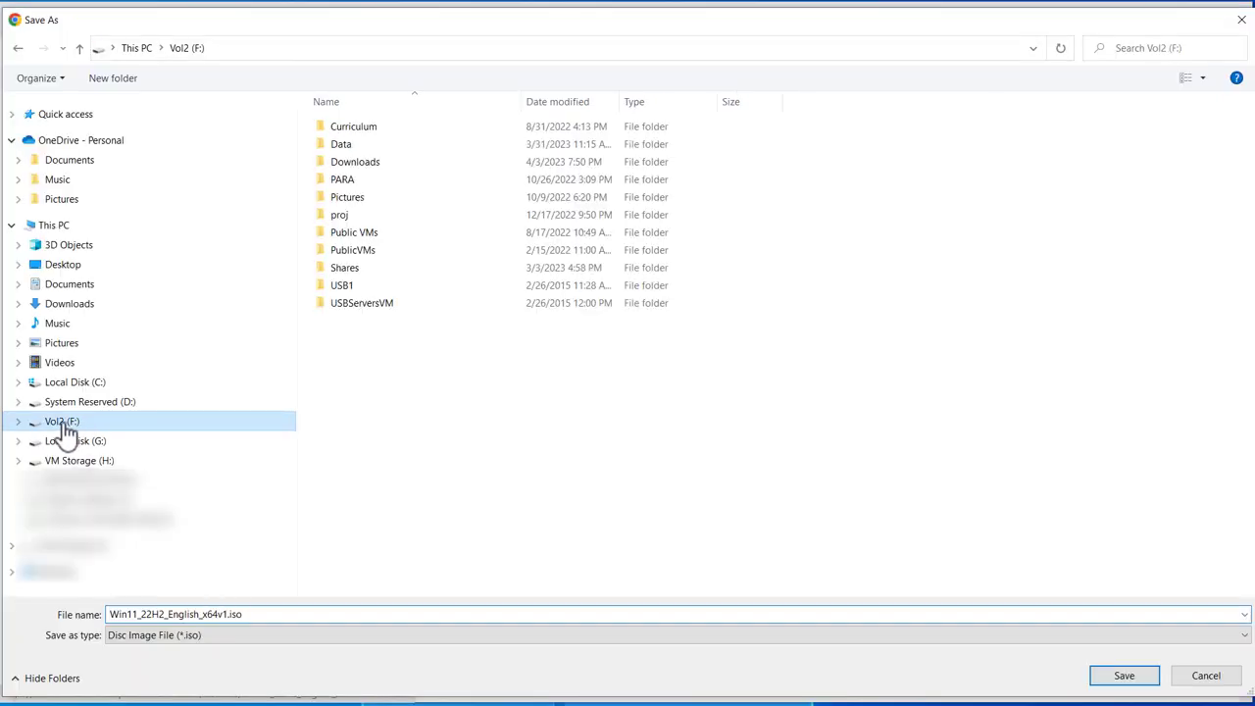
Save Win11_22H2_English_x64v1.iso into PARA\1Proj\Win11InstallVBox7\Files on Vol2 (F:)
double_click(343, 180)
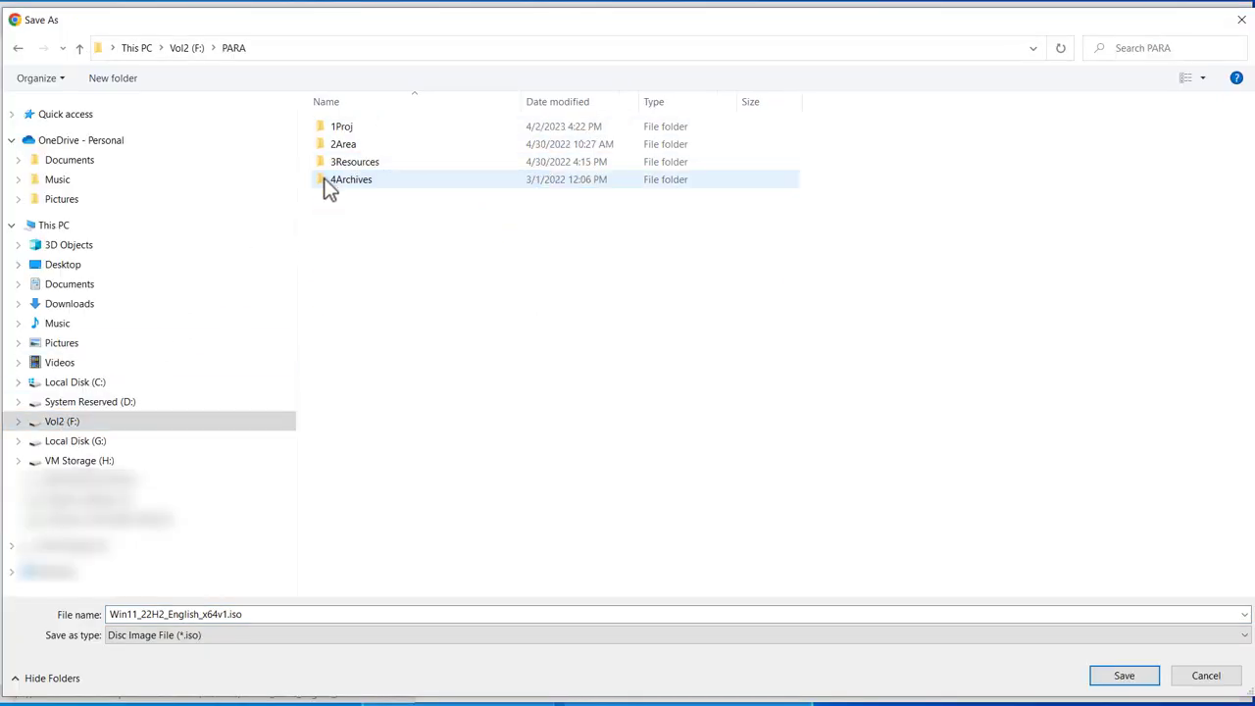
double_click(341, 126)
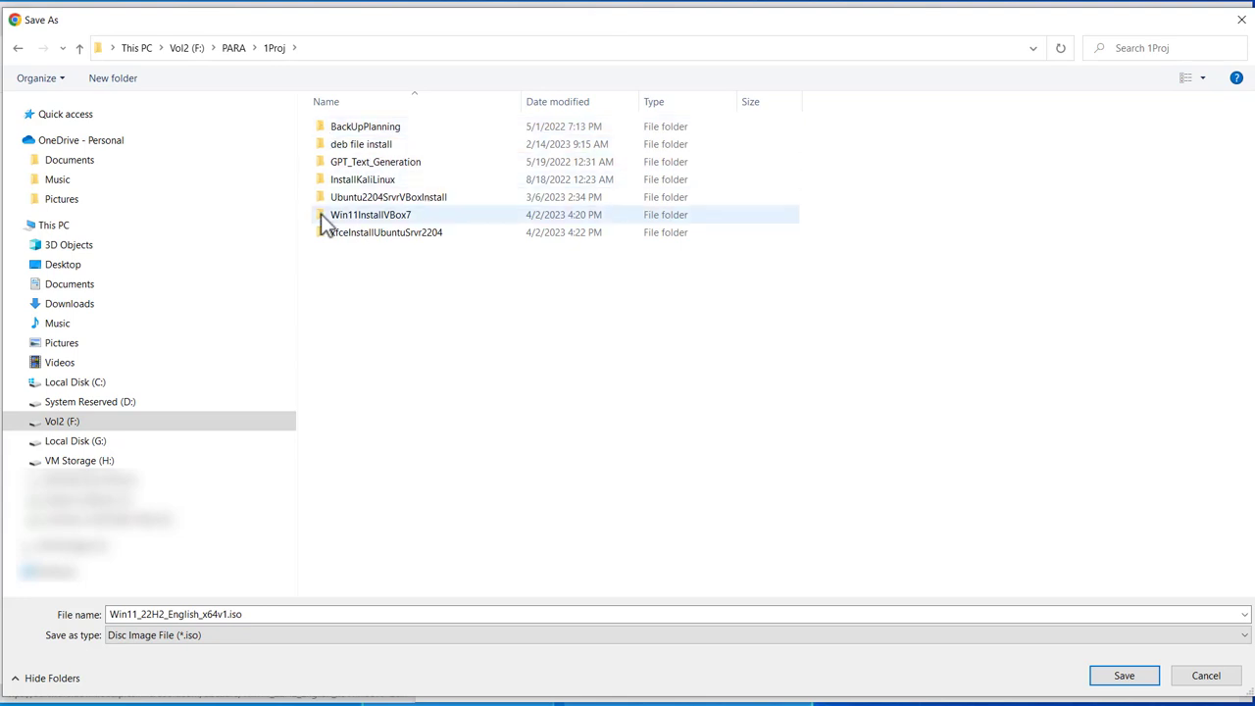
mouse_move(370, 213)
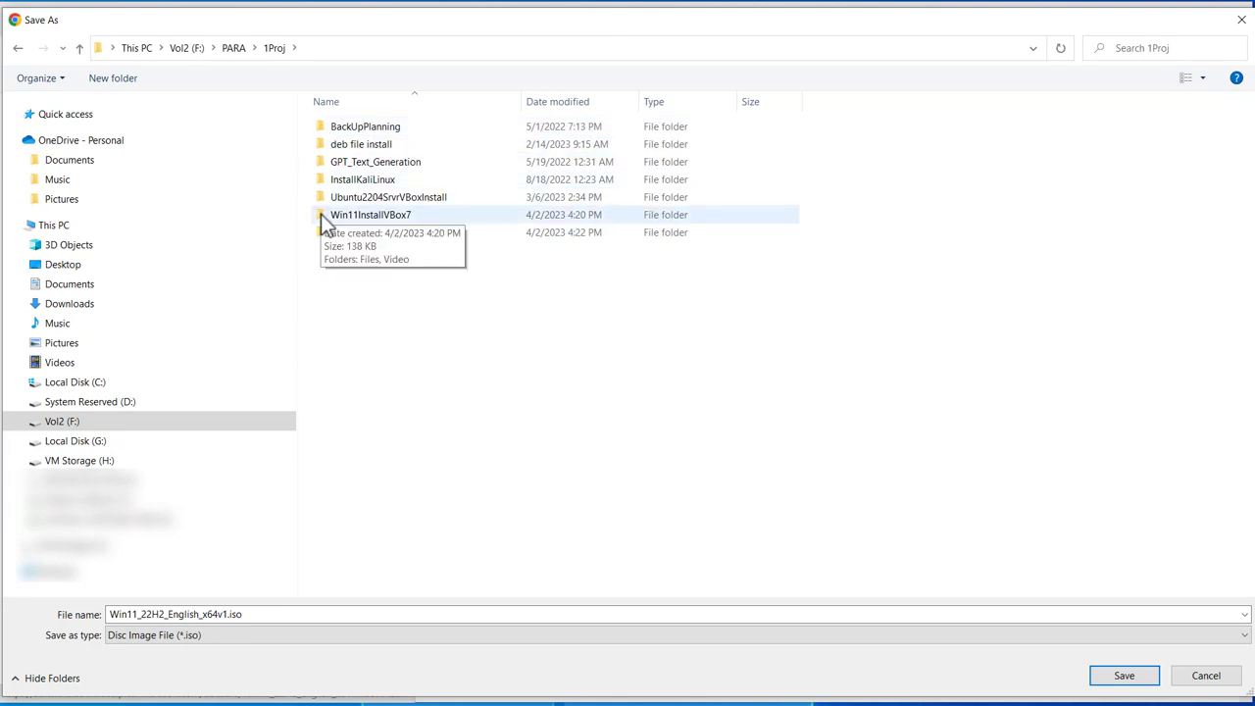
double_click(371, 214)
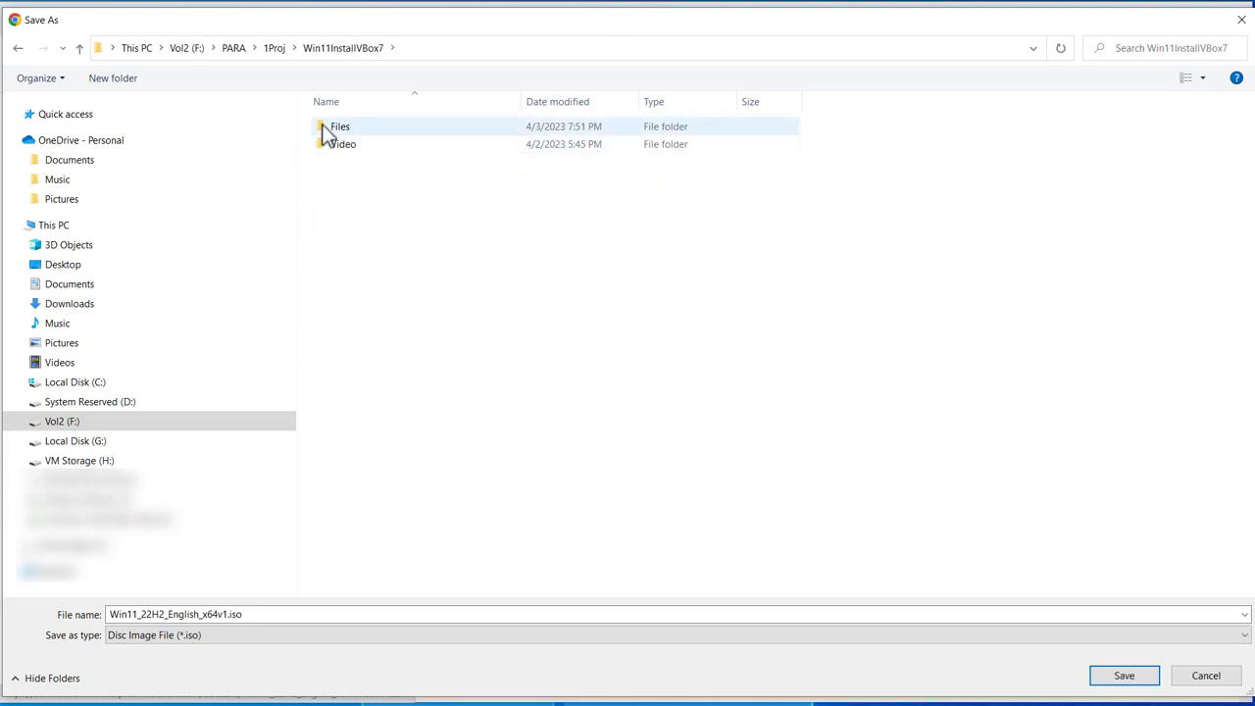
double_click(340, 126)
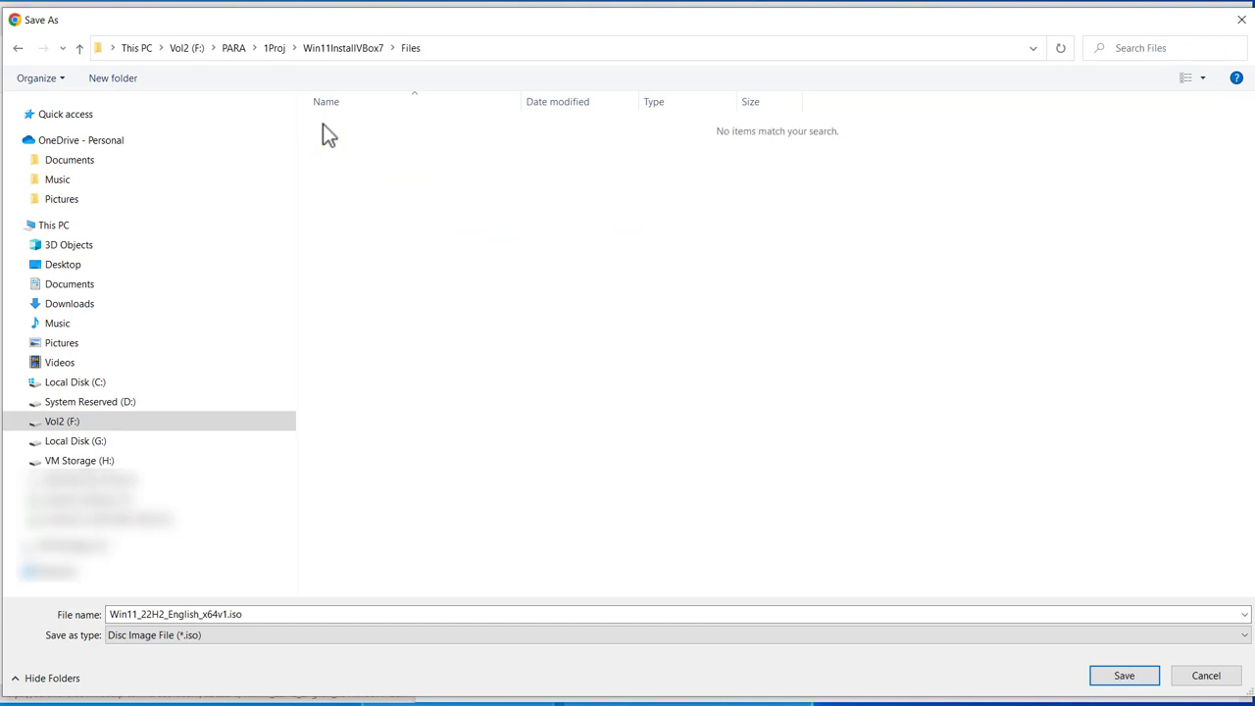
left_click(233, 614)
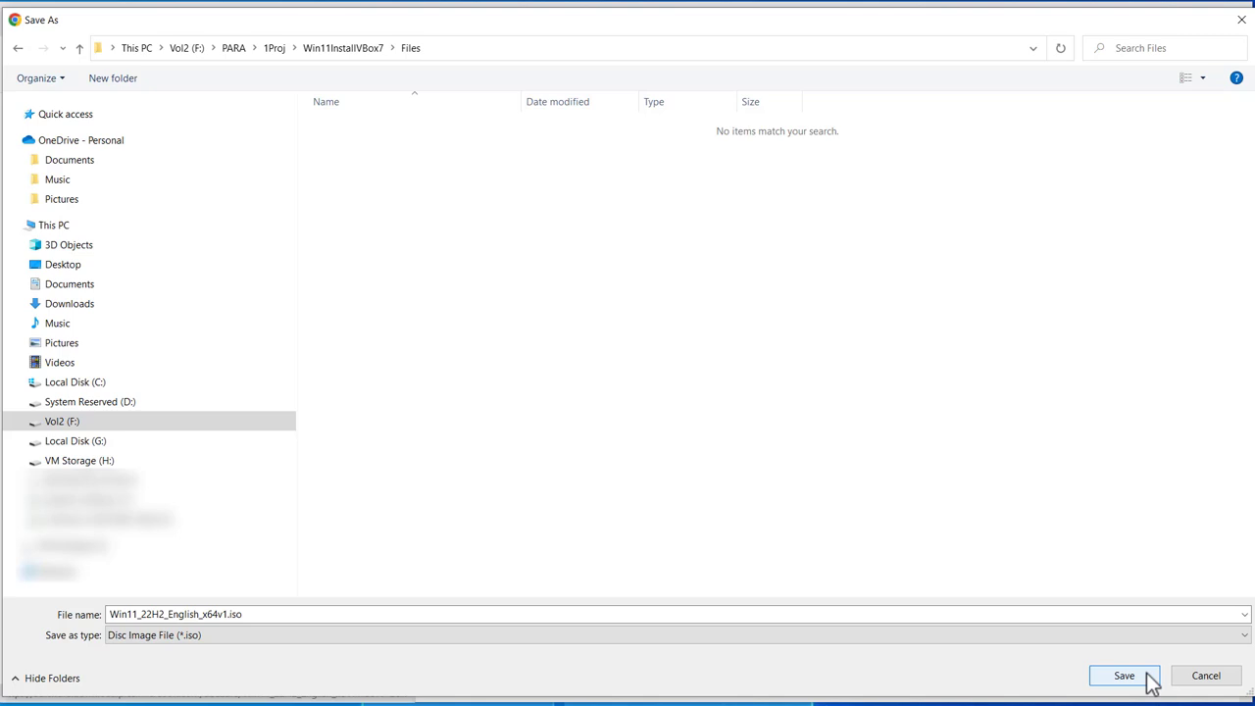
left_click(1124, 675)
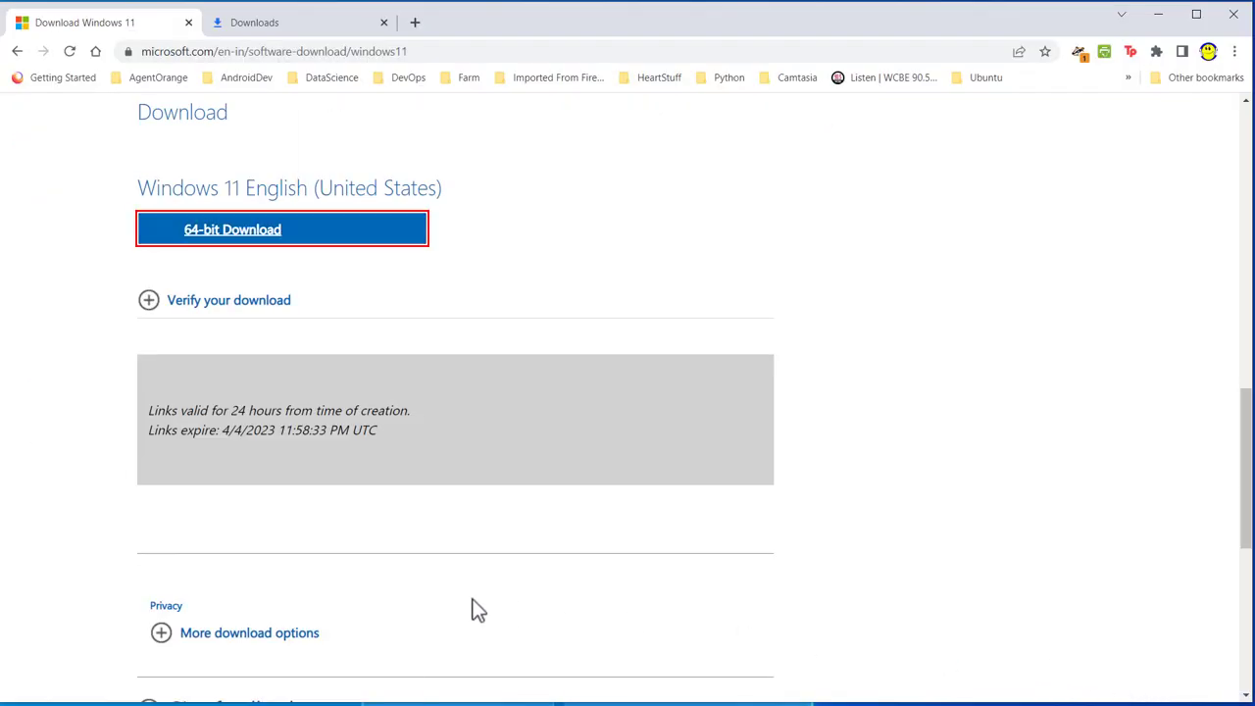
mouse_move(228, 580)
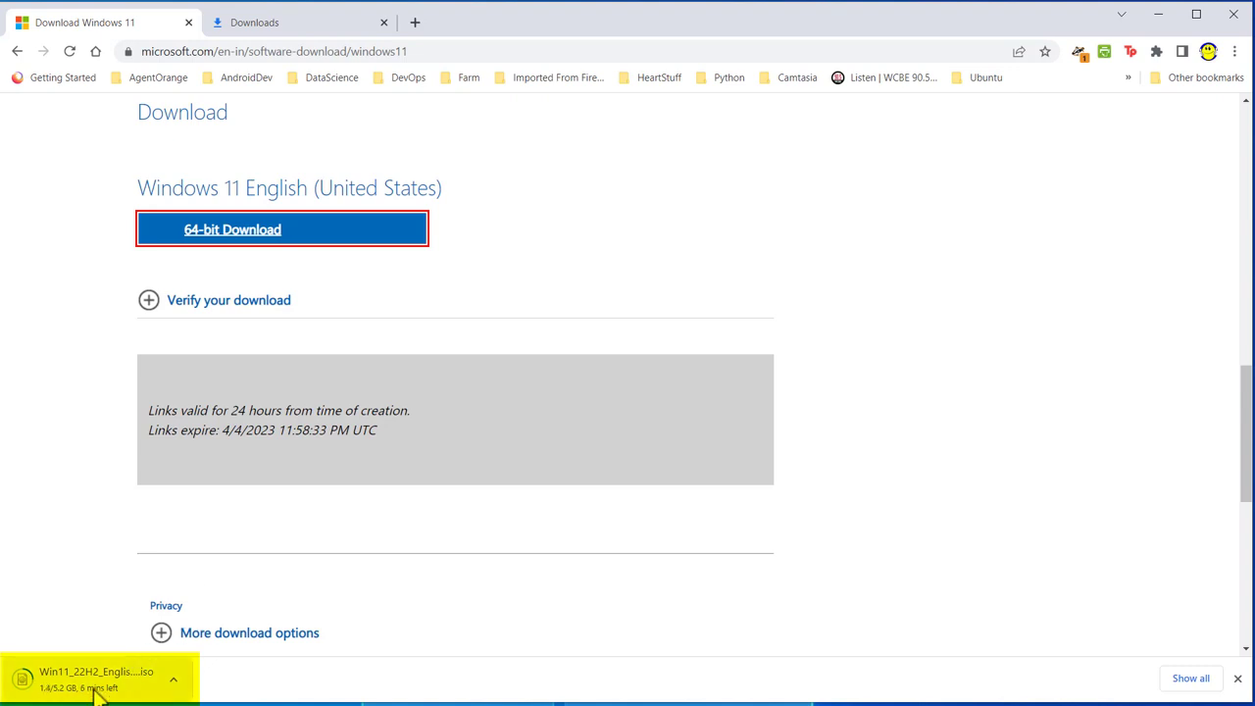
mouse_move(240, 695)
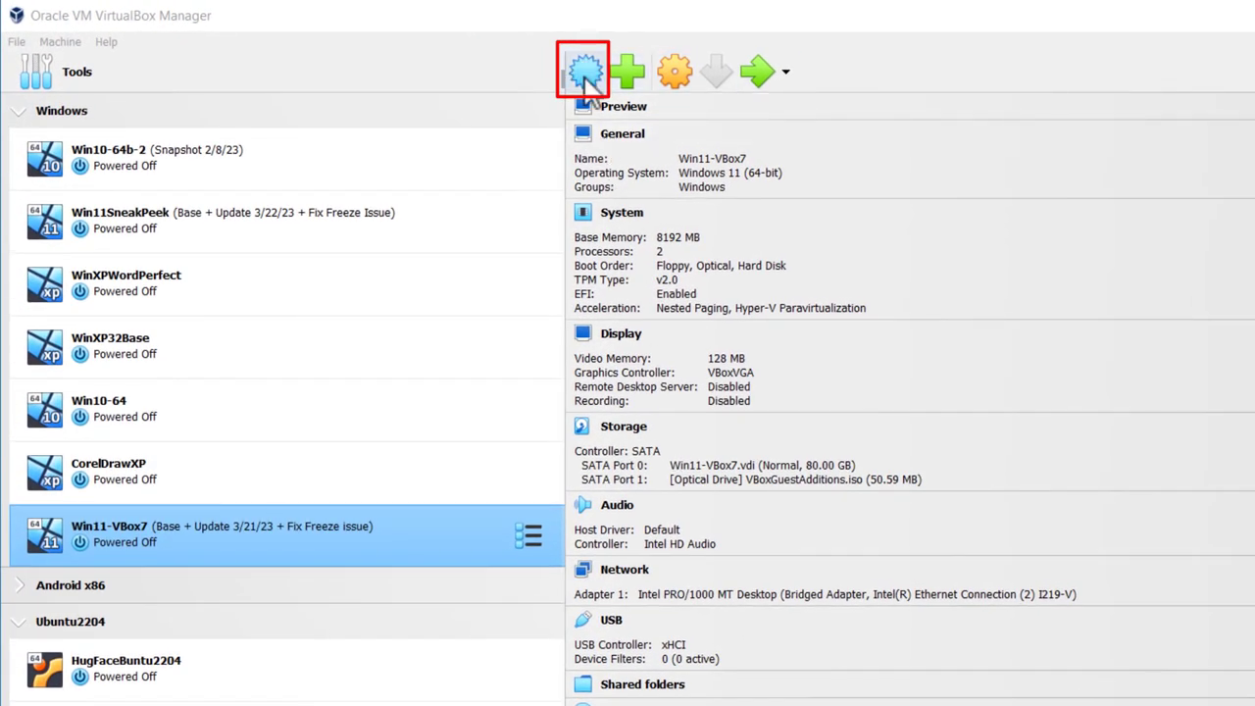
Start a new virtual machine named Win11Eval with version Windows 11 (64-bit)
left_click(582, 71)
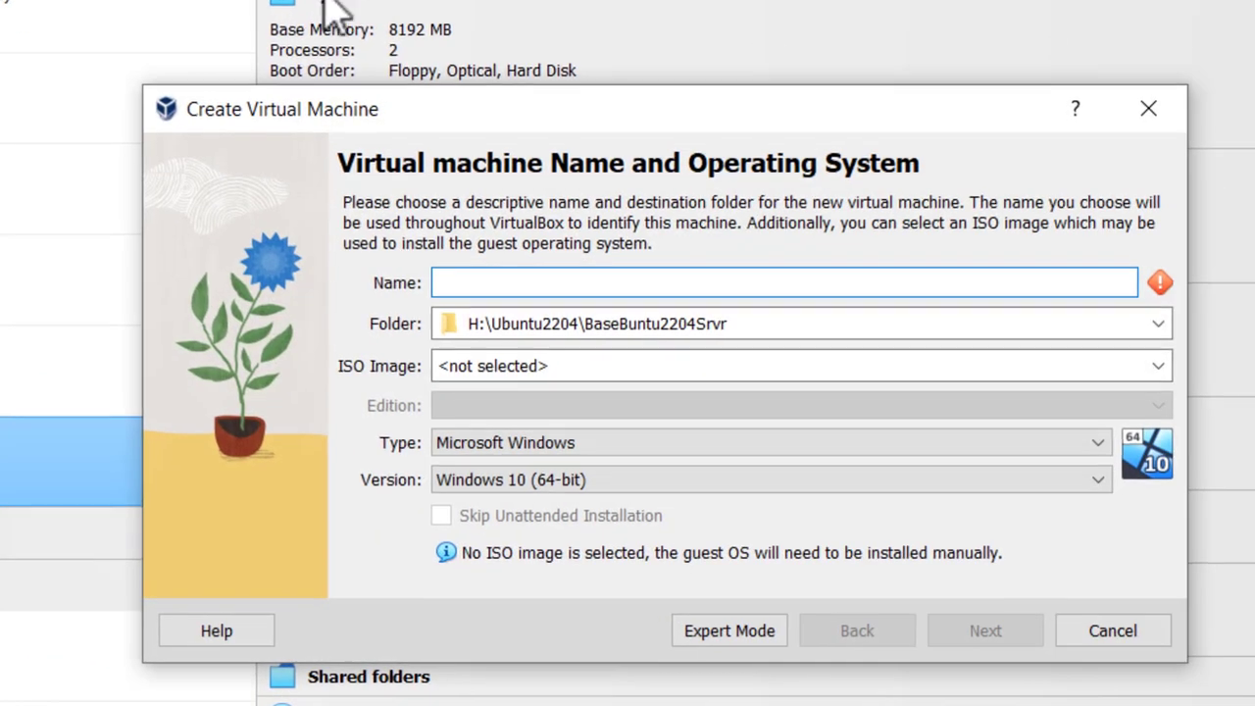
mouse_move(370, 196)
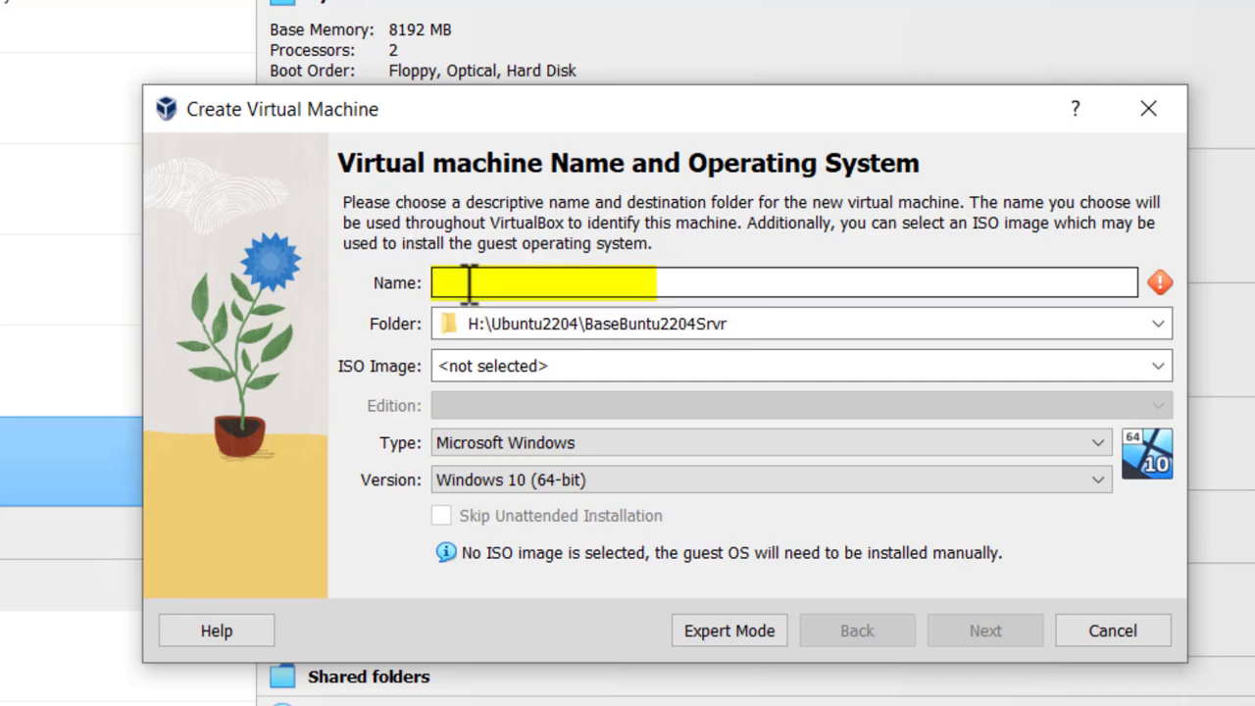
type("Win11Eval")
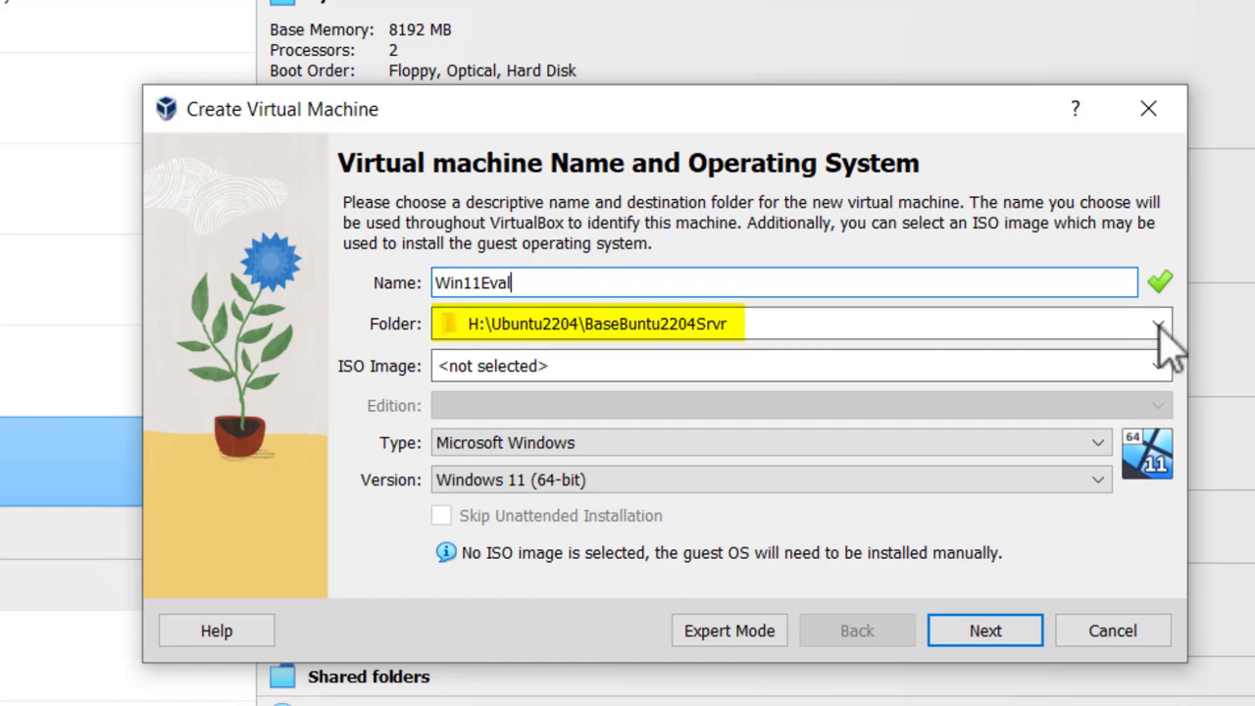
left_click(1158, 323)
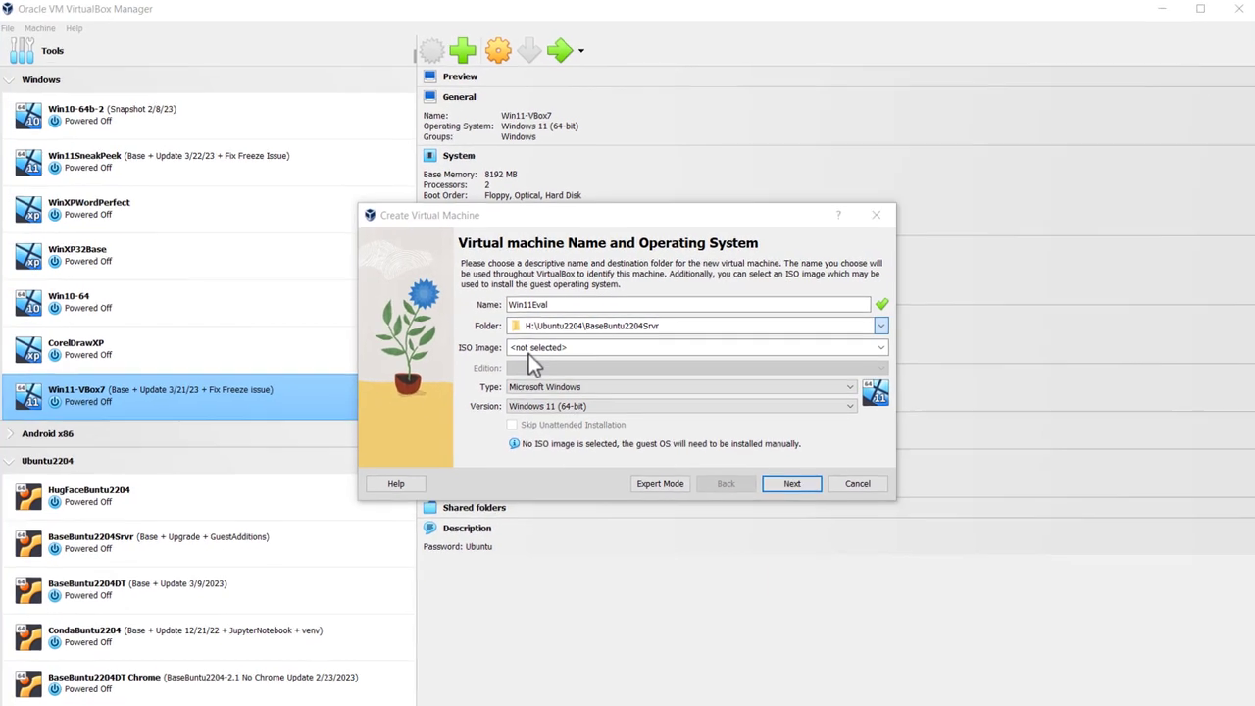
Create a new Win11Eval folder under H:\Win11\Windows and select it as the machine folder
left_click(880, 326)
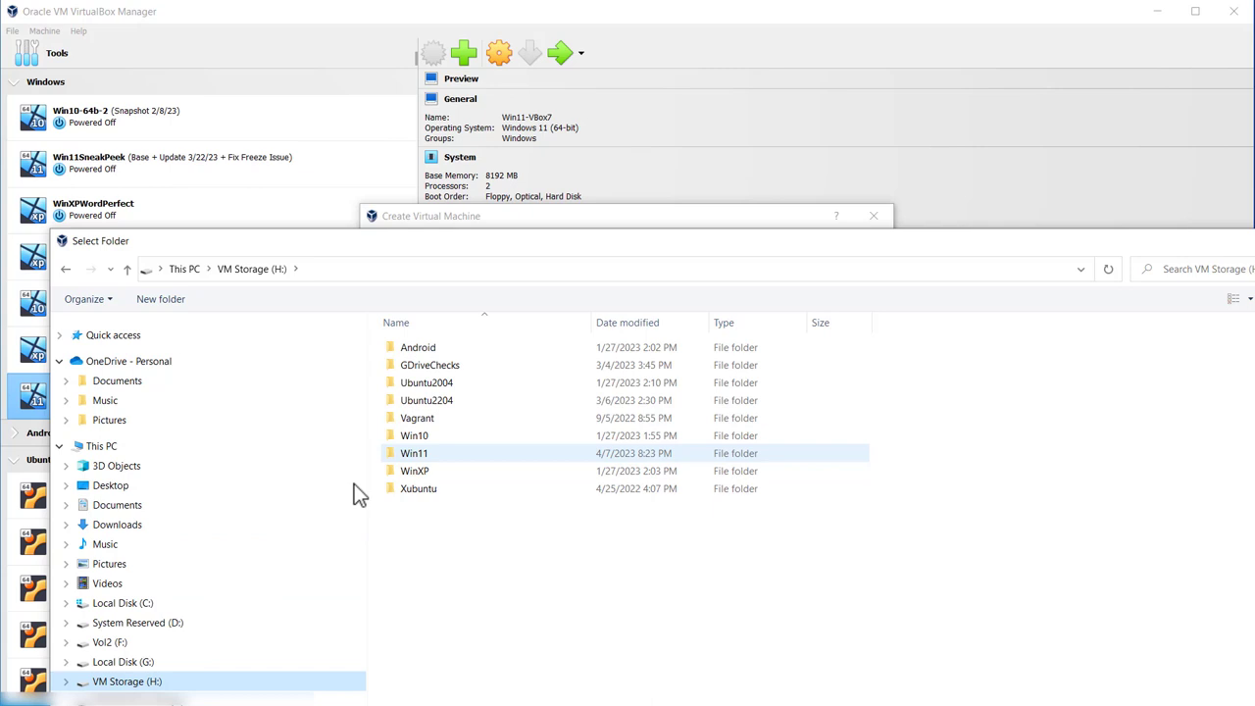
double_click(414, 453)
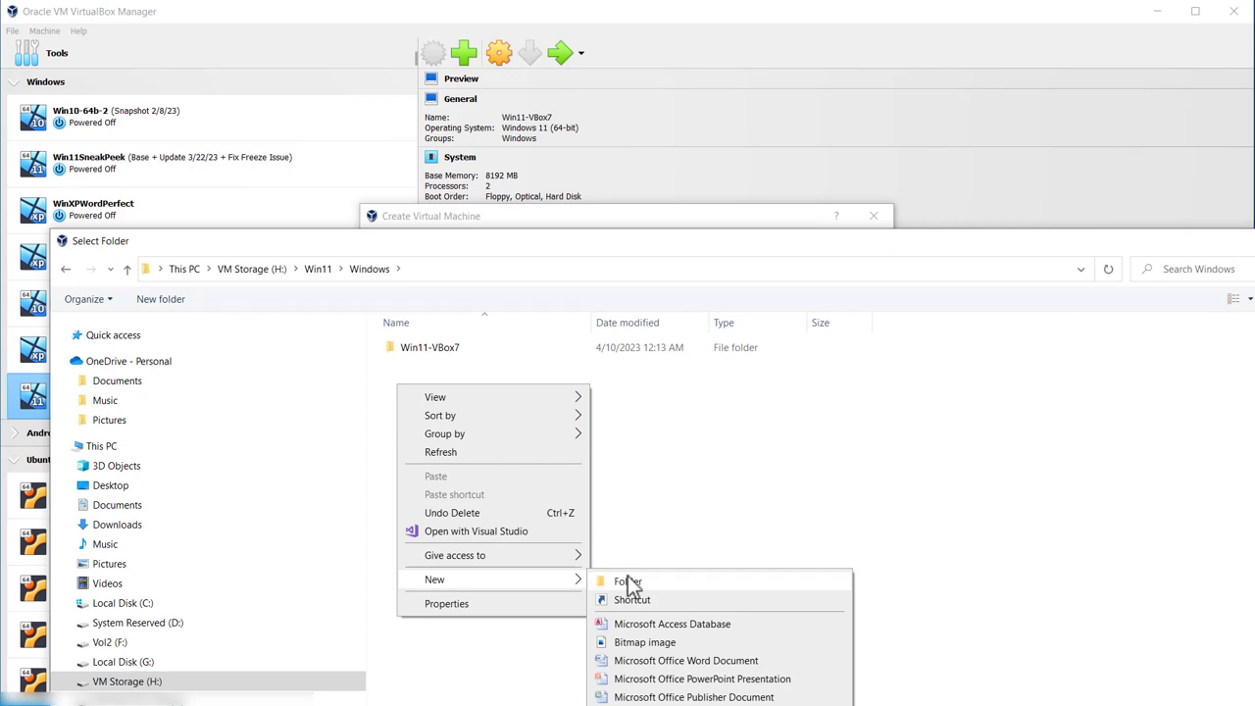
left_click(627, 581)
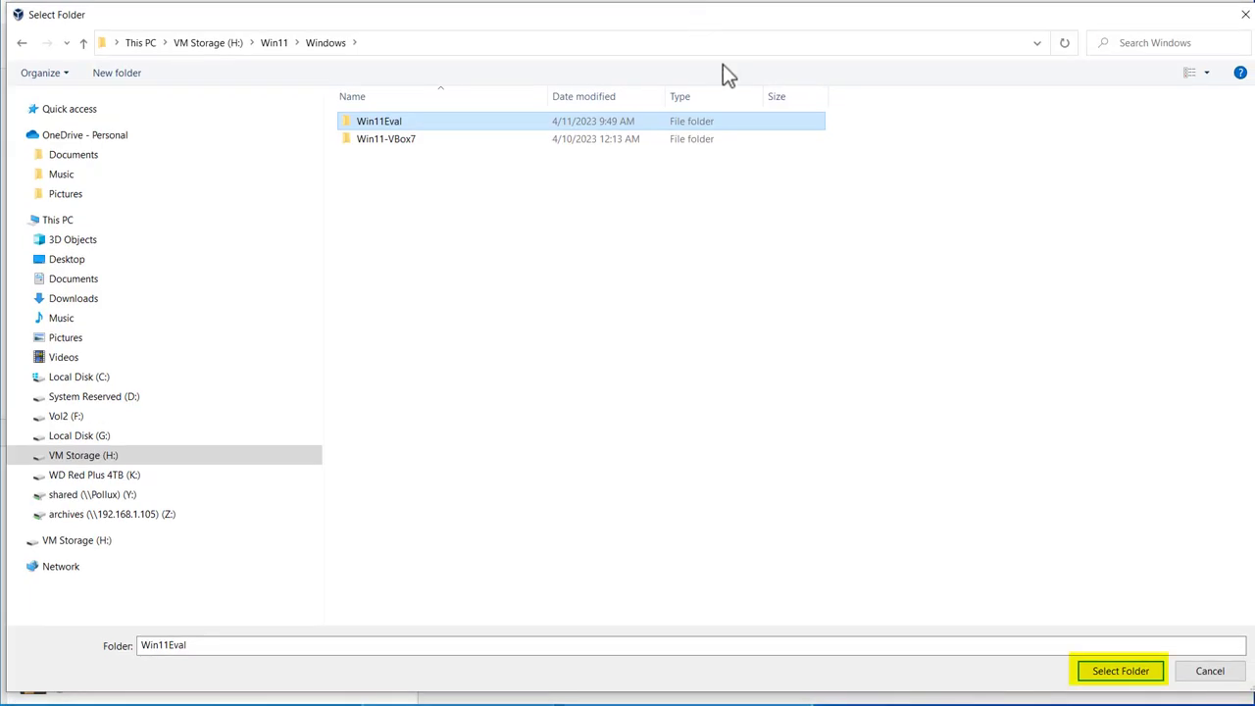
left_click(1120, 671)
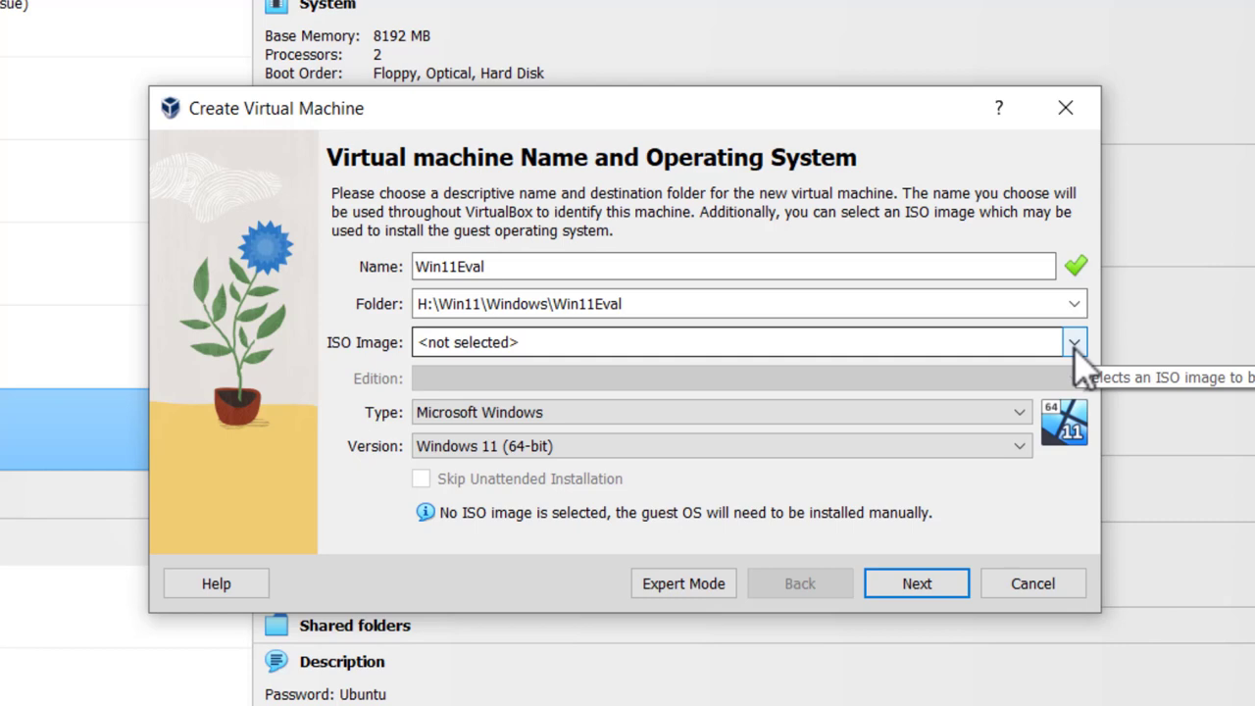
Attach Win11_22H2_English_x64v1.iso and tick Skip Unattended Installation
left_click(1074, 342)
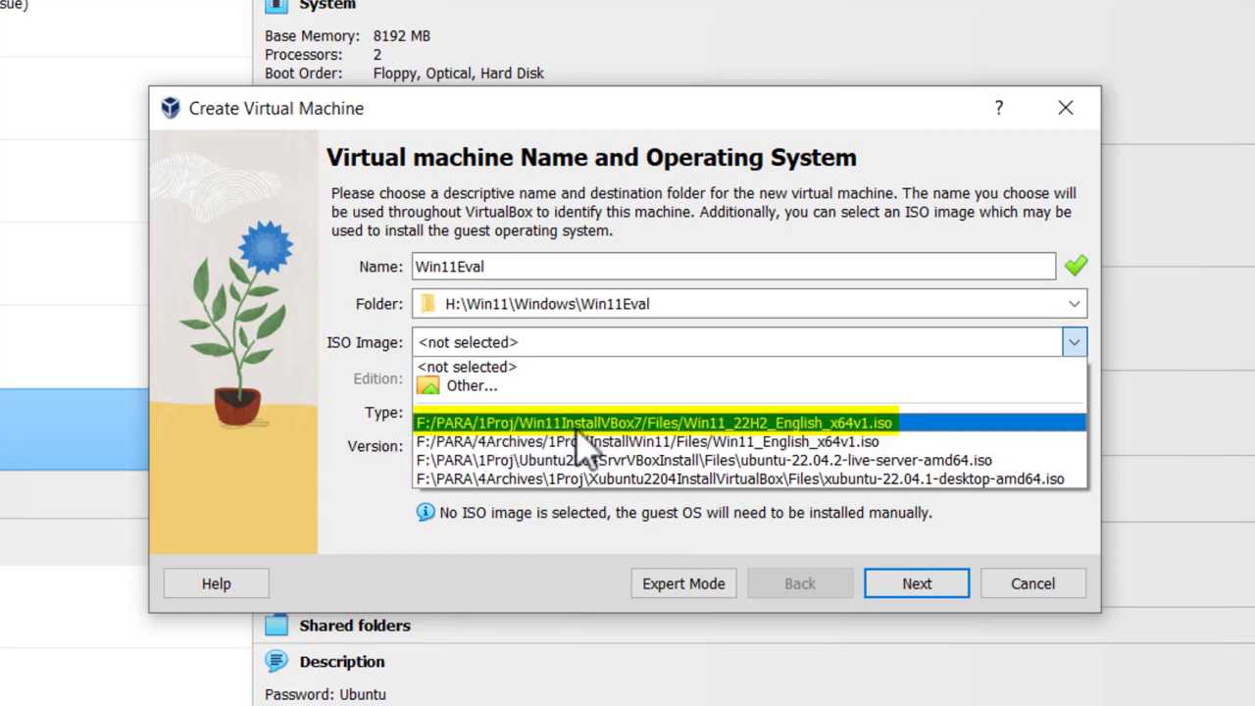
mouse_move(652, 446)
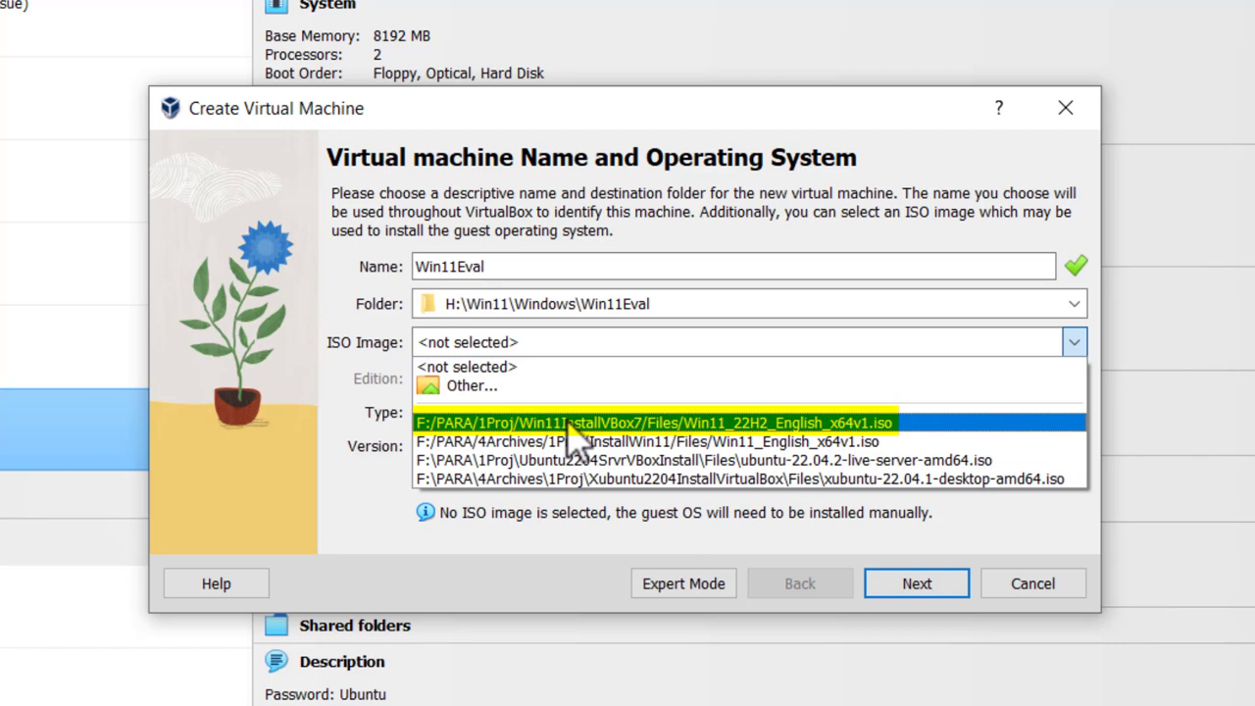
left_click(653, 421)
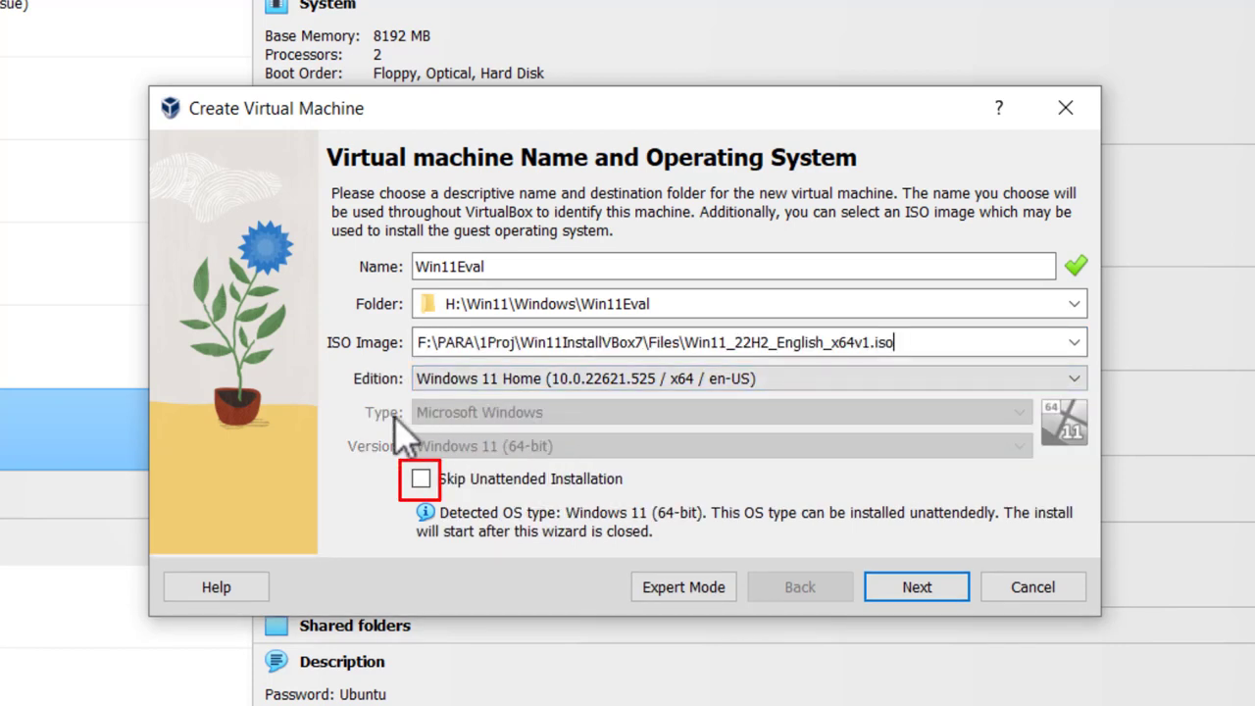
left_click(420, 479)
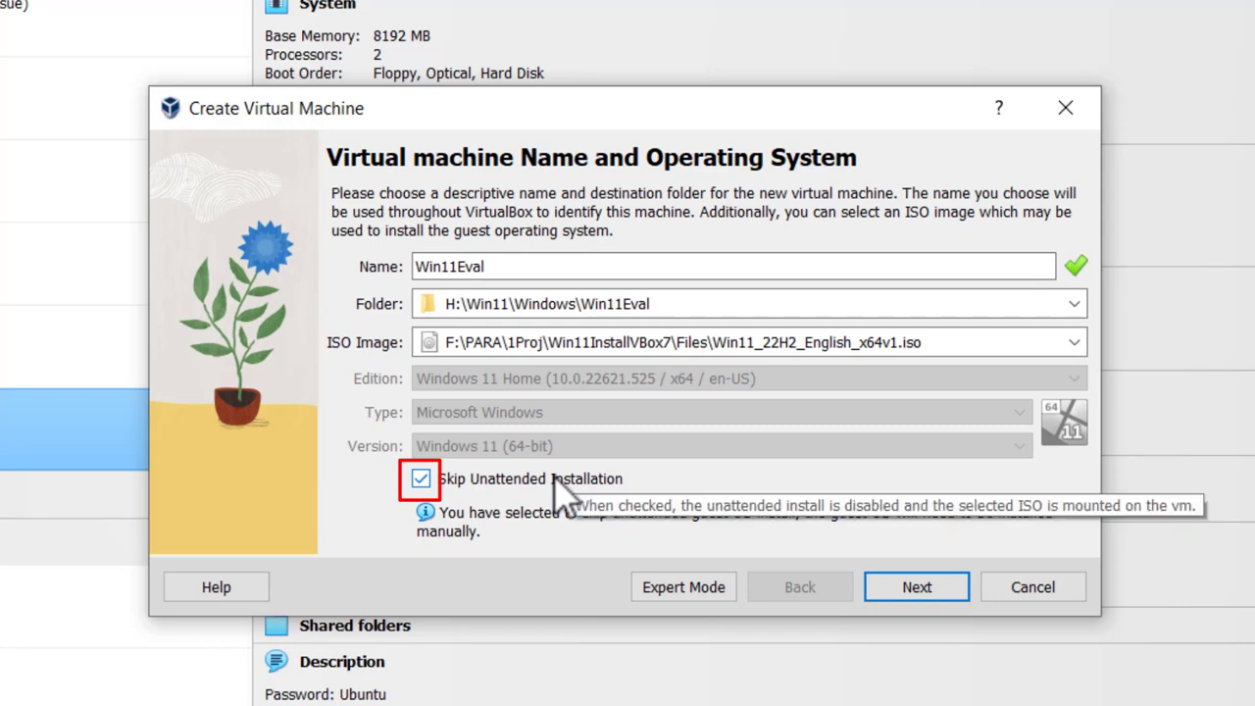
mouse_move(741, 496)
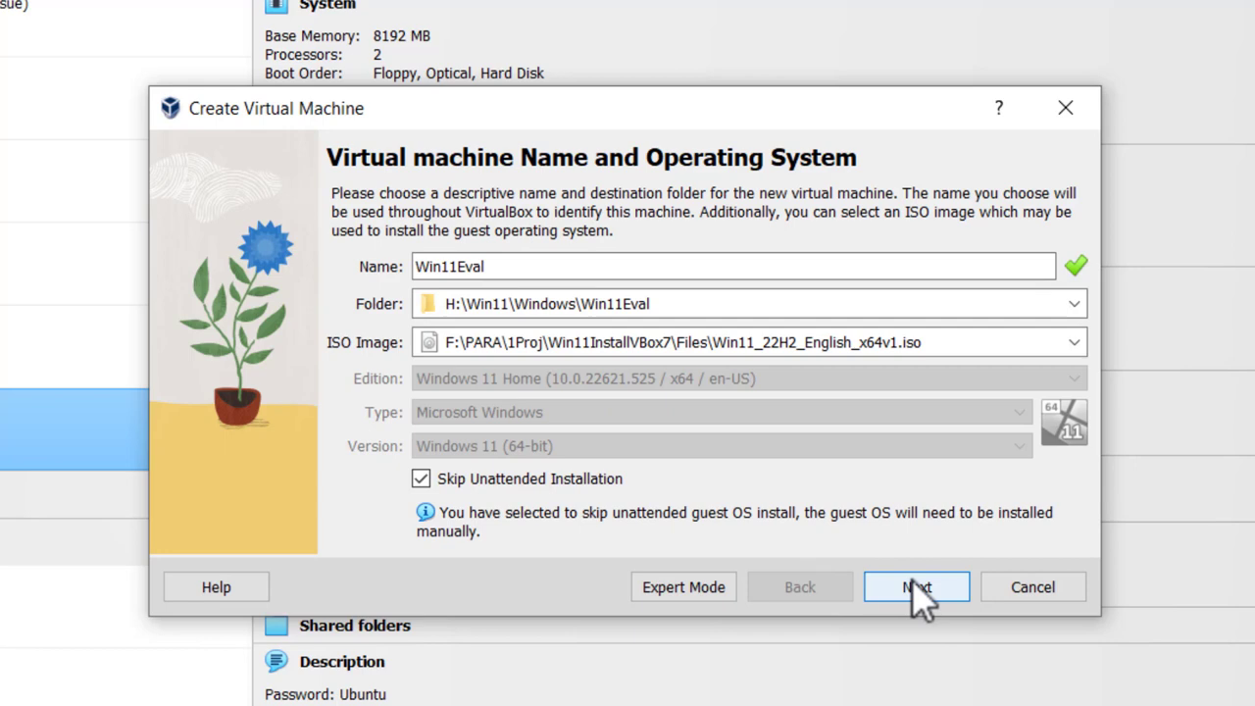
Give Win11Eval 8192 MB base memory and 2 processors, keeping EFI enabled
left_click(916, 586)
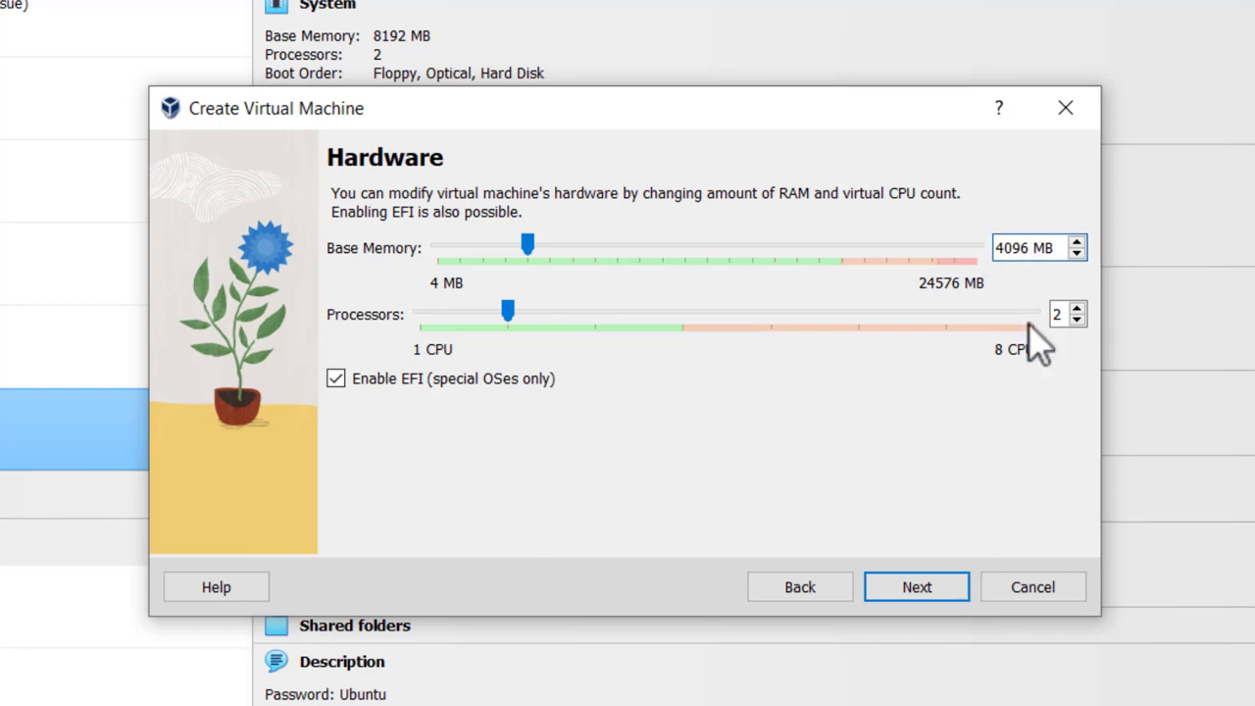
mouse_move(1030, 344)
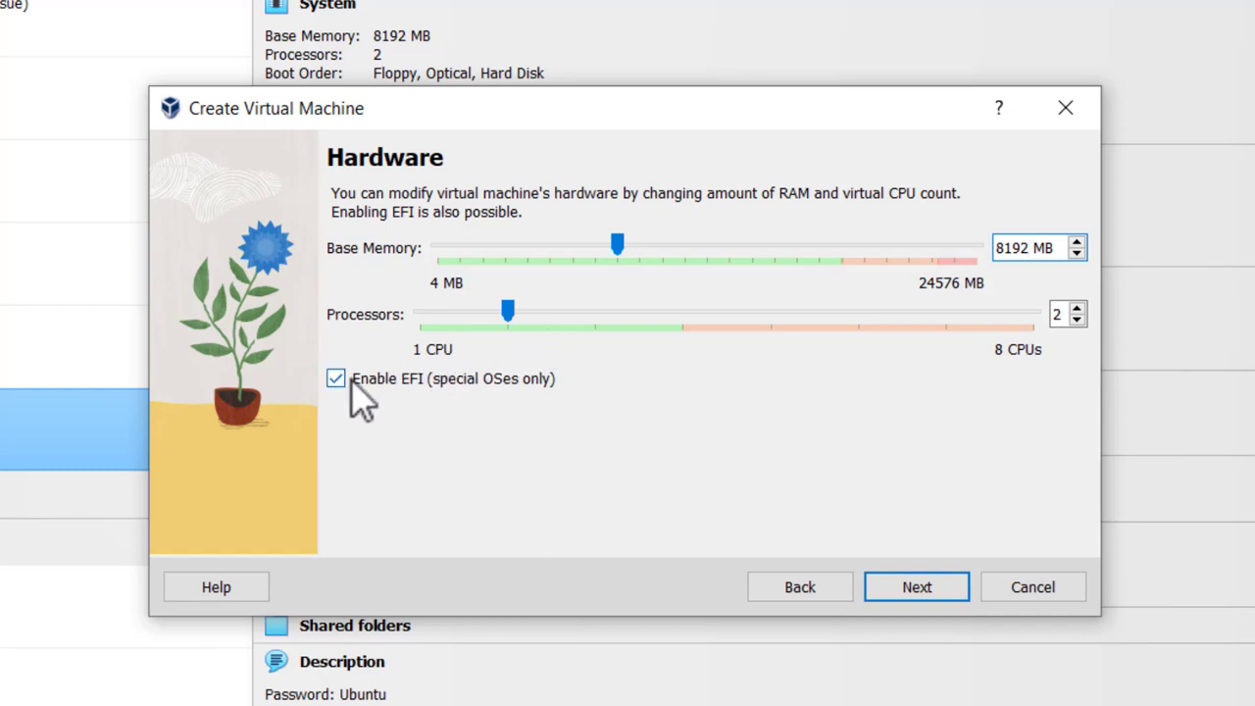
left_click(336, 379)
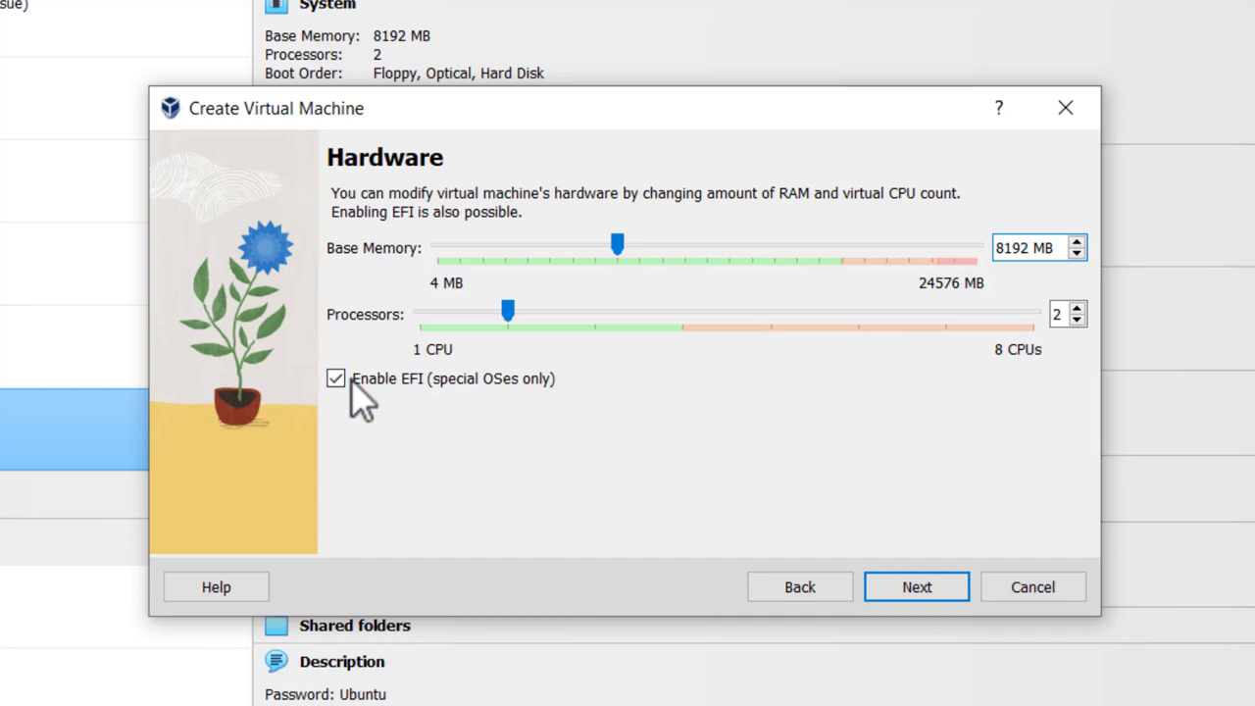
left_click(916, 586)
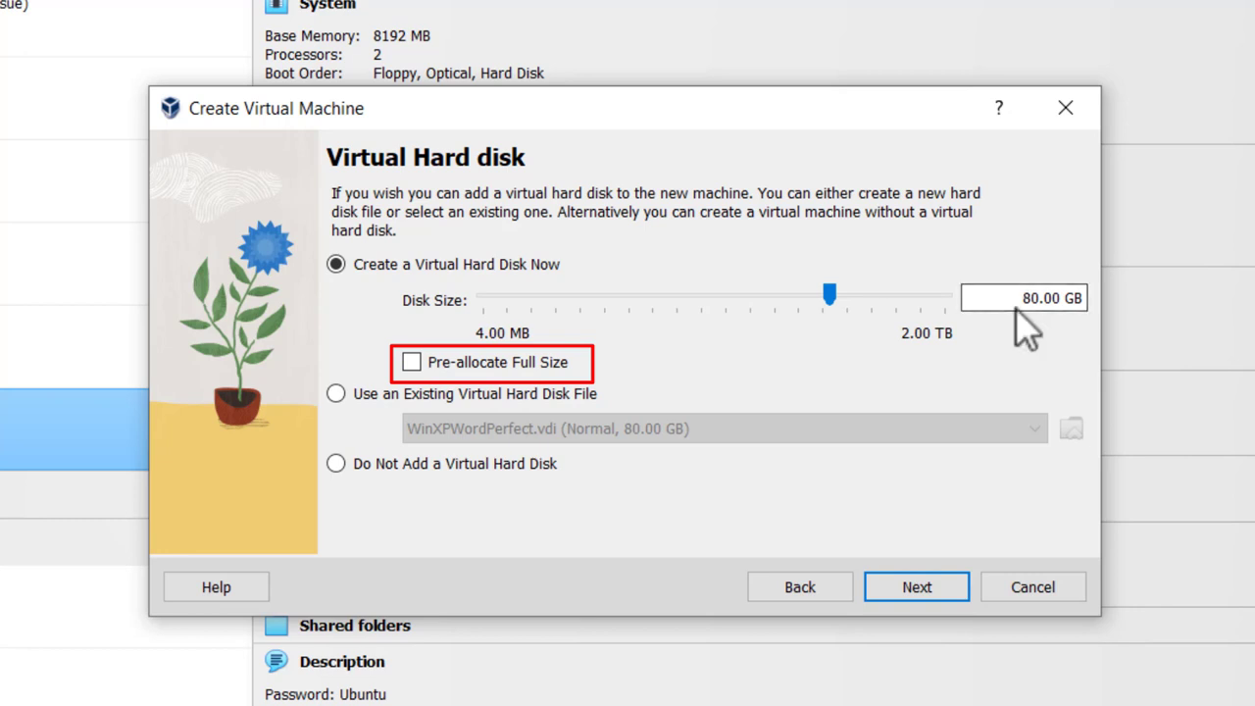
mouse_move(691, 407)
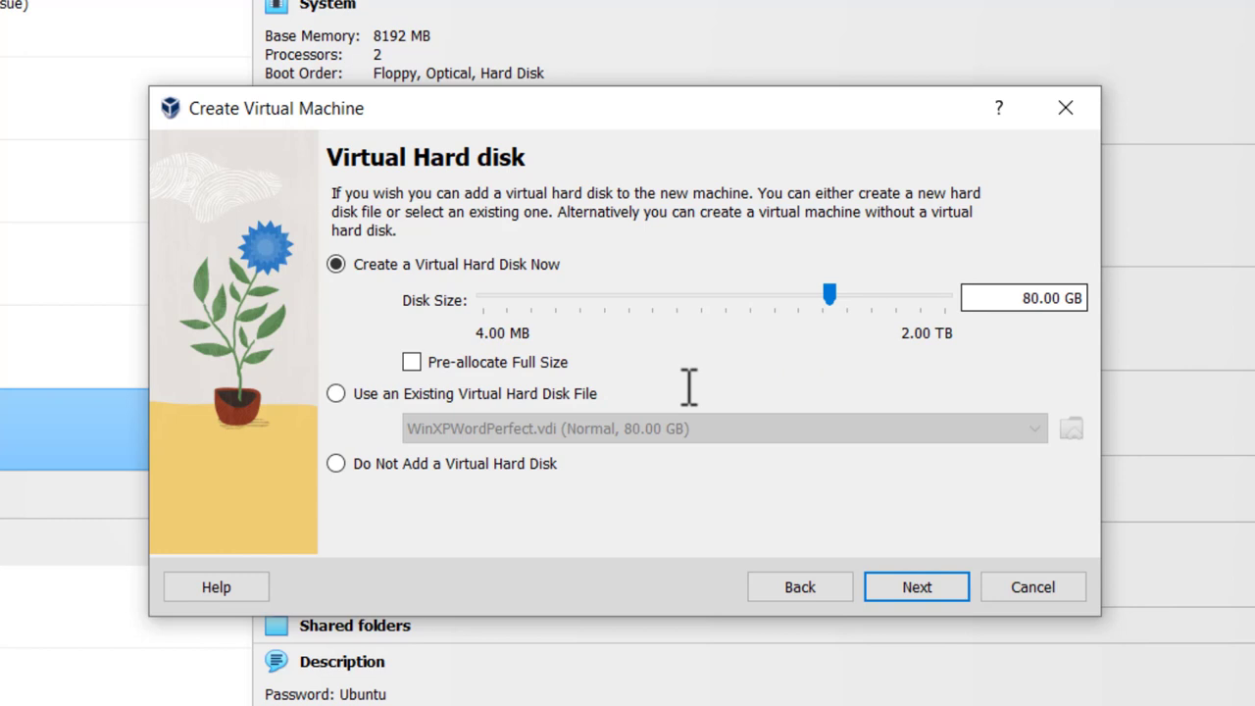
mouse_move(691, 412)
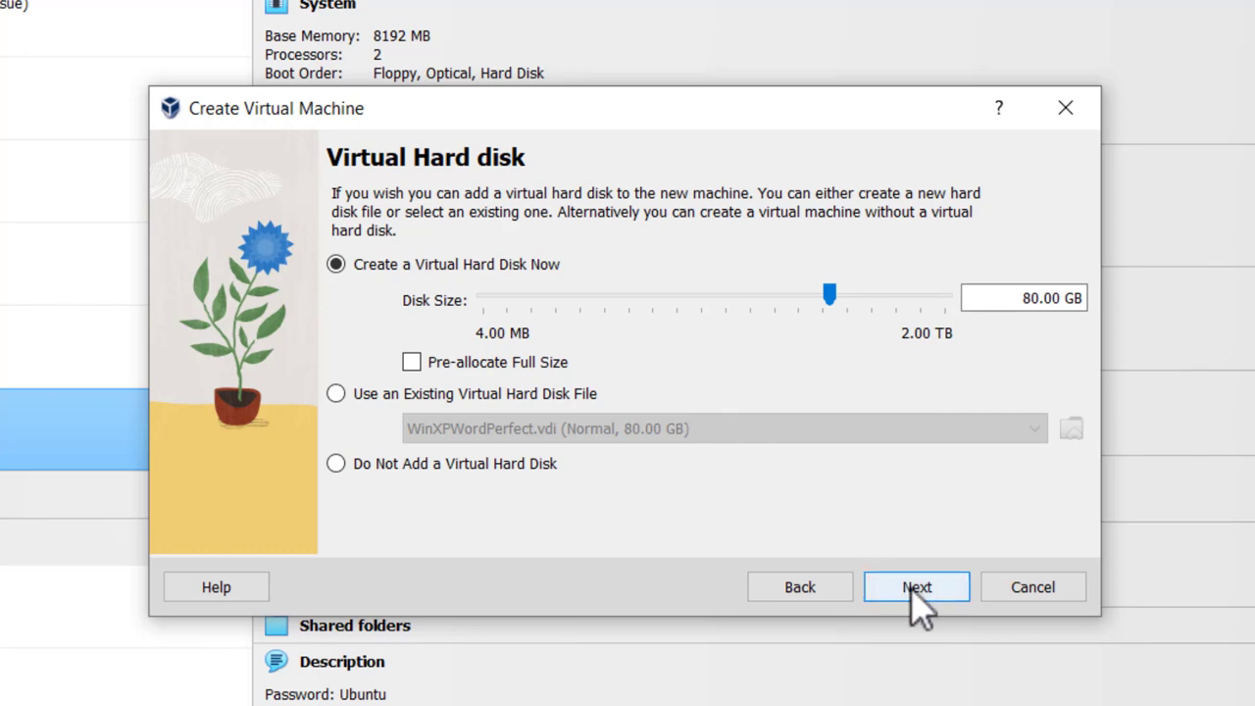
Keep an 80 GB non-pre-allocated virtual disk, review the summary, and finish creating Win11Eval
left_click(916, 586)
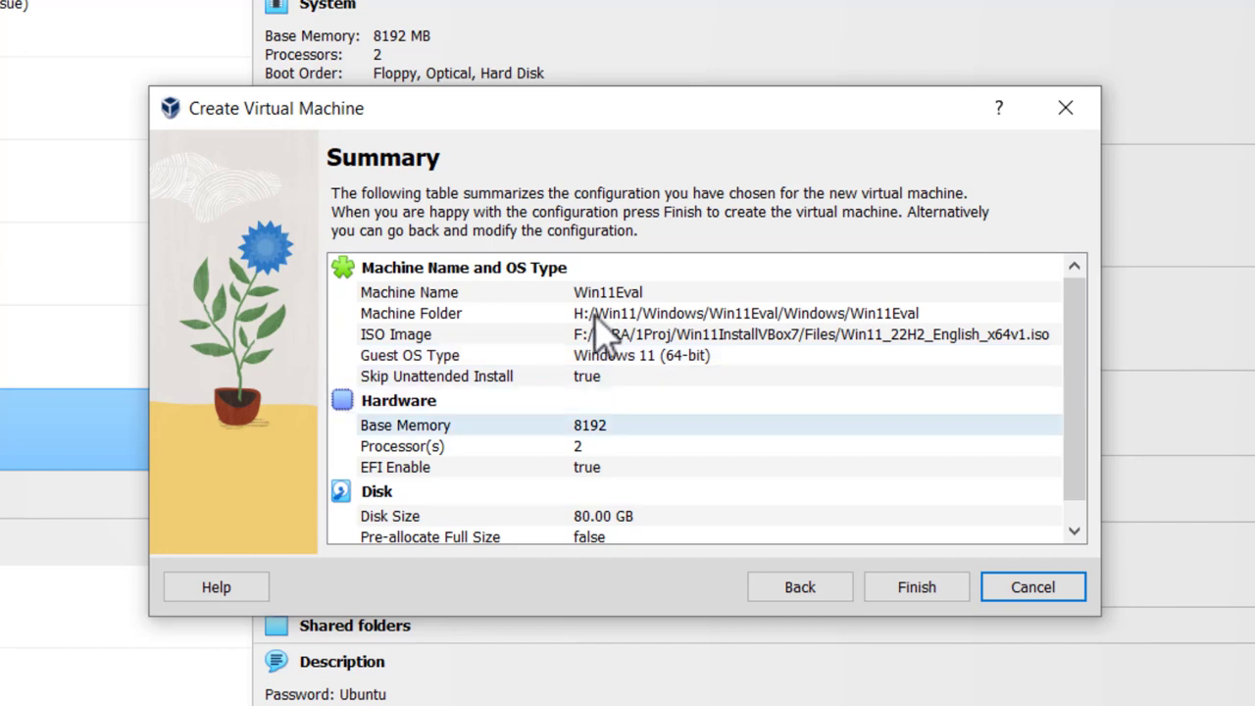
mouse_move(652, 461)
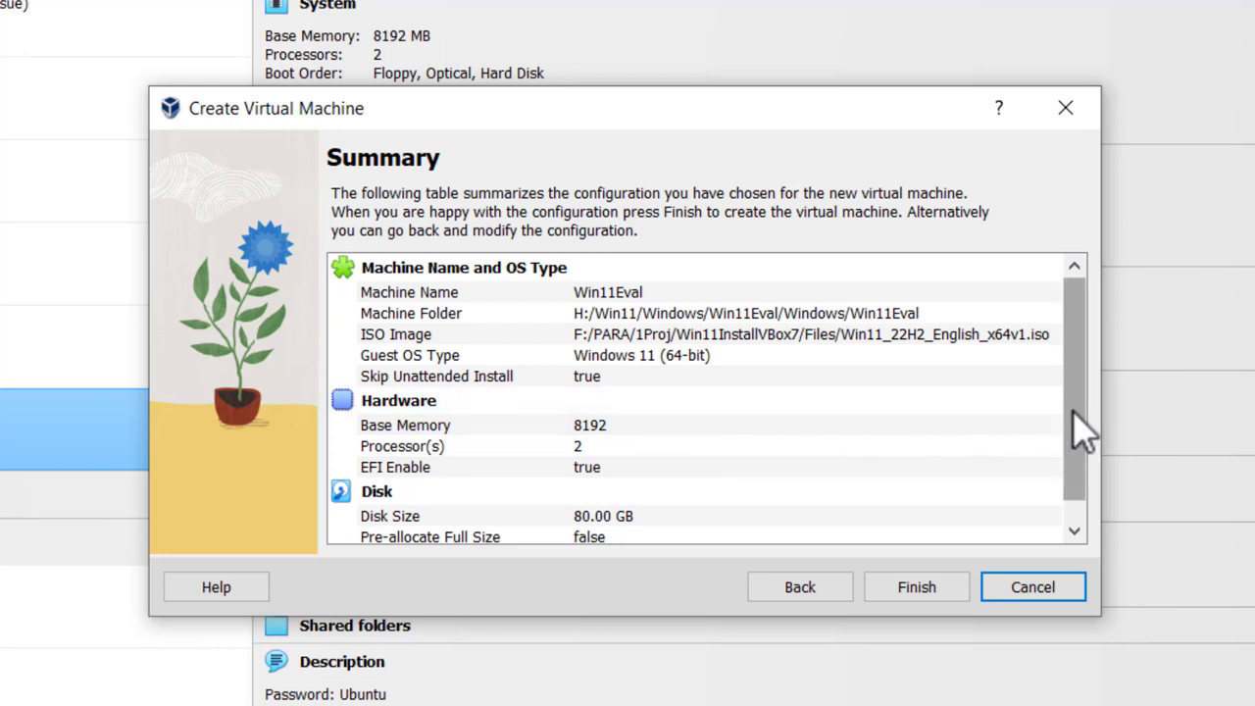
scroll("down", 3)
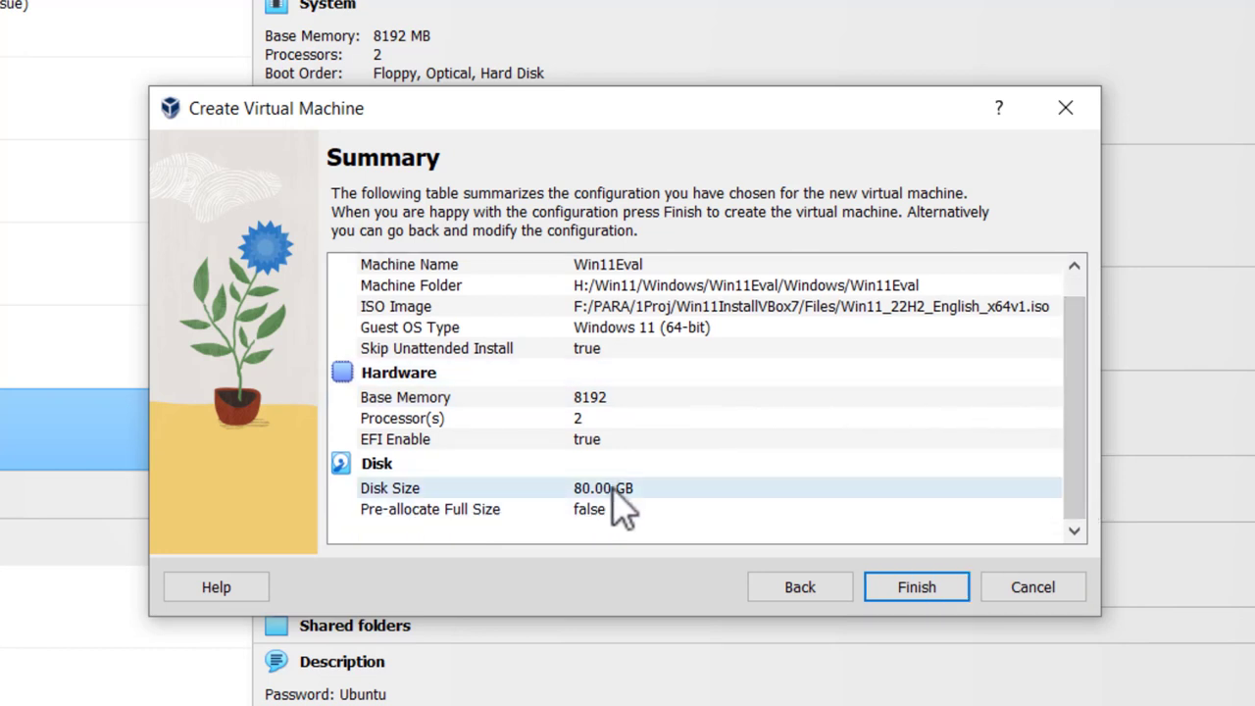
mouse_move(687, 529)
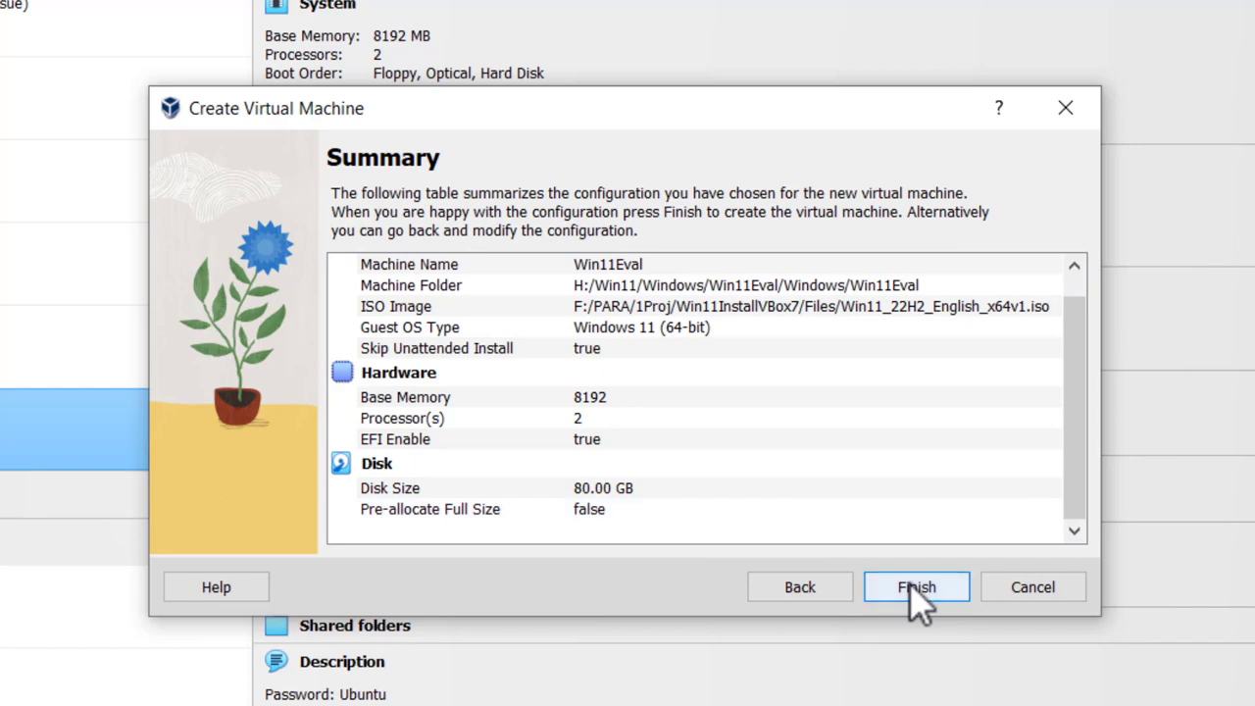
left_click(916, 587)
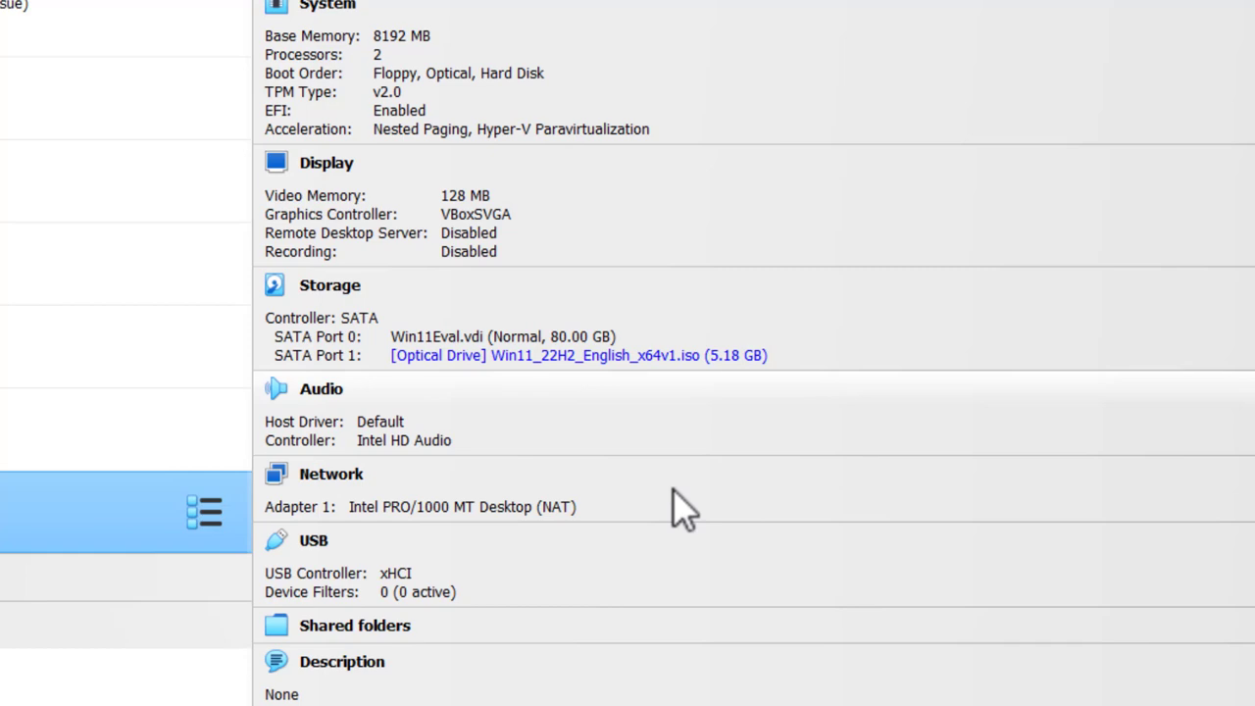
mouse_move(326, 163)
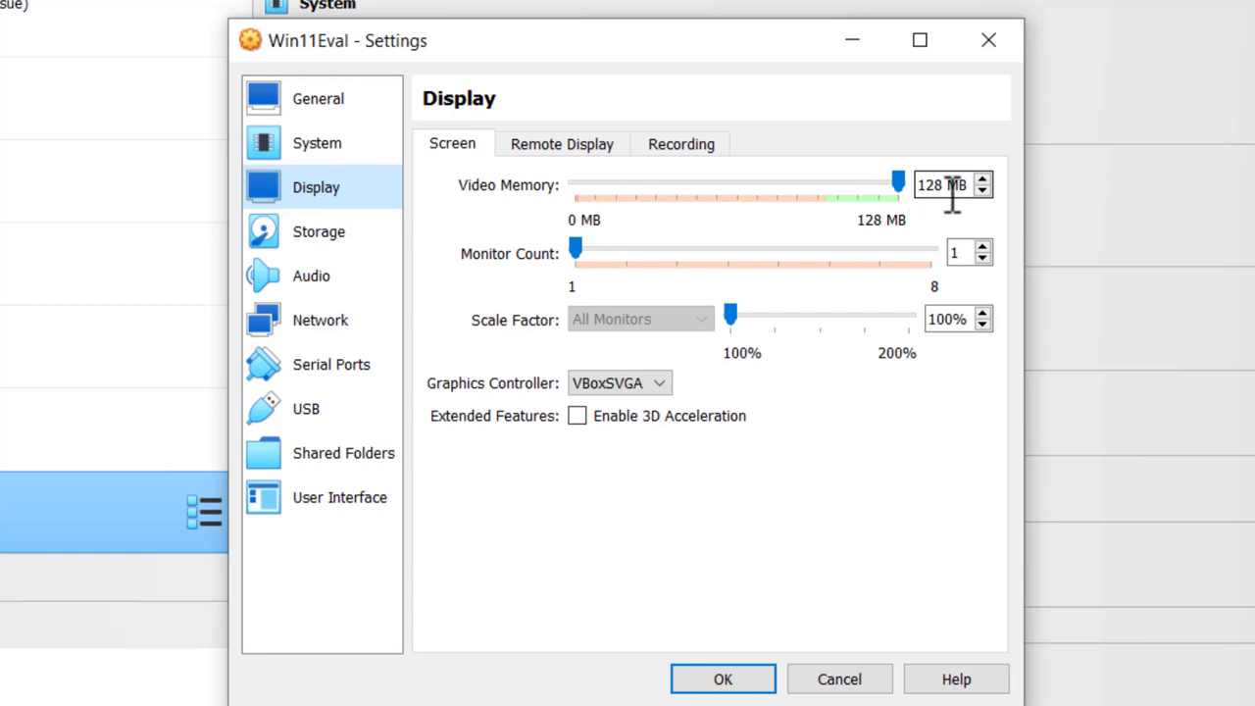
mouse_move(951, 220)
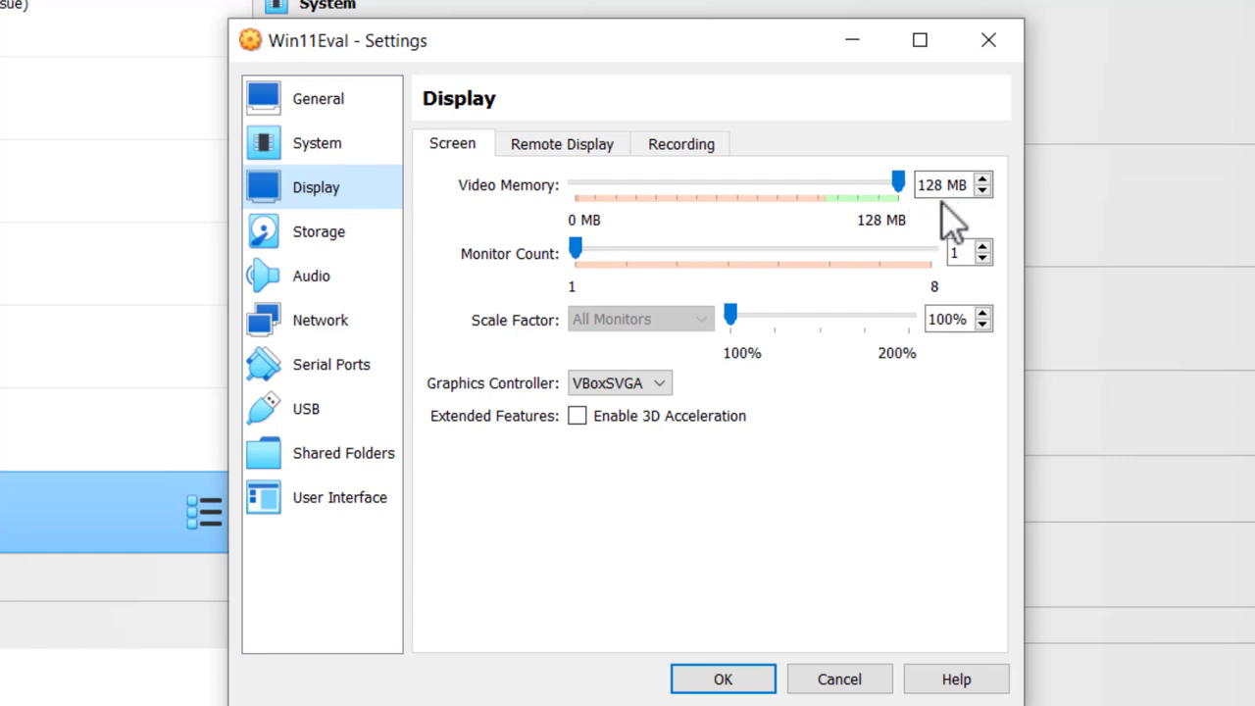
mouse_move(819, 382)
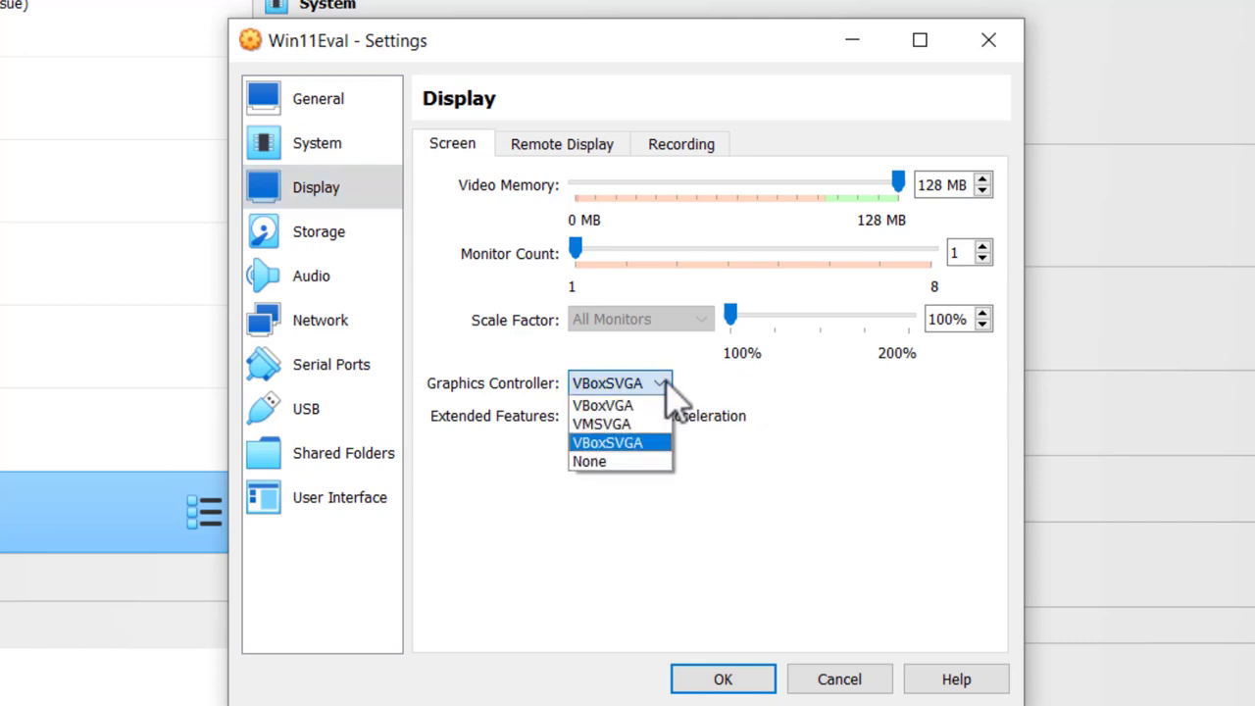
Switch Win11Eval's graphics controller from VBoxSVGA to VBoxVGA and save
left_click(603, 405)
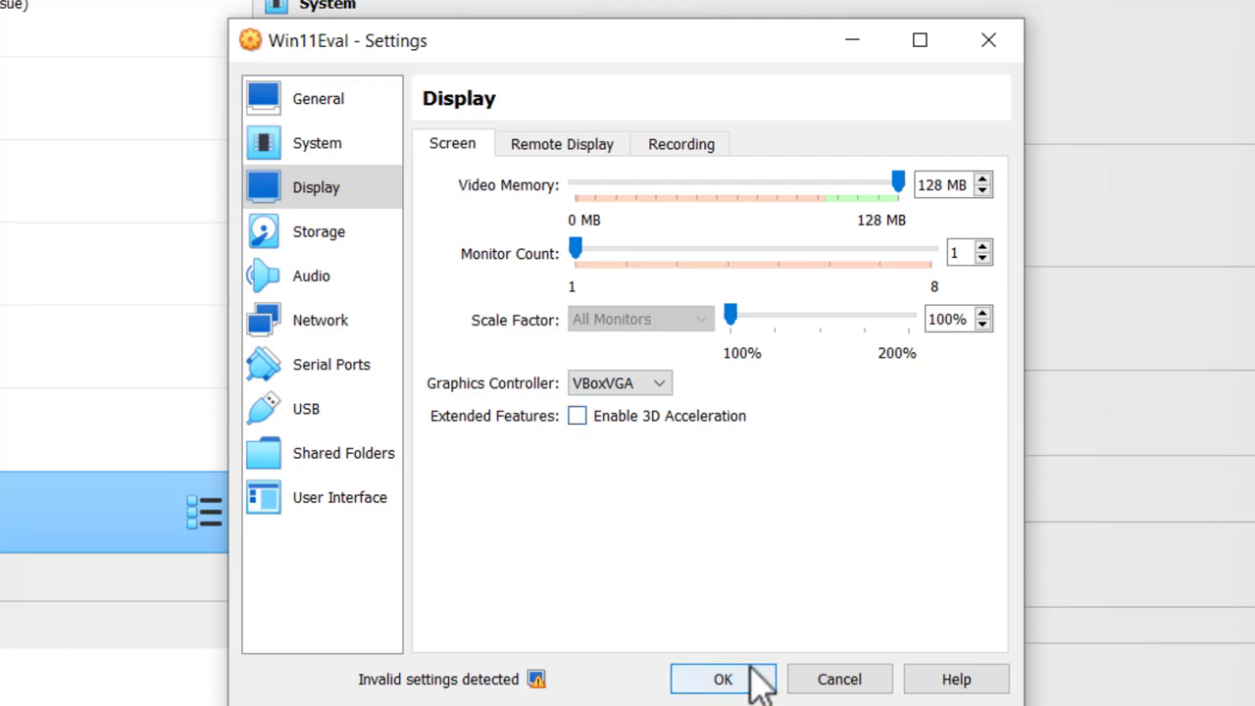
left_click(723, 678)
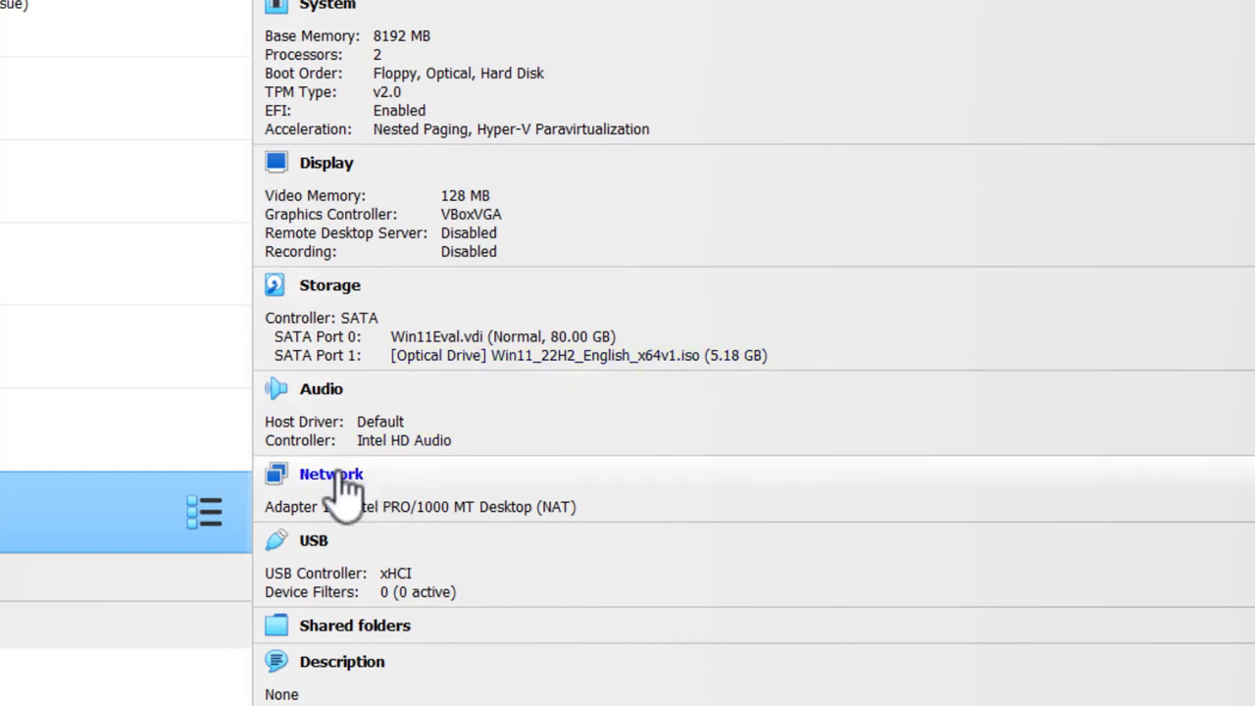
Confirm network adapter 1 is enabled on NAT and save Win11Eval's settings
left_click(332, 473)
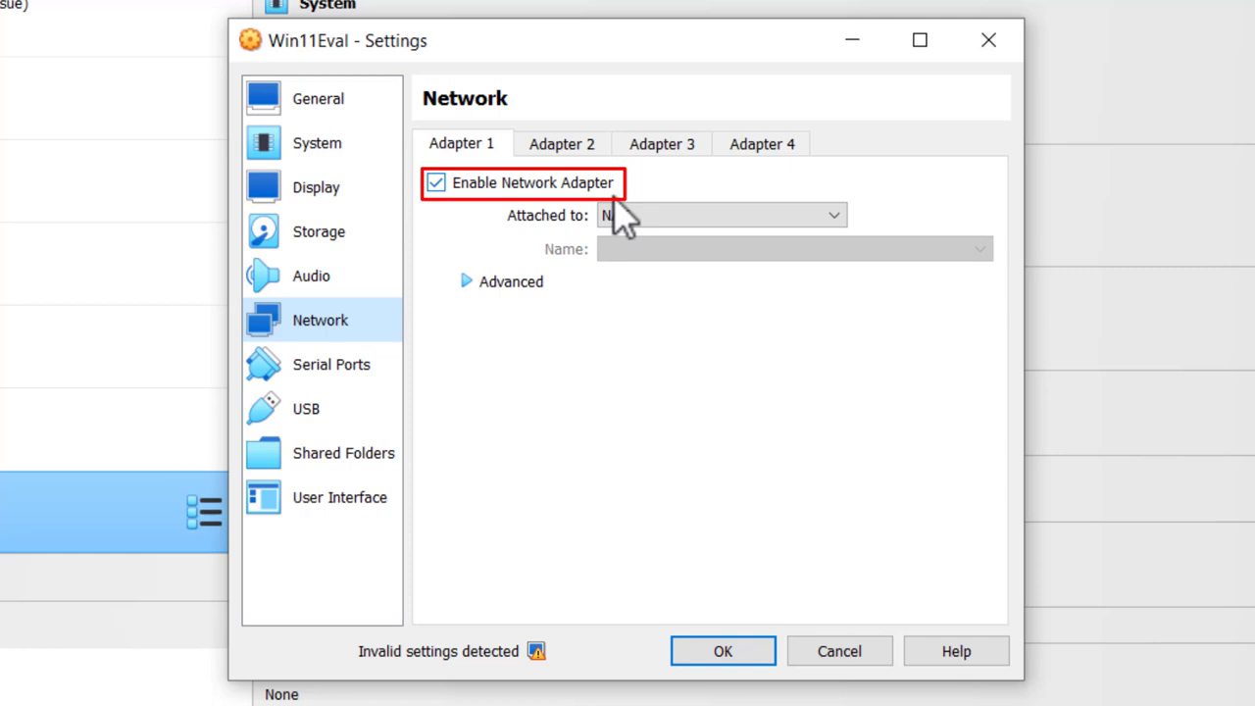
left_click(721, 215)
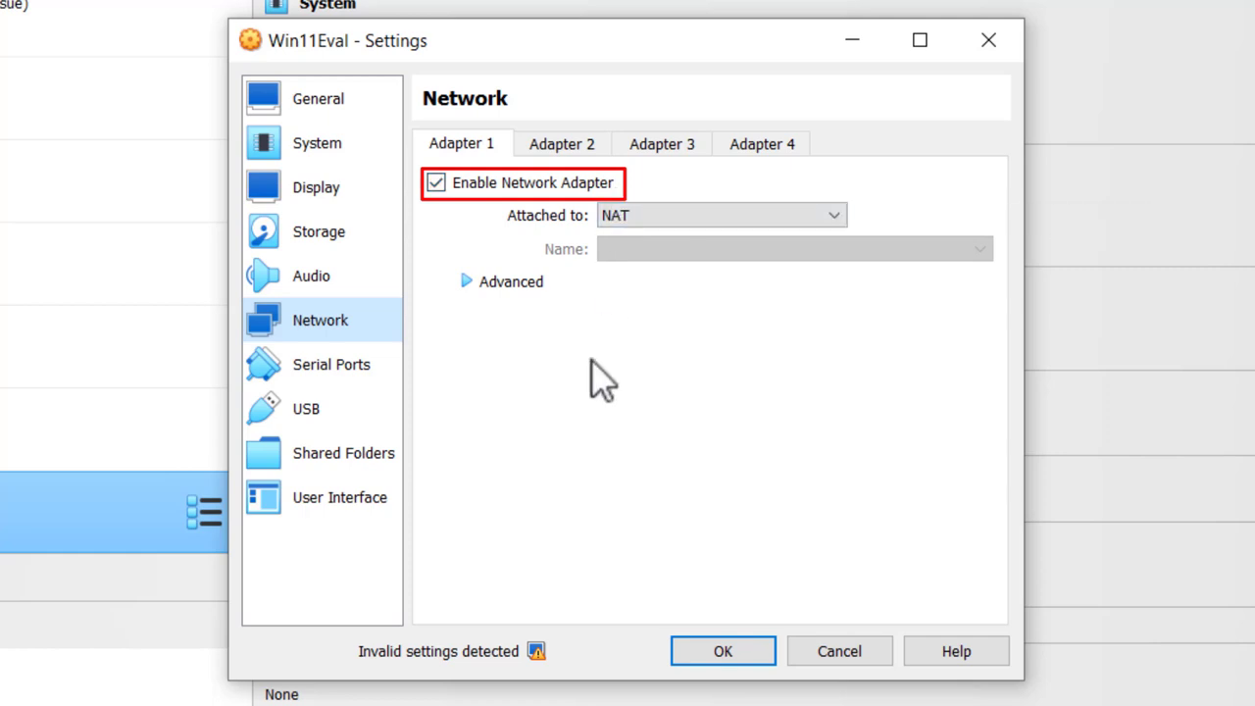
mouse_move(559, 510)
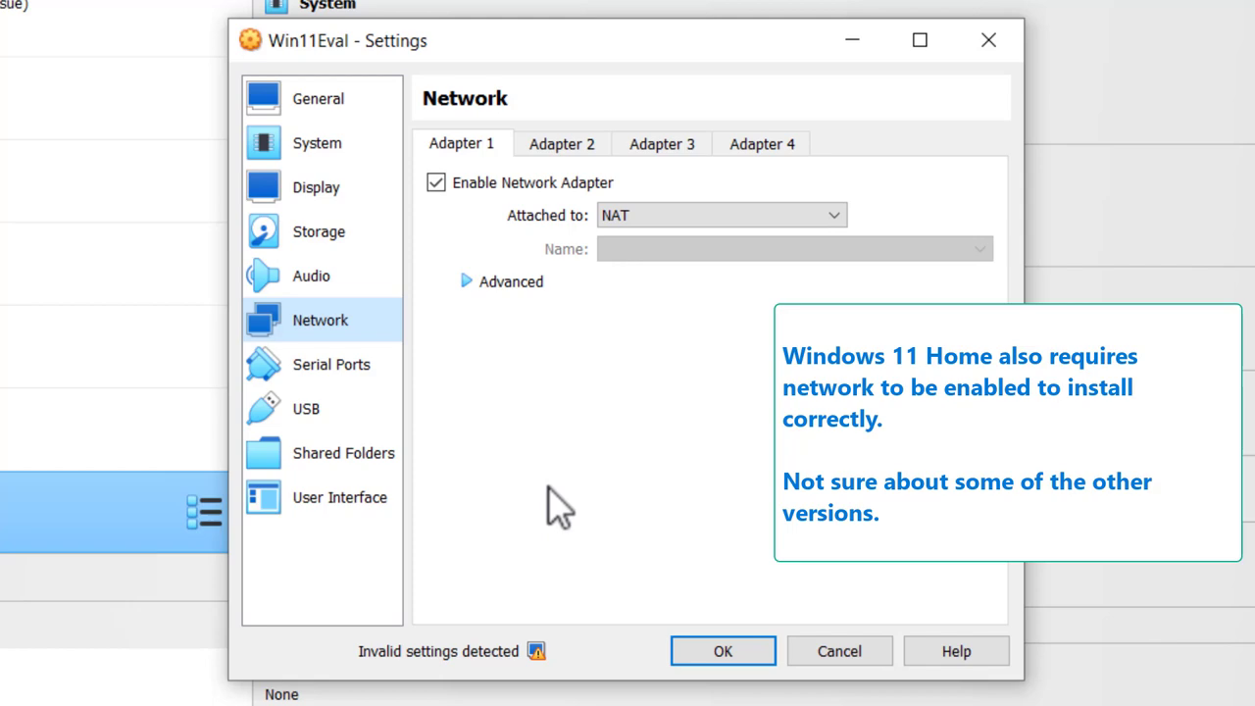
mouse_move(598, 466)
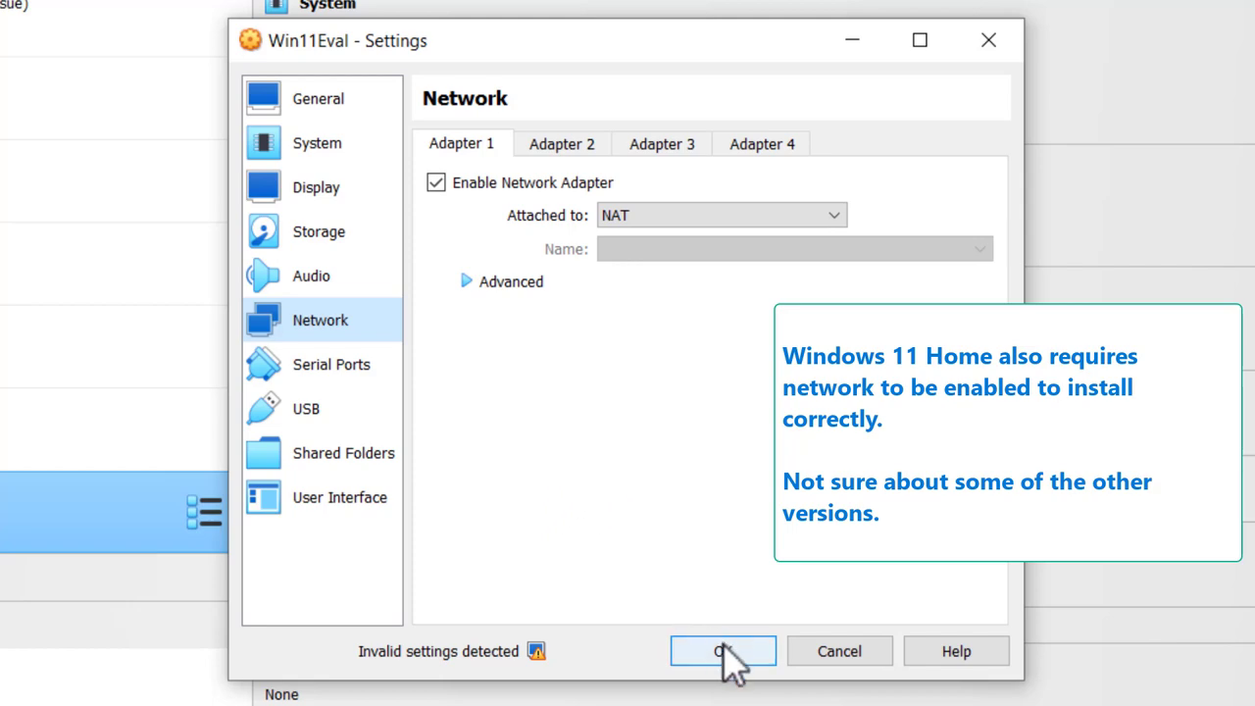
left_click(722, 651)
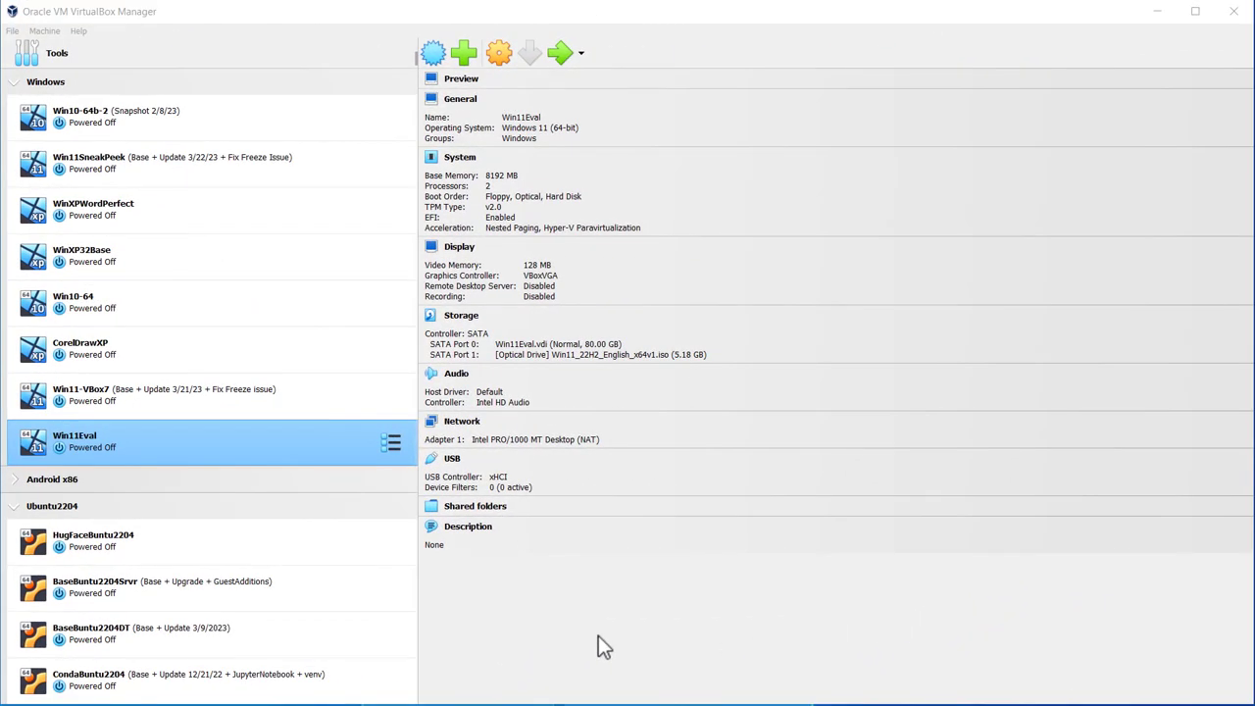
mouse_move(148, 449)
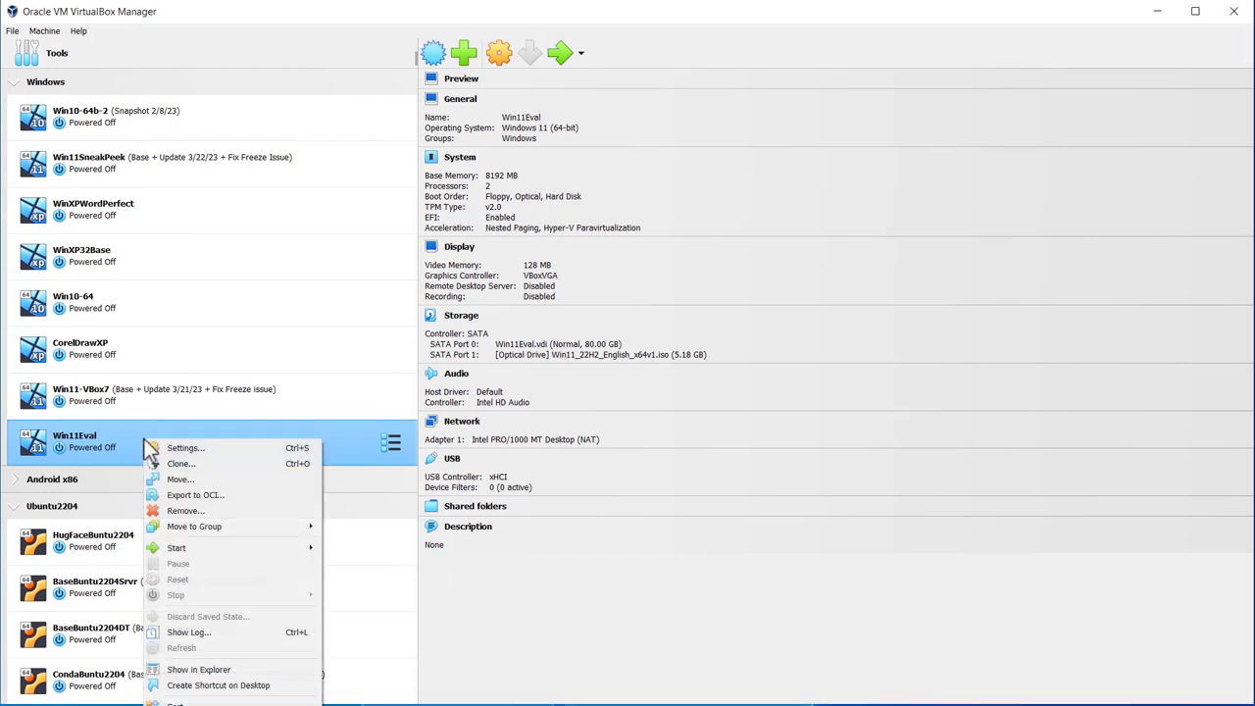
mouse_move(178, 548)
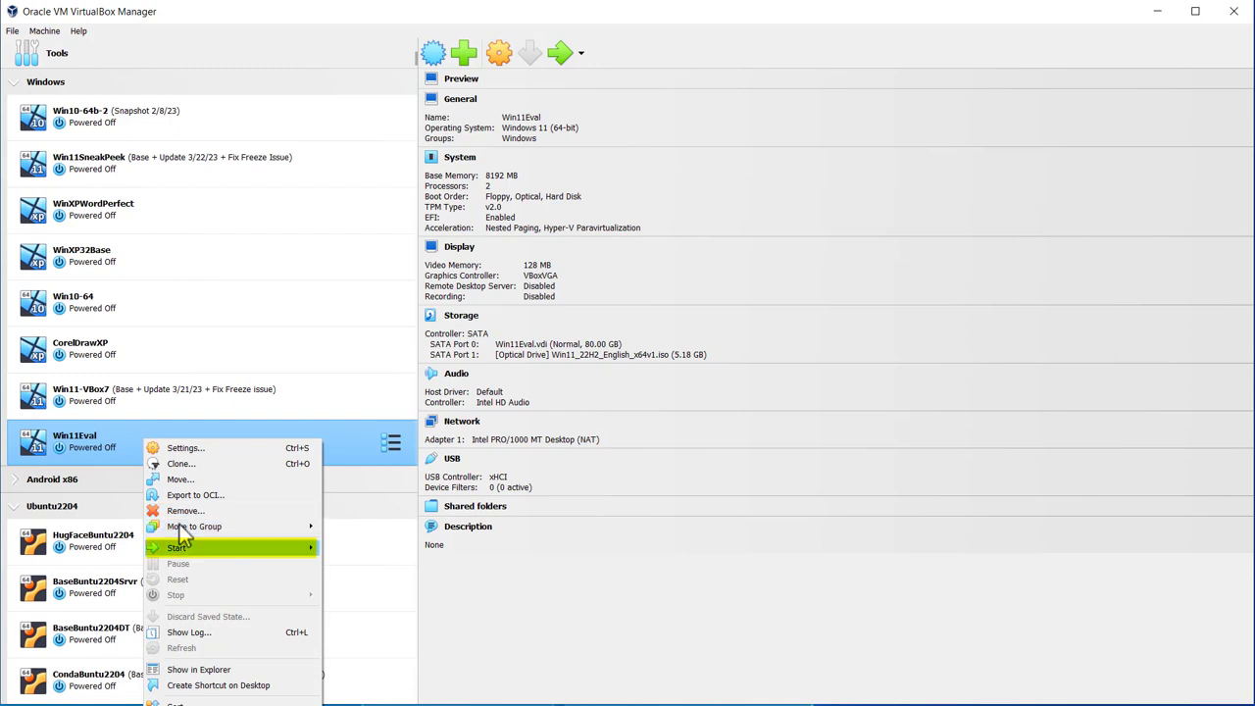
mouse_move(176, 548)
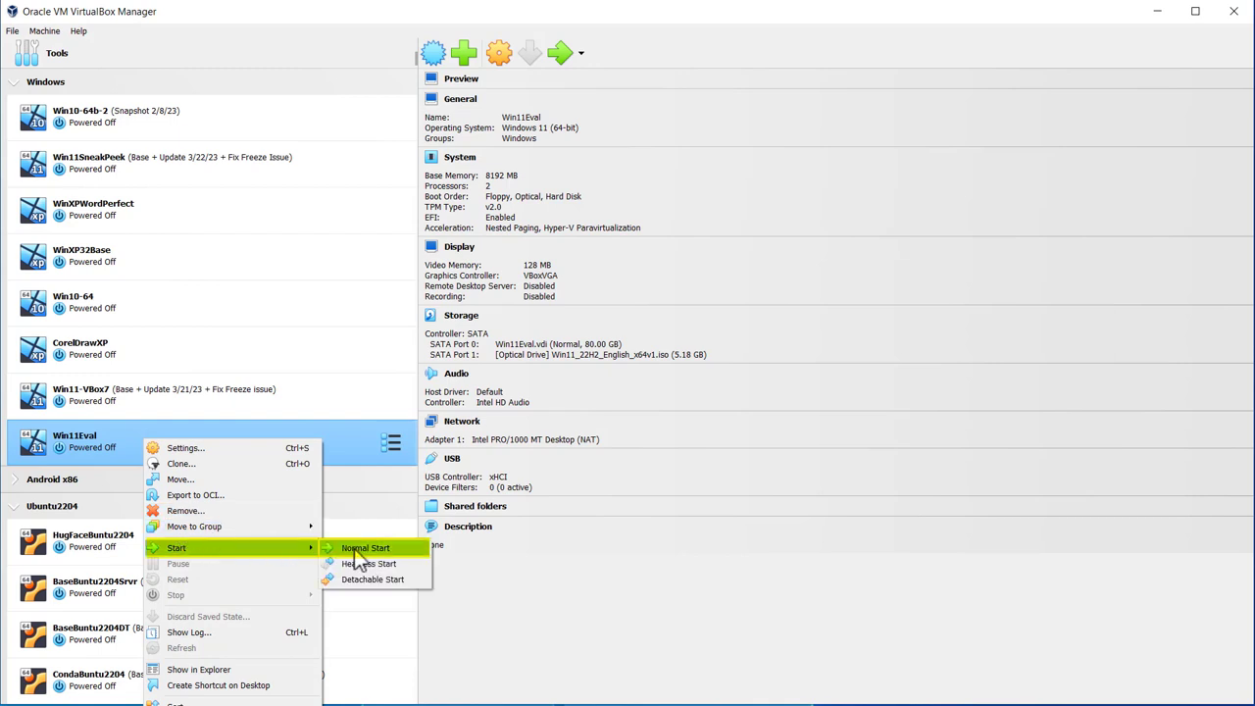
Normal-start Win11Eval and type exit in the UEFI shell to boot Windows Setup
left_click(365, 547)
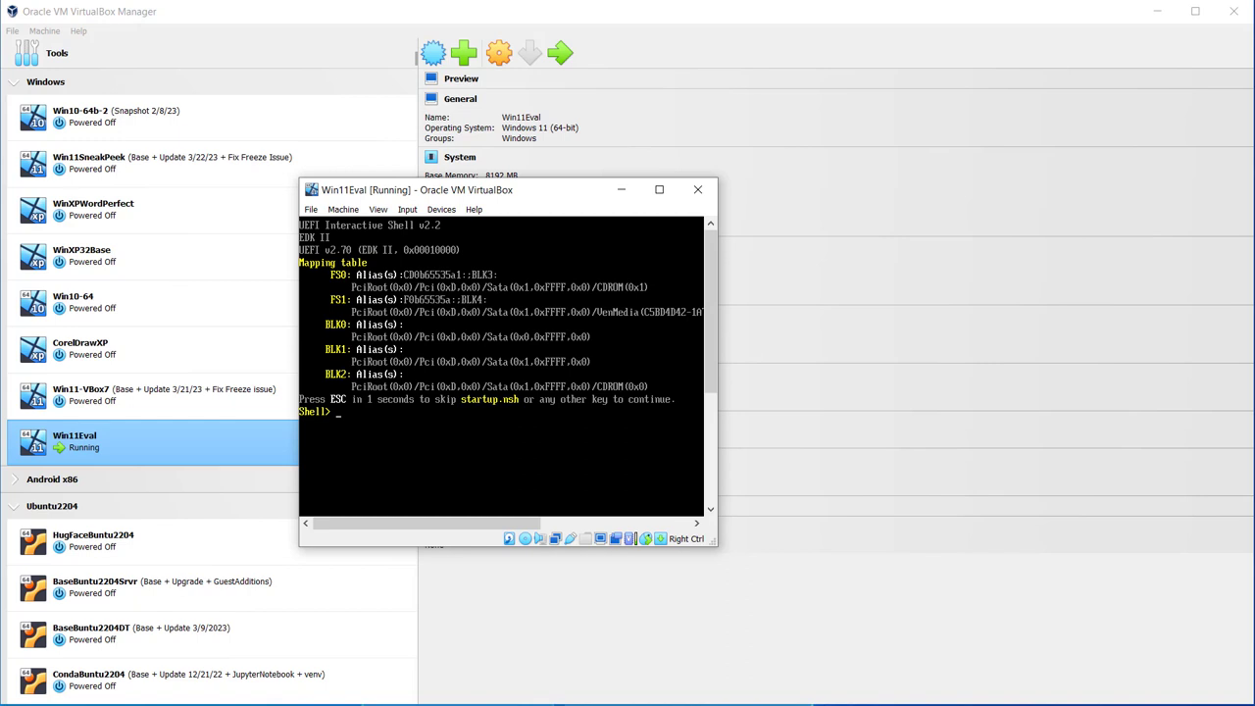
type("exit")
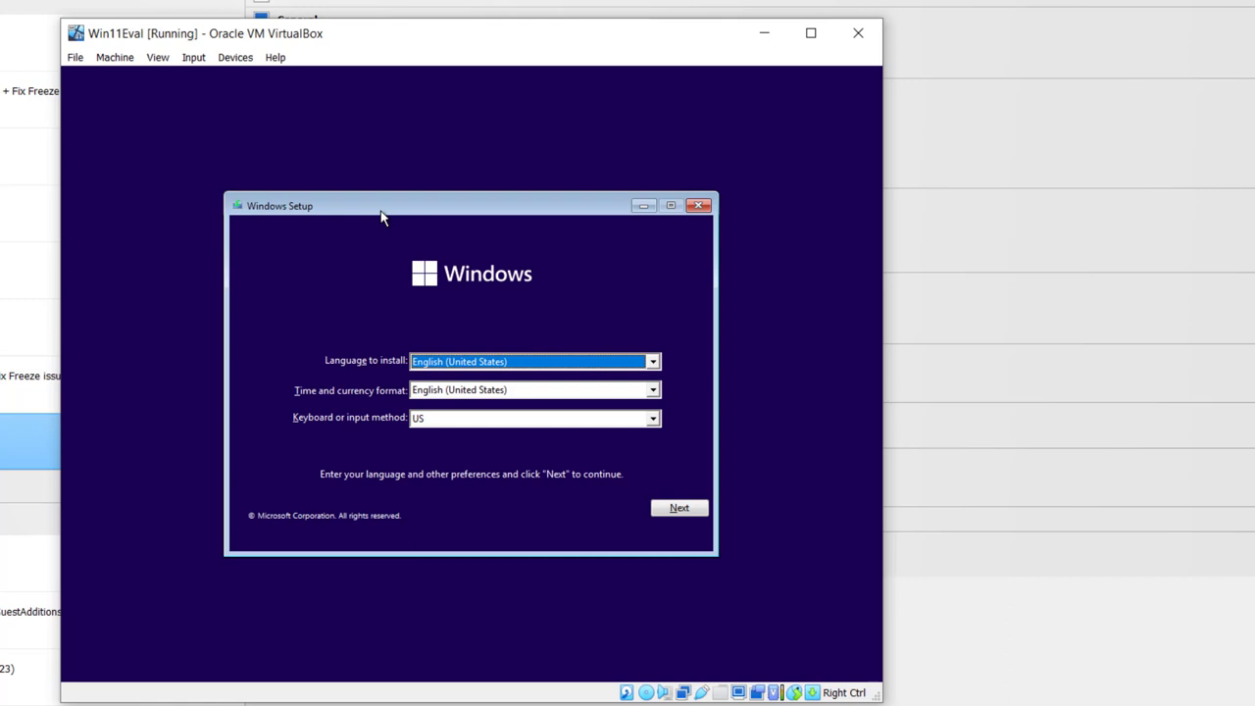
mouse_move(357, 278)
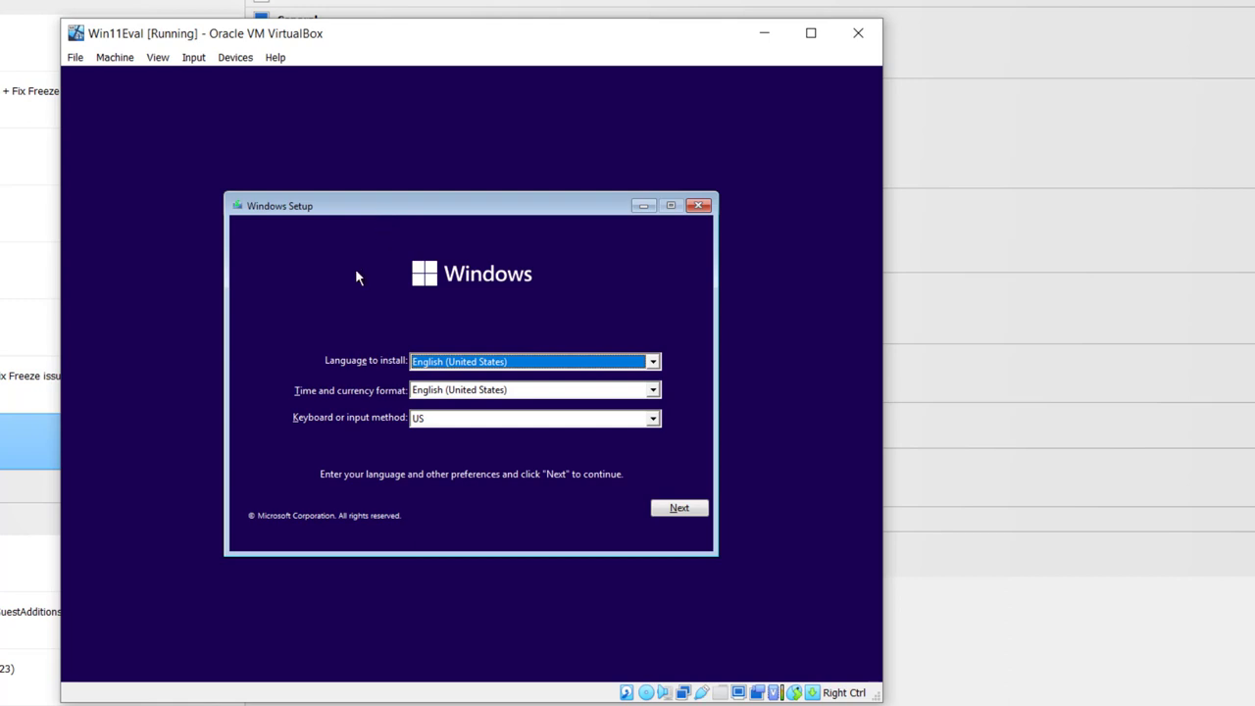
mouse_move(655, 383)
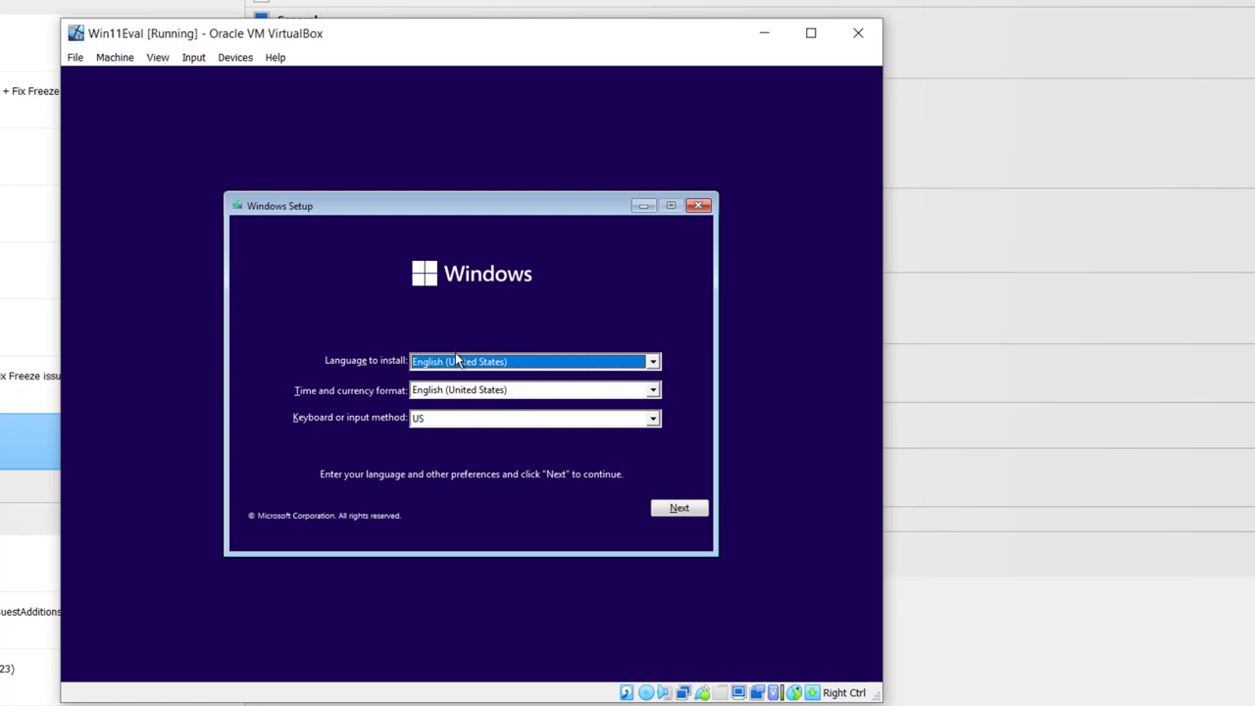
mouse_move(633, 440)
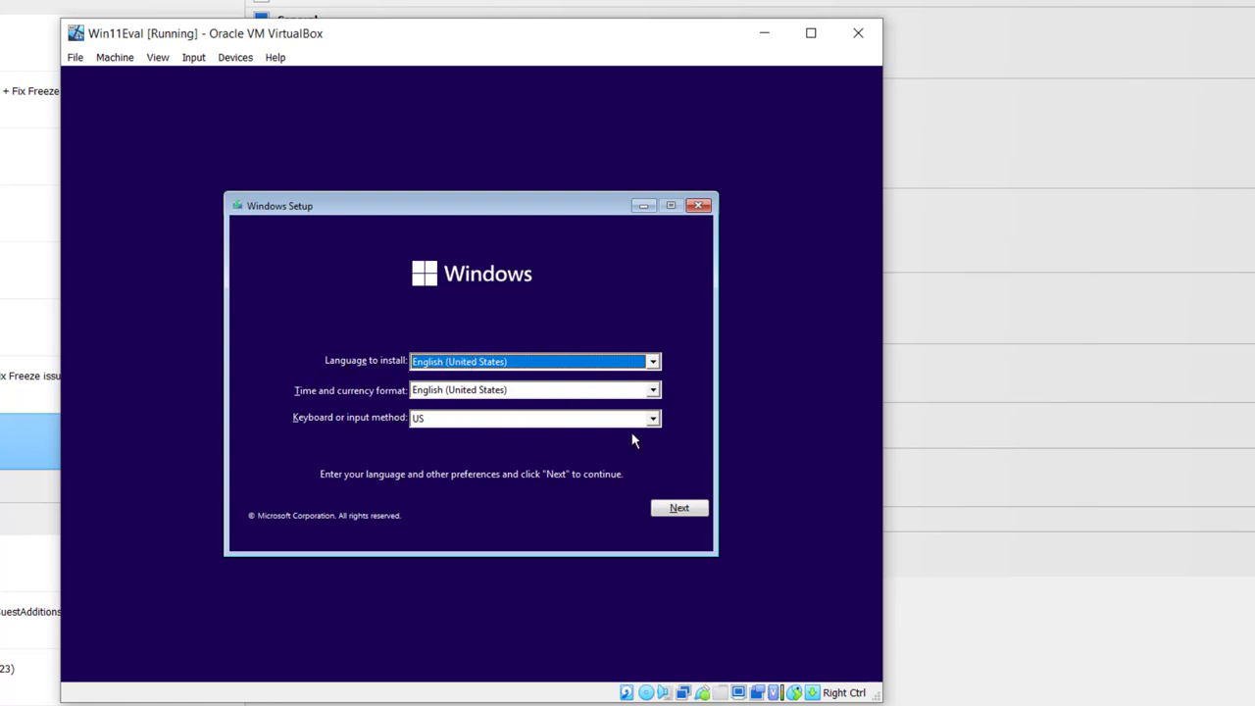
mouse_move(669, 441)
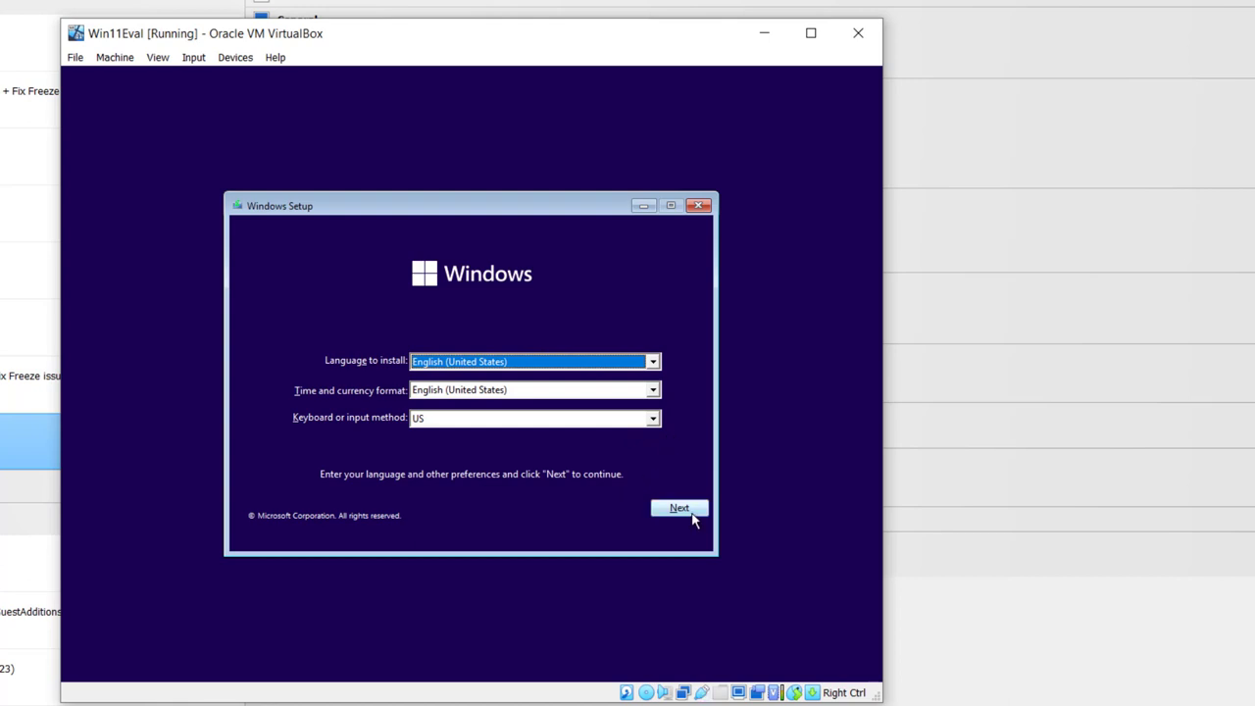
Accept English (United States) with the US keyboard and start Install now
left_click(679, 508)
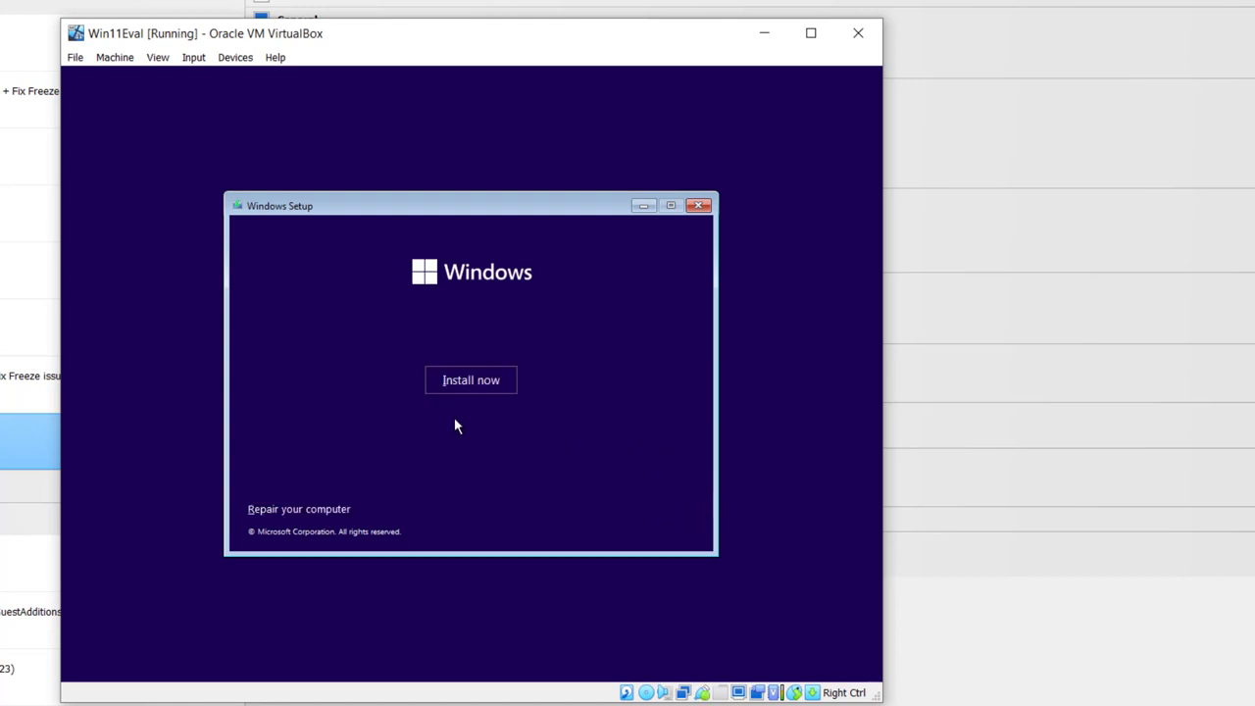
left_click(471, 379)
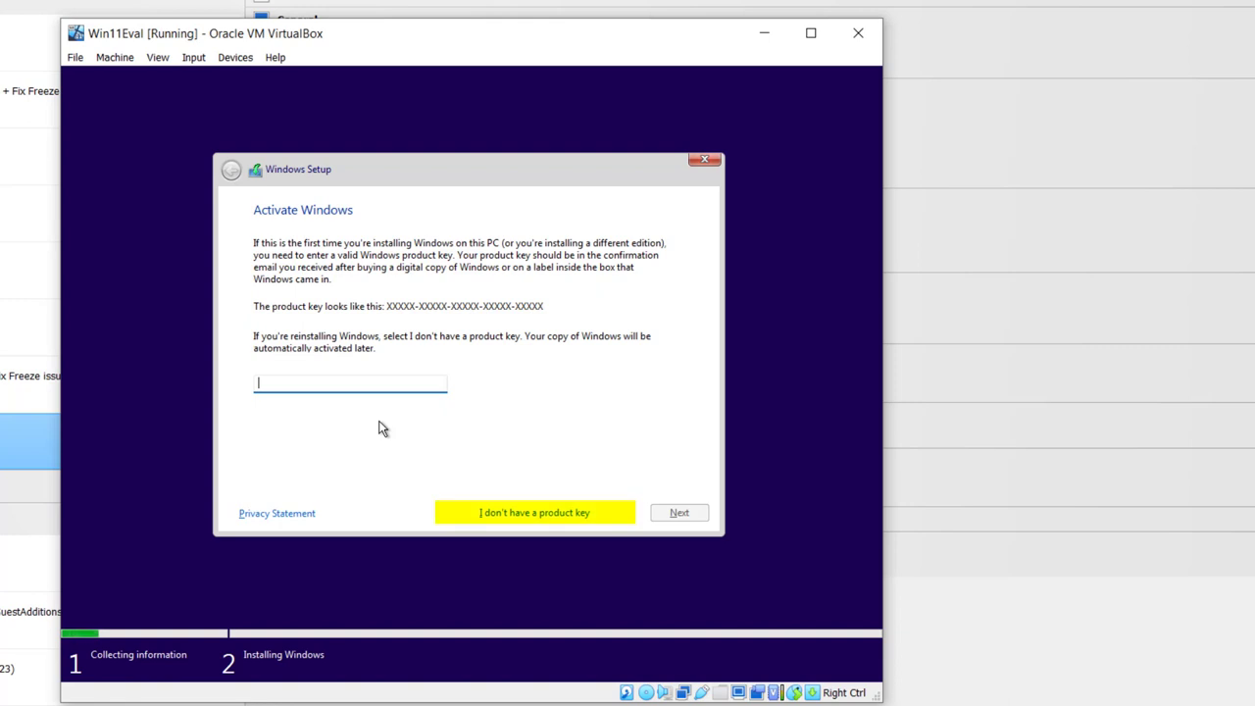
mouse_move(632, 478)
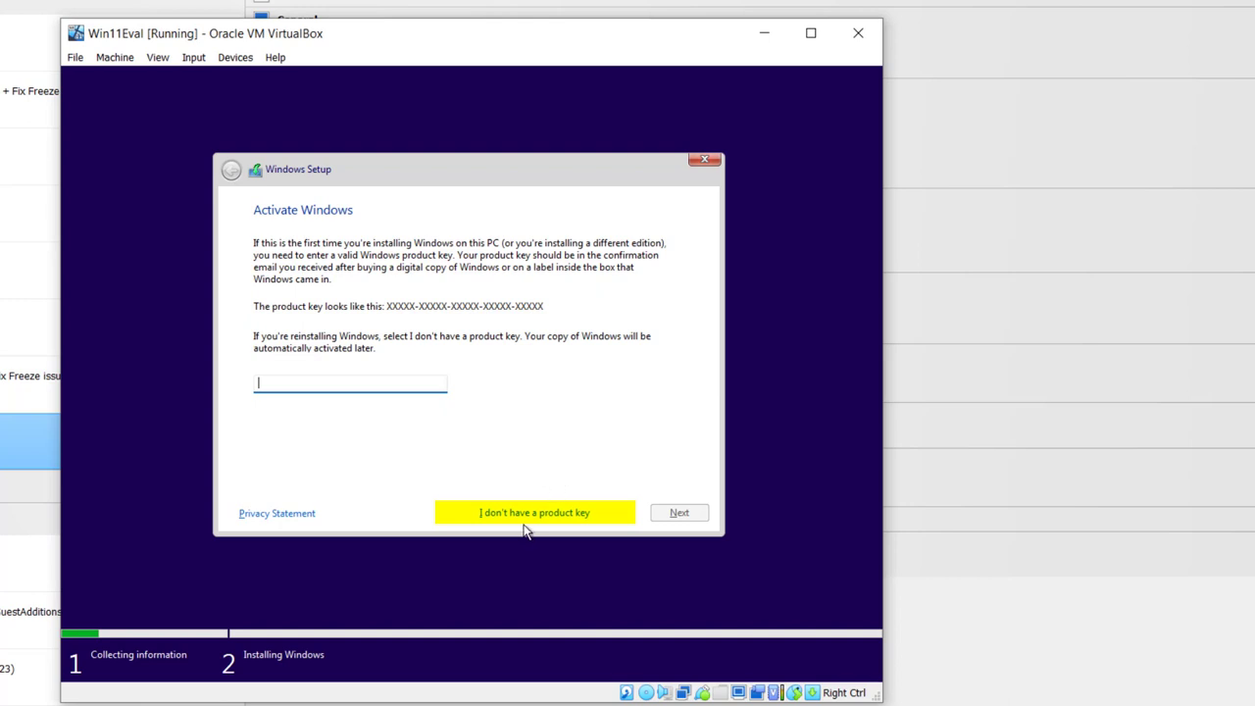
Continue without a product key and select Windows 11 Pro as the edition
left_click(535, 512)
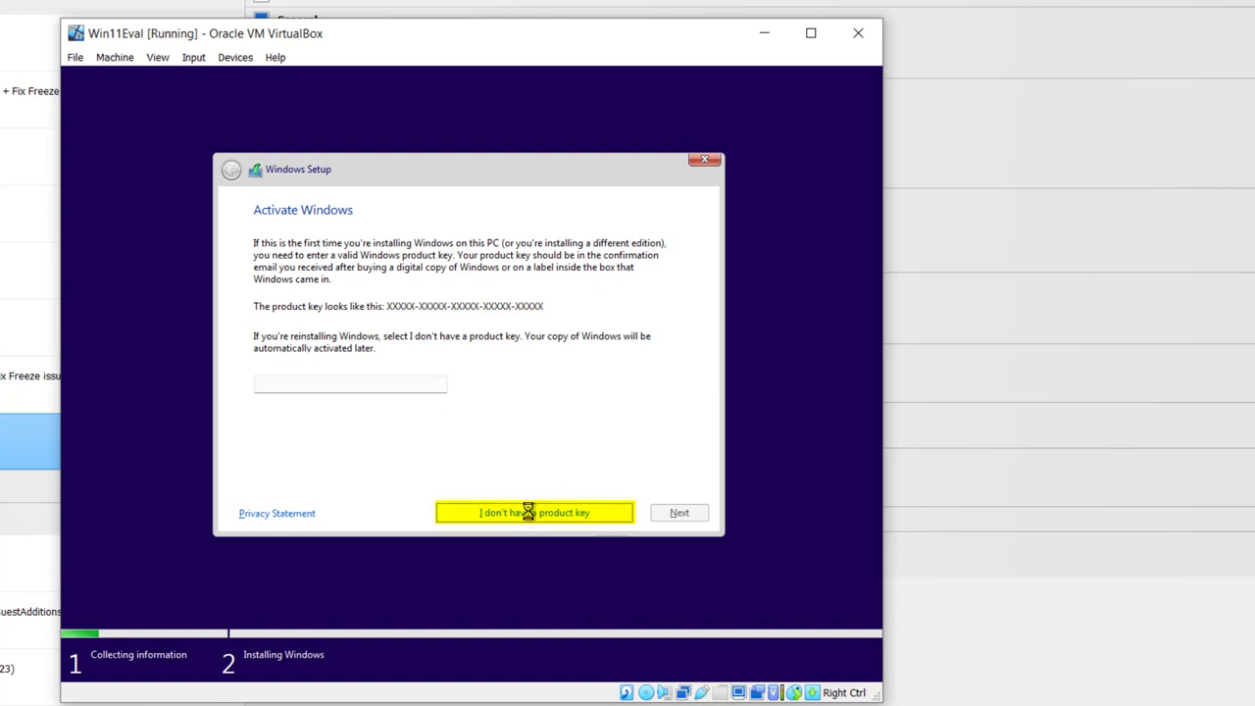
left_click(534, 512)
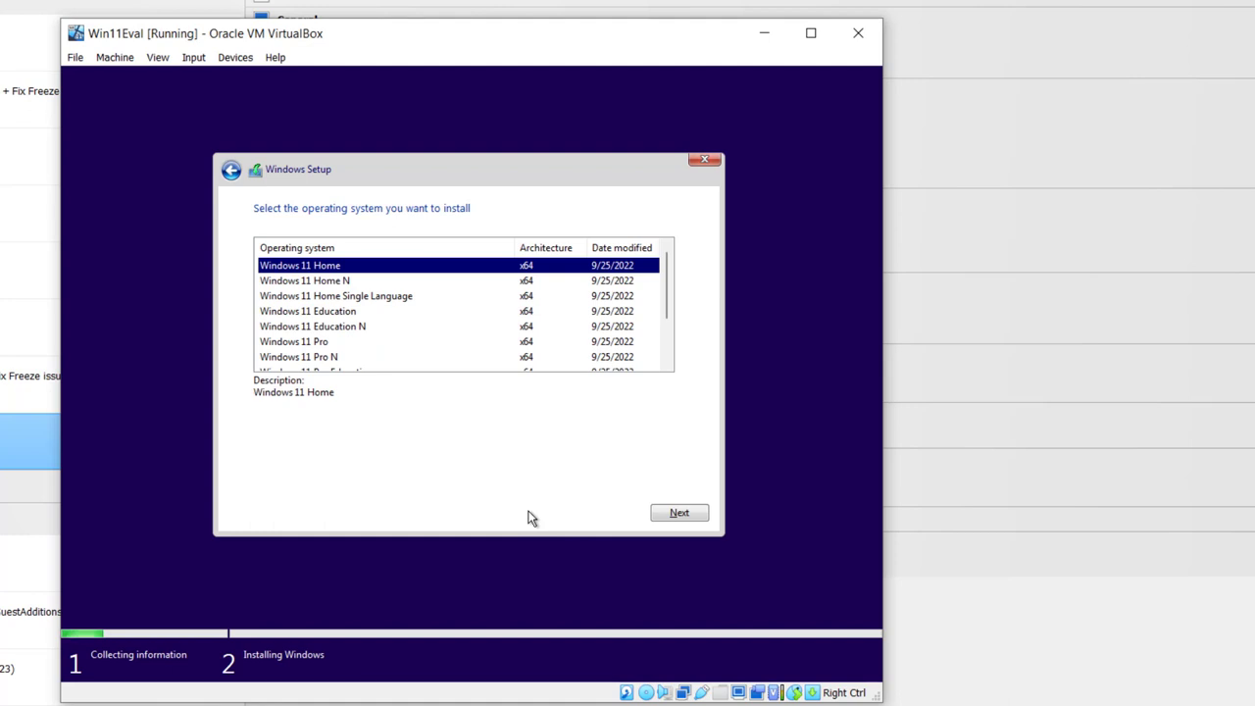
mouse_move(358, 317)
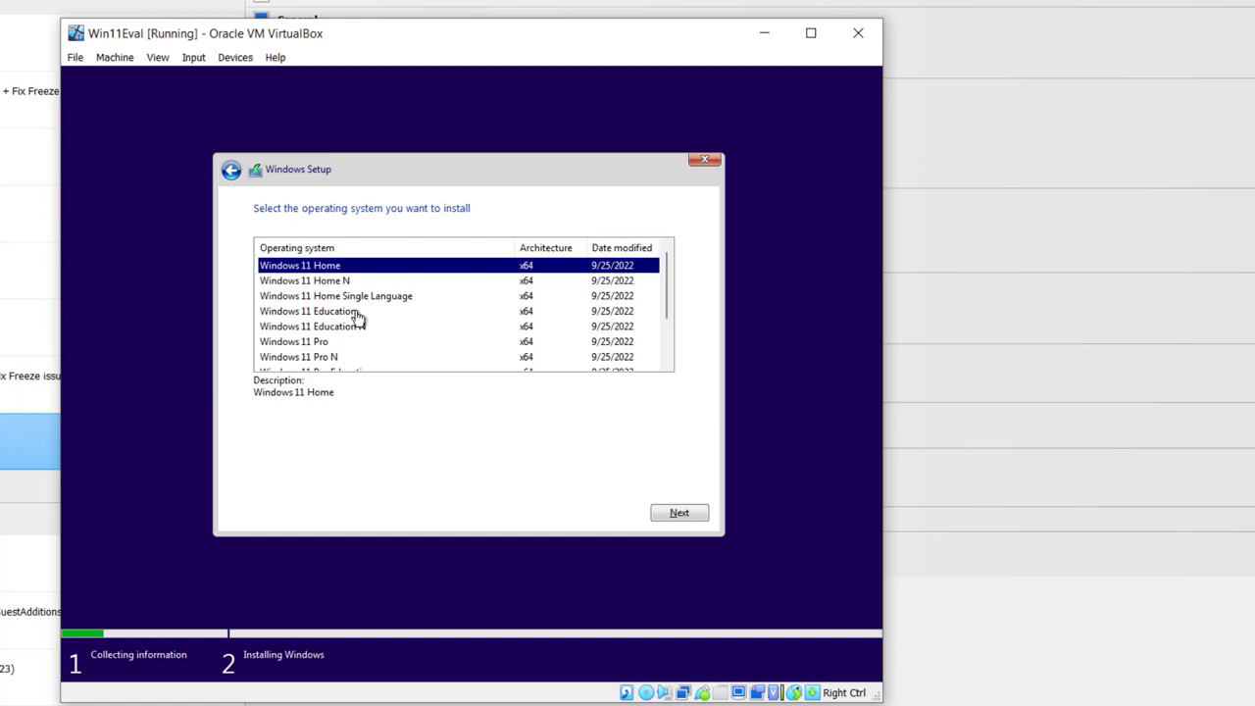
left_click(293, 341)
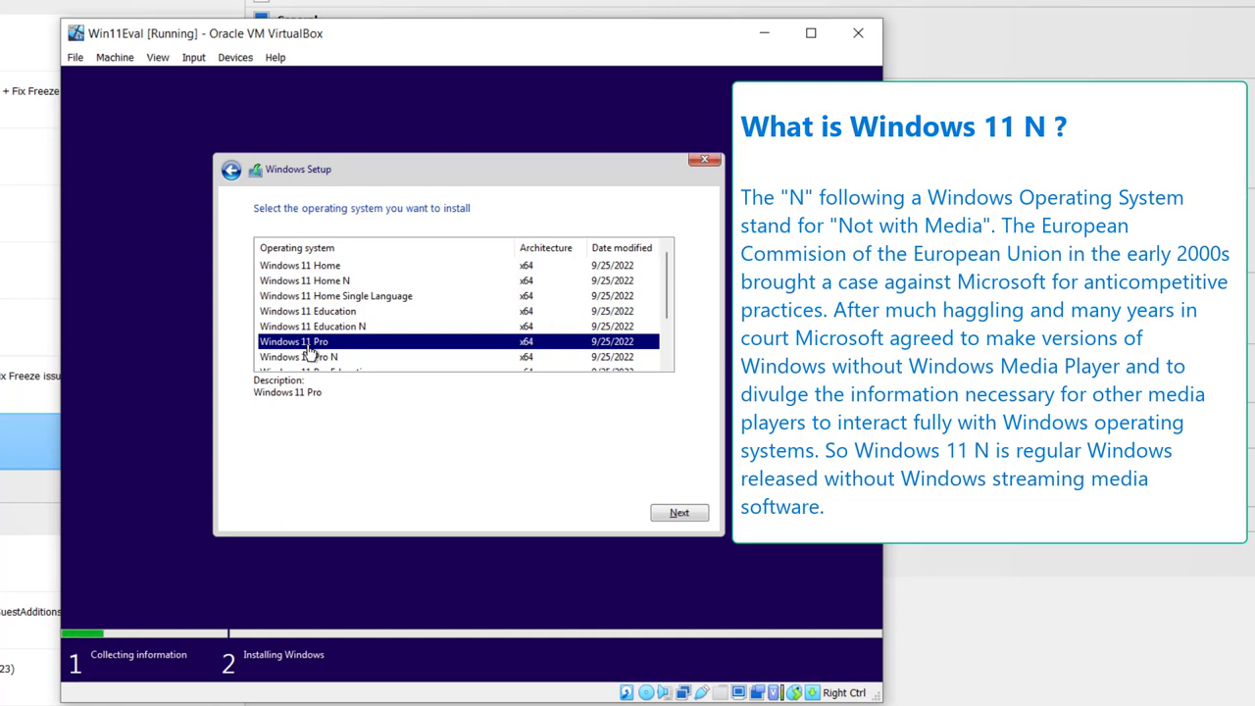
mouse_move(285, 363)
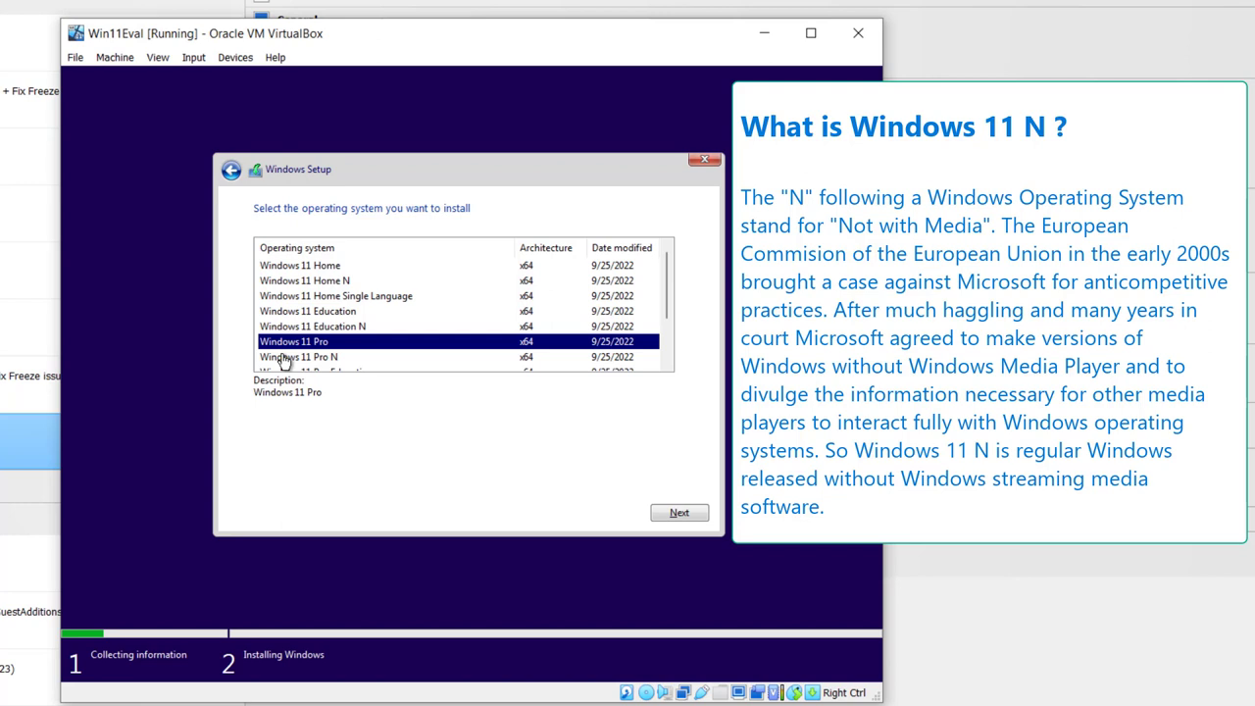
left_click(680, 512)
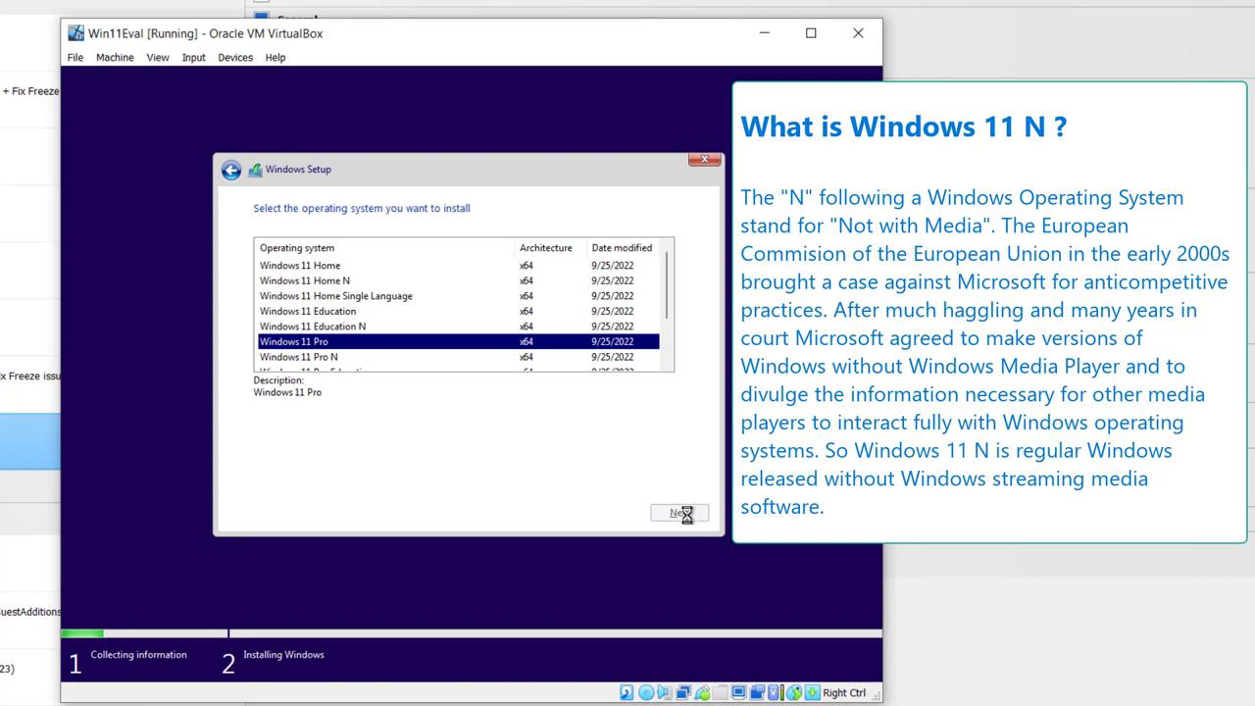
left_click(678, 513)
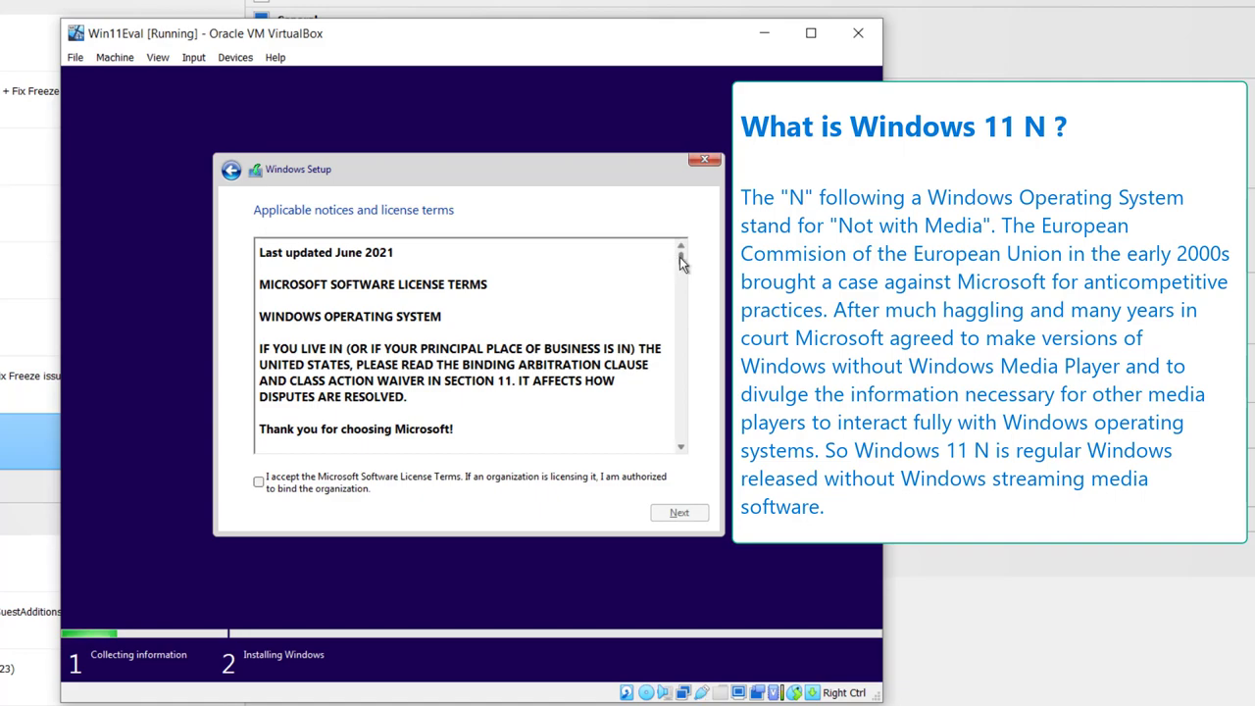
Accept the Microsoft Software License Terms and continue to drive selection
scroll("down", 3)
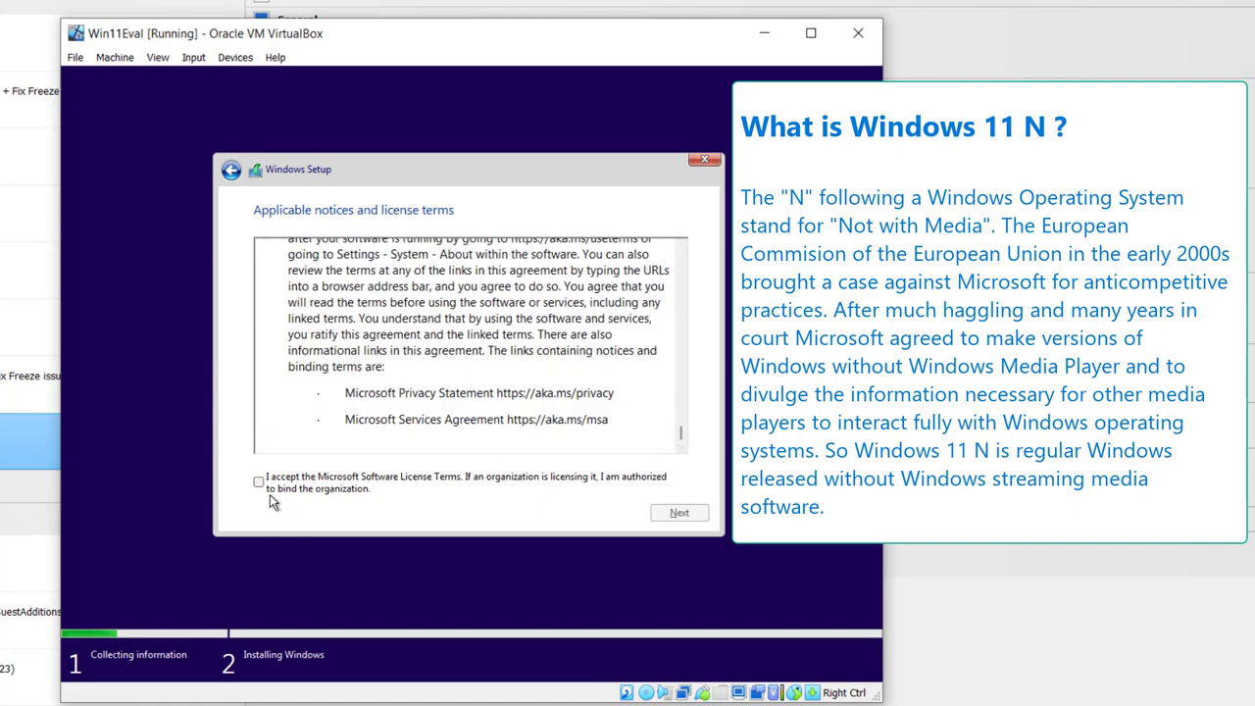
left_click(259, 481)
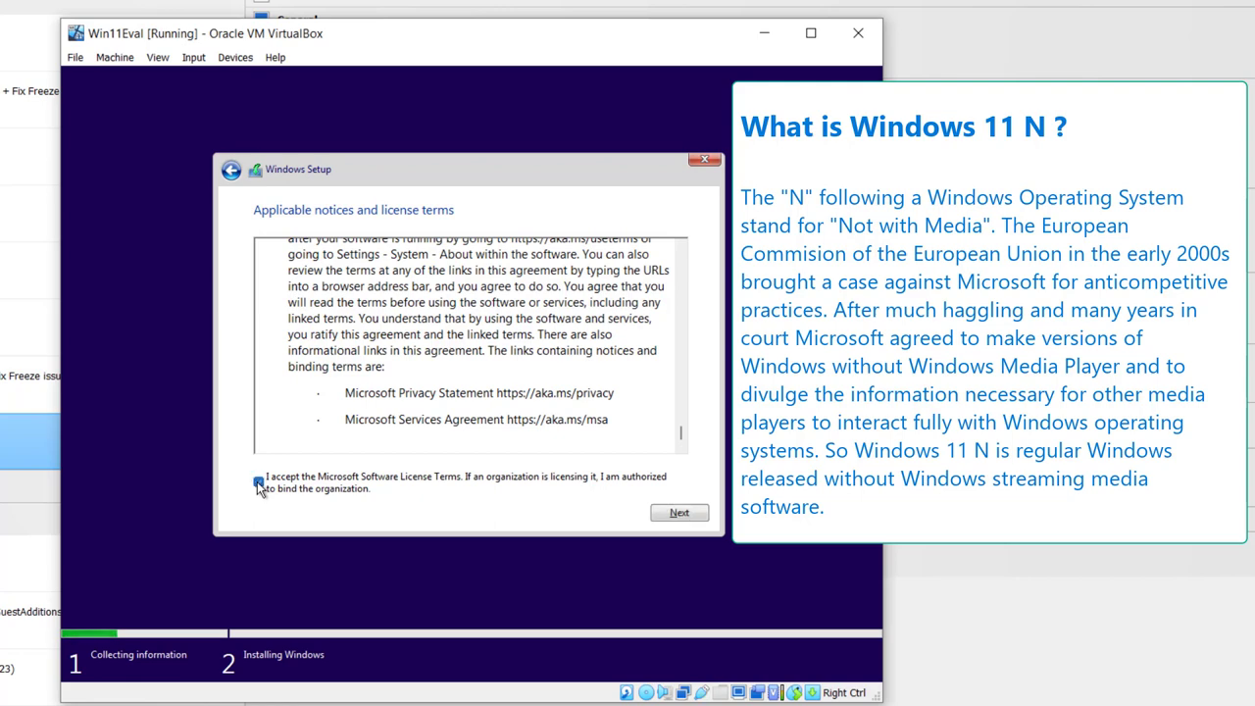
left_click(258, 481)
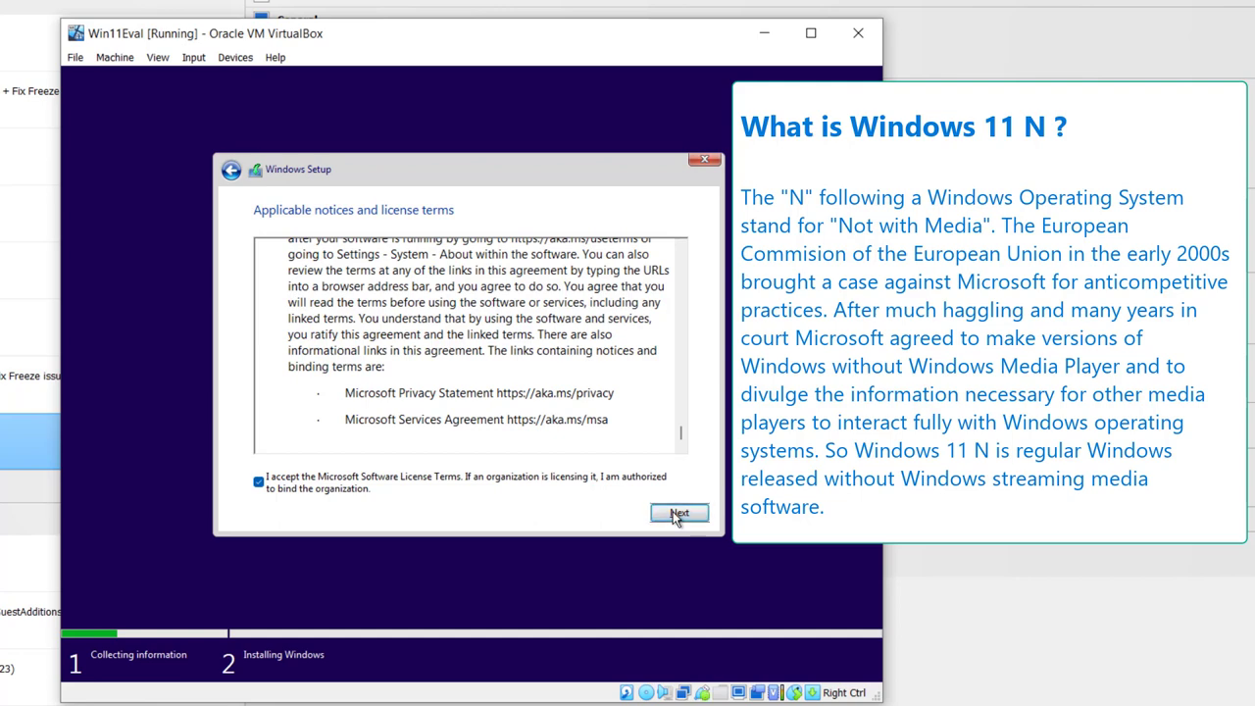
left_click(679, 514)
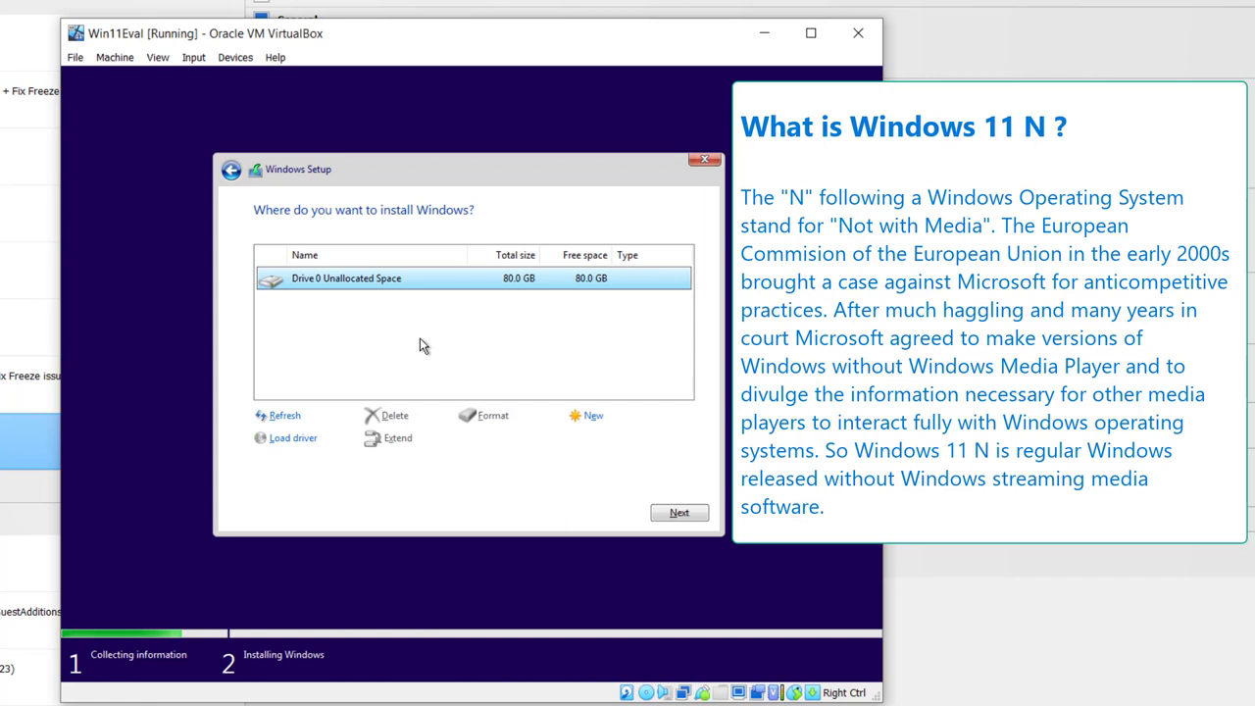
mouse_move(341, 337)
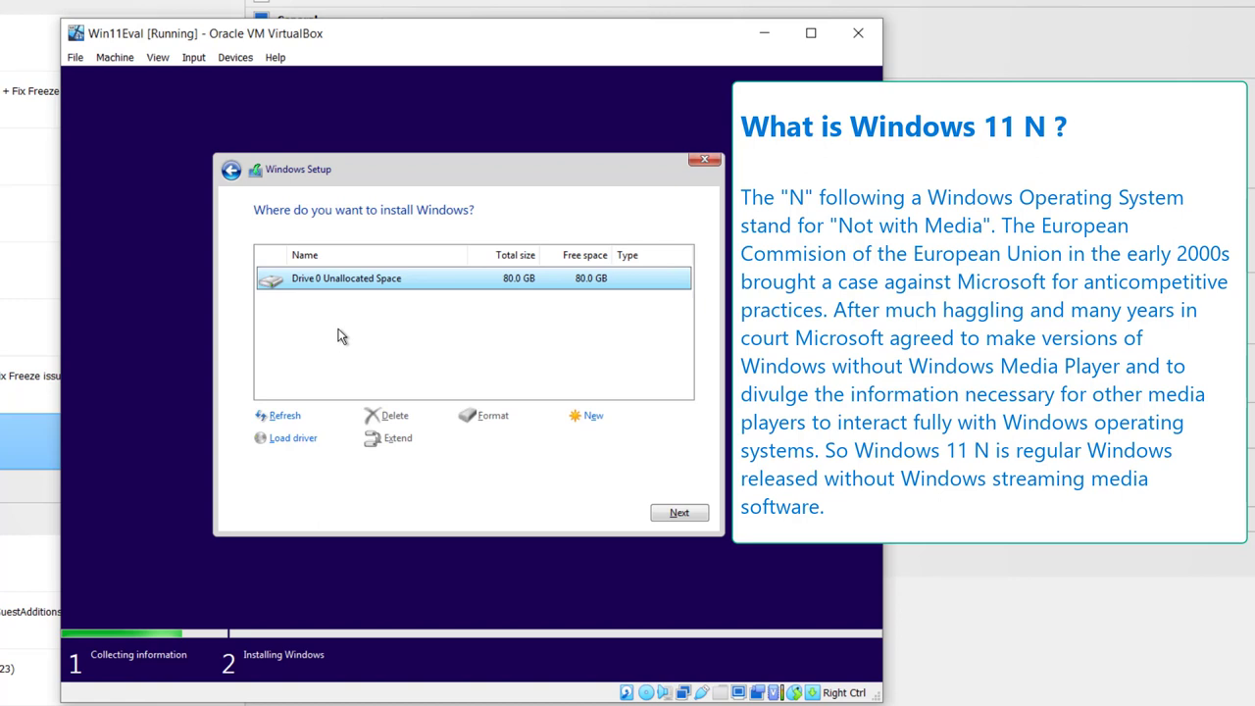
mouse_move(358, 333)
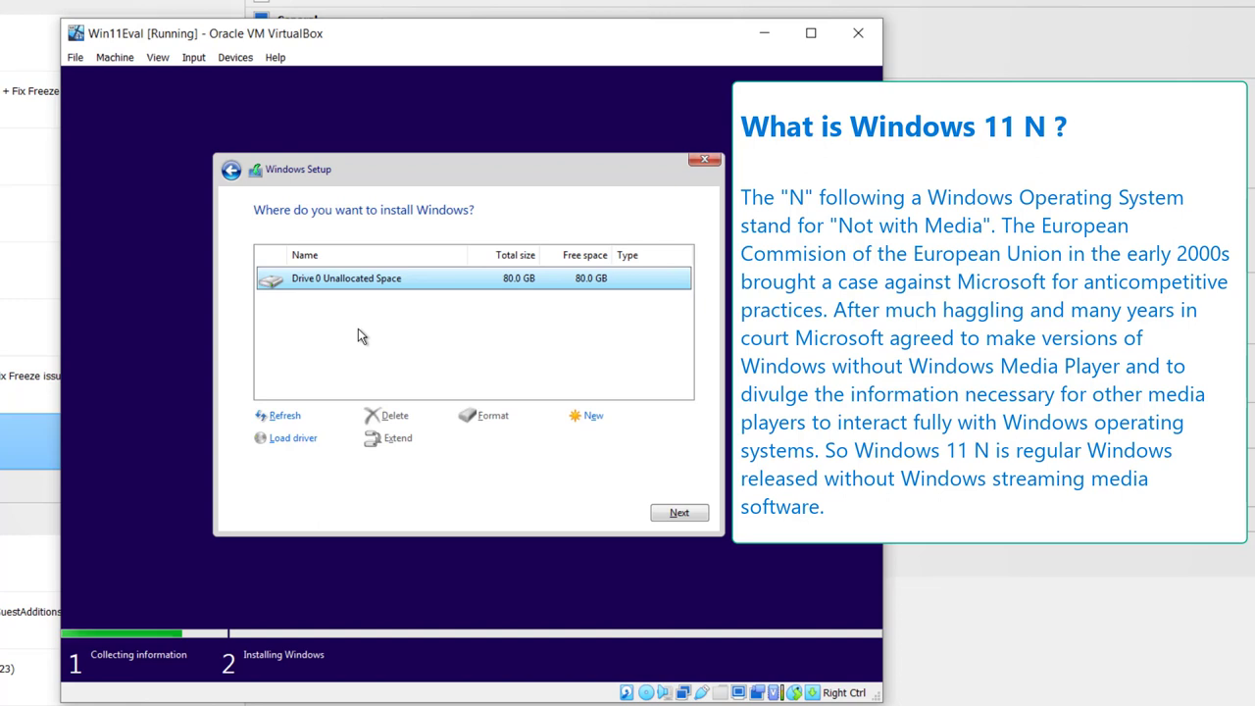
mouse_move(362, 335)
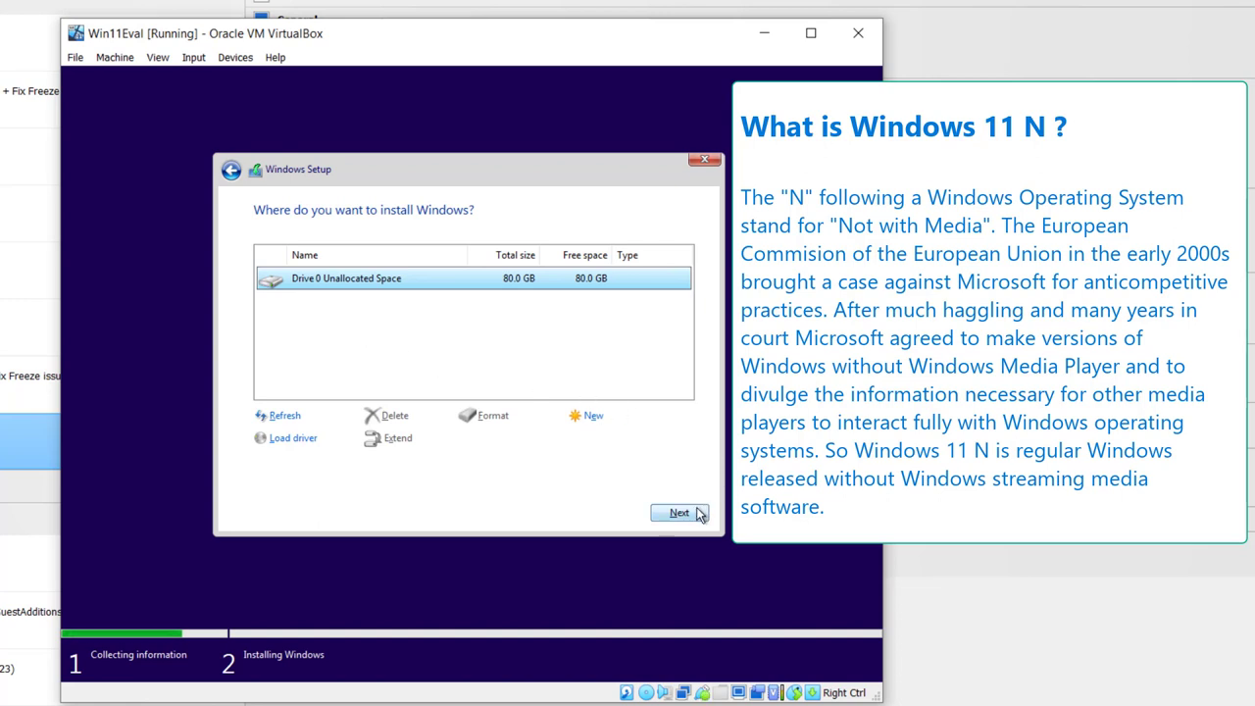
Install Windows onto Drive 0's 80 GB unallocated space
left_click(679, 512)
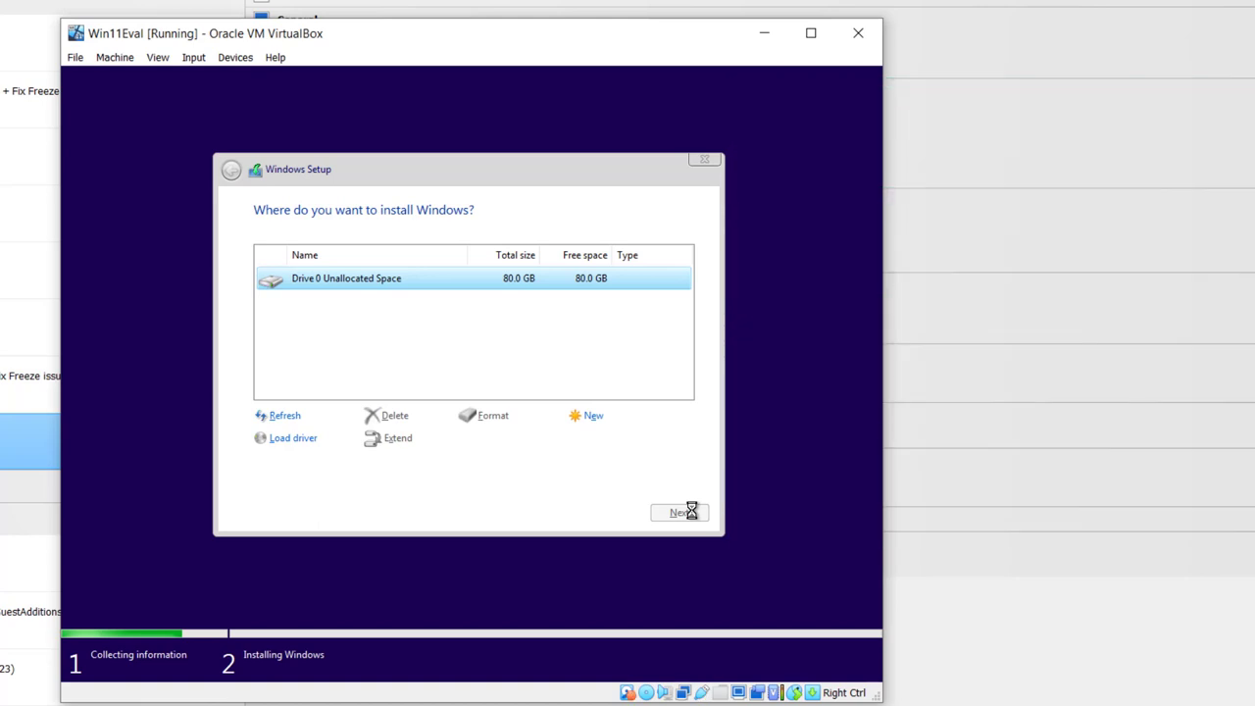
left_click(679, 512)
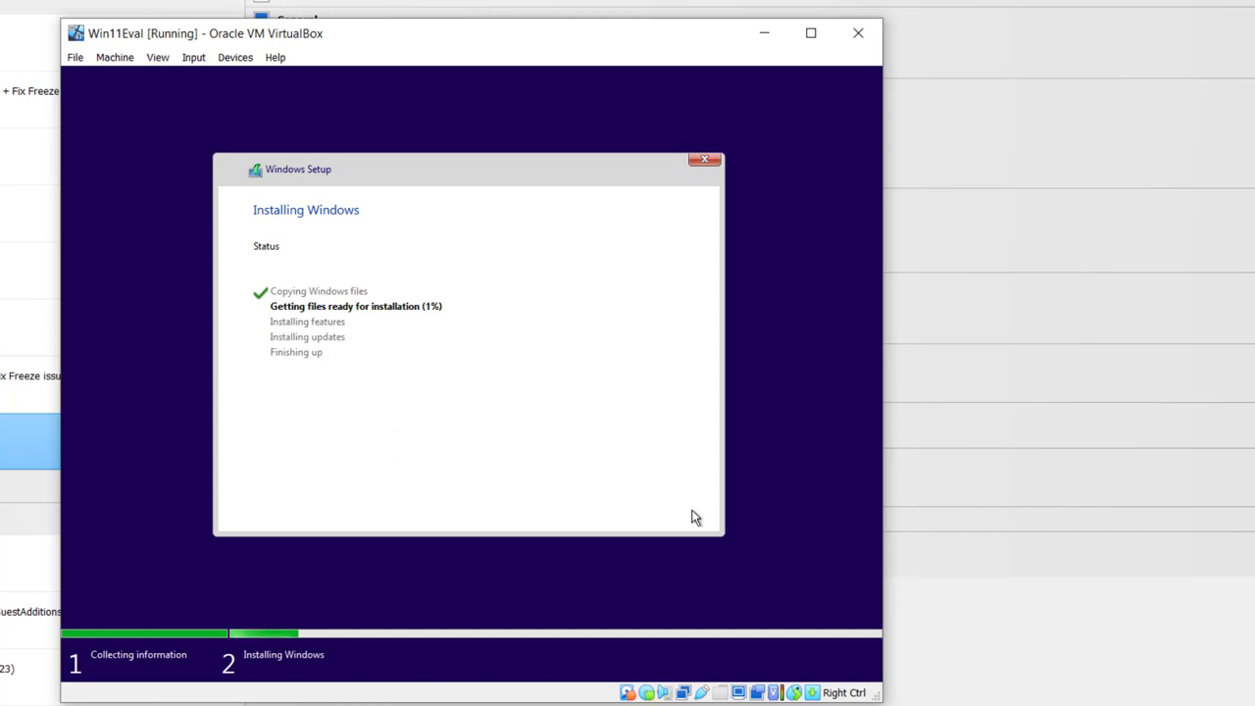
mouse_move(504, 431)
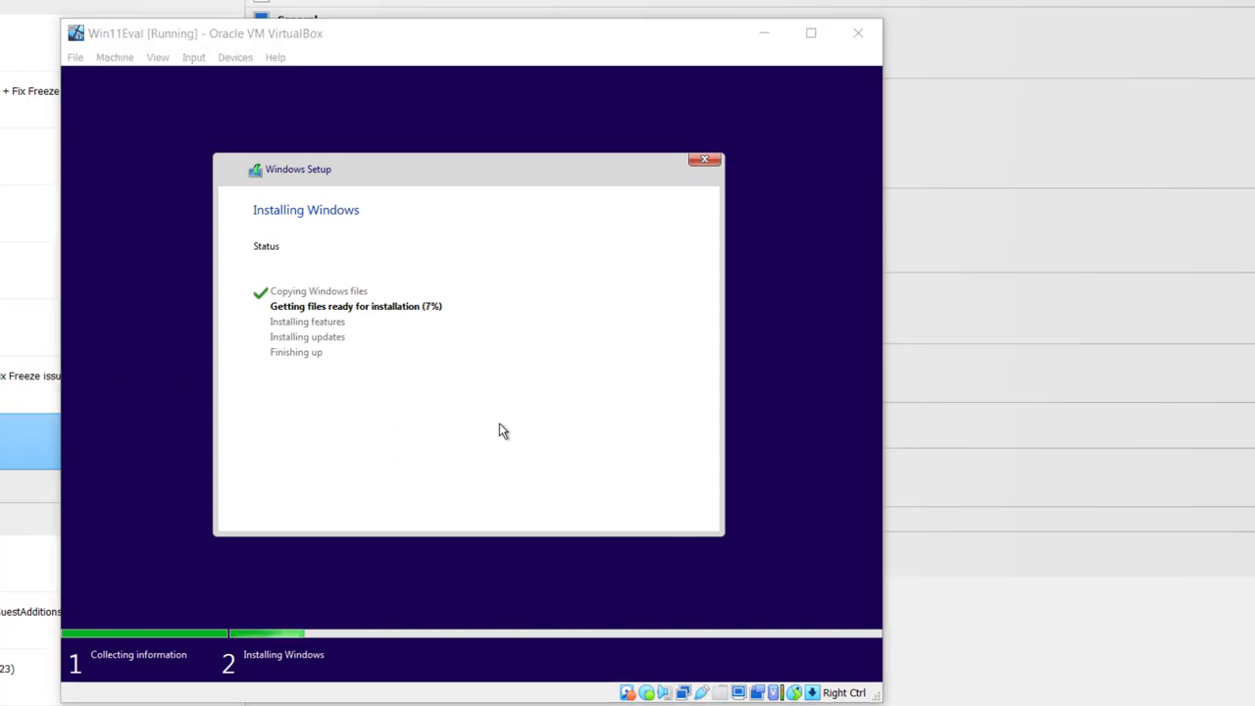
mouse_move(501, 563)
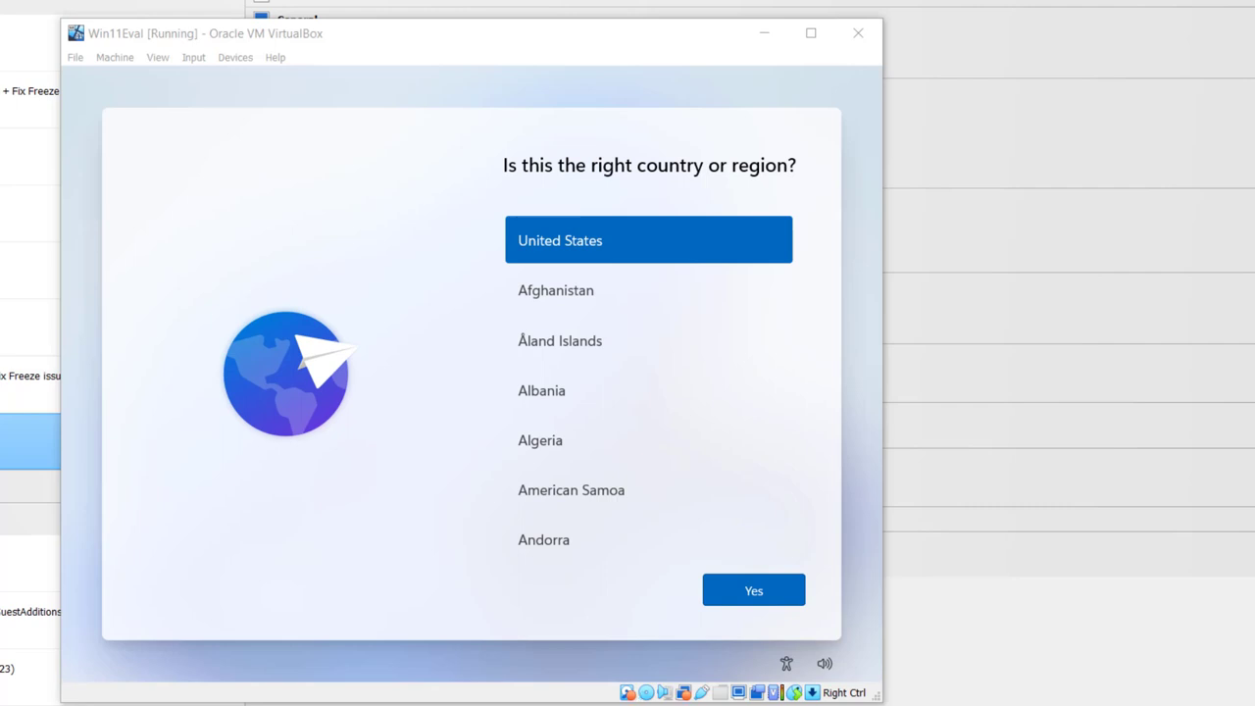
mouse_move(477, 562)
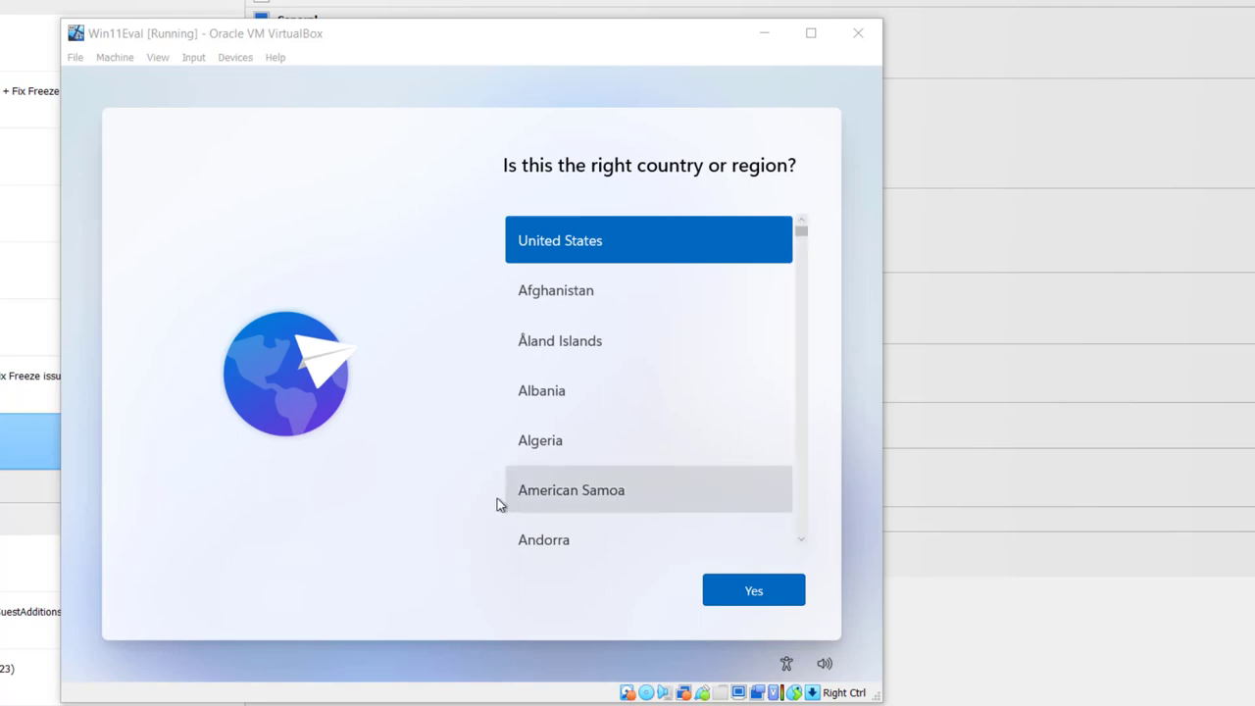
mouse_move(491, 503)
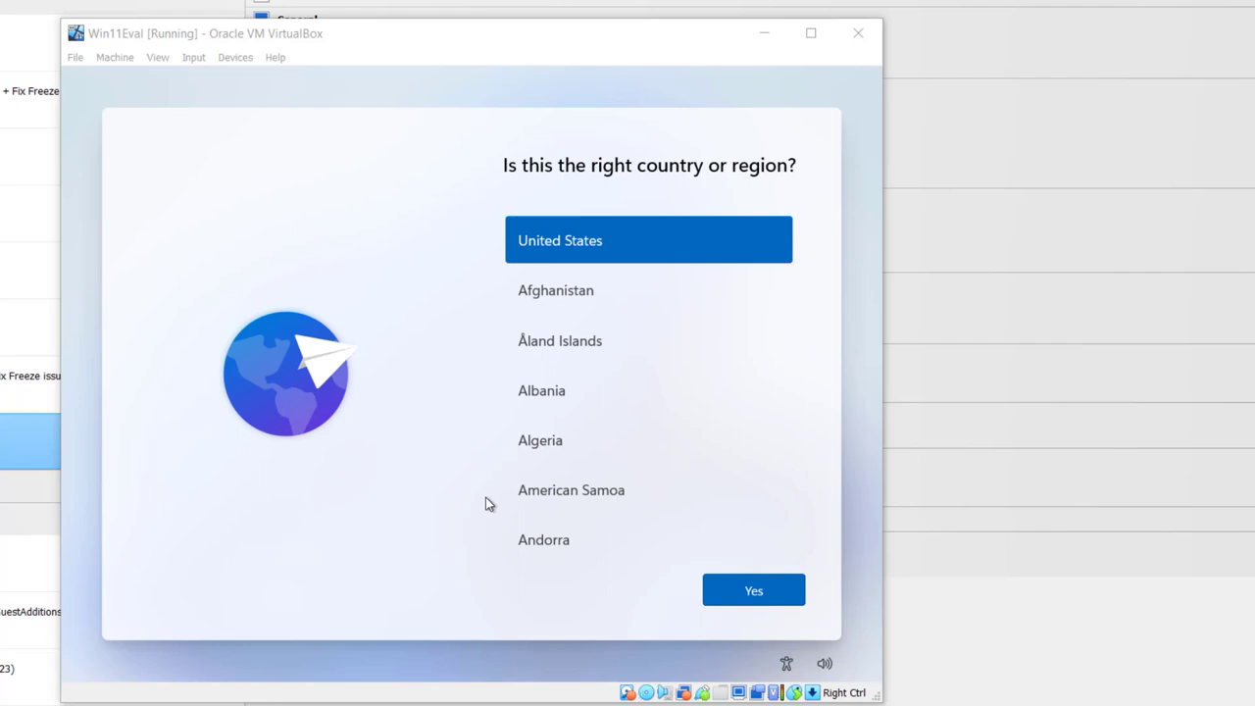
mouse_move(646, 289)
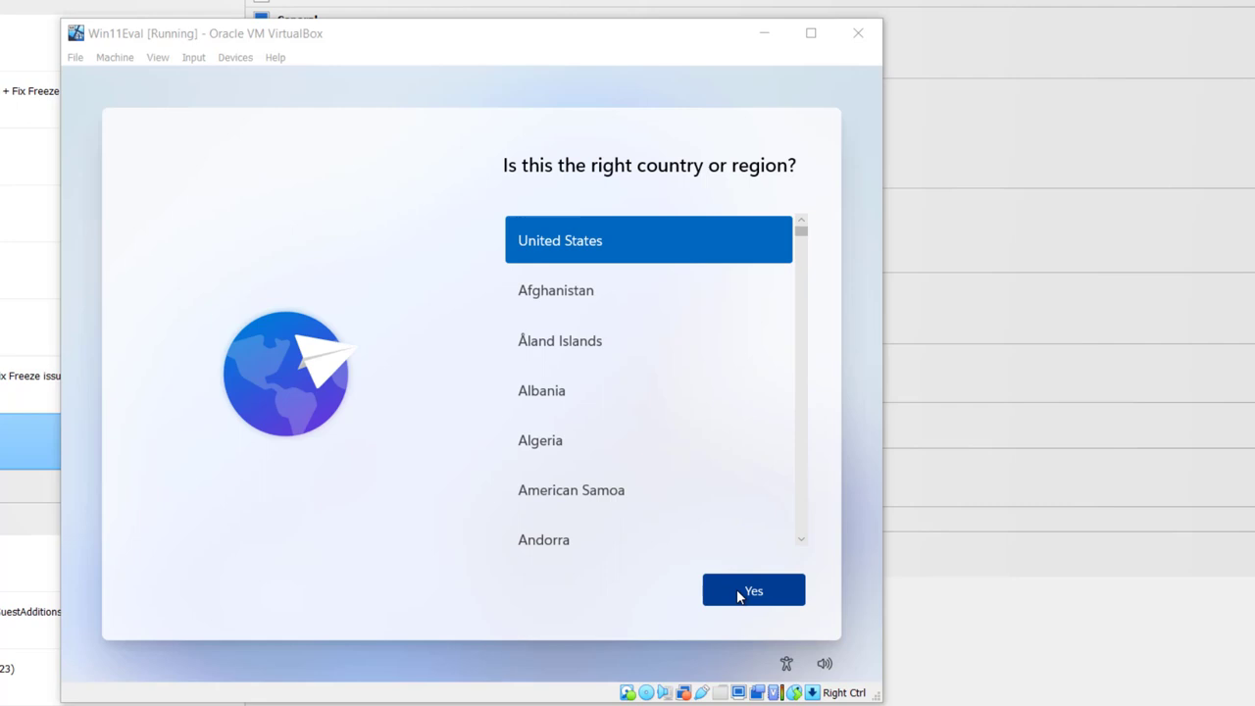
Confirm United States region and US keyboard layout, skipping a second layout
left_click(753, 591)
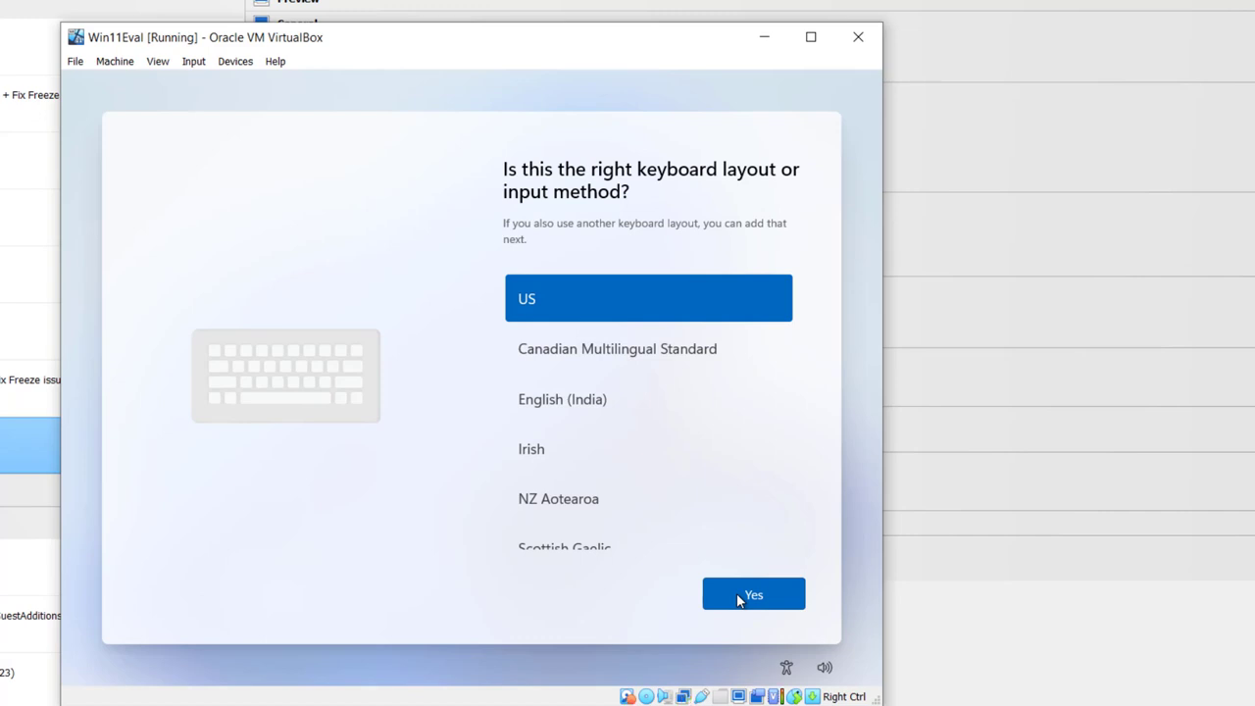
left_click(753, 596)
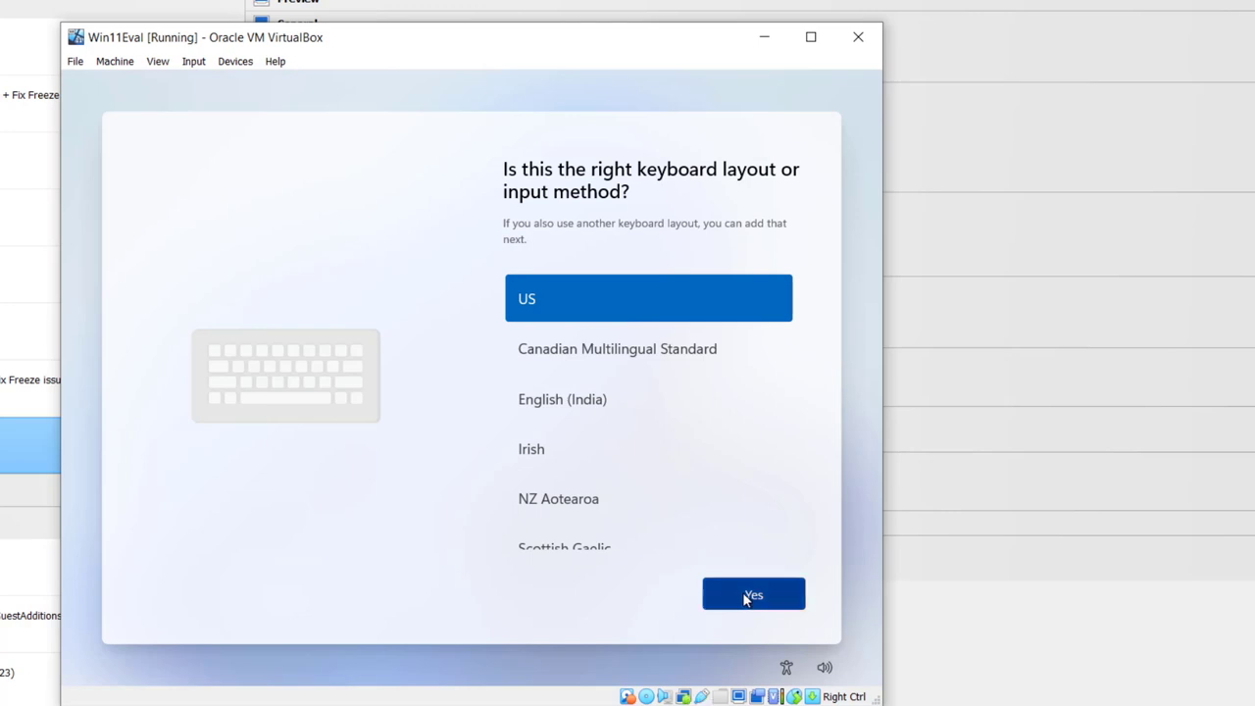
left_click(753, 594)
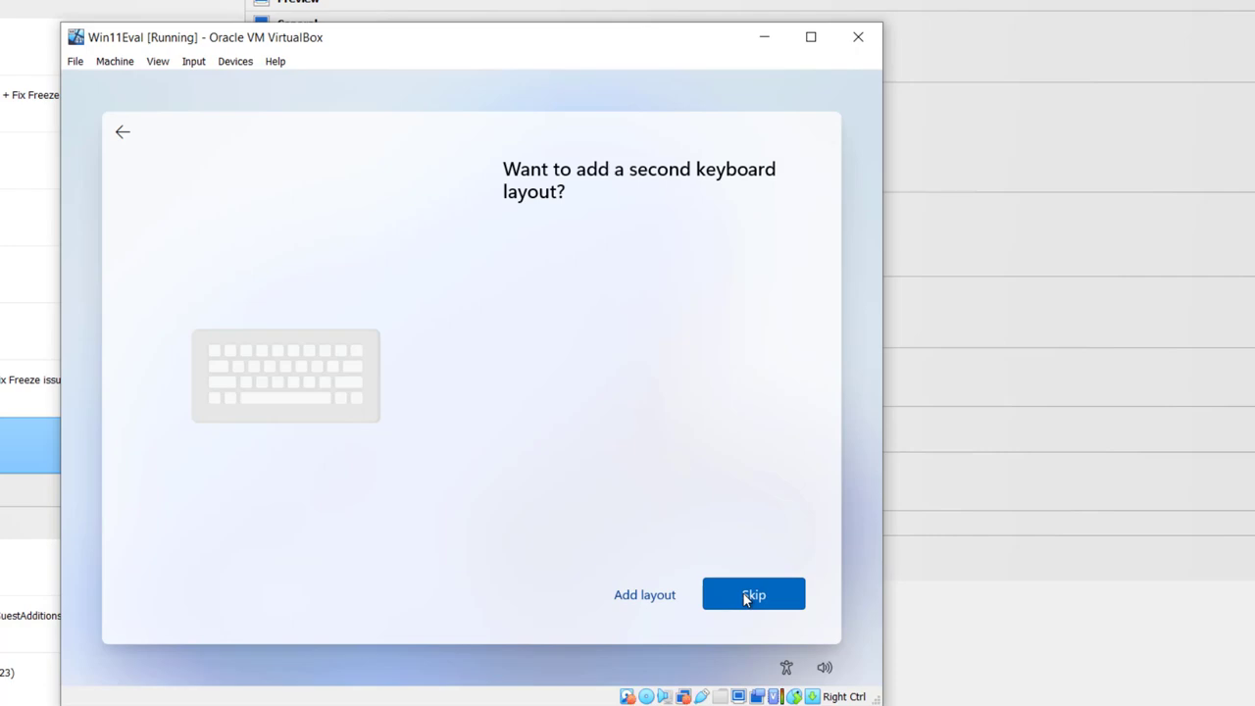
left_click(754, 595)
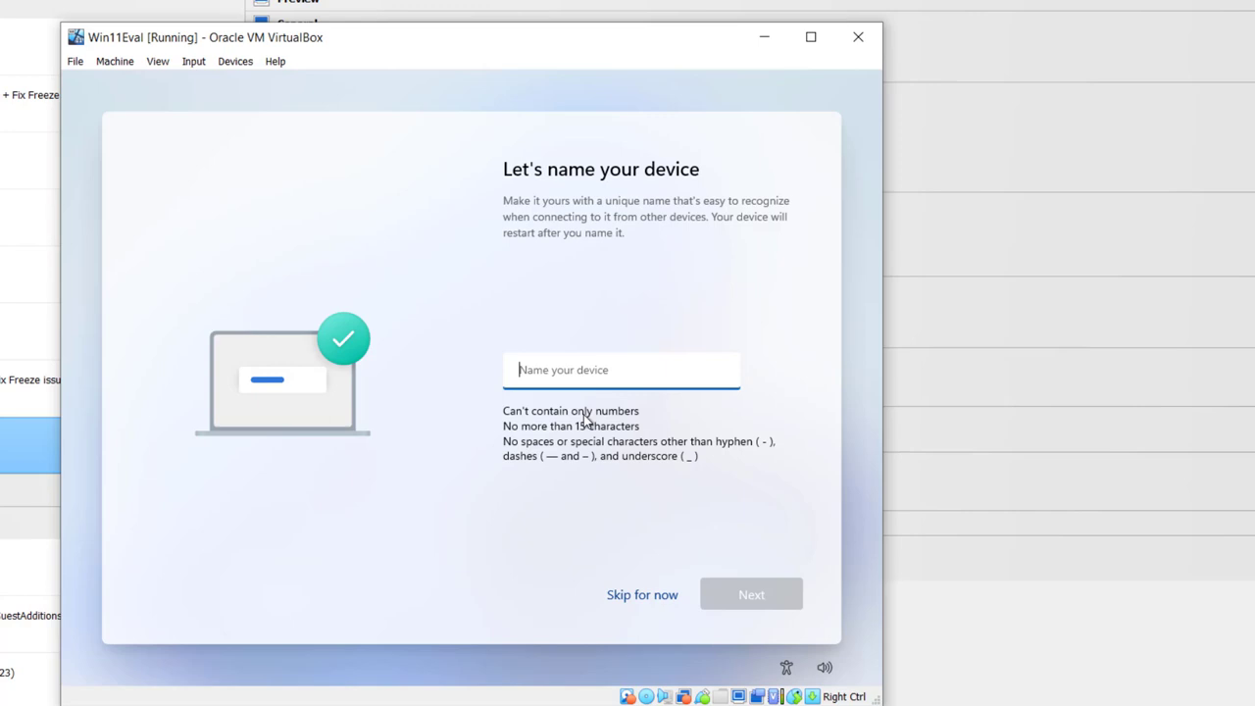
Enter 'win11eval' as the device name and continue
left_click(621, 370)
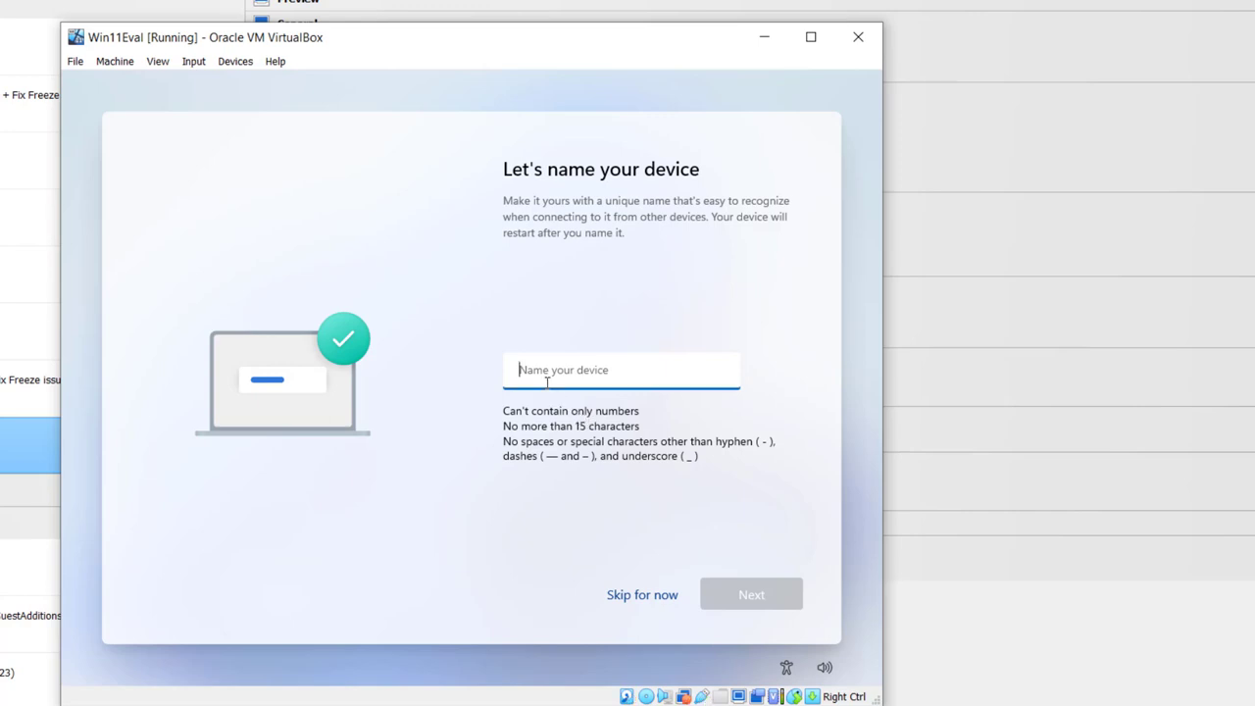
type("win")
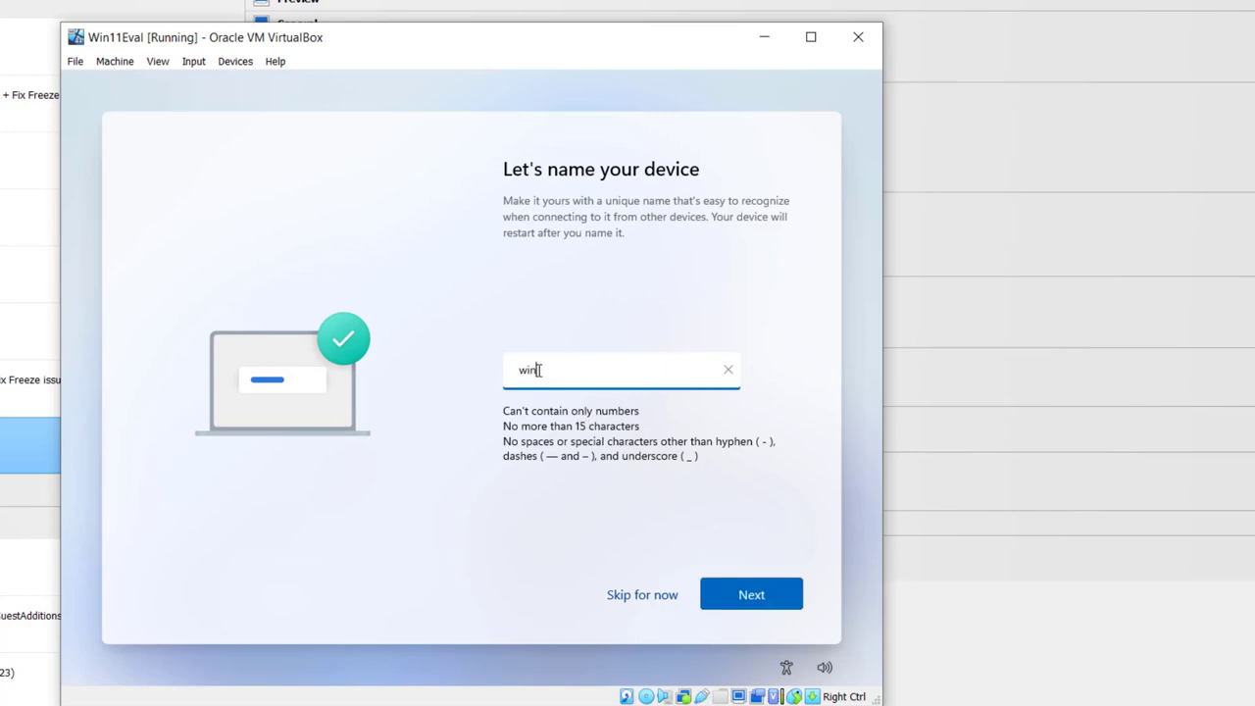
type("11eval")
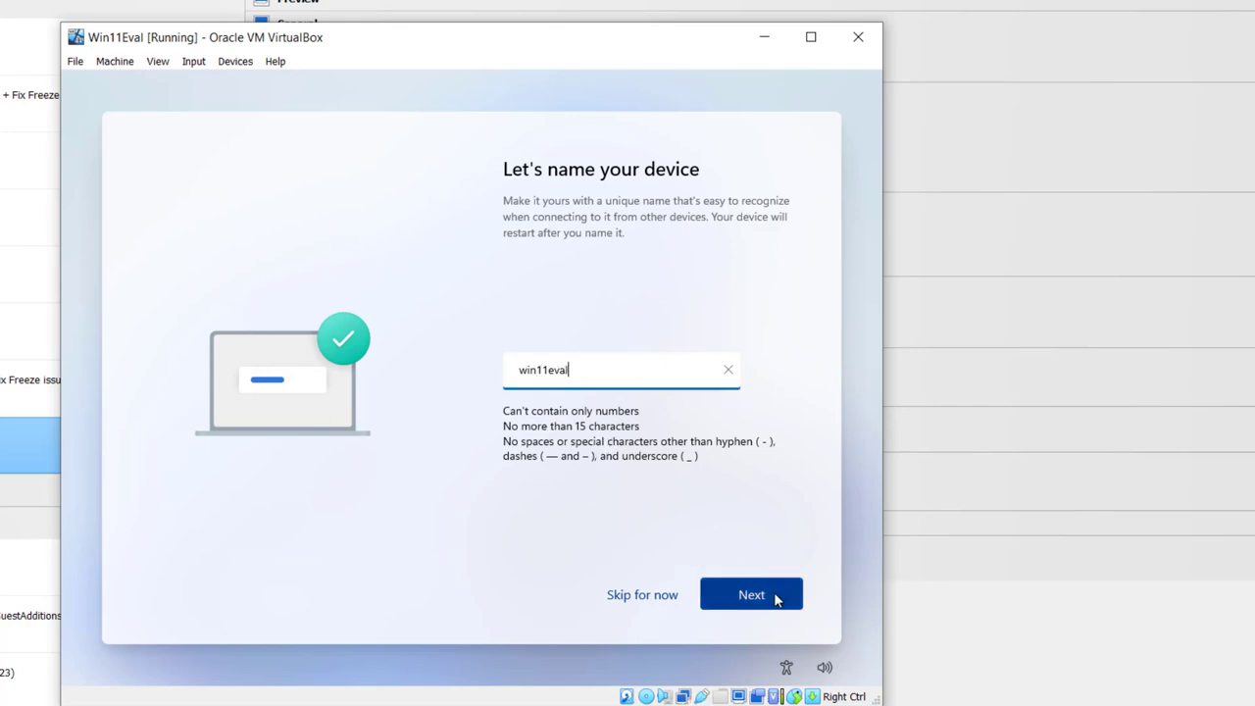
left_click(751, 594)
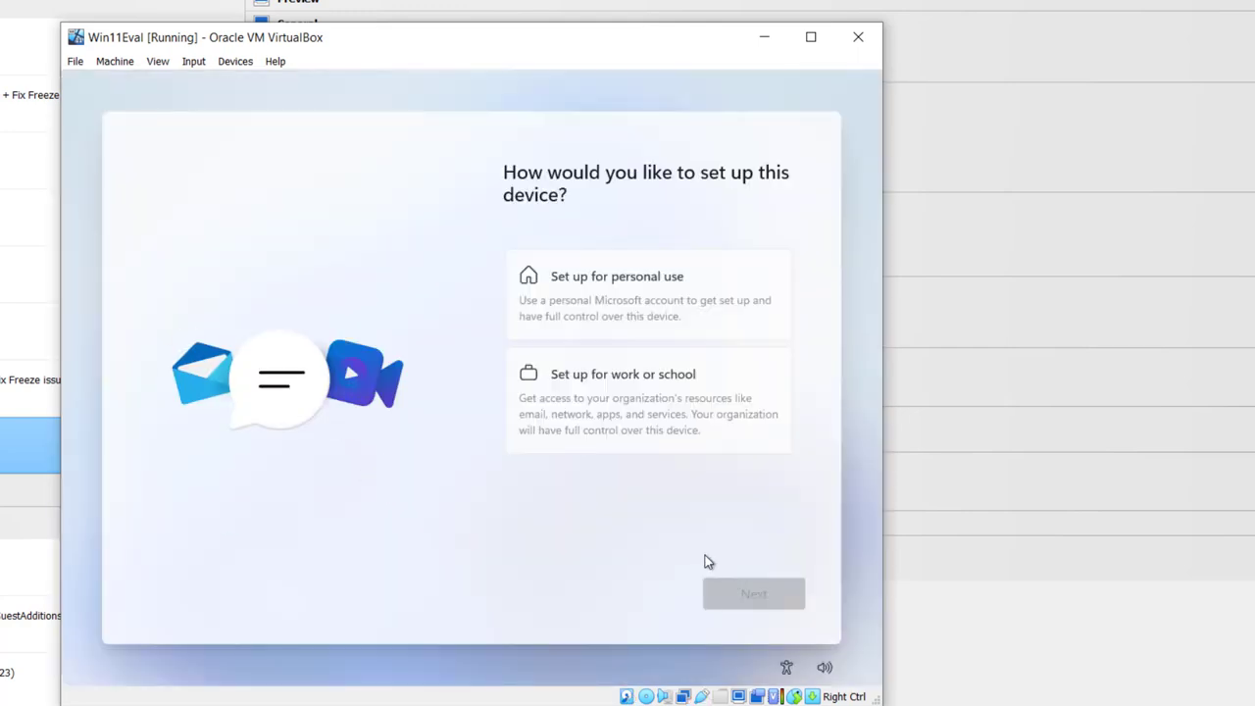
mouse_move(527, 491)
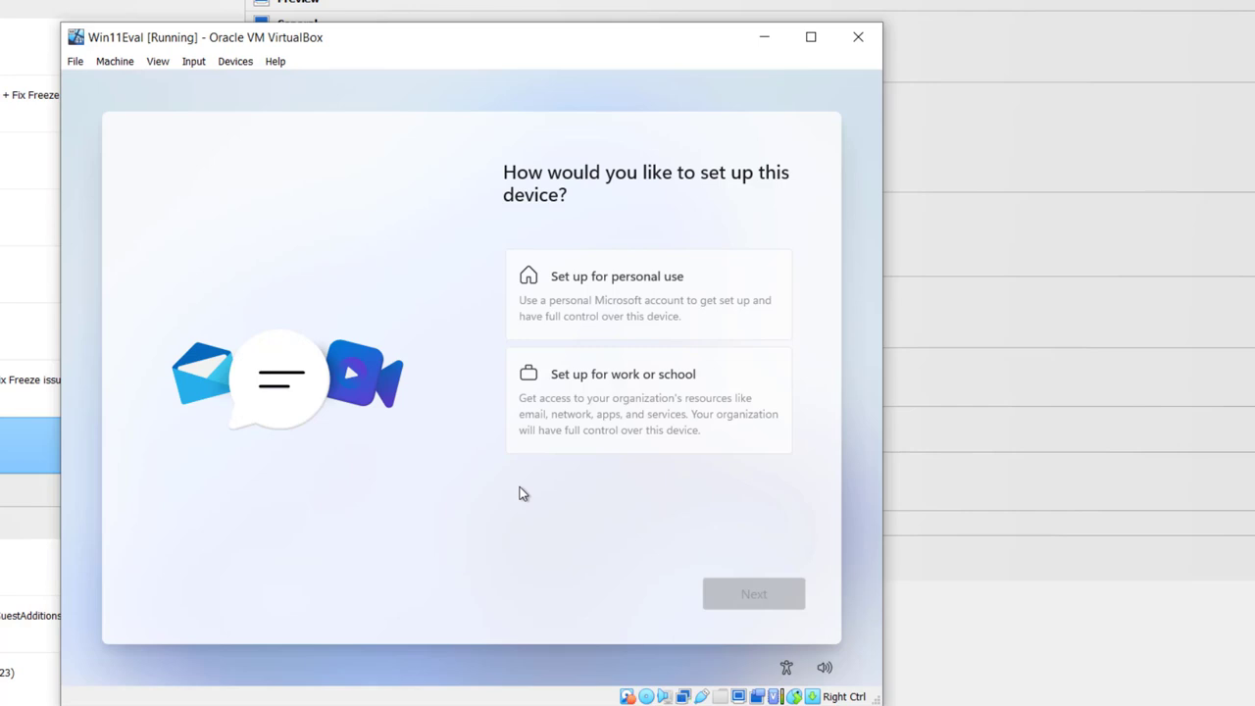
mouse_move(579, 462)
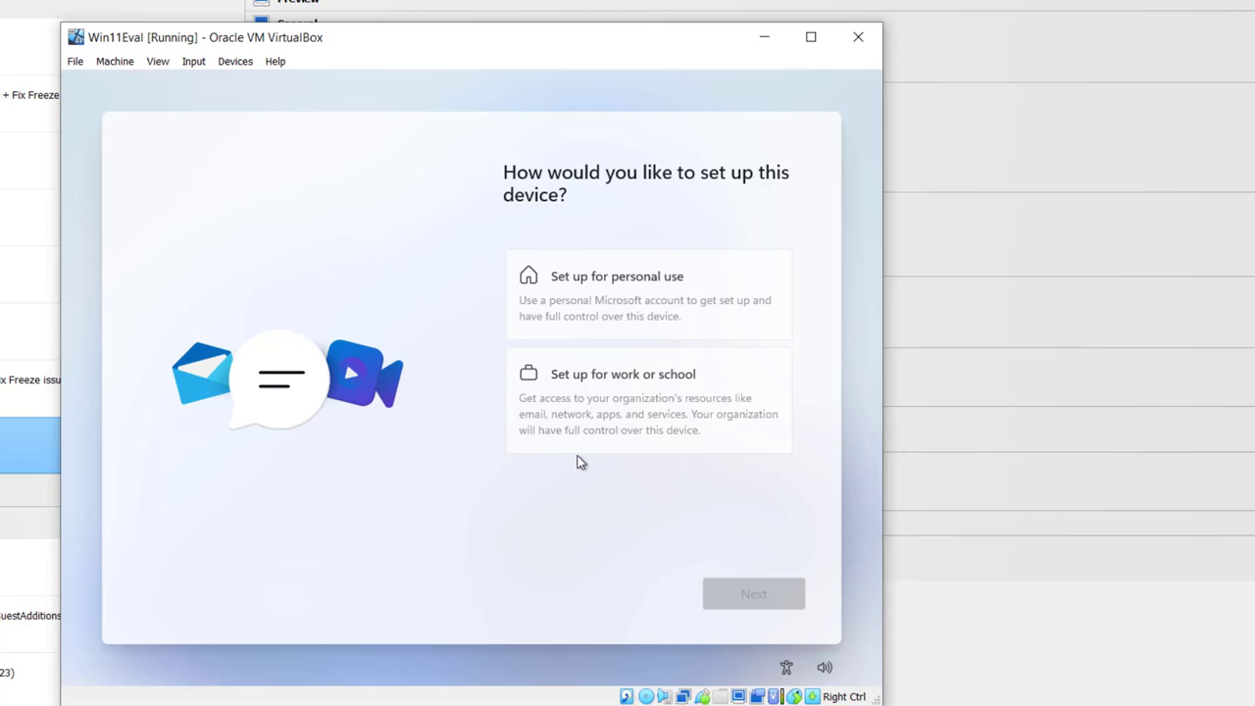
mouse_move(693, 293)
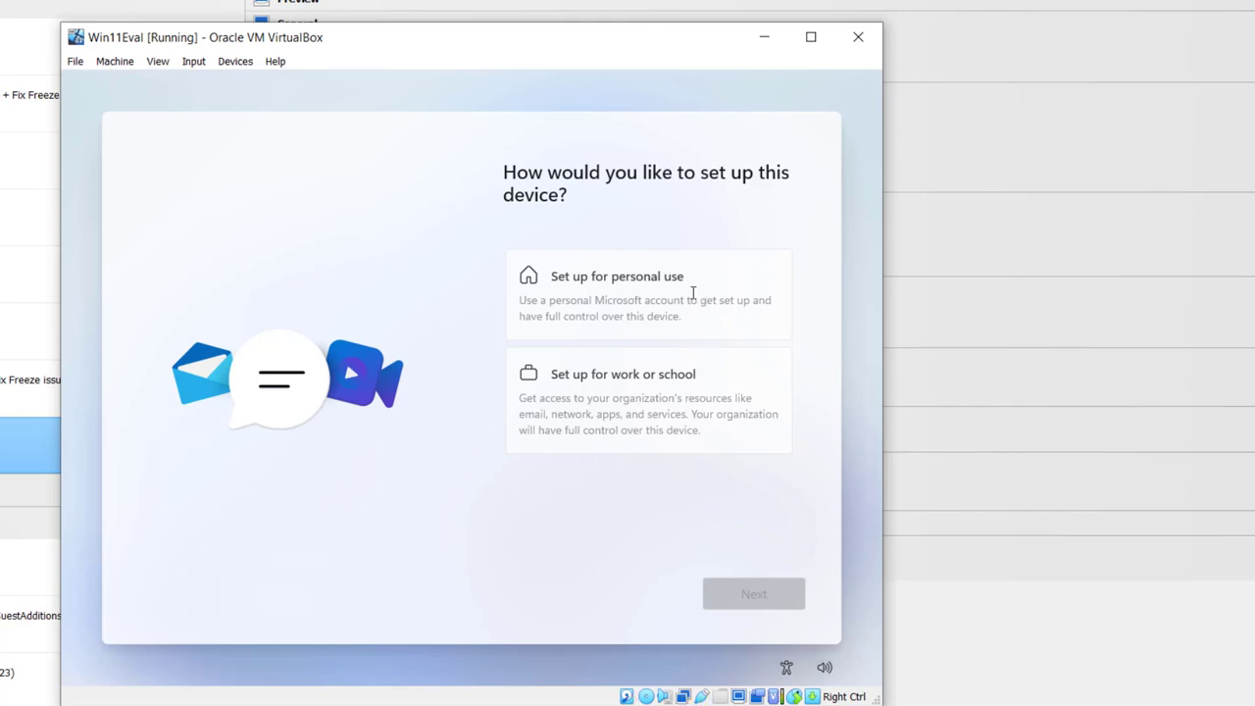
Choose 'Set up for personal use' and continue
left_click(647, 294)
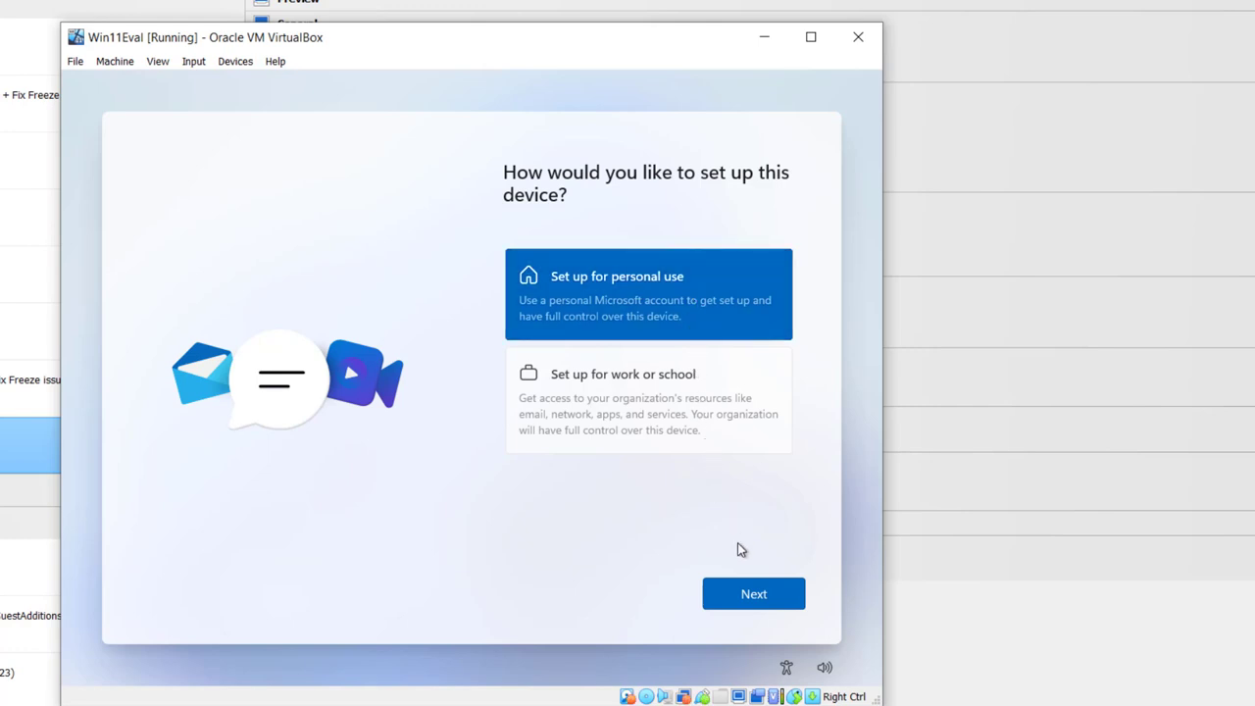
left_click(753, 593)
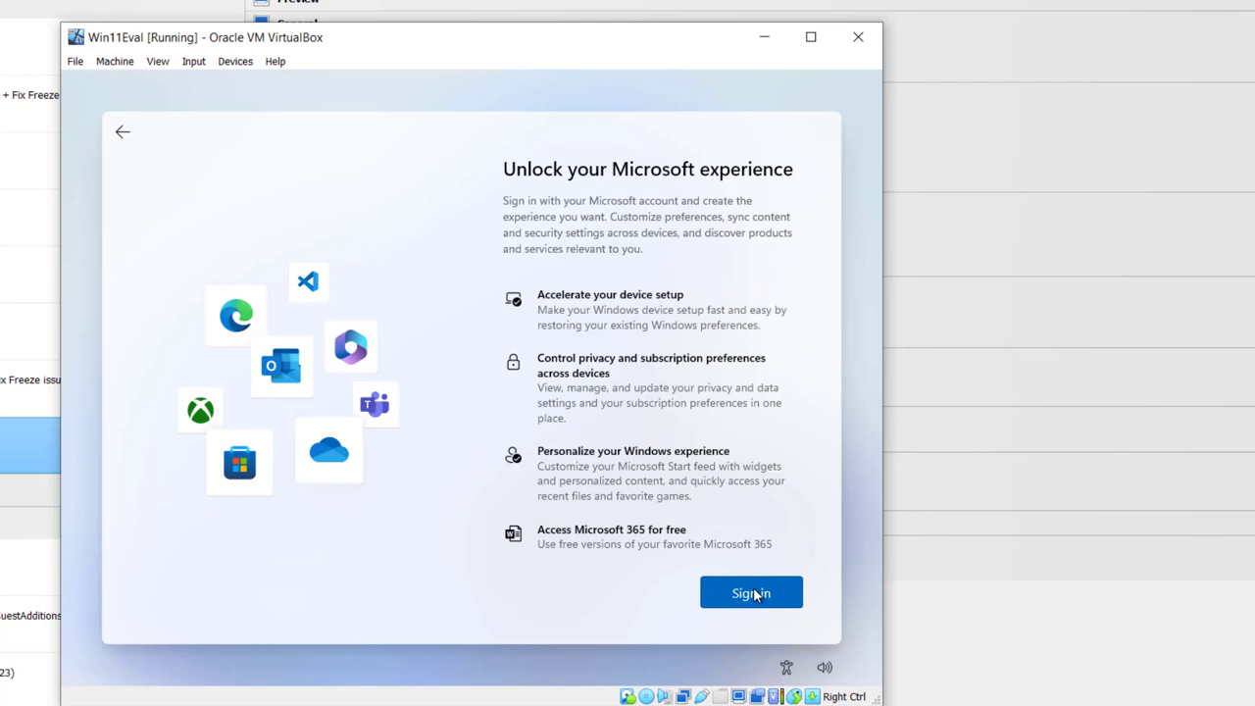
Enter 'mike' as the Microsoft account sign-in name and submit it
left_click(750, 592)
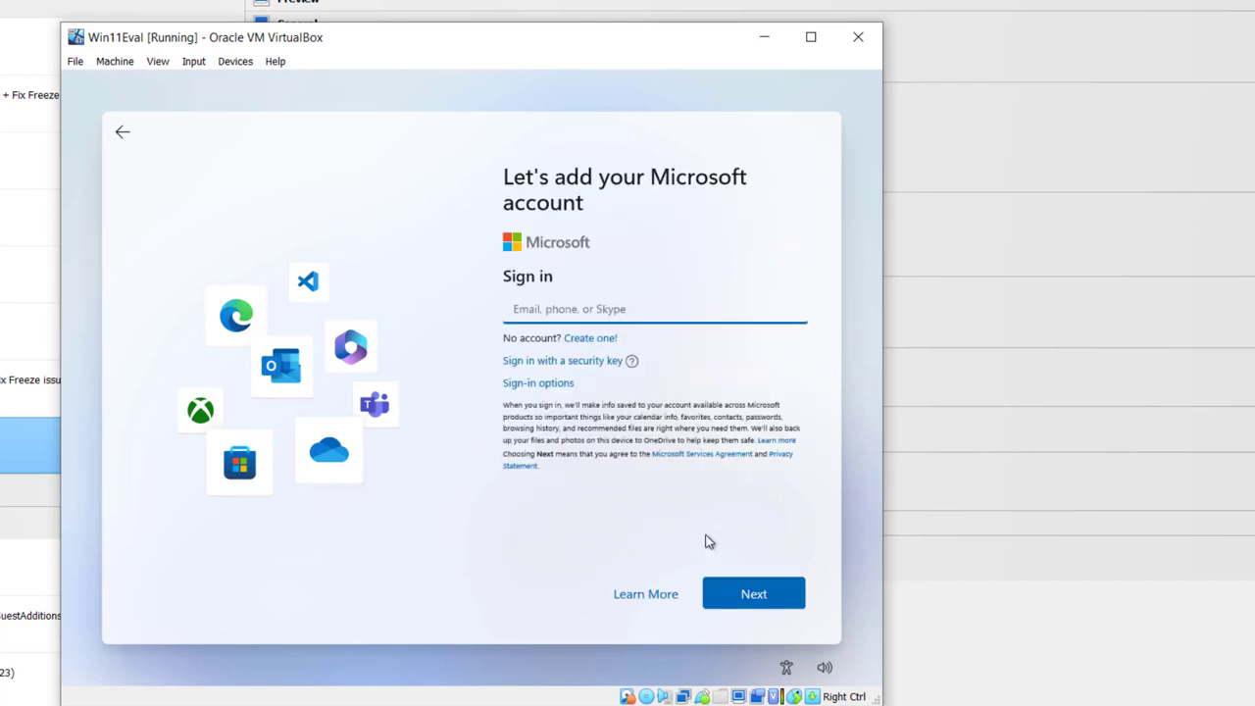
mouse_move(677, 468)
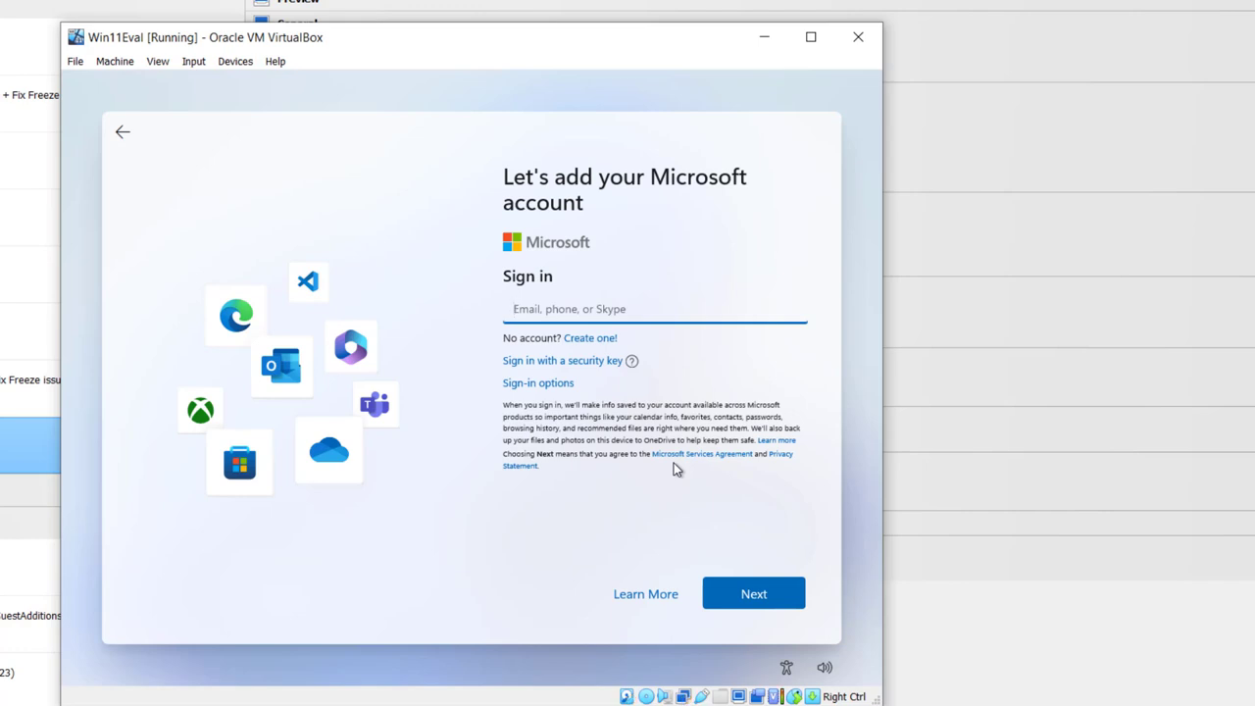
left_click(654, 308)
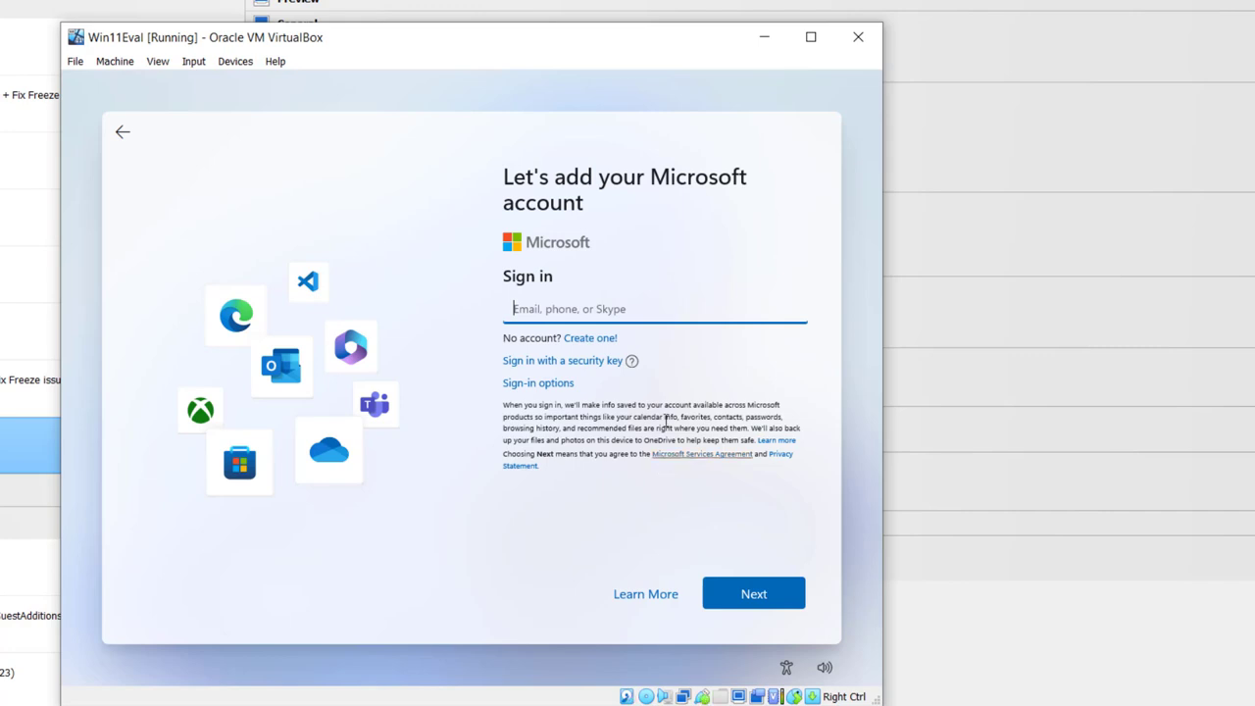
left_click(655, 308)
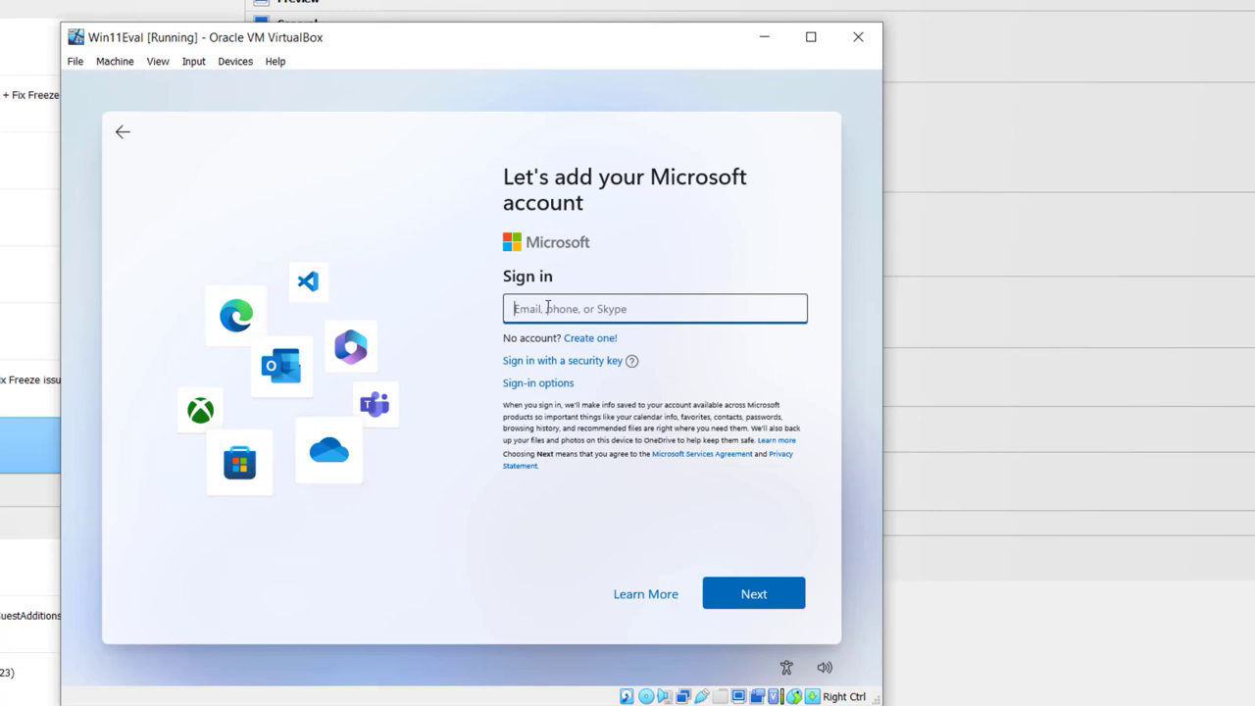
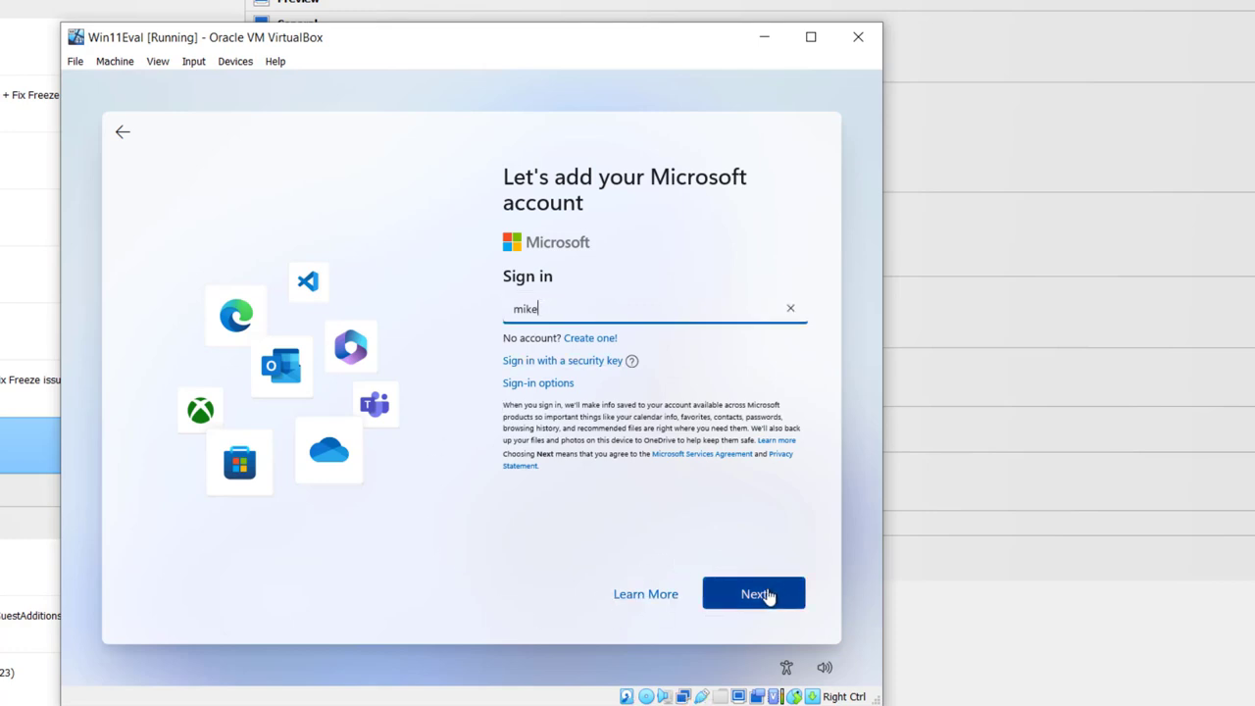
left_click(753, 593)
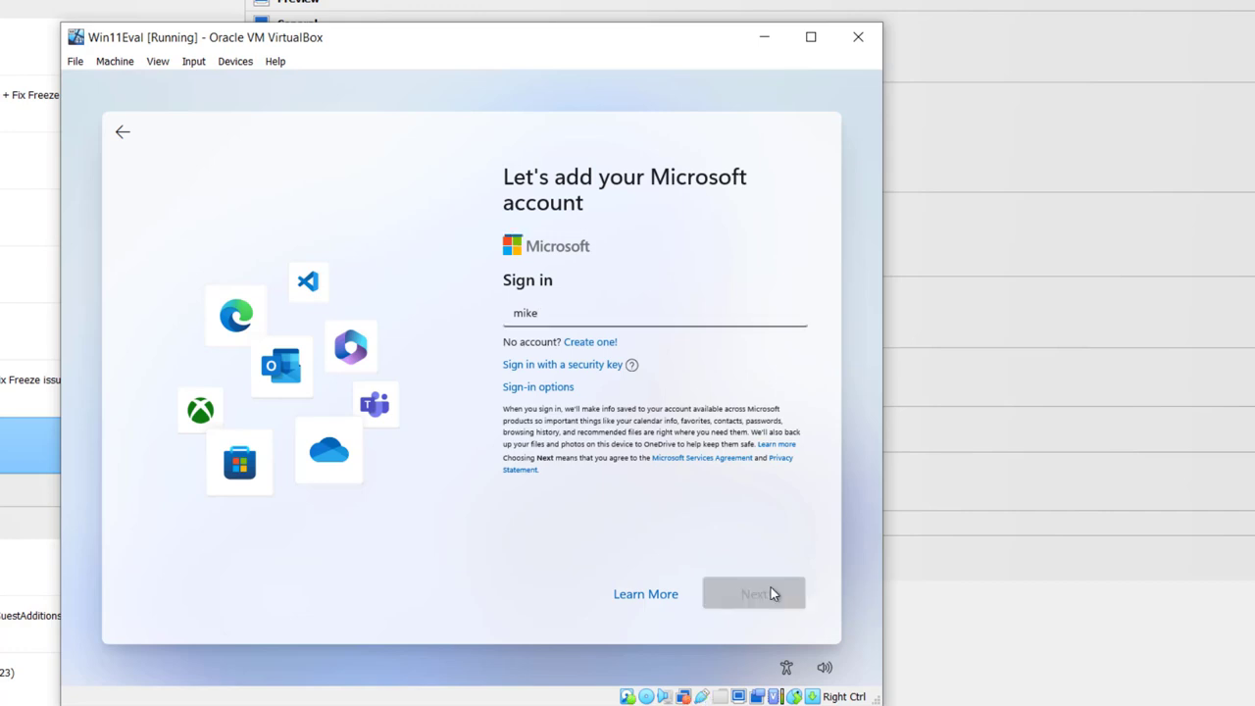
left_click(753, 594)
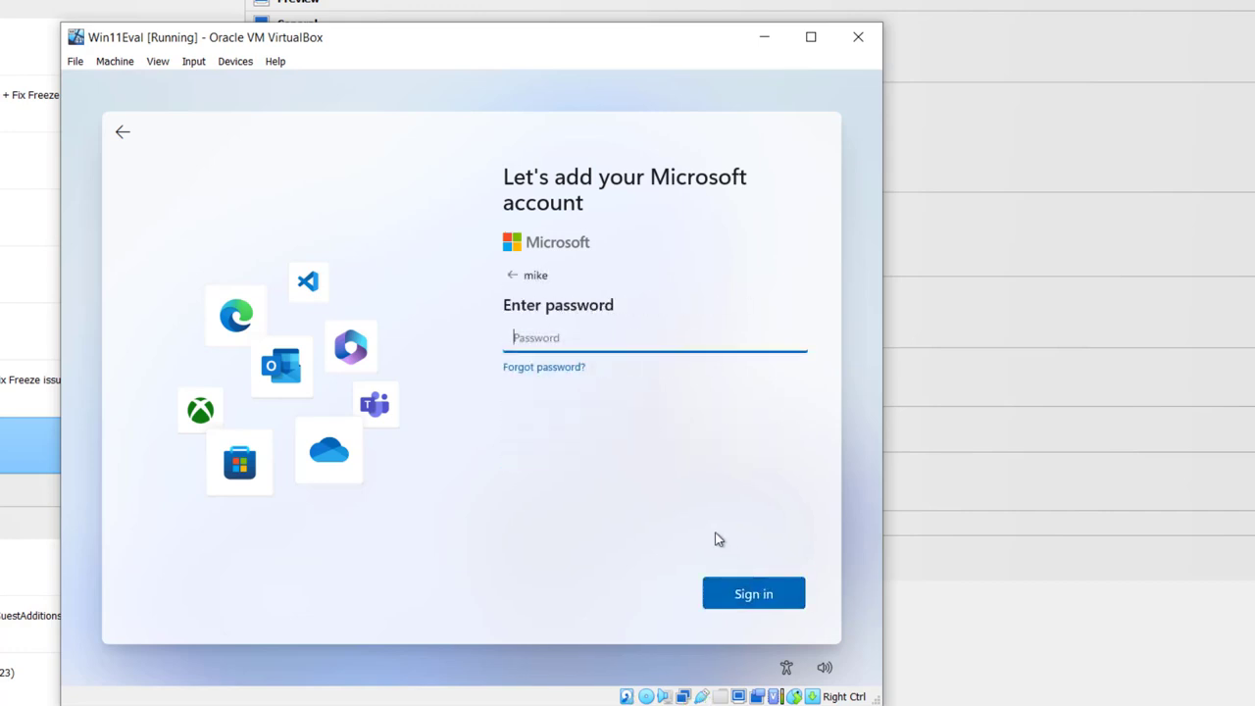
Enter and submit the account password, triggering the locked-account error
left_click(655, 337)
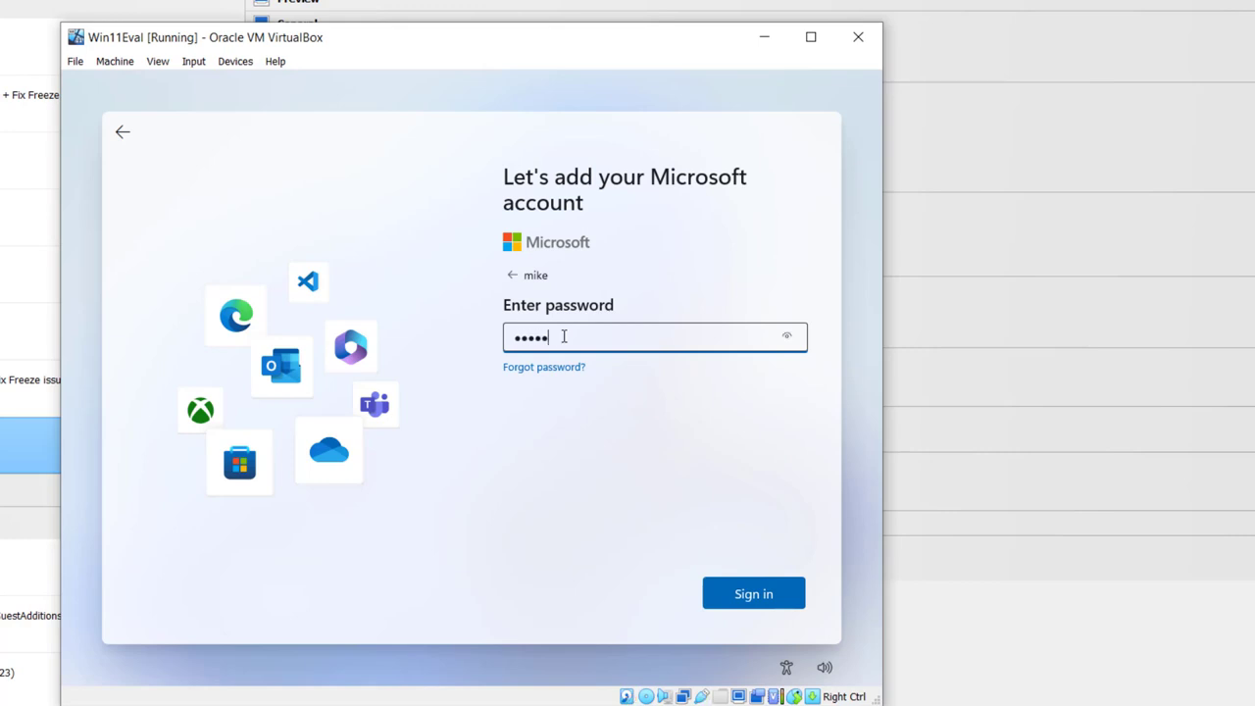
type("•")
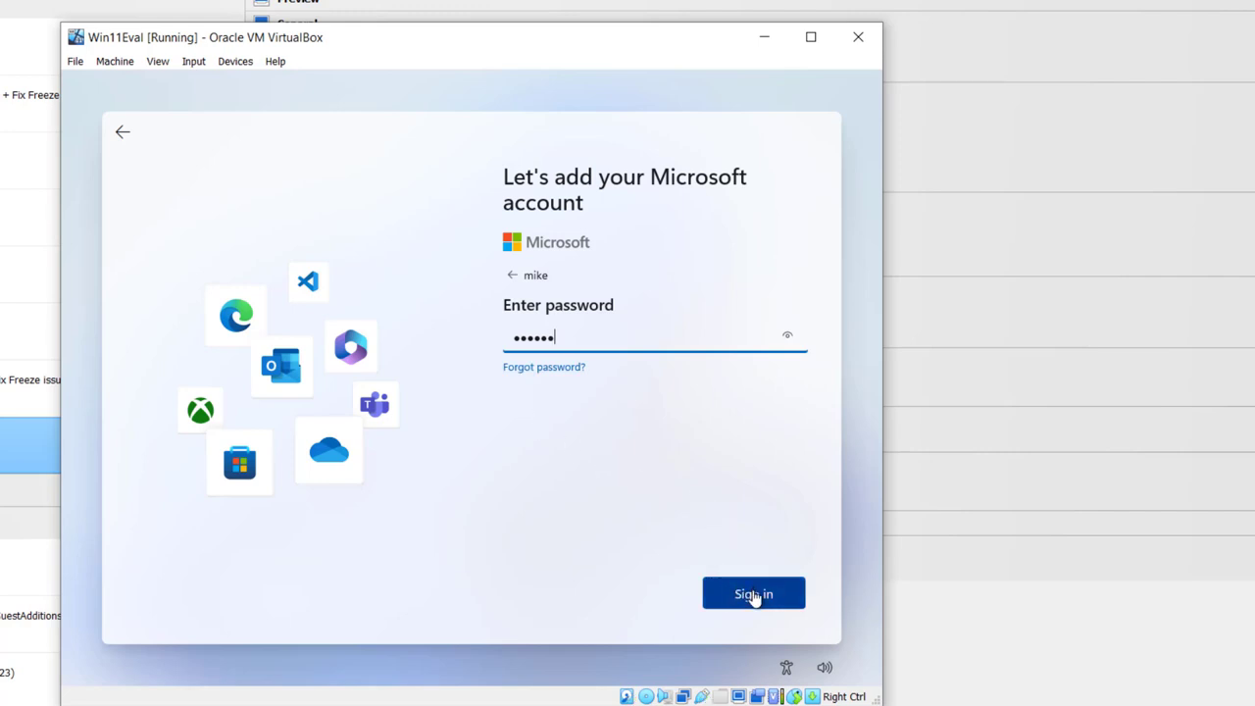
left_click(753, 593)
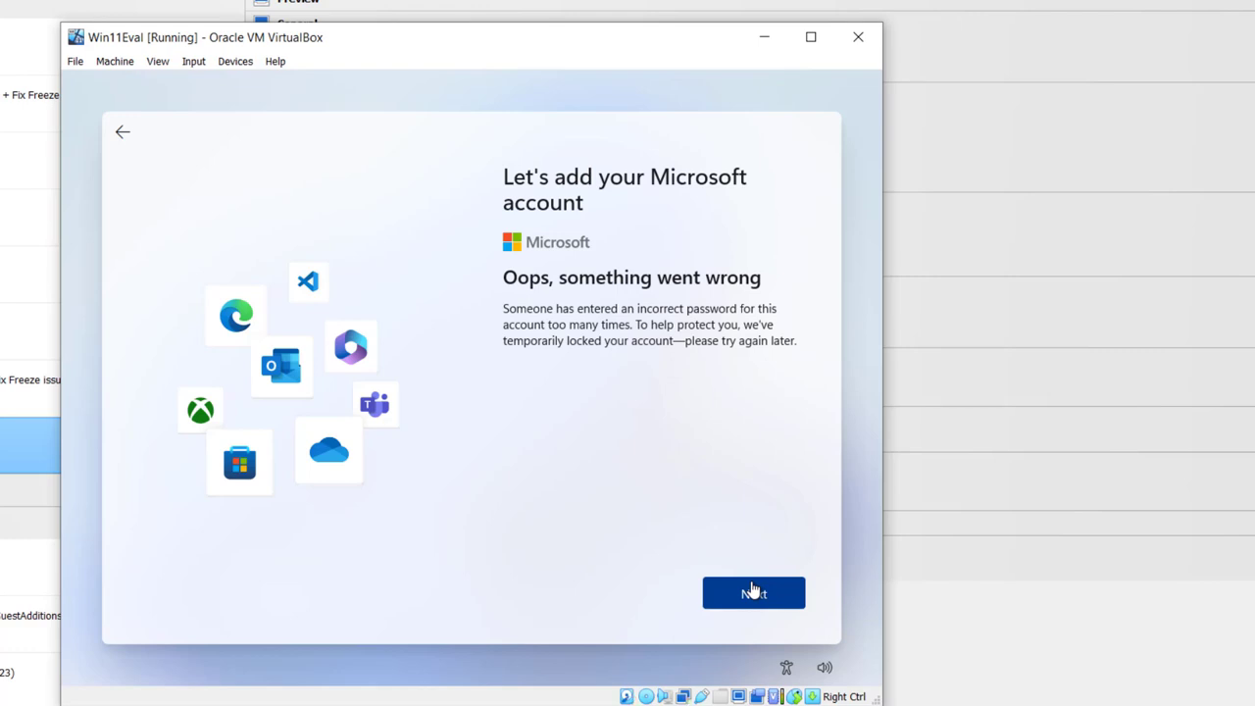
mouse_move(708, 470)
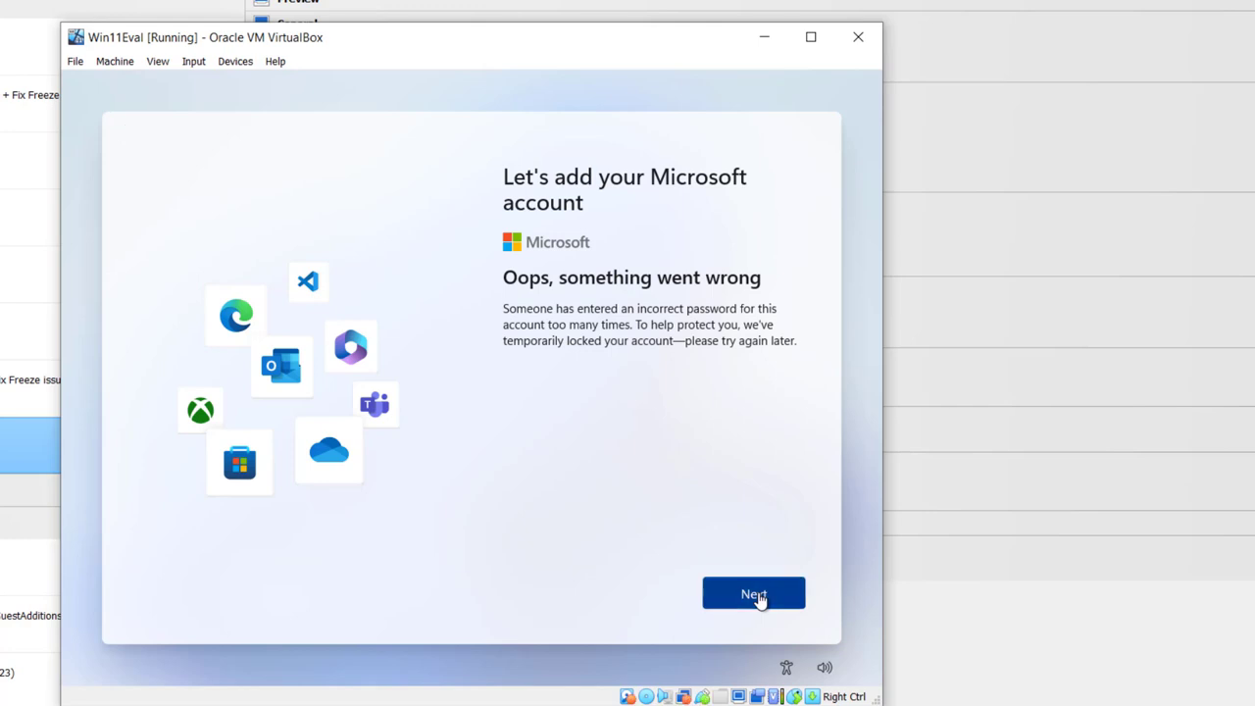
Dismiss the 'Oops, something went wrong' locked-account page with Next
left_click(753, 594)
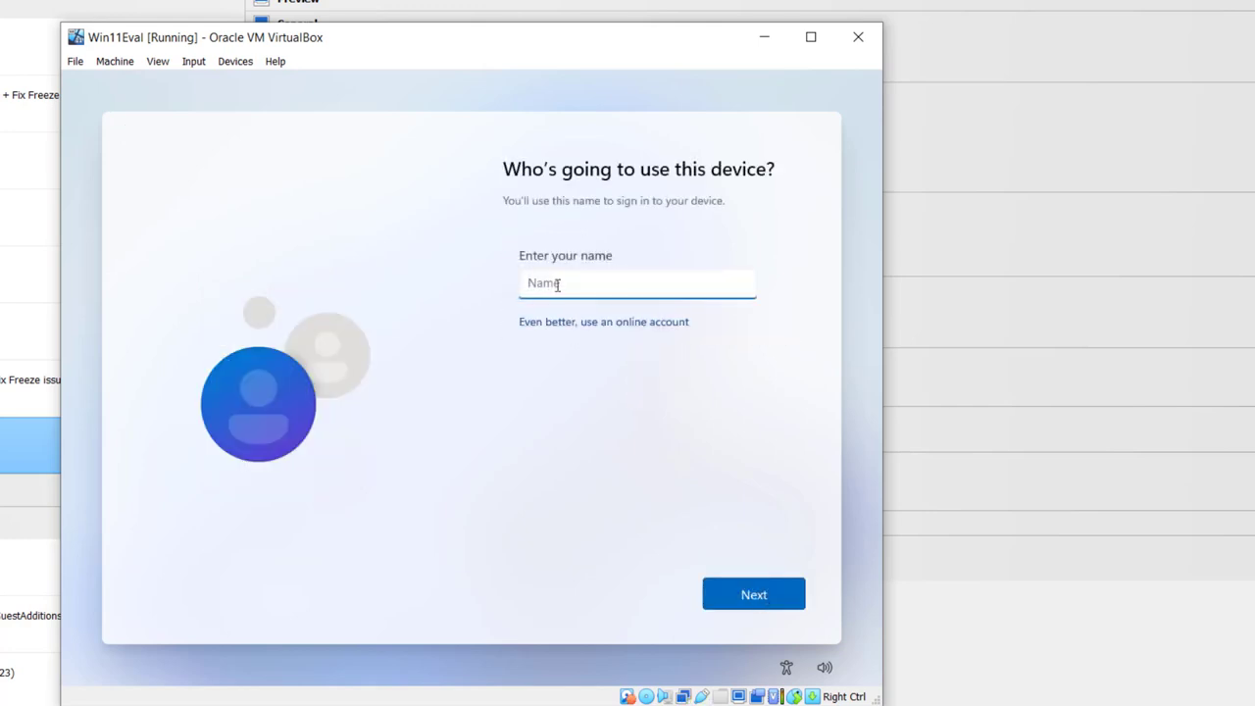
Create local account 'mike' with a confirmed password and start picking security questions
type("mi")
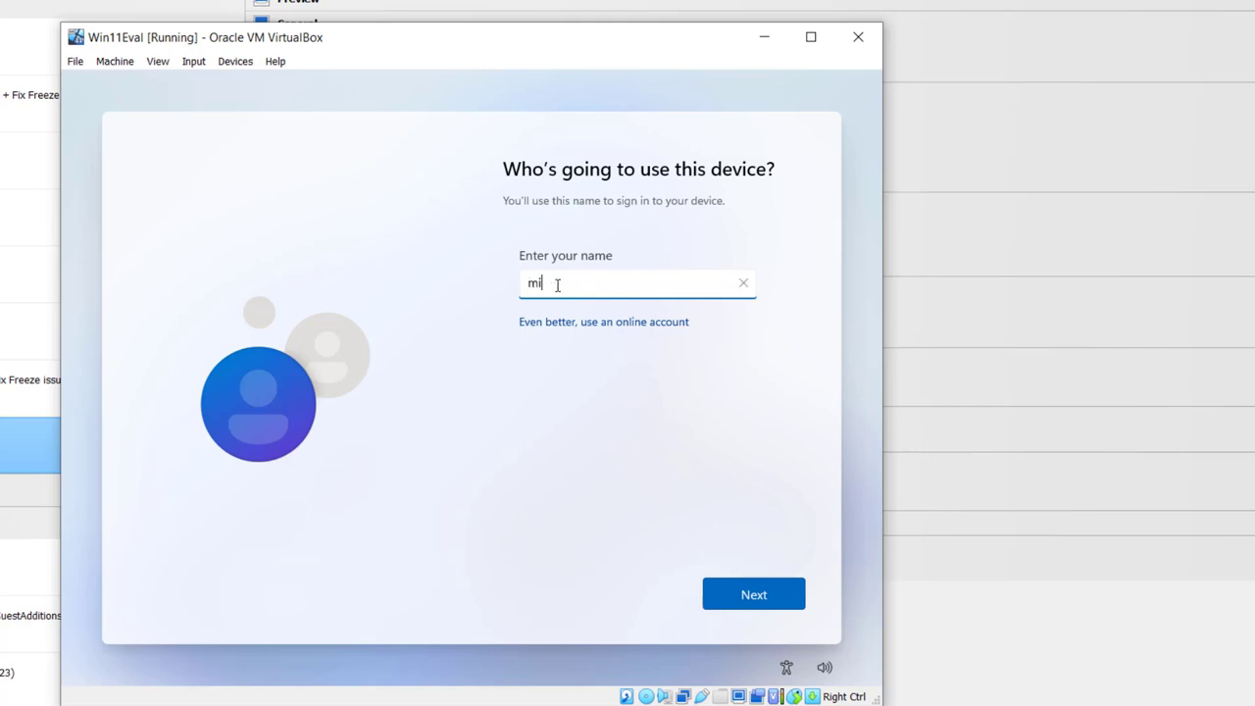
type("ke")
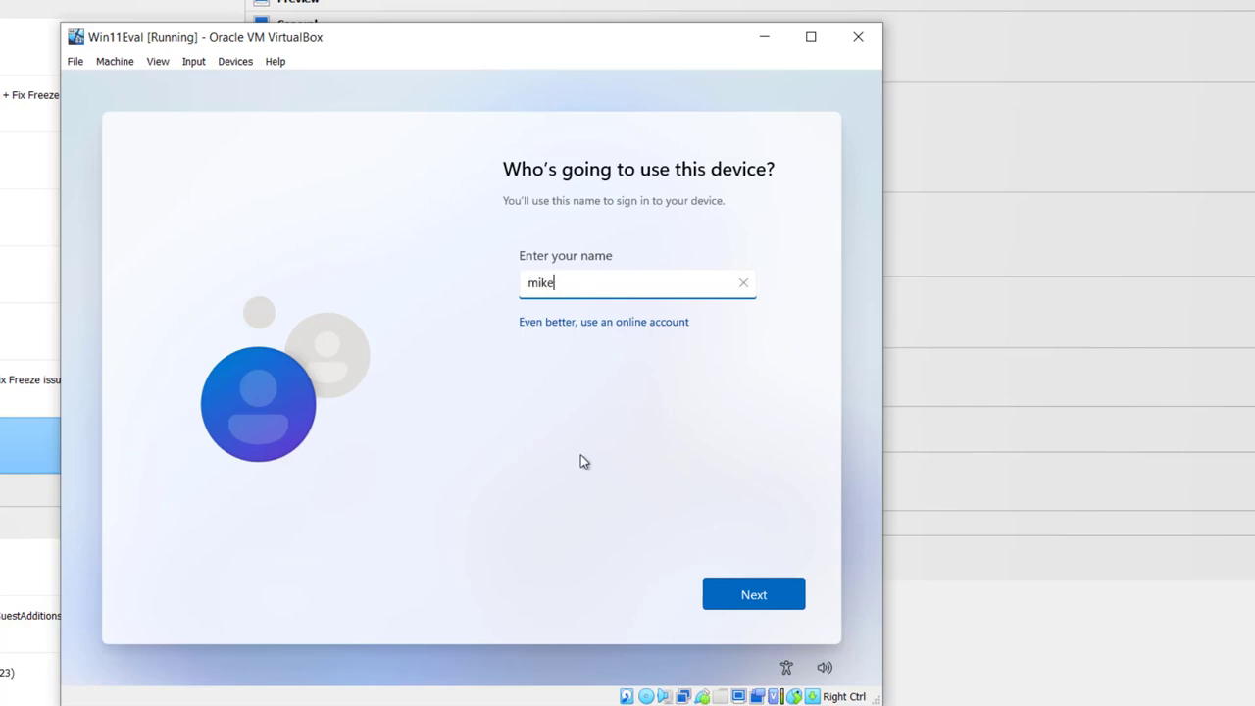
mouse_move(774, 603)
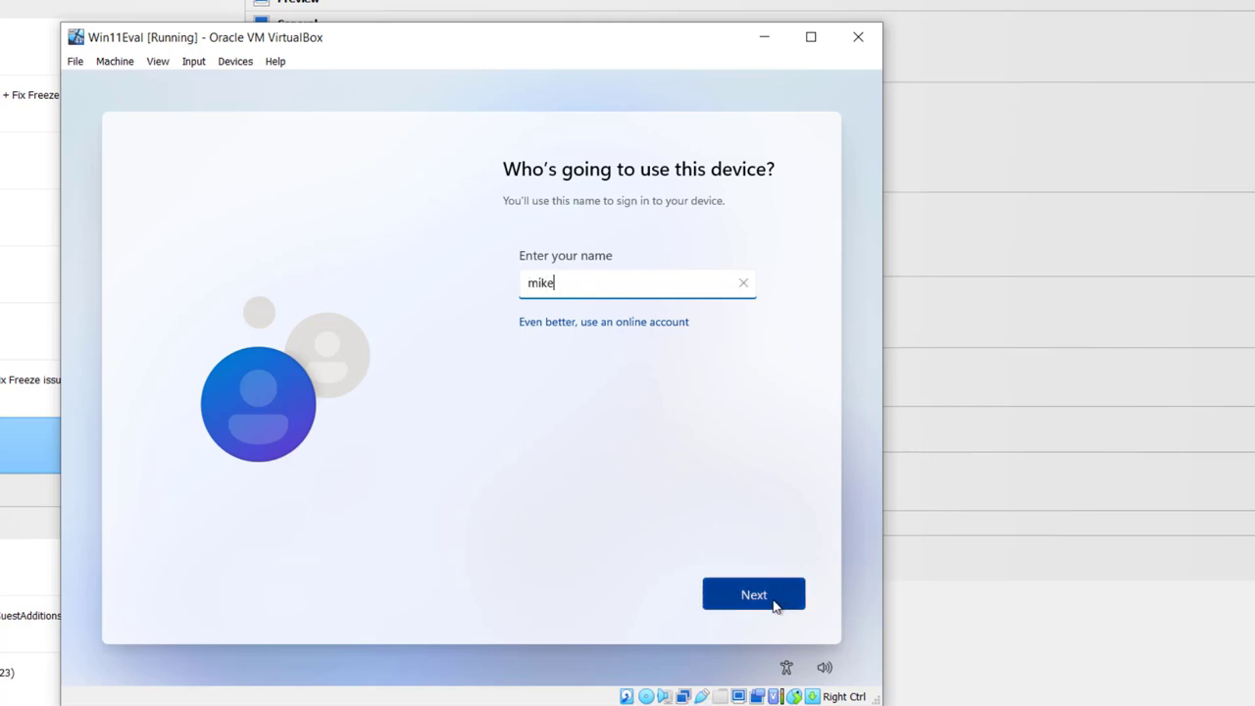
left_click(754, 594)
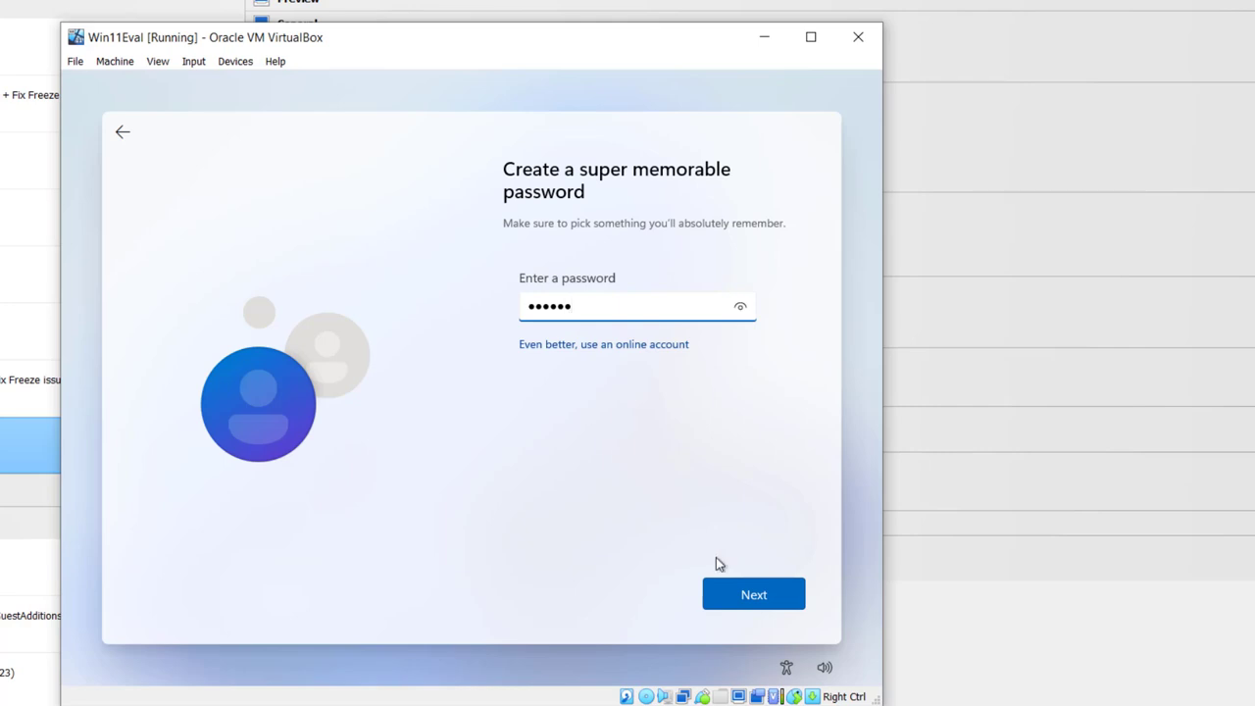
left_click(753, 595)
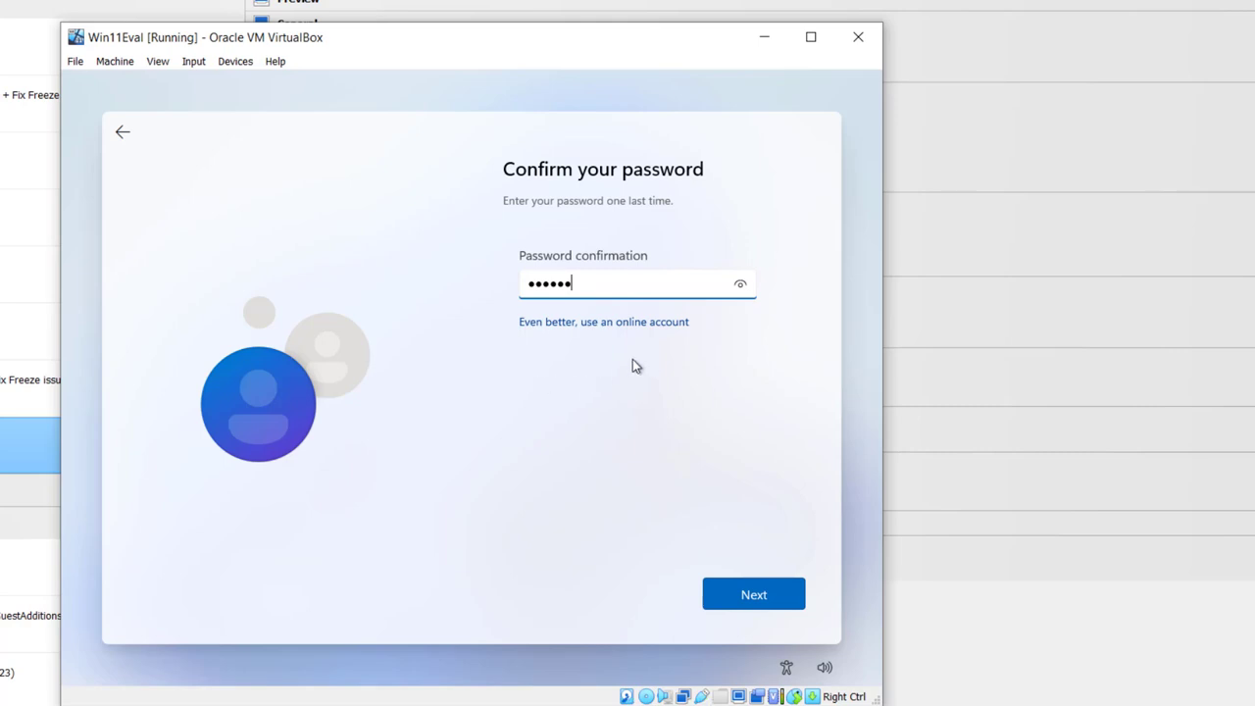
mouse_move(487, 472)
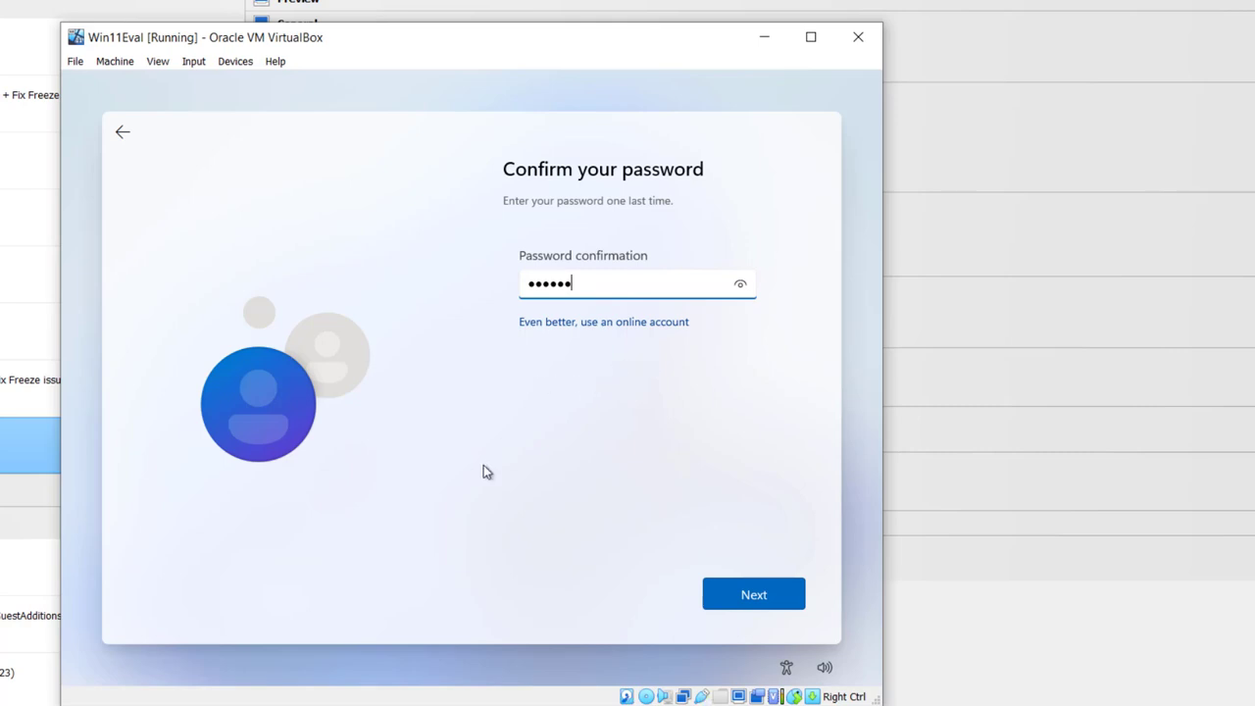
mouse_move(753, 594)
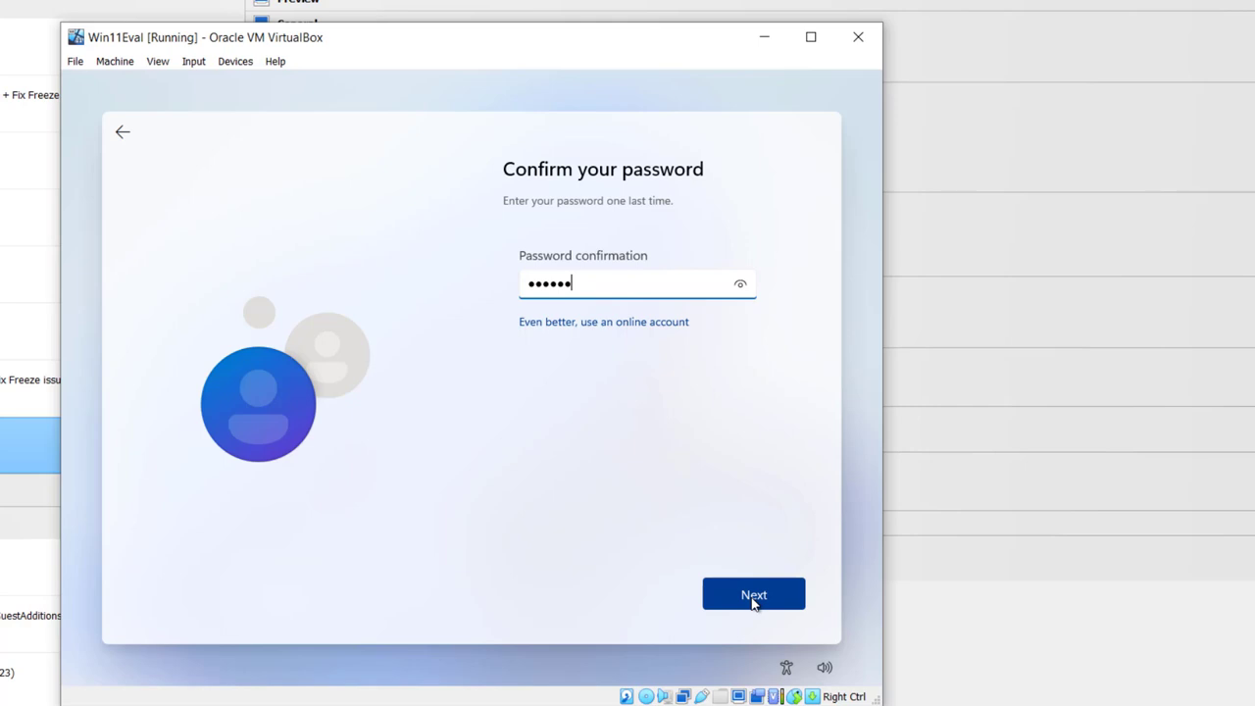
left_click(753, 594)
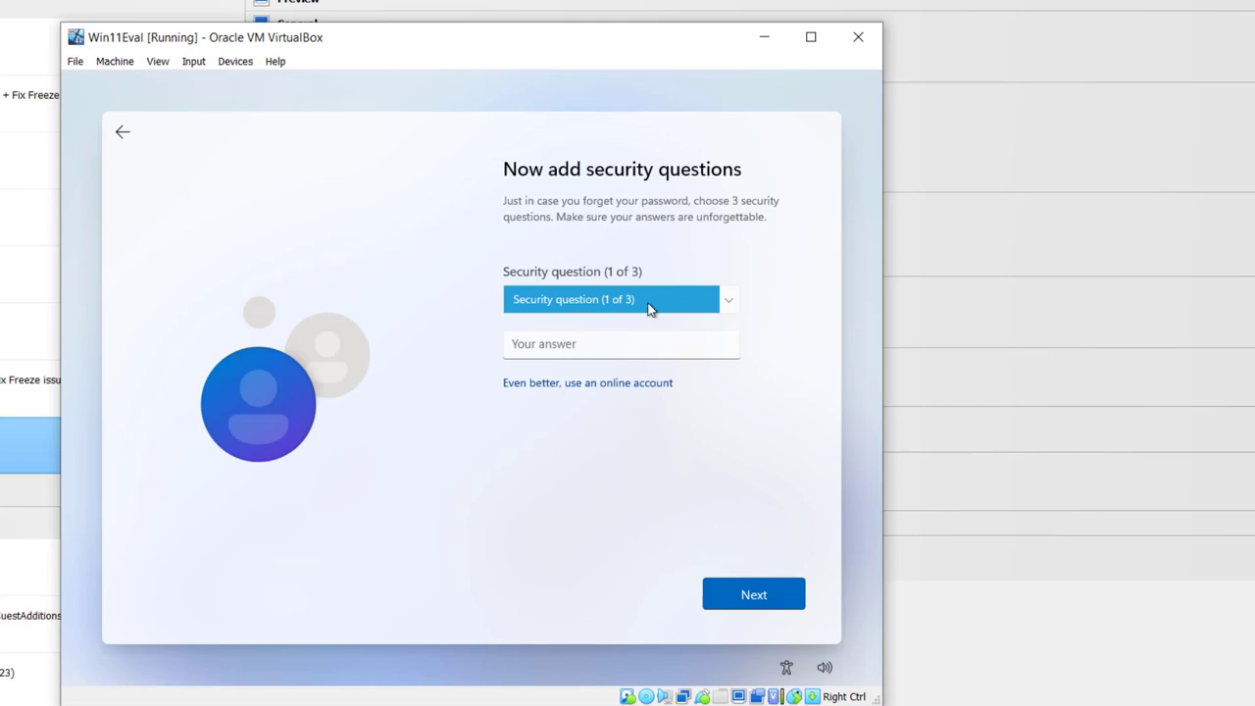
left_click(620, 299)
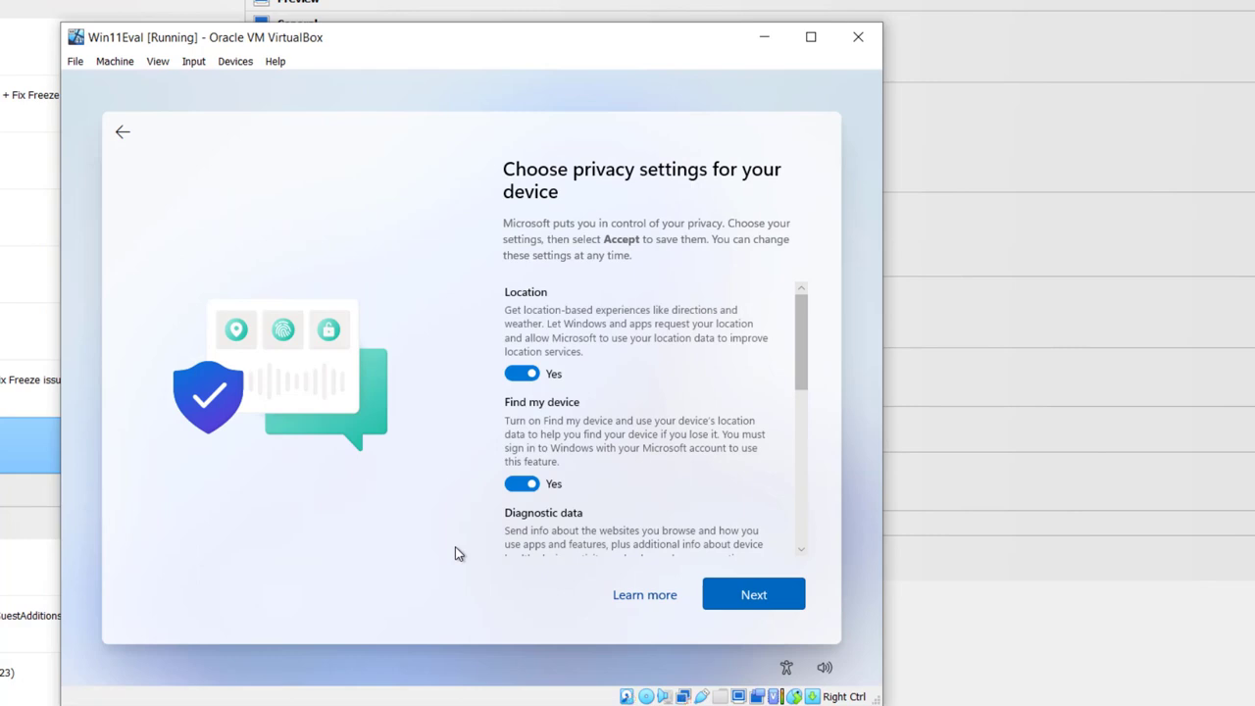
Turn off location, Find my device, optional diagnostics and the advertising ID
left_click(522, 374)
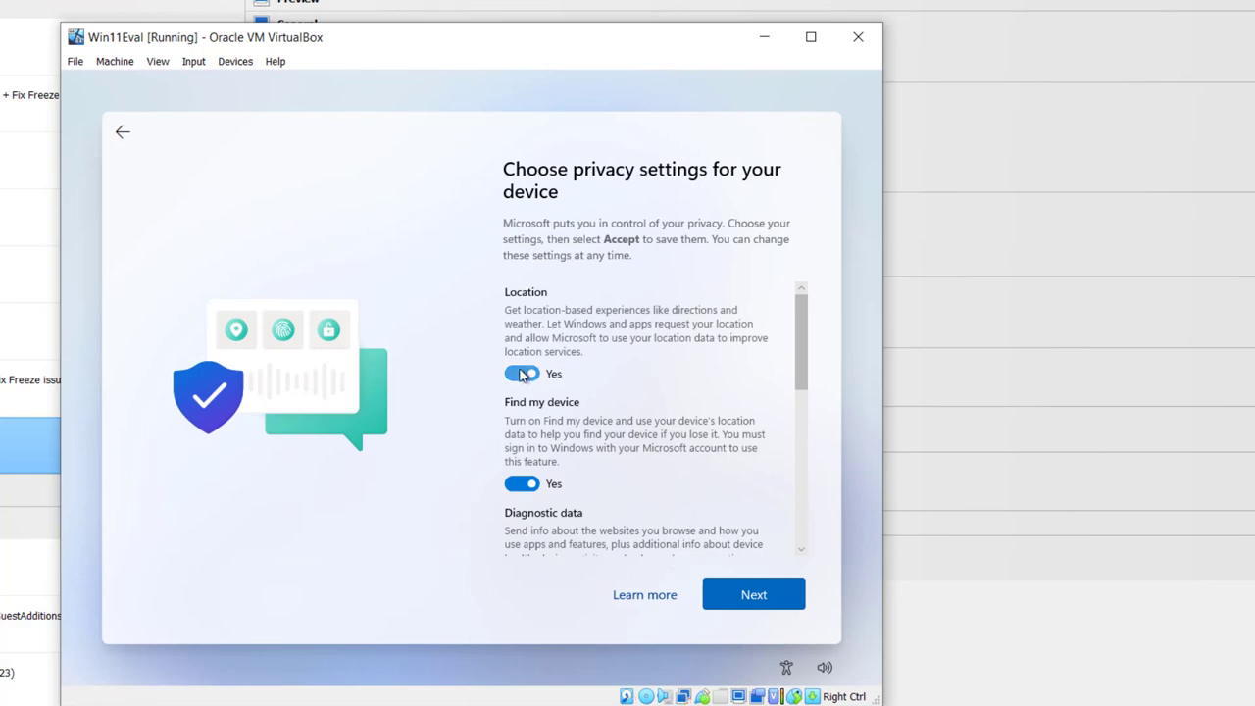
left_click(522, 374)
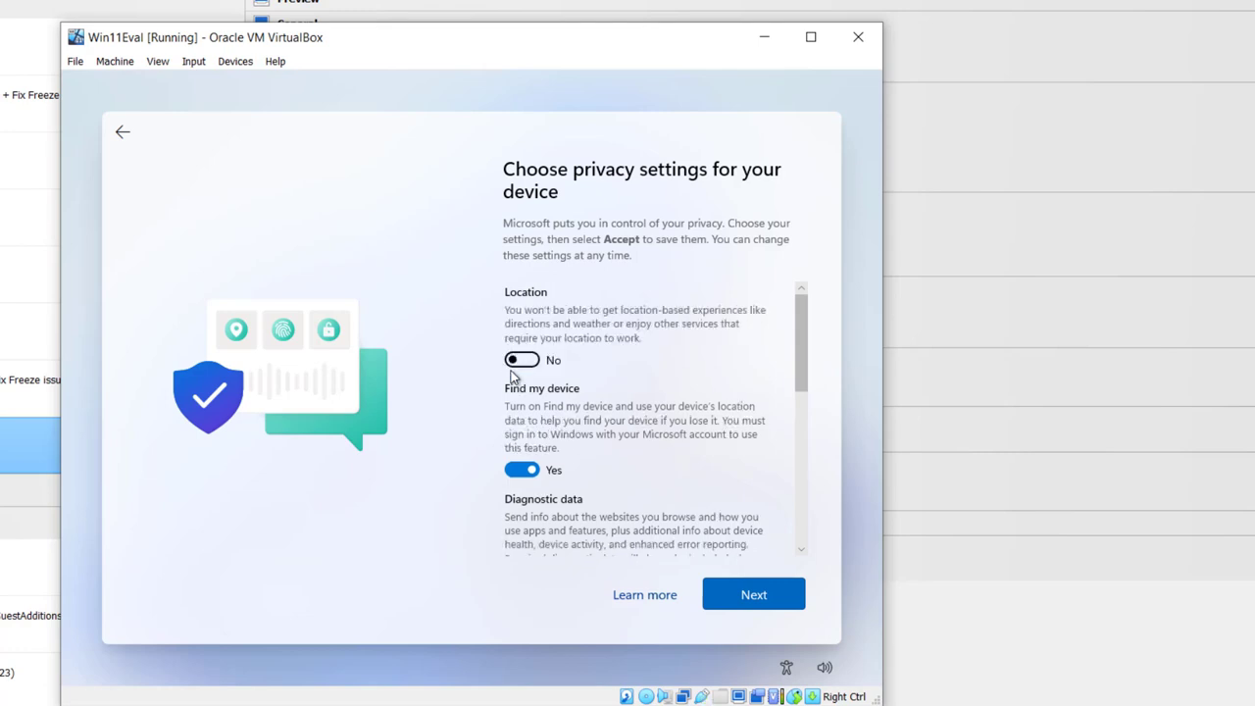
left_click(522, 469)
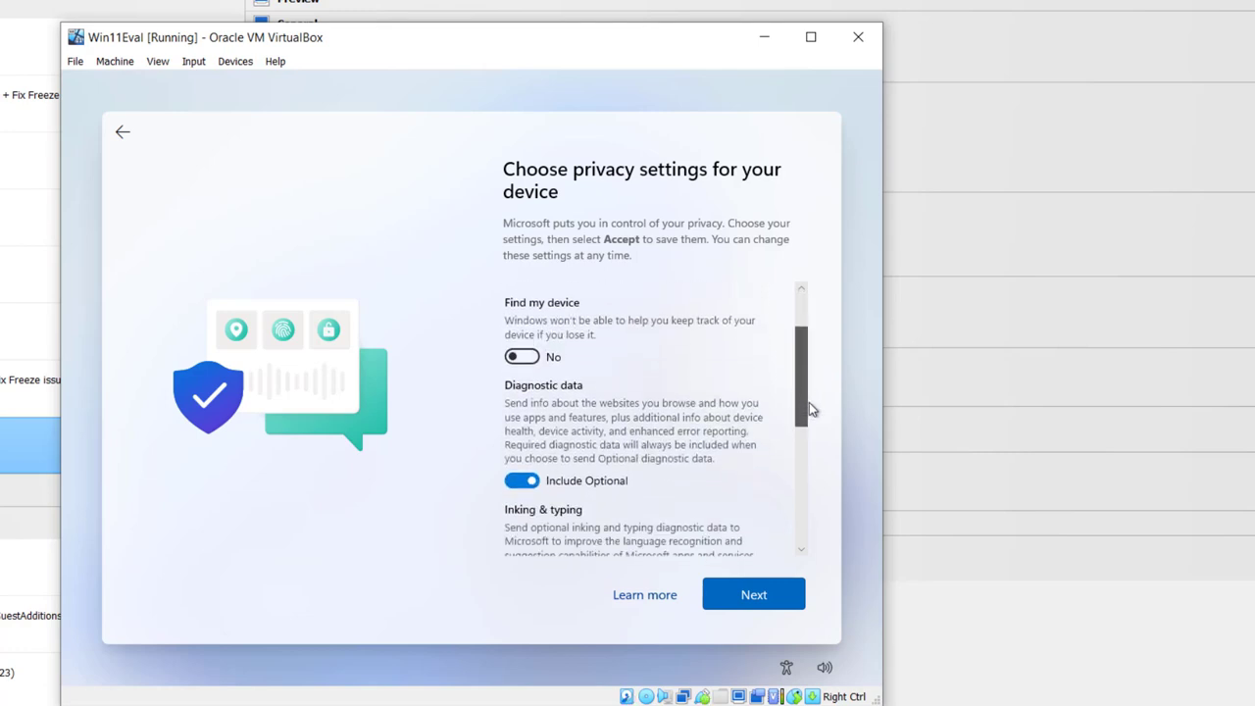
scroll("down", 3)
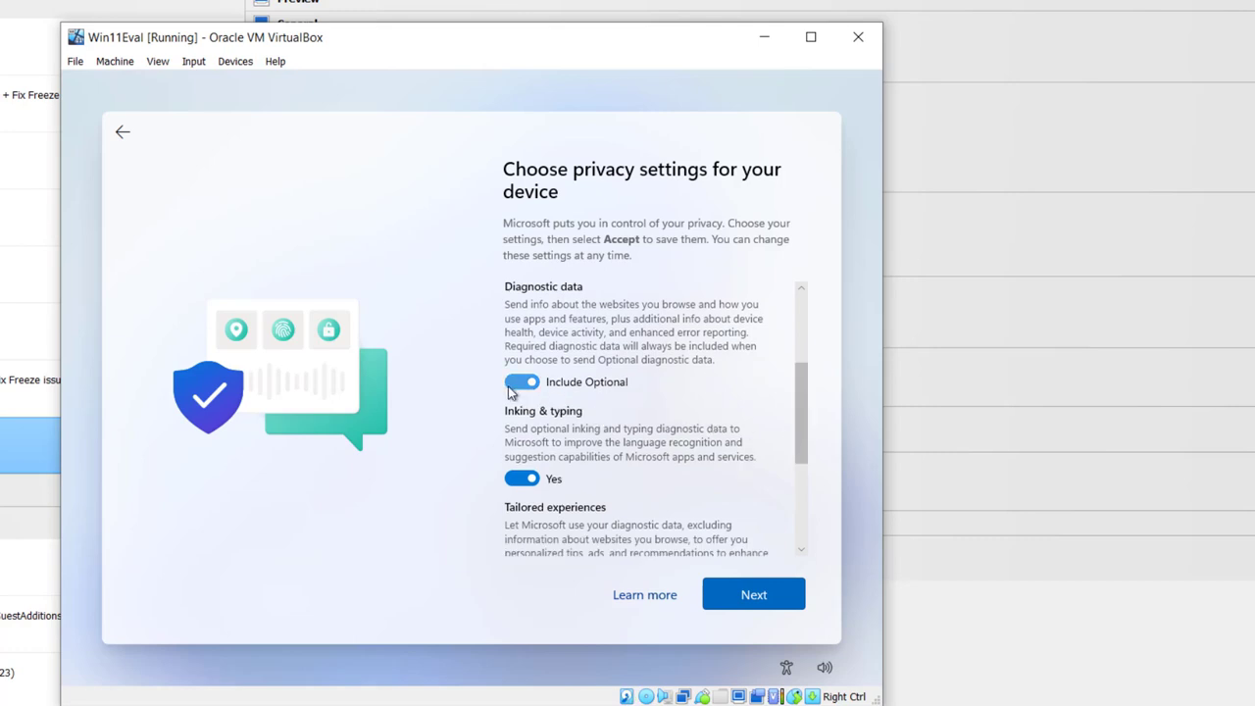
left_click(521, 381)
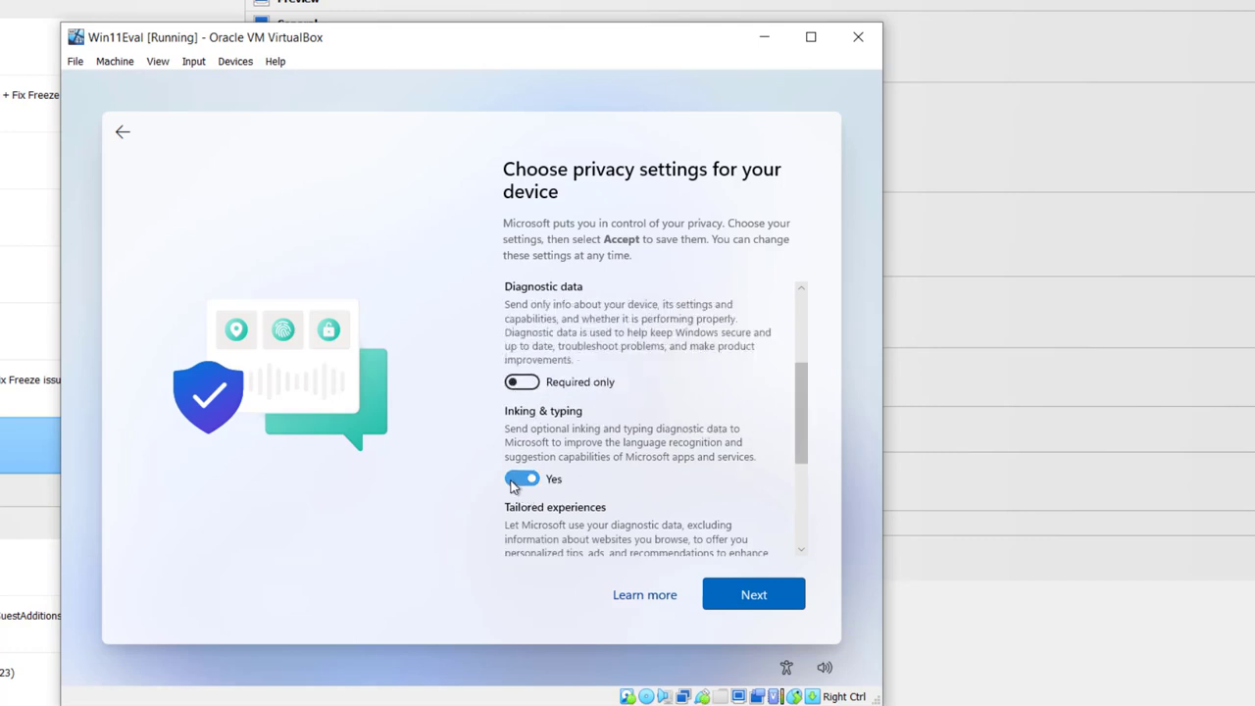
scroll("down", 3)
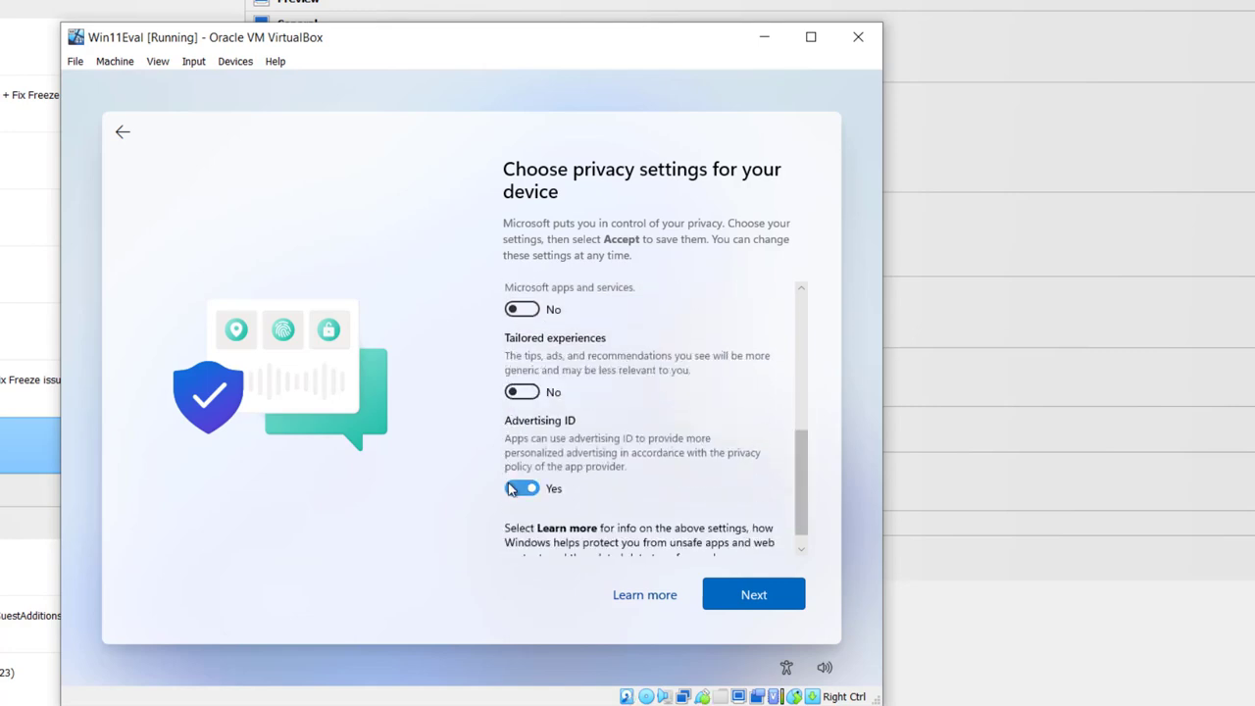
left_click(522, 488)
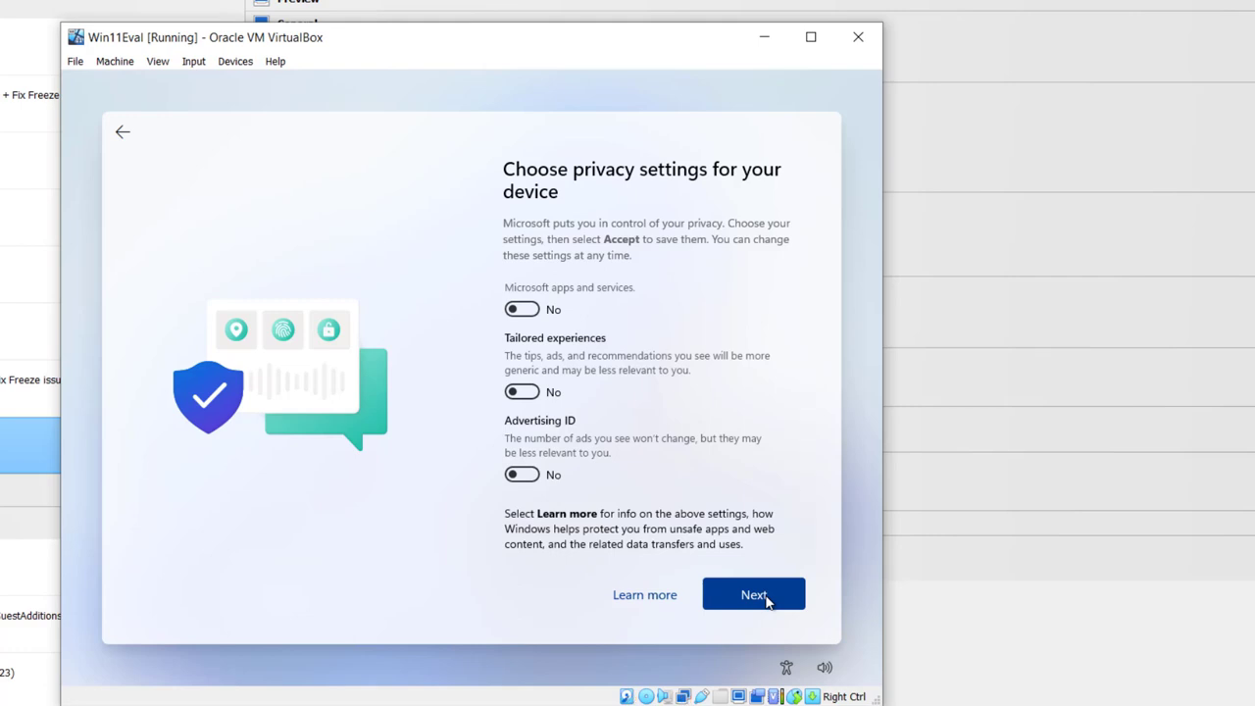
Review the remaining privacy options and accept the chosen settings
scroll("down", 3)
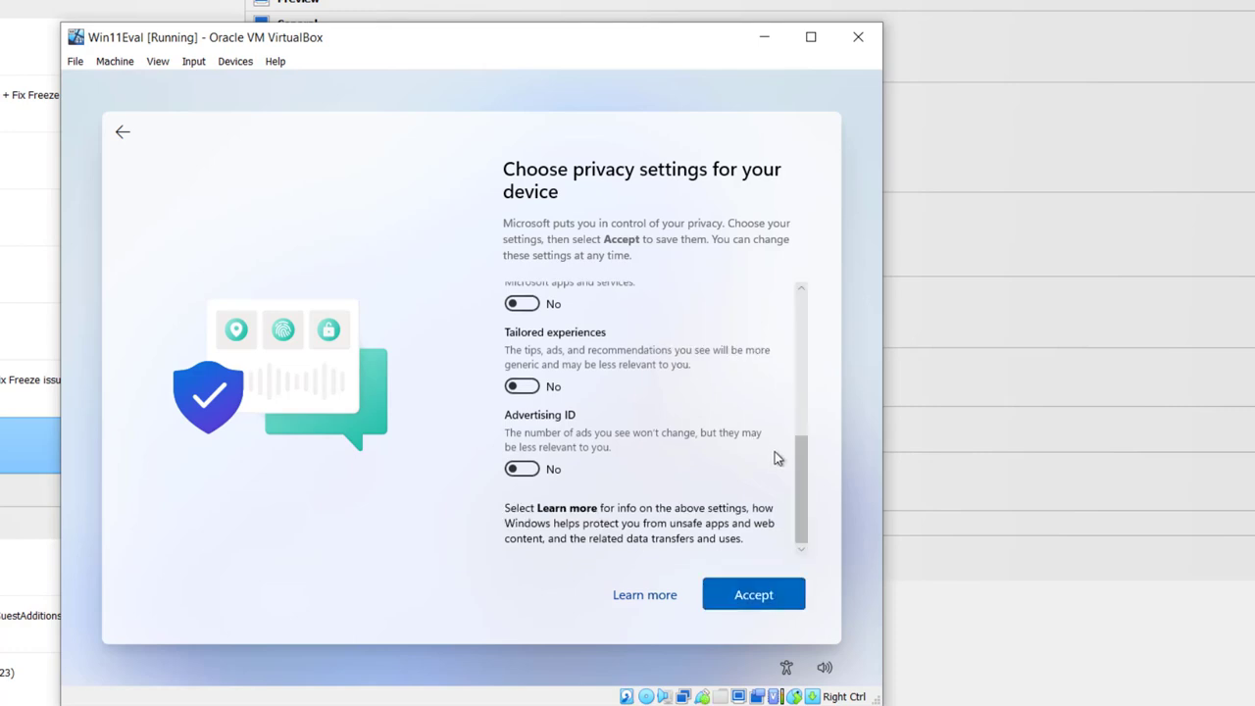
scroll("up", 3)
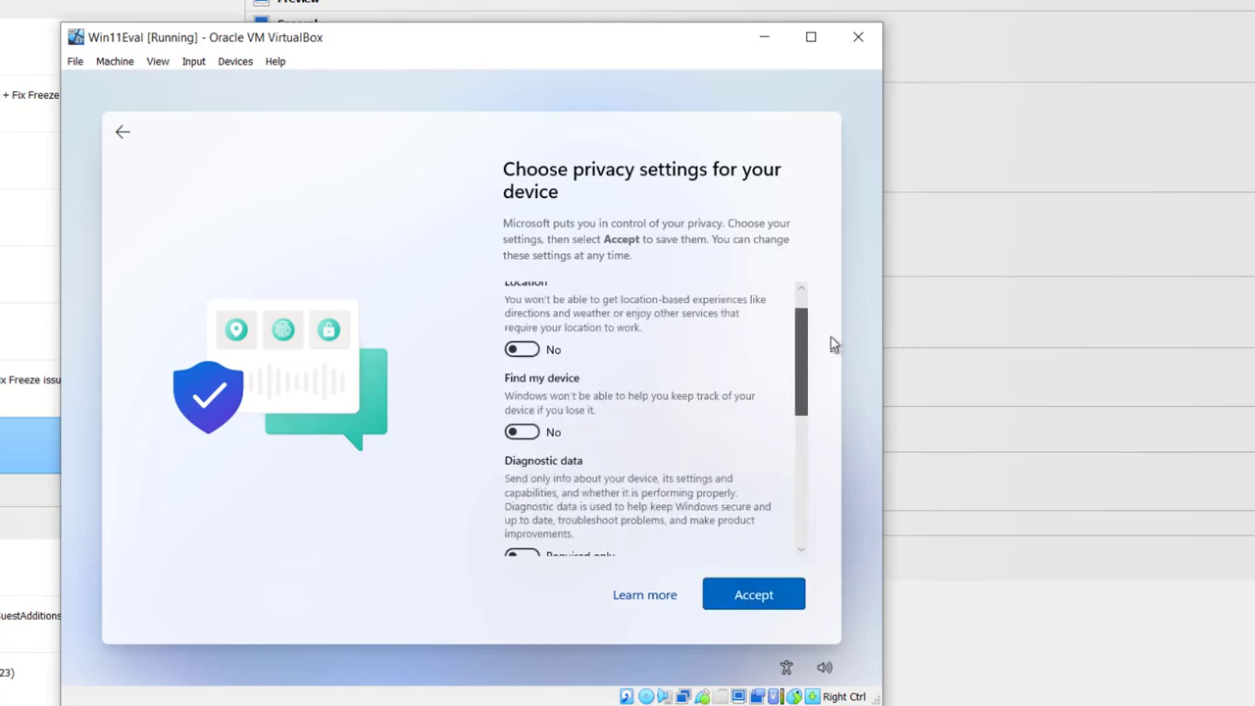
scroll("down", 3)
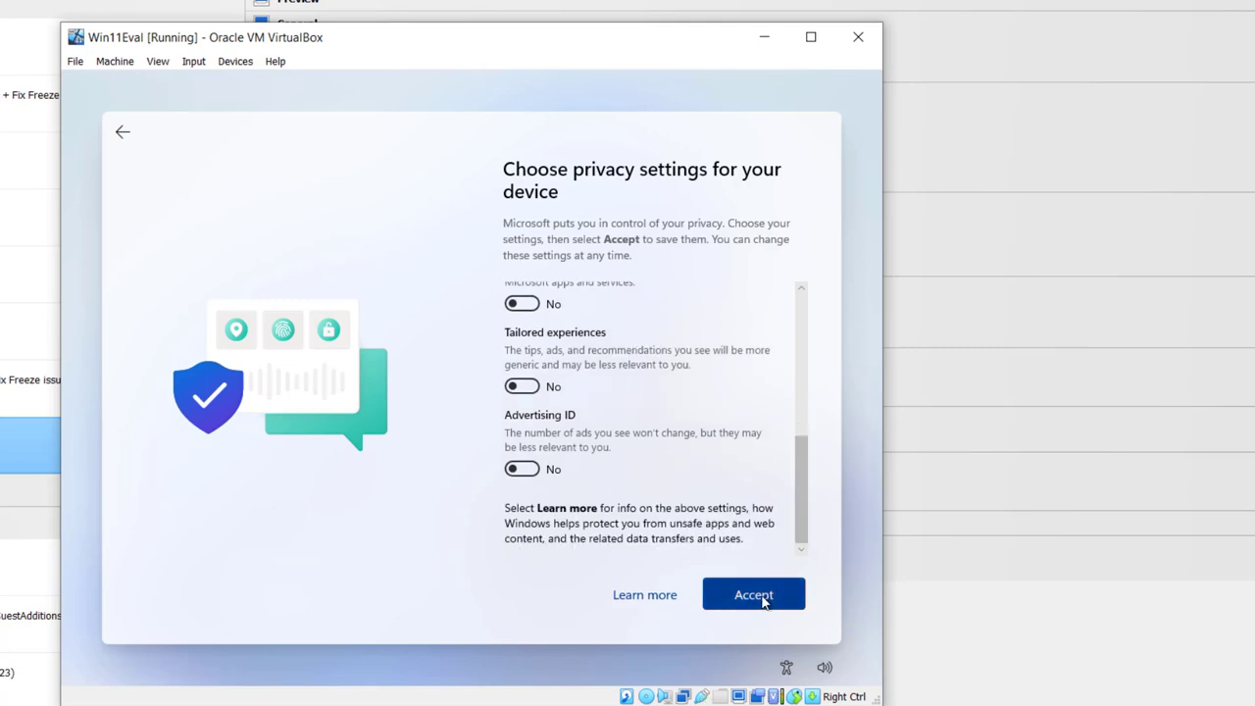
left_click(753, 594)
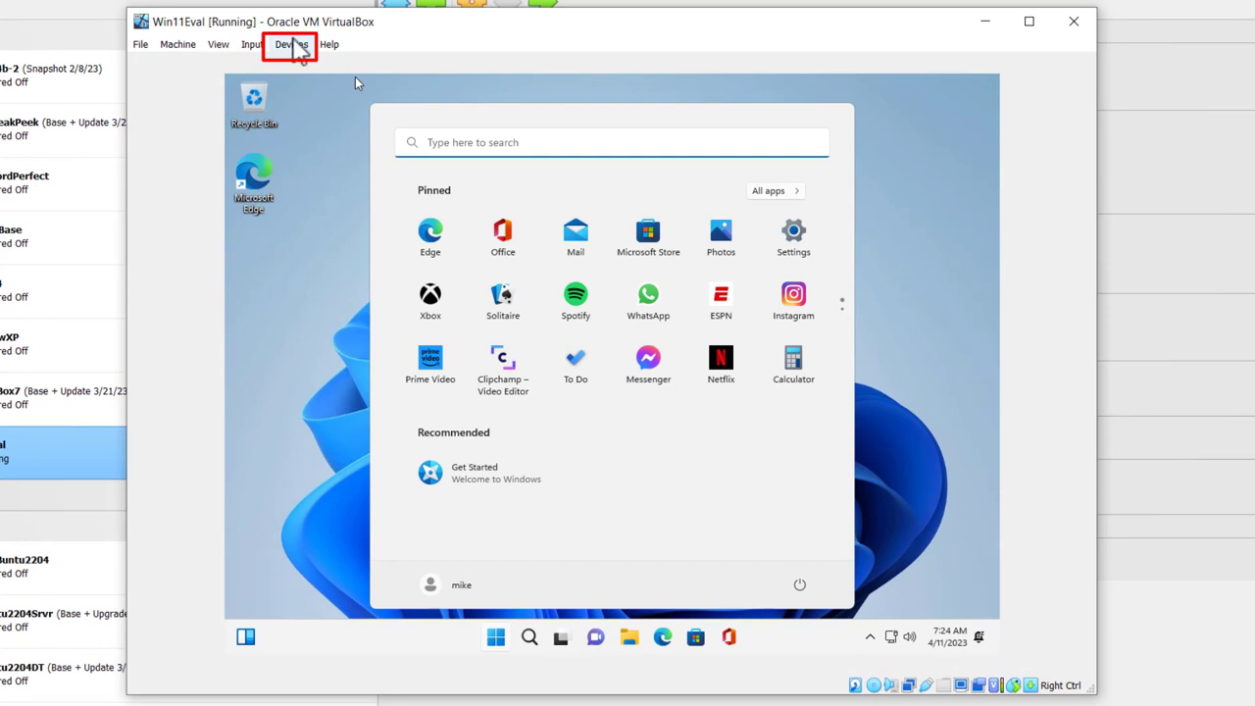
mouse_move(294, 51)
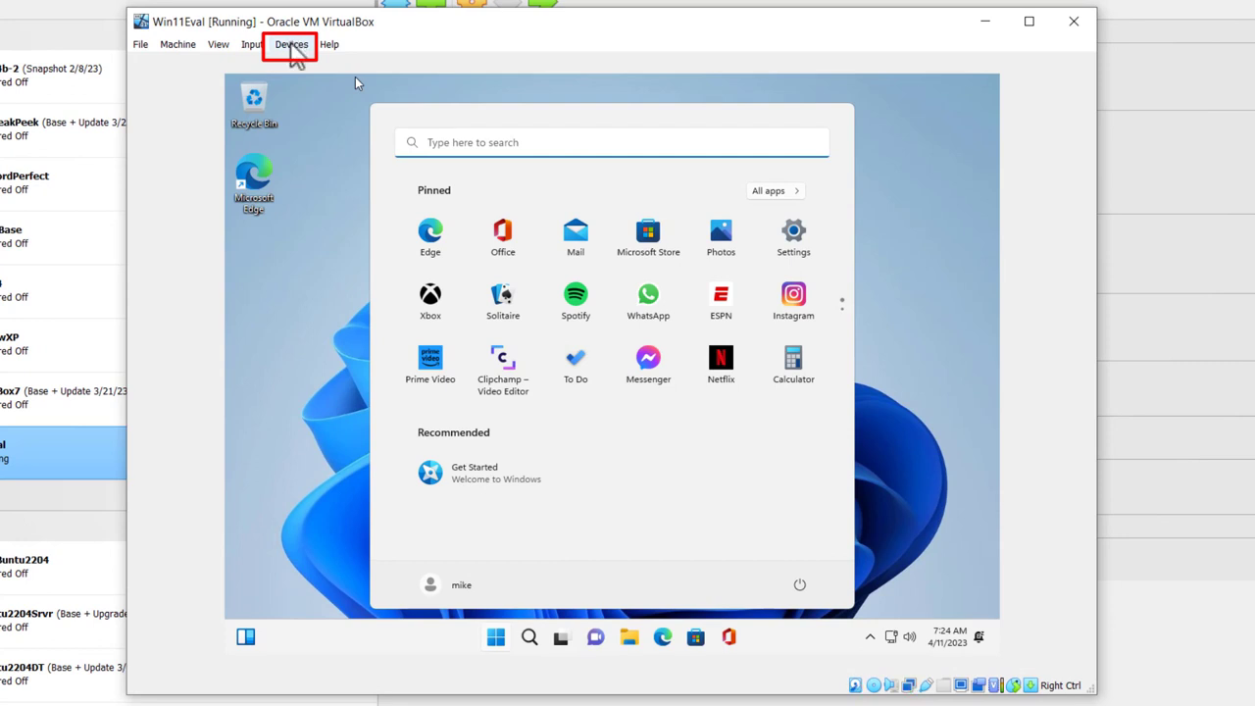
Insert the Guest Additions CD from the Devices menu and open guest File Explorer
left_click(292, 44)
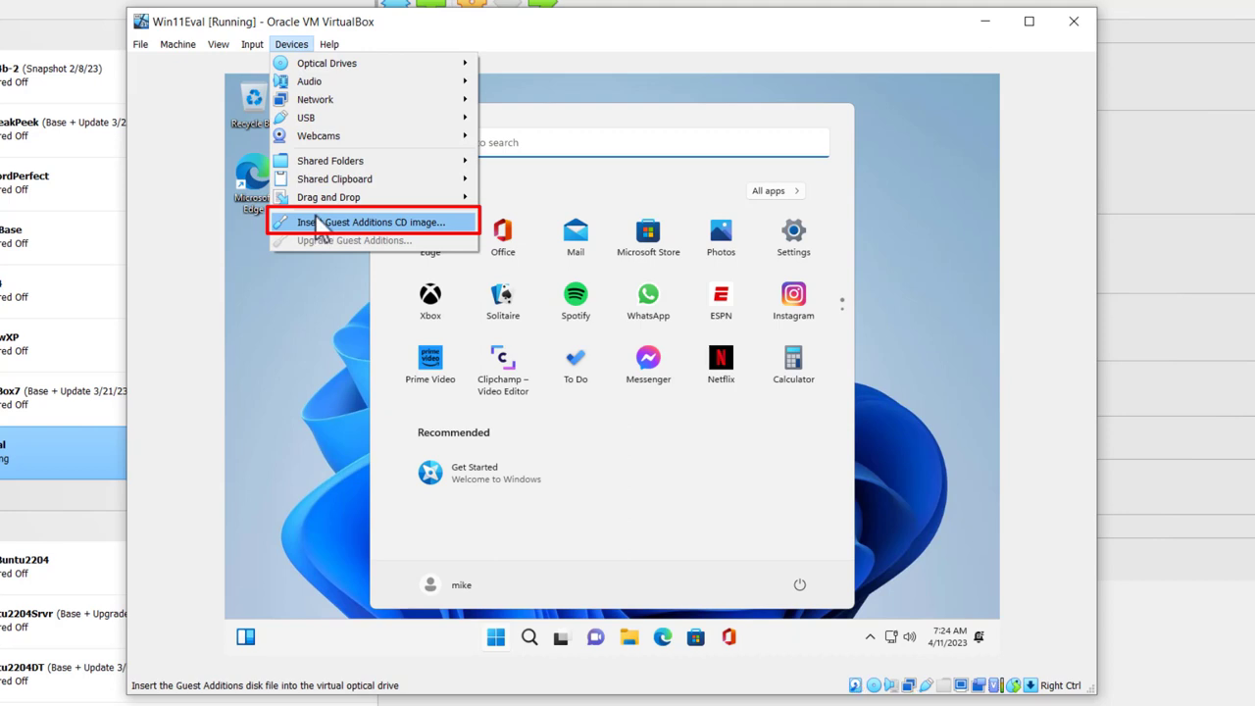
left_click(380, 222)
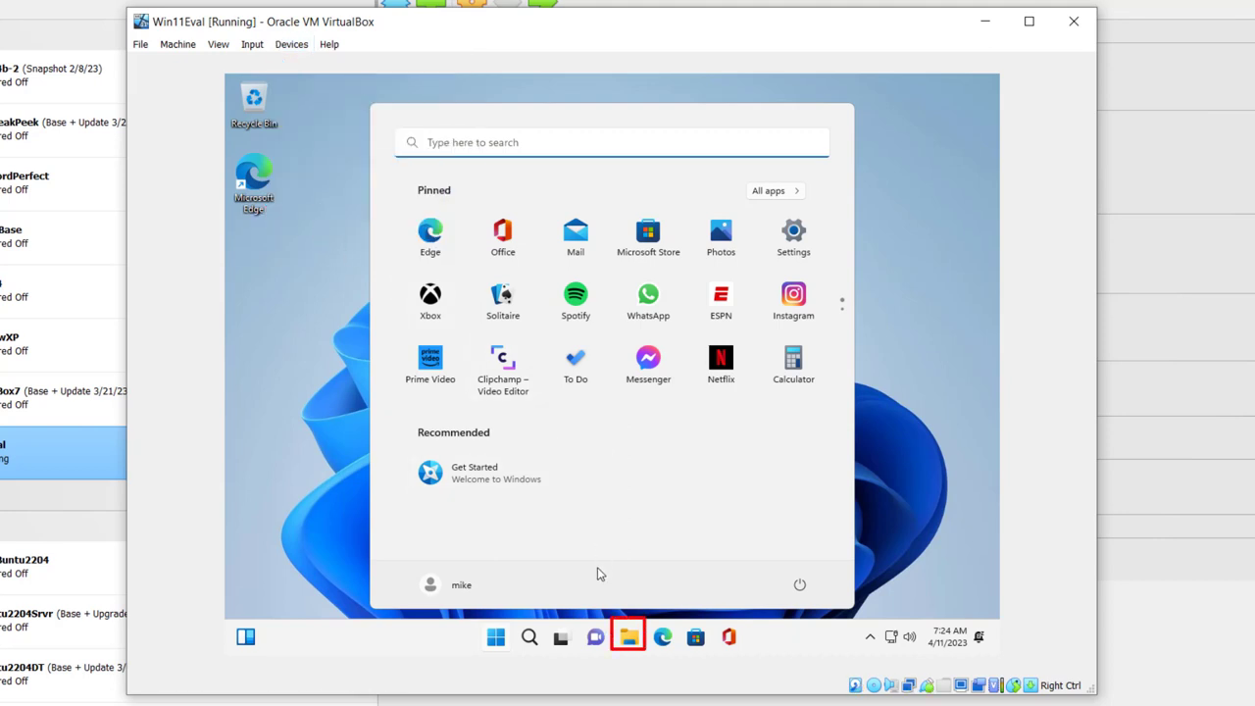
mouse_move(628, 637)
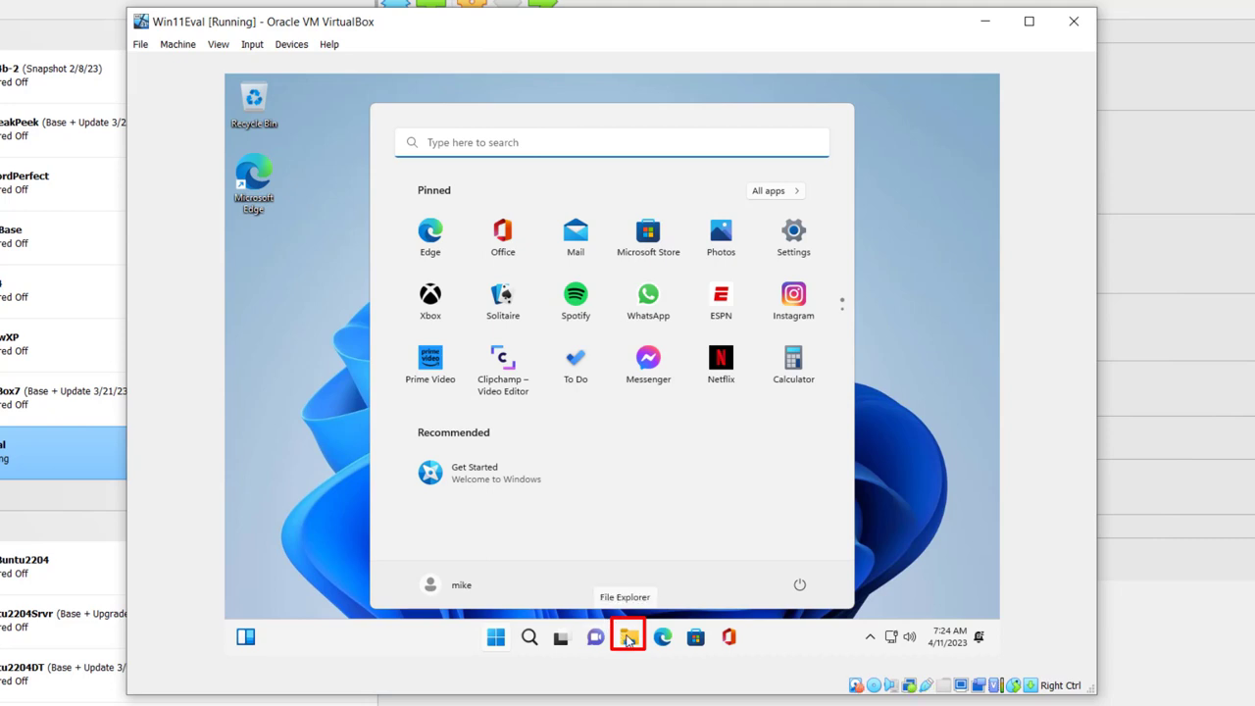
left_click(628, 637)
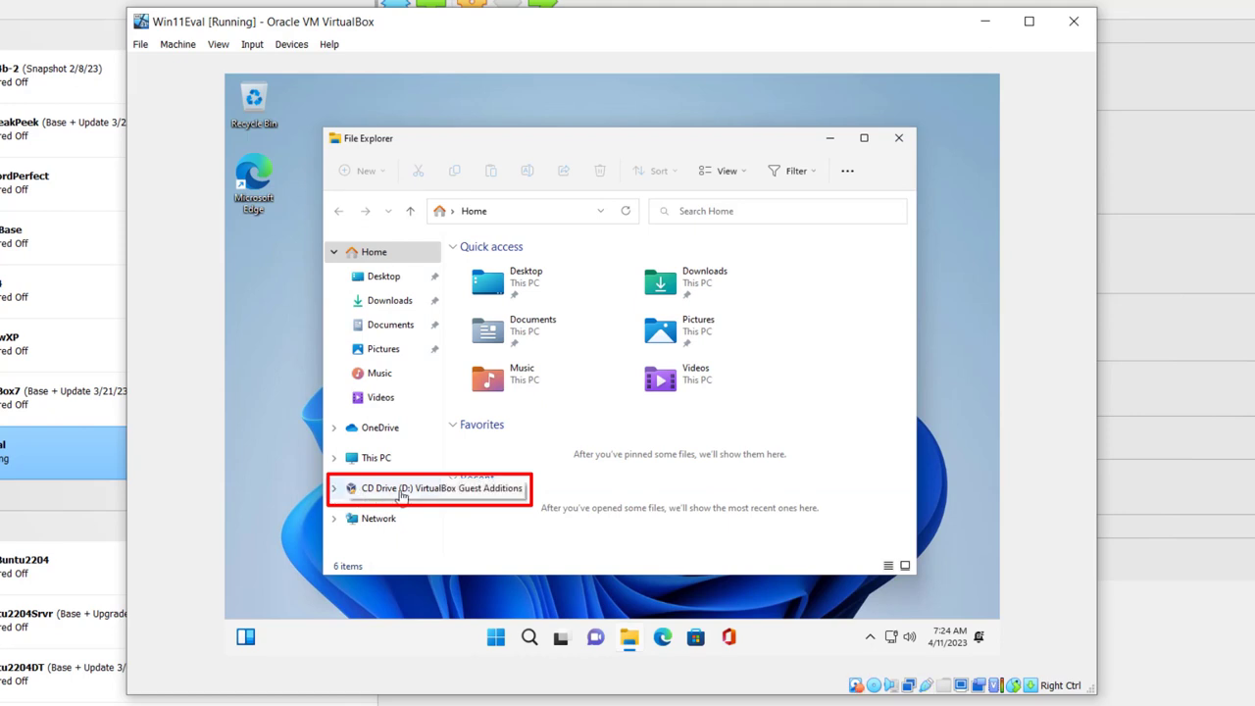
Run VBoxWindowsAdditions from CD Drive (D:) and allow it through User Account Control
double_click(412, 487)
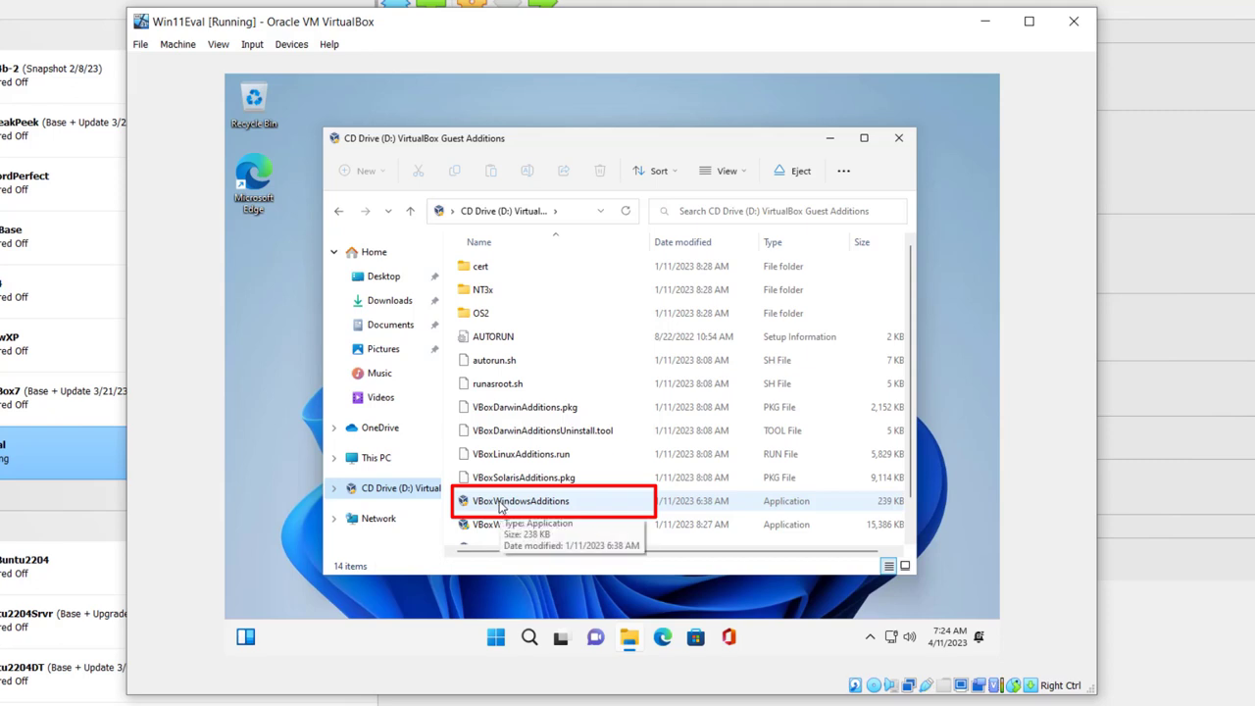
double_click(521, 501)
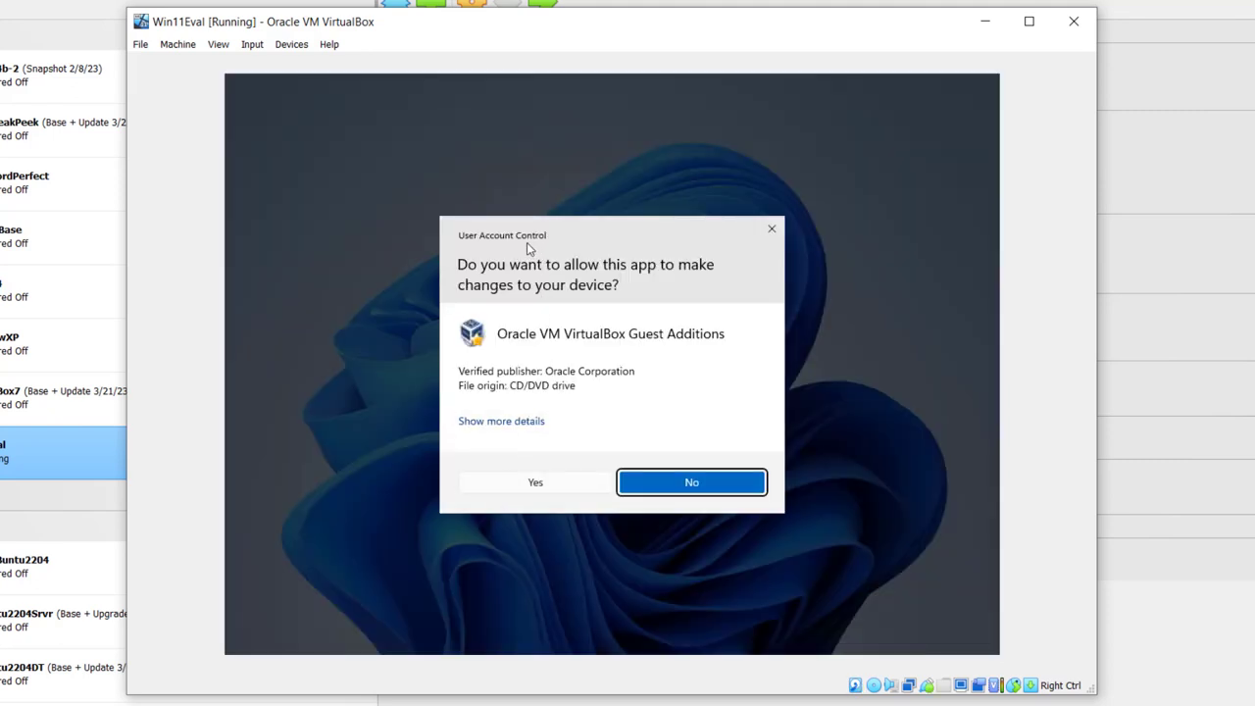
mouse_move(696, 280)
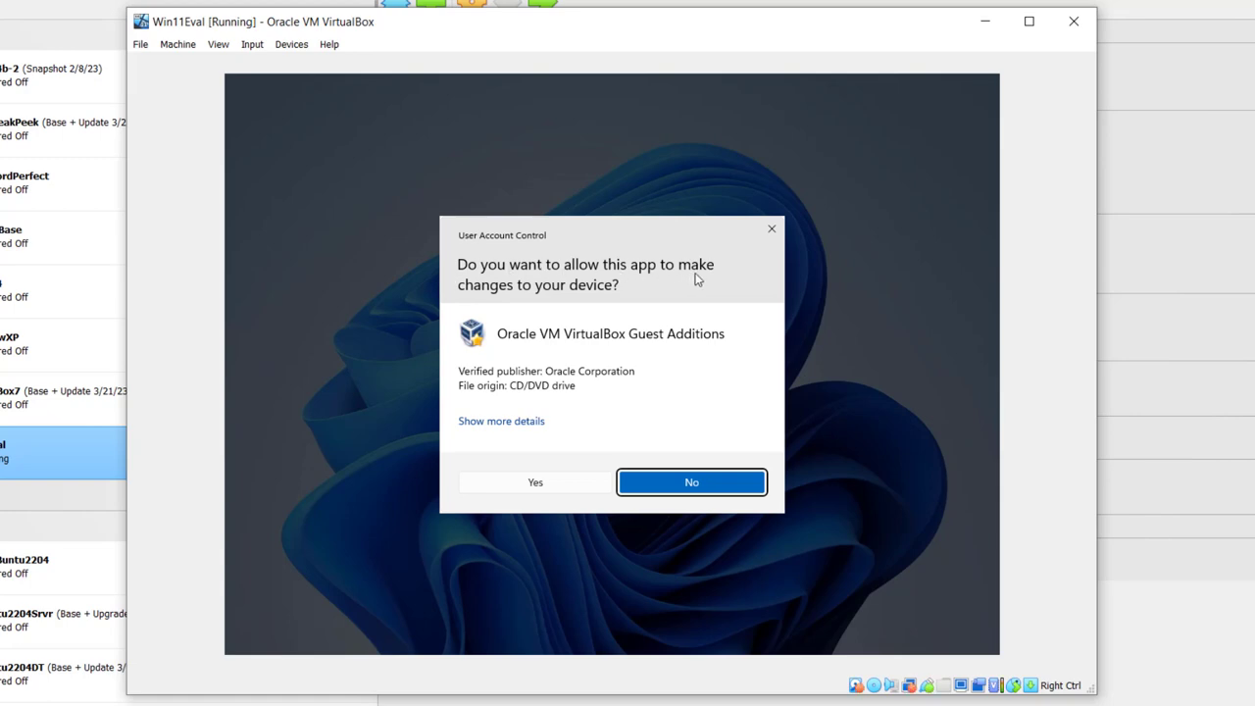
mouse_move(618, 297)
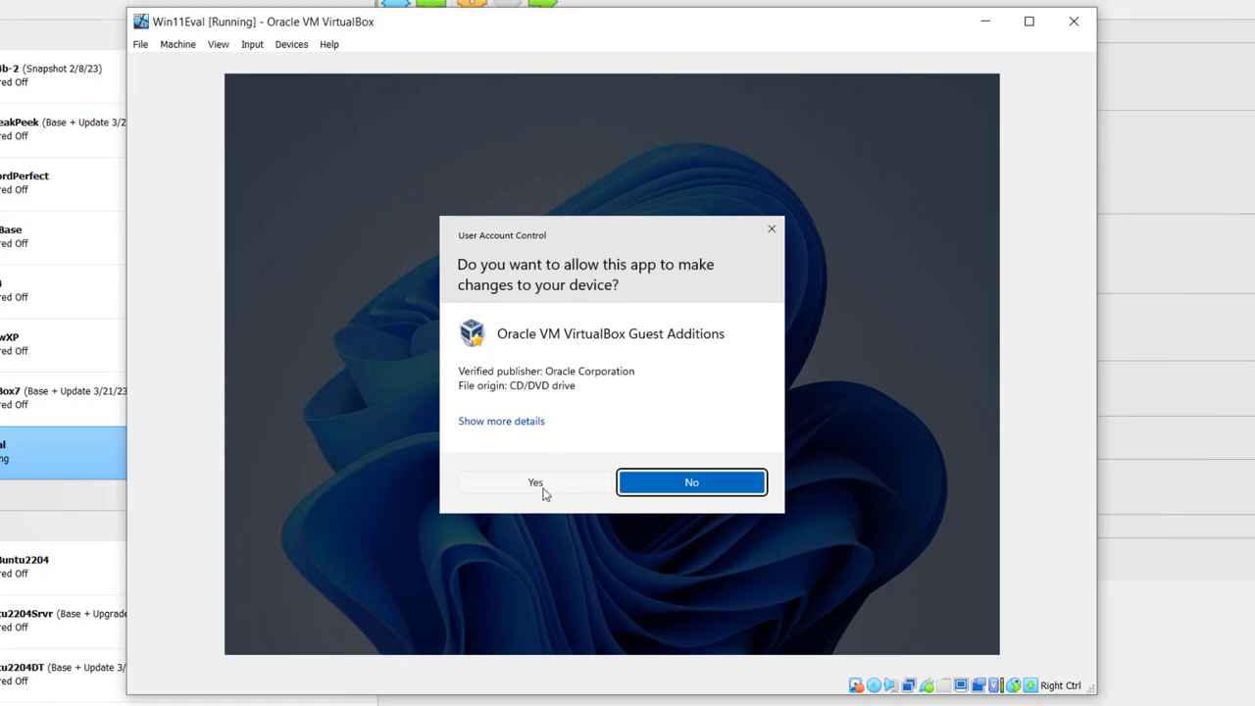
left_click(536, 482)
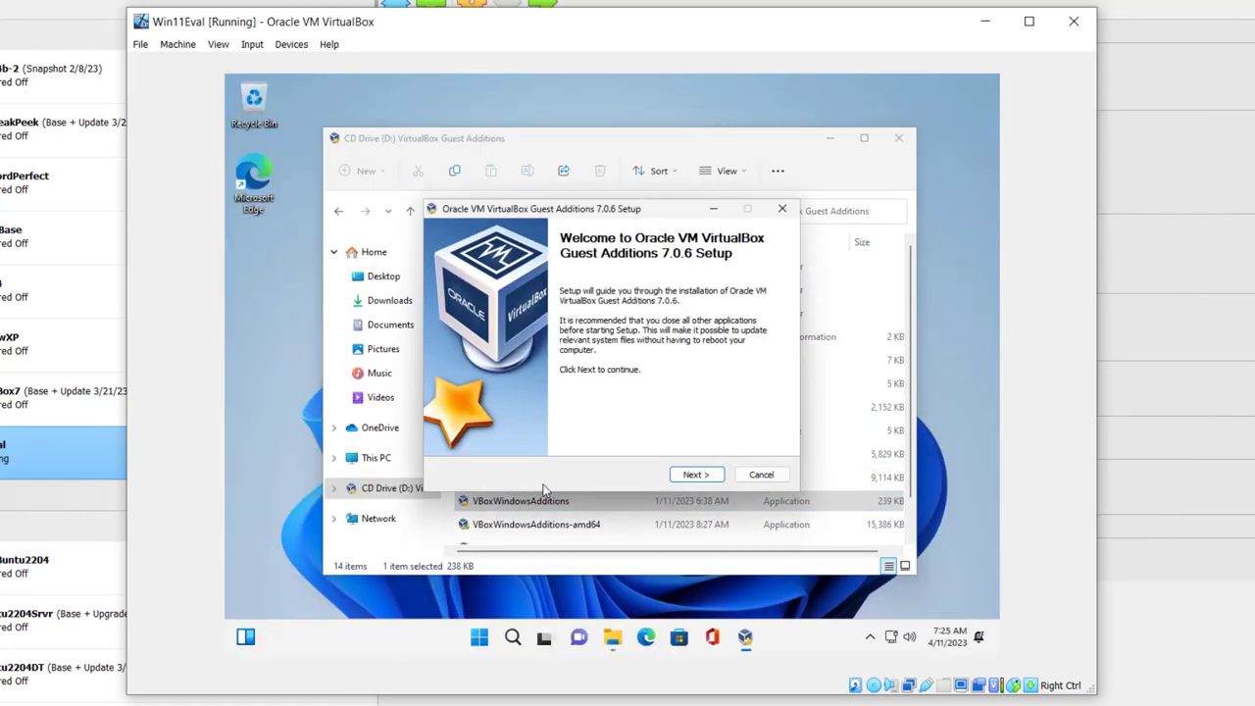
mouse_move(400, 281)
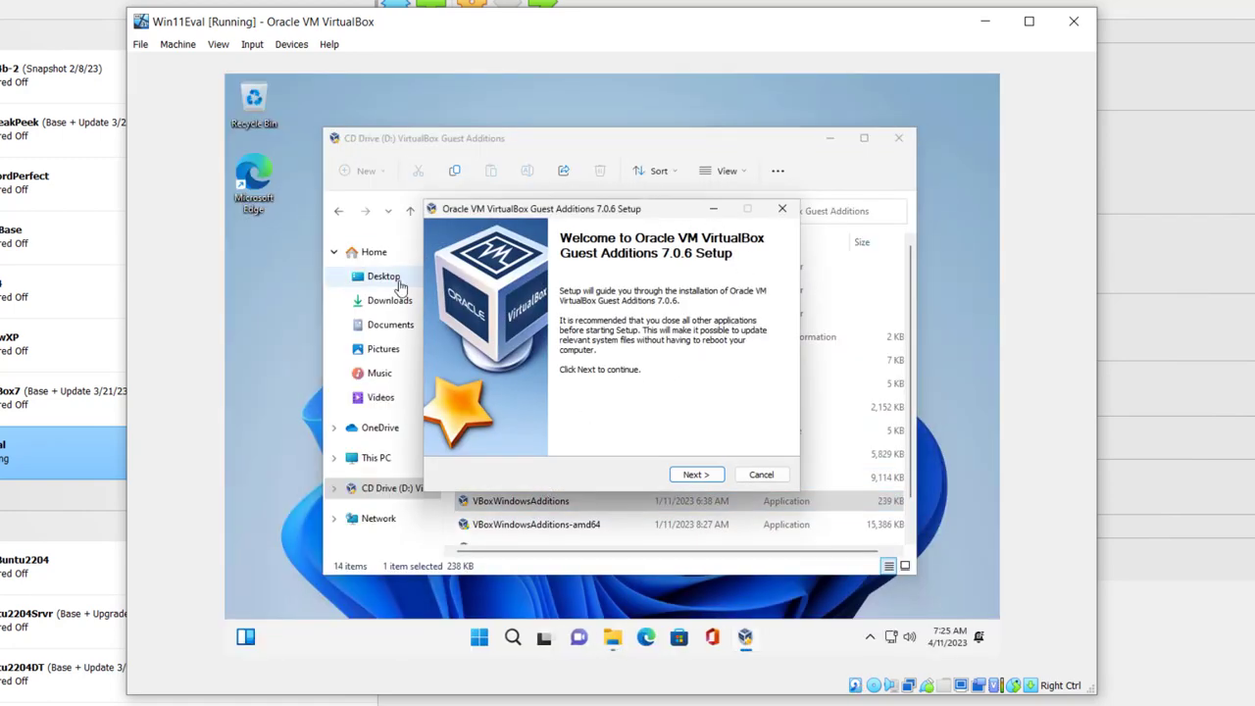
mouse_move(774, 248)
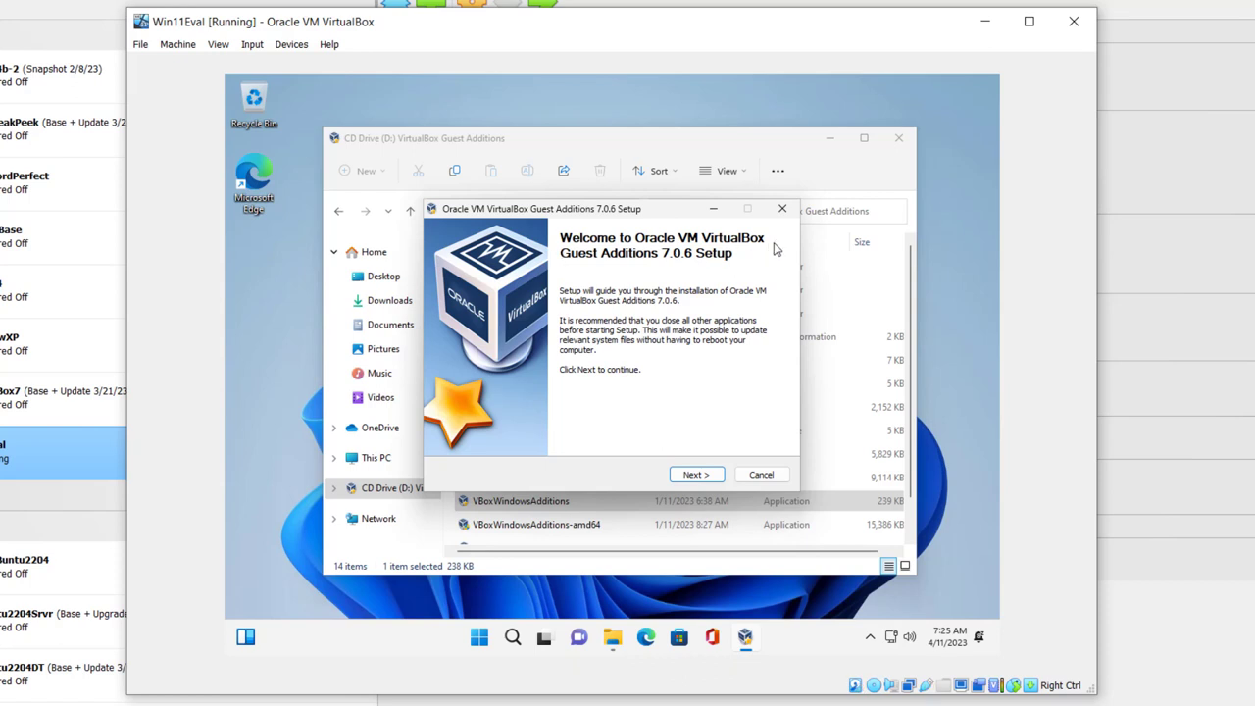
mouse_move(632, 412)
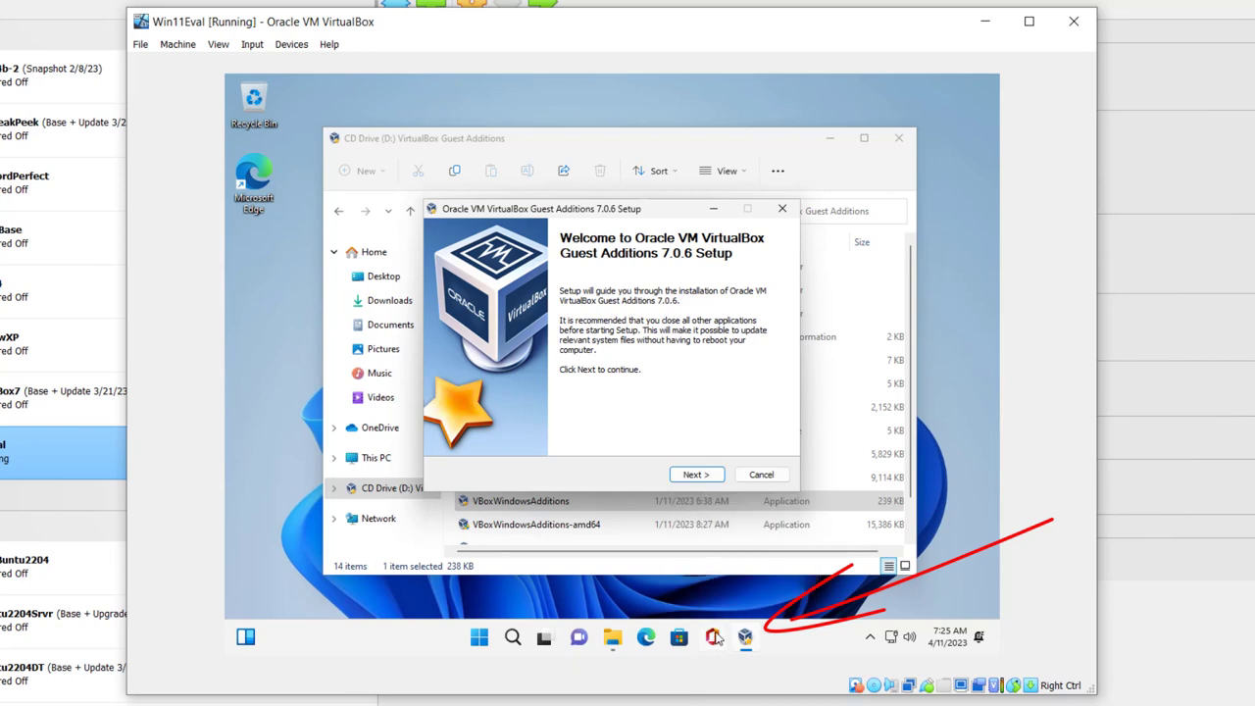
mouse_move(746, 638)
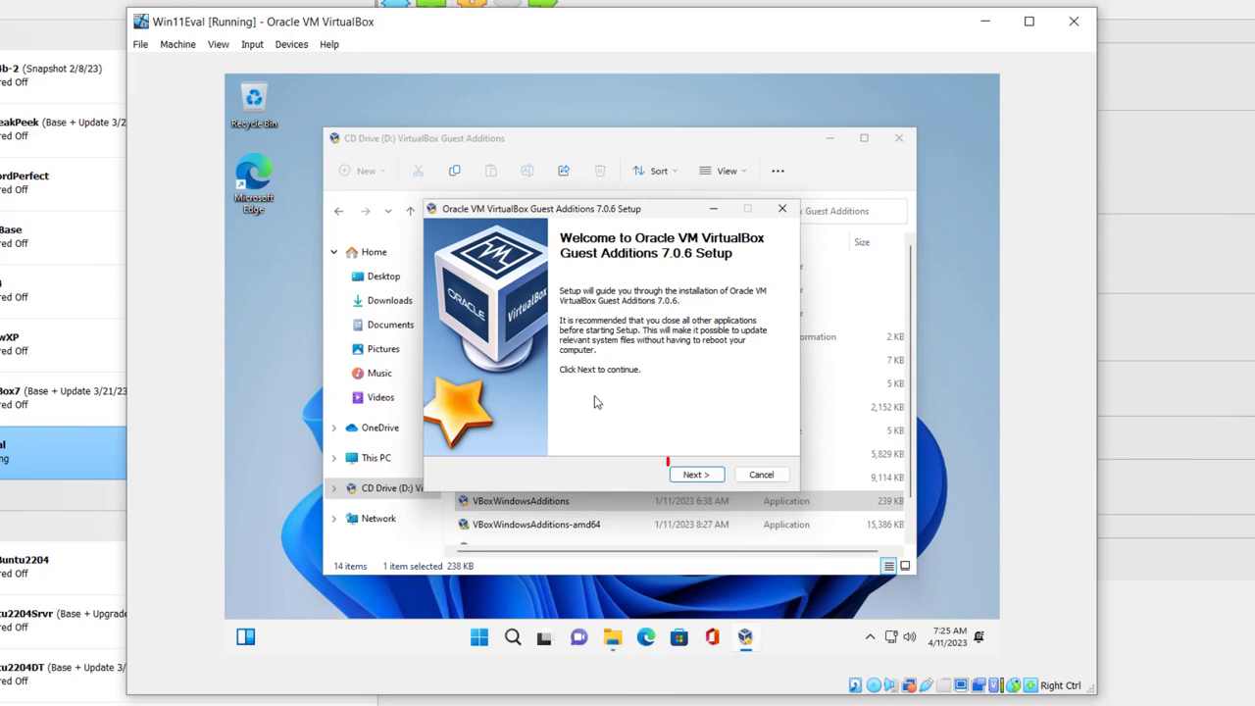
Install Guest Additions 7.0.6 with the default folder and components, rebooting now
left_click(697, 475)
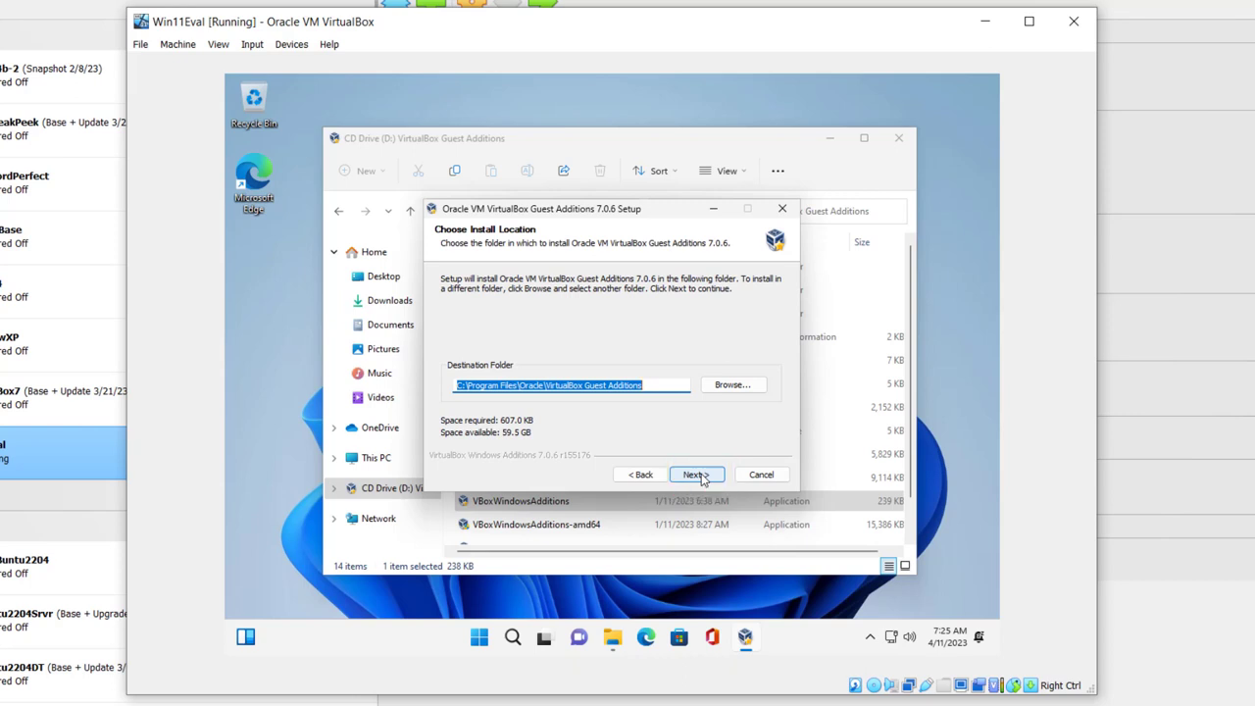
left_click(694, 474)
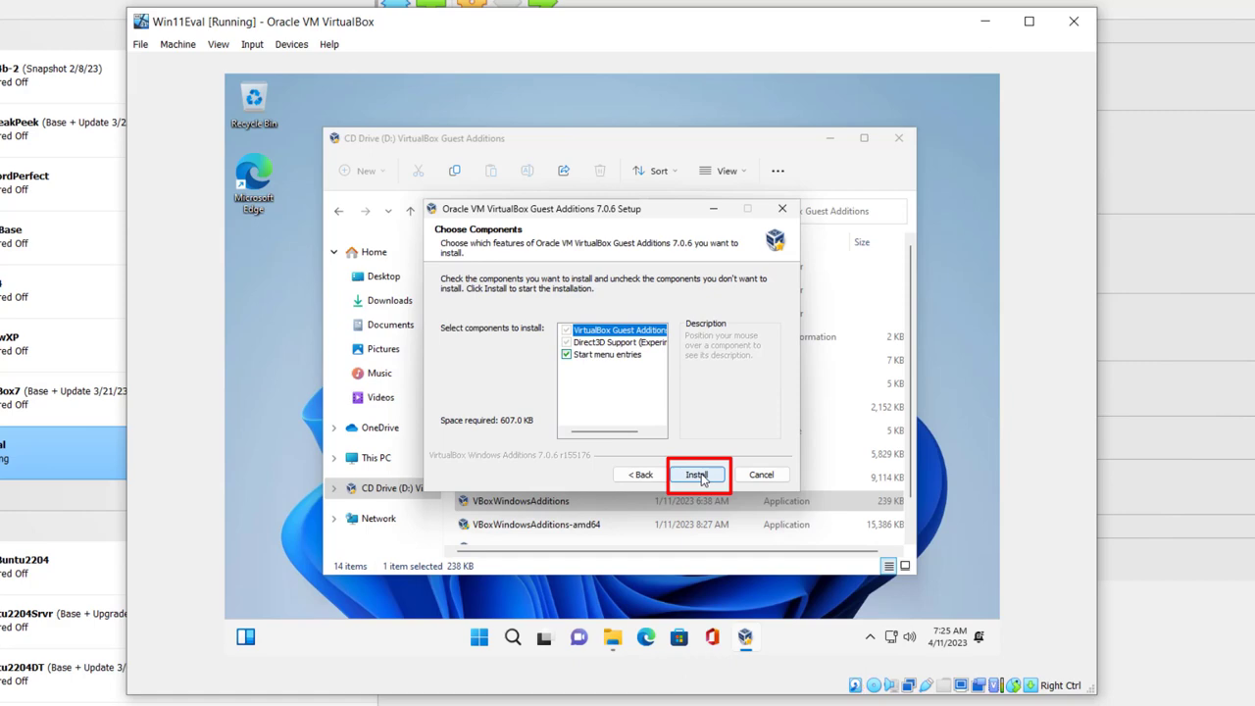
left_click(697, 474)
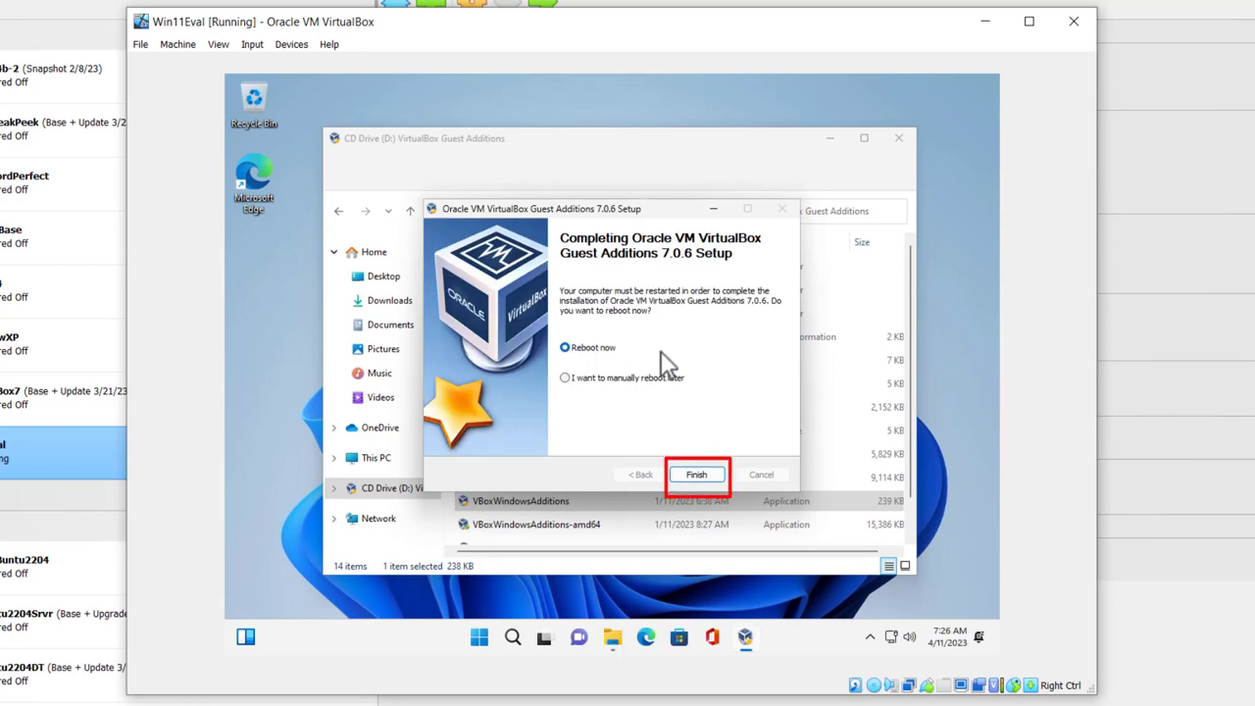
mouse_move(698, 402)
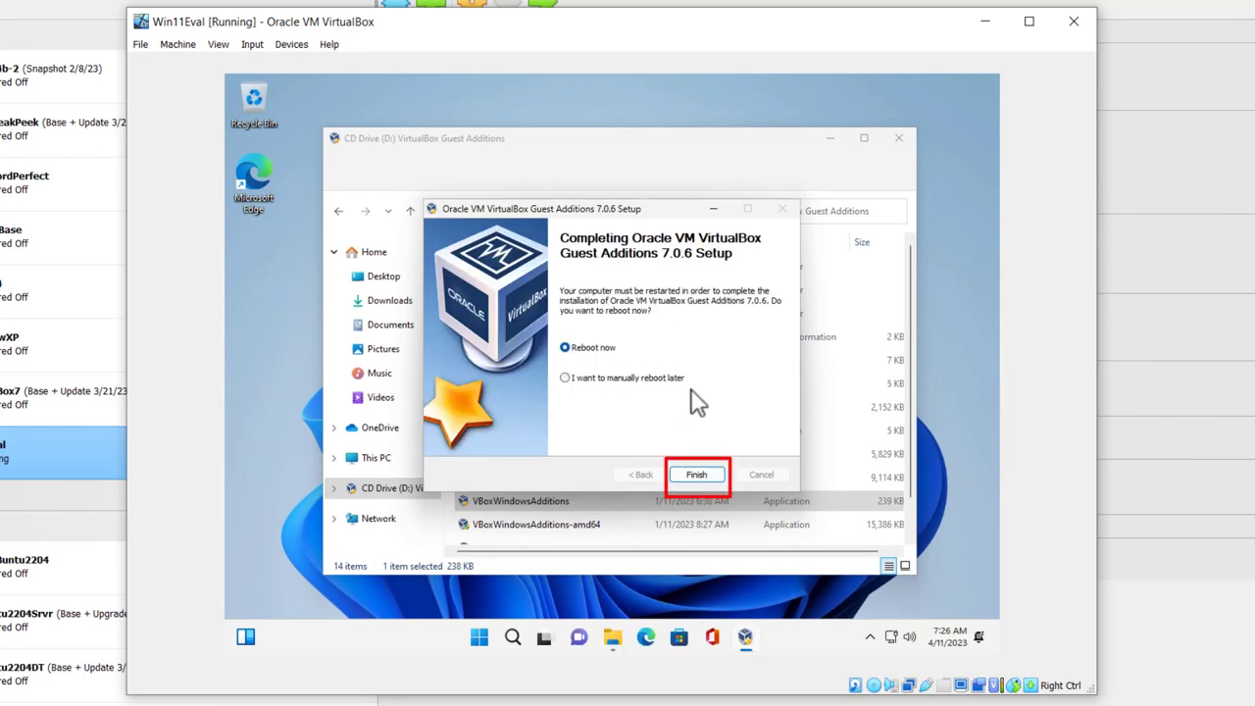
mouse_move(628, 363)
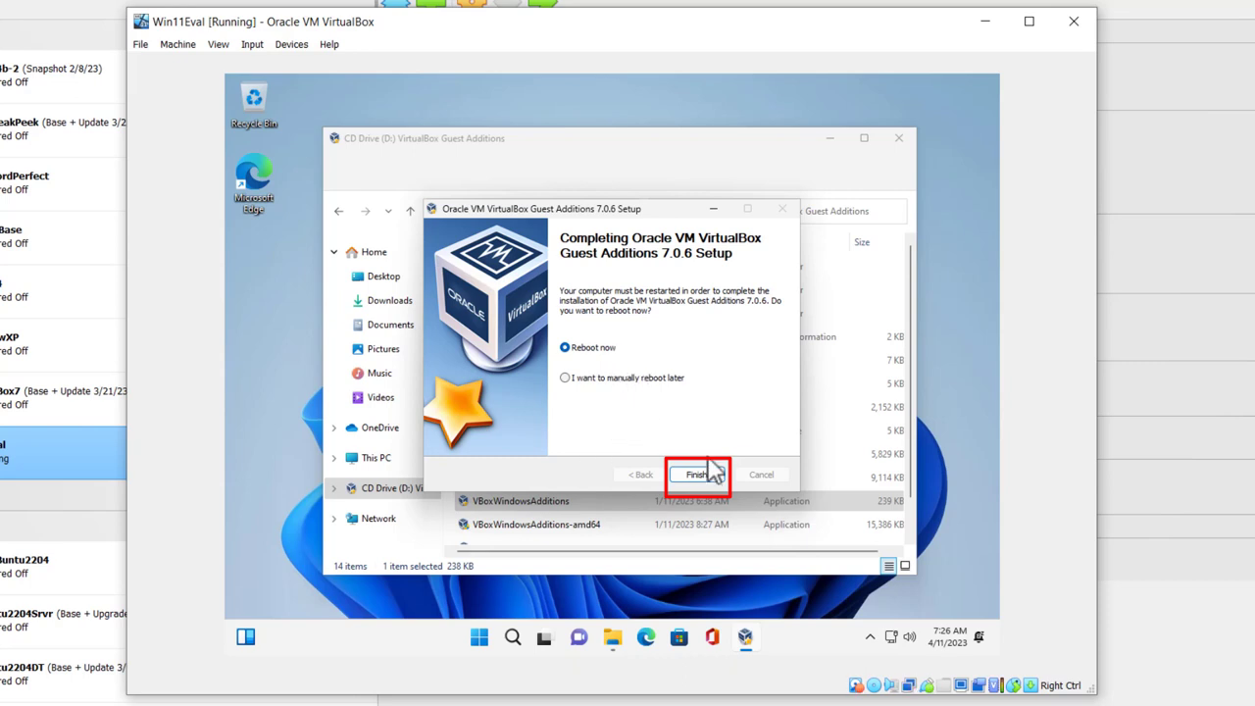
left_click(697, 474)
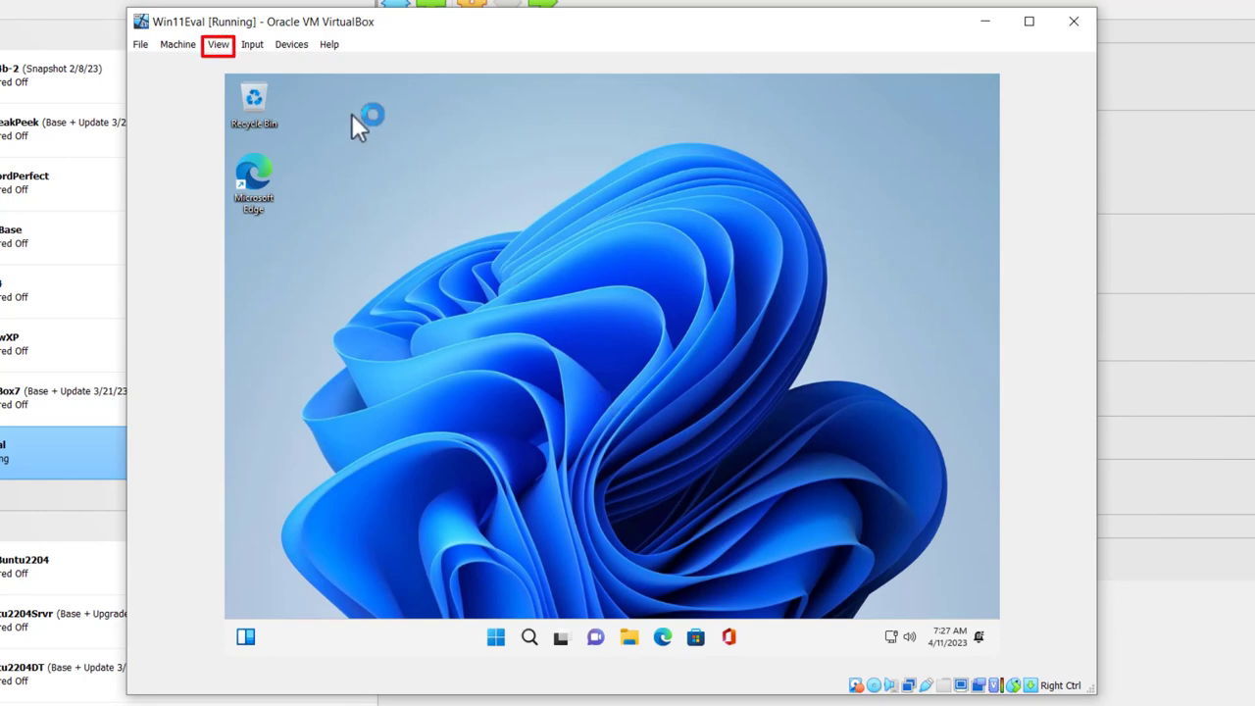
Check the View menu's virtual screen resize options, then open the guest Start menu
left_click(218, 44)
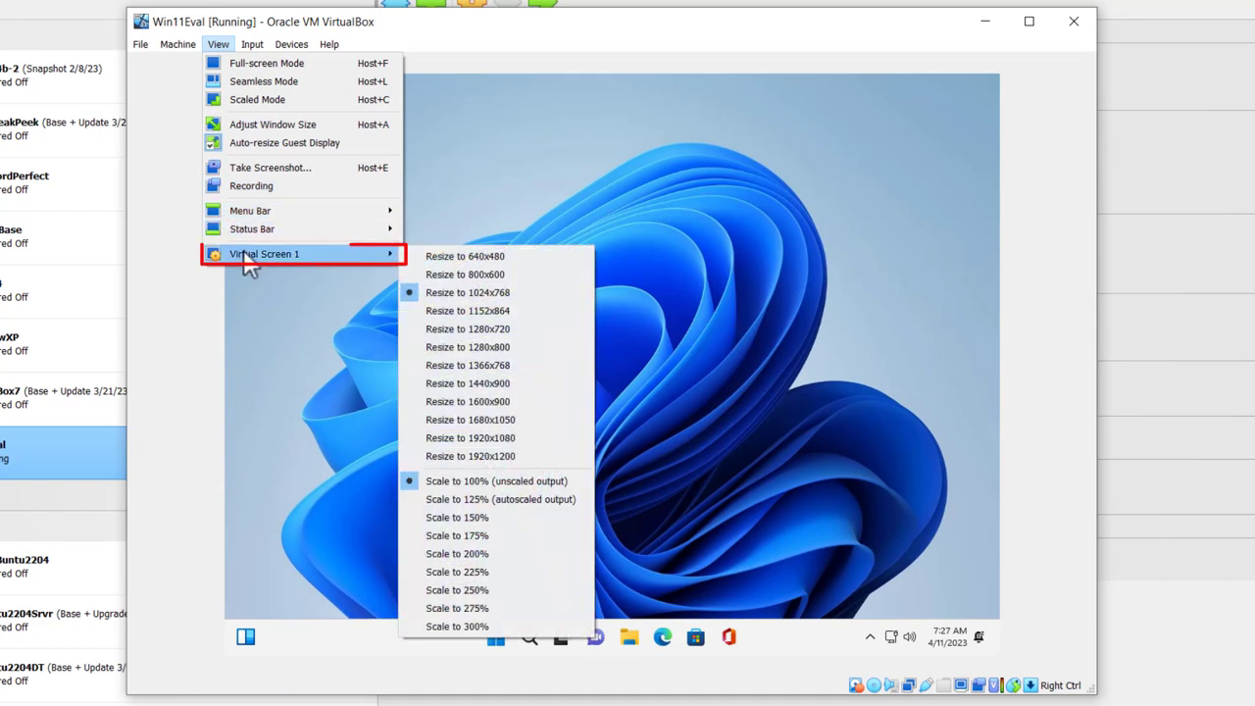
mouse_move(476, 274)
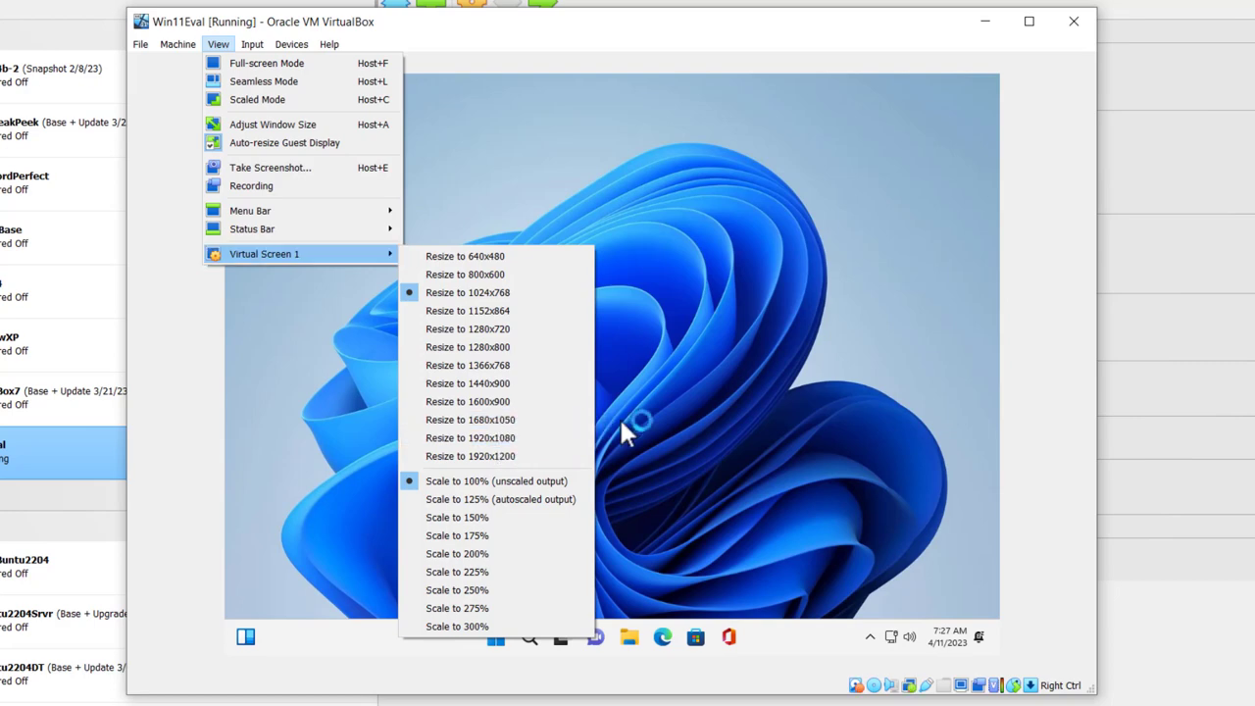
mouse_move(314, 254)
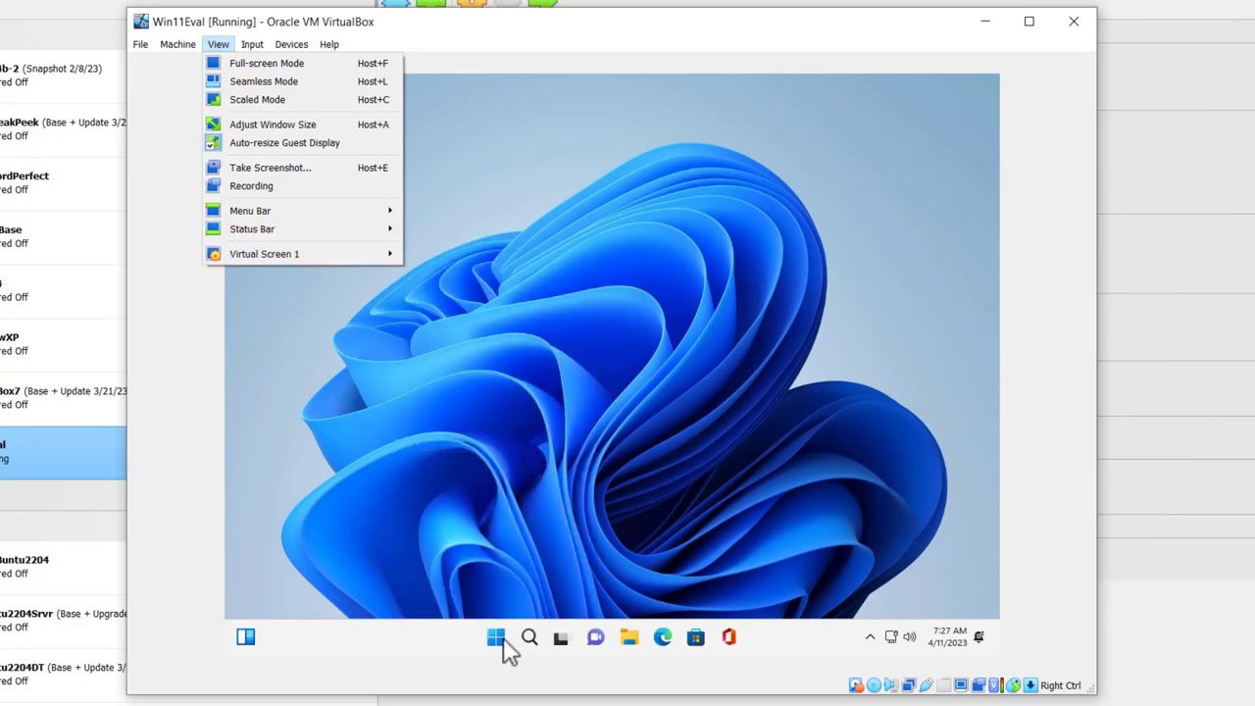
left_click(495, 637)
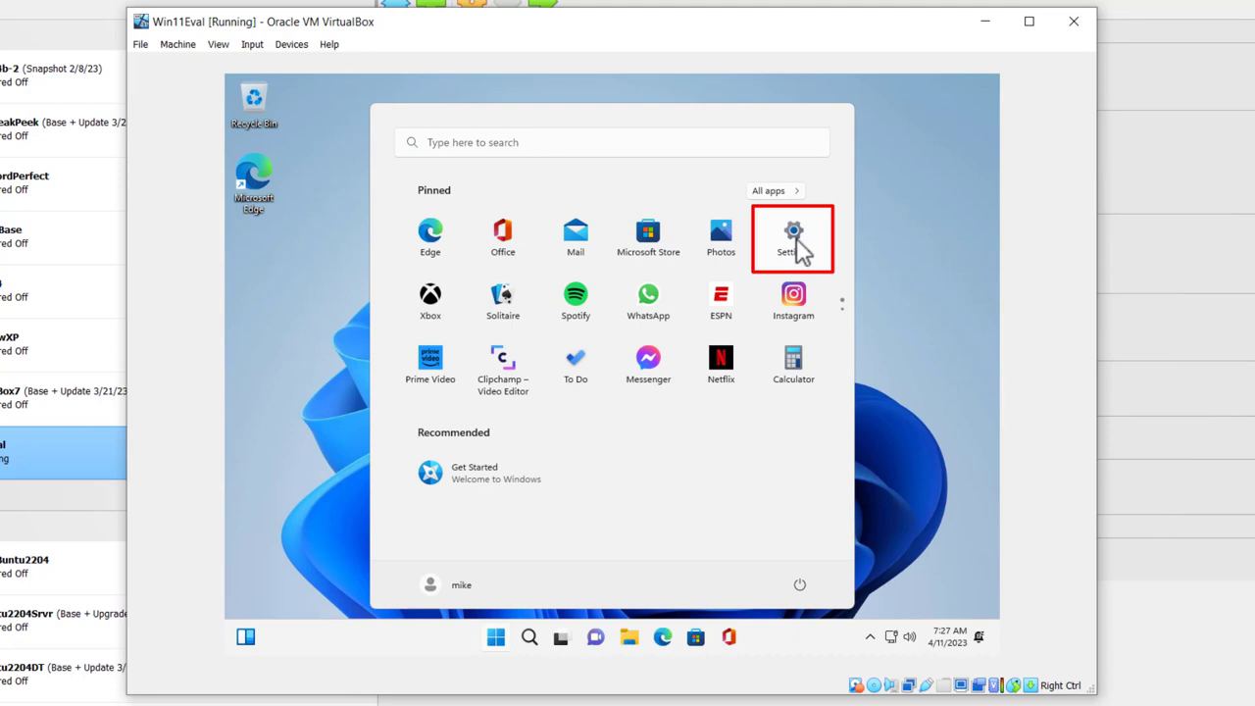
Open Windows Settings > Display and list the resolutions, currently at 1024 × 768
left_click(792, 235)
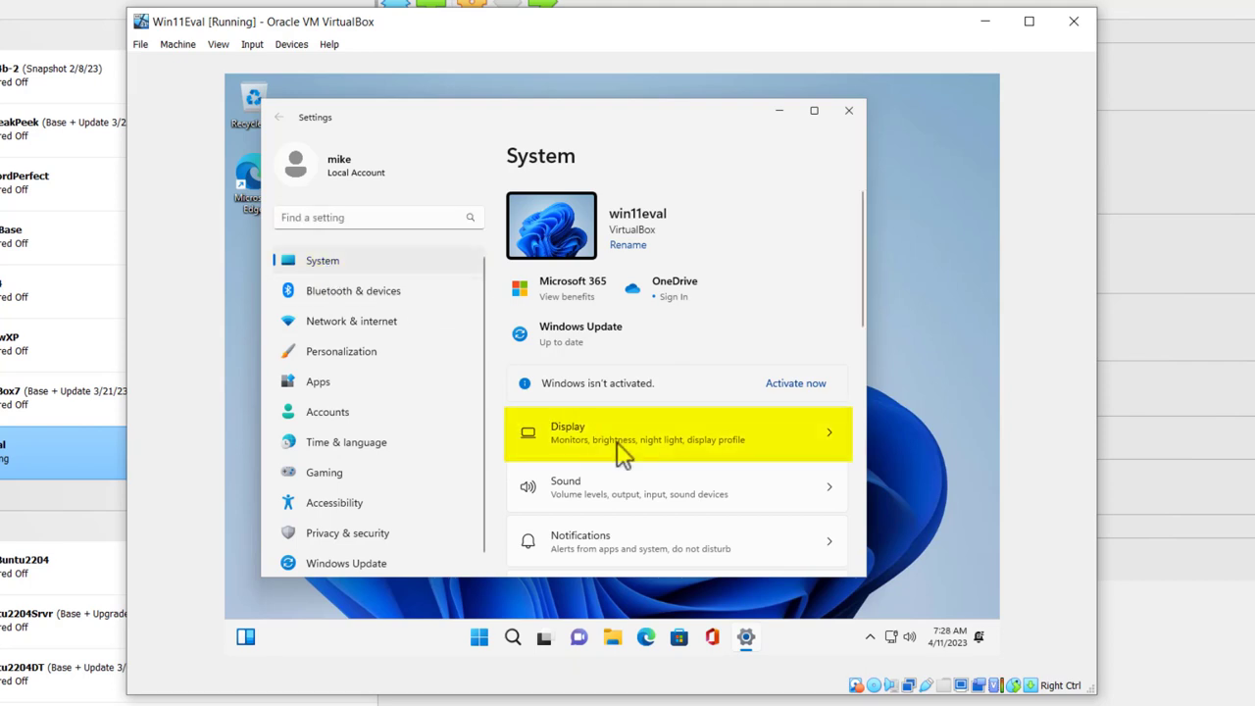
left_click(675, 433)
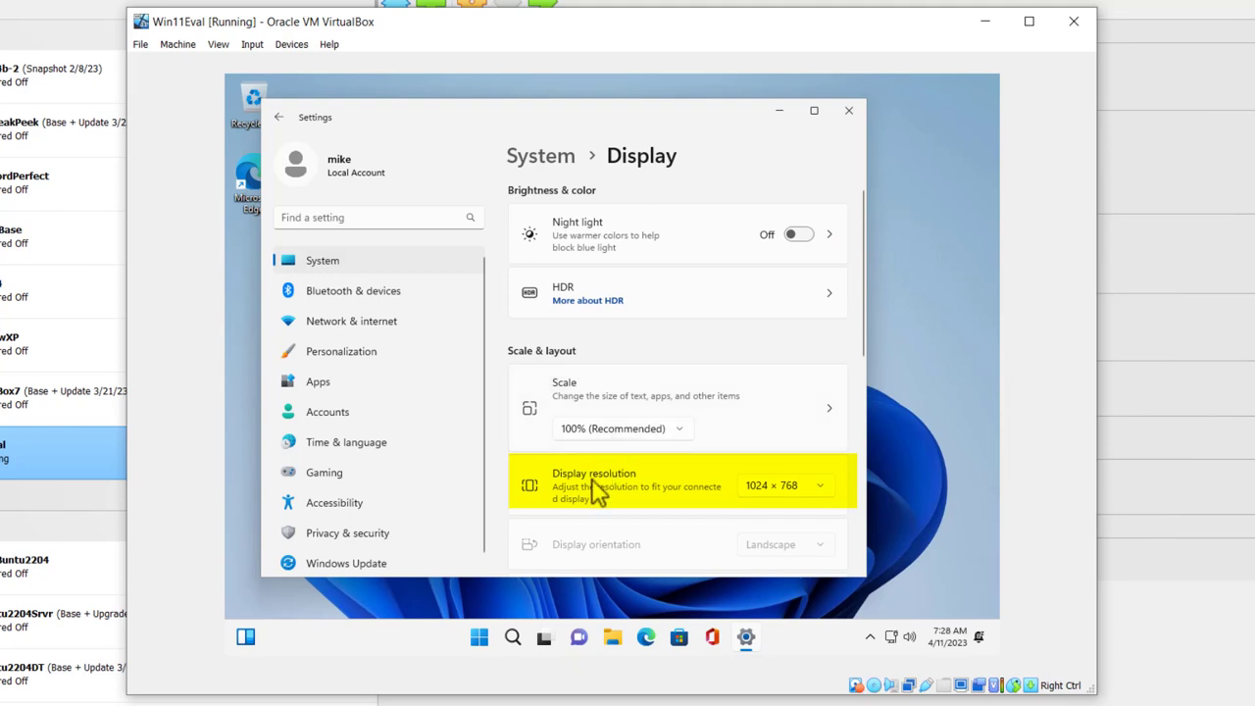
mouse_move(594, 486)
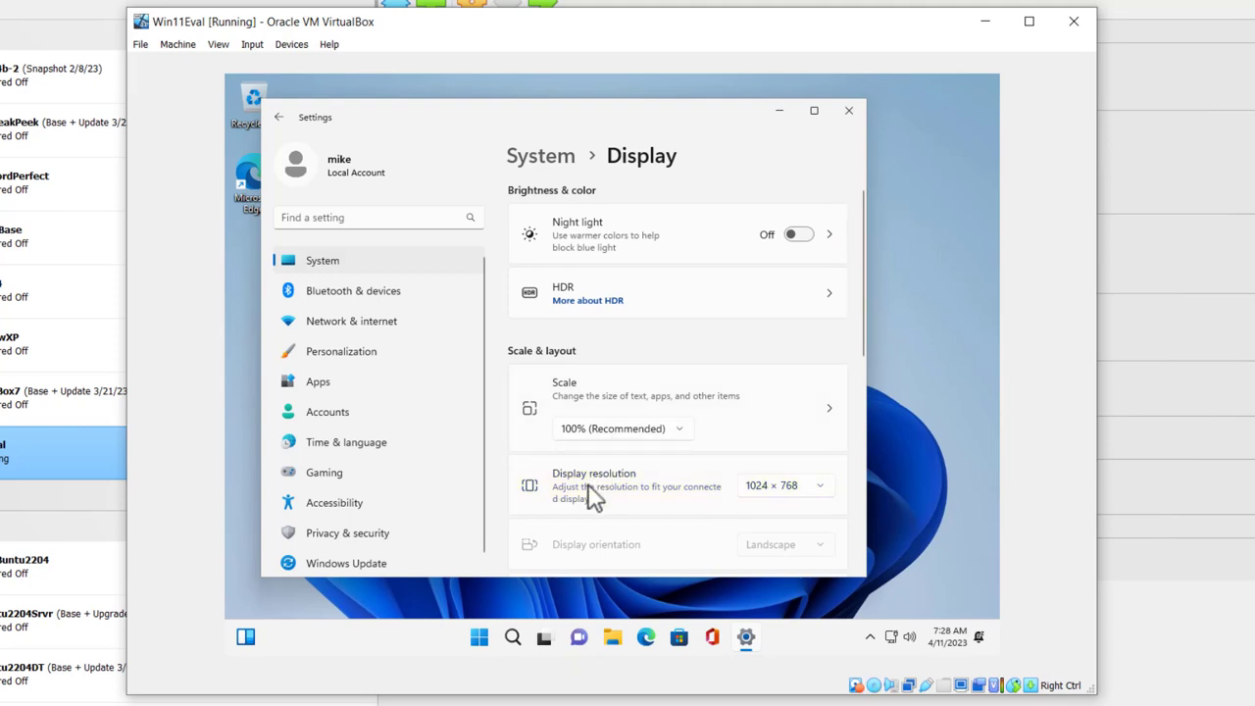
mouse_move(823, 504)
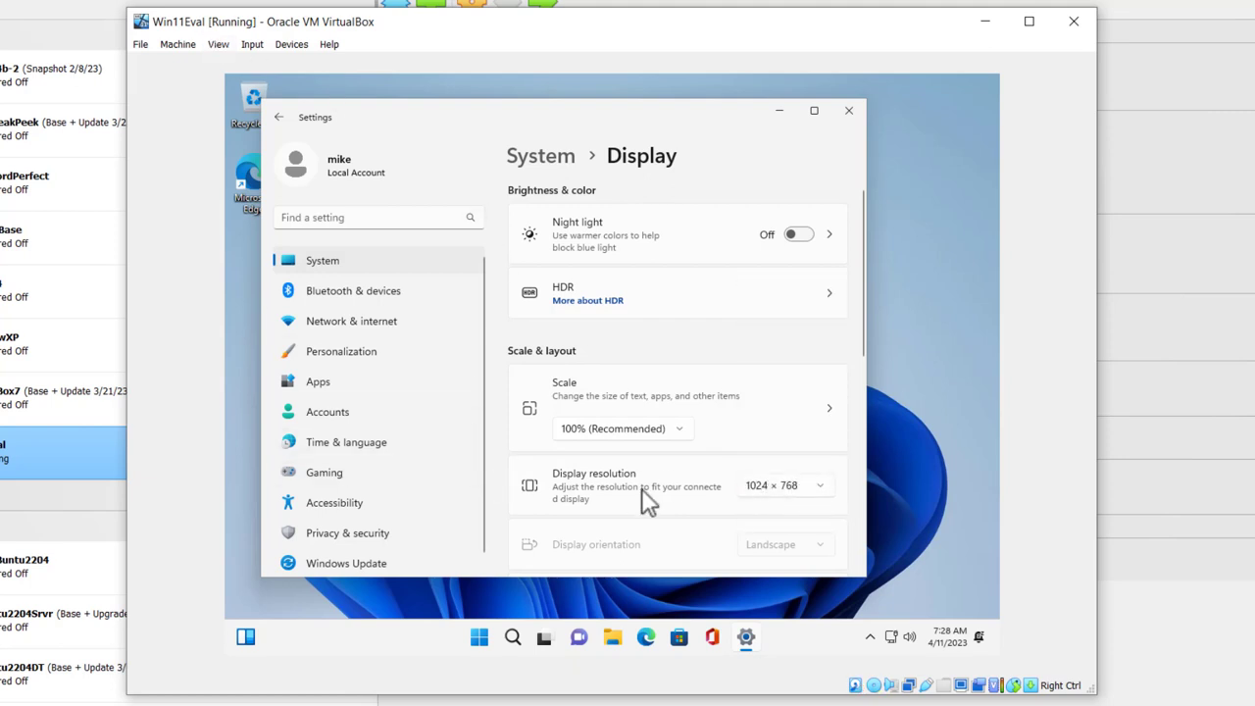
left_click(784, 485)
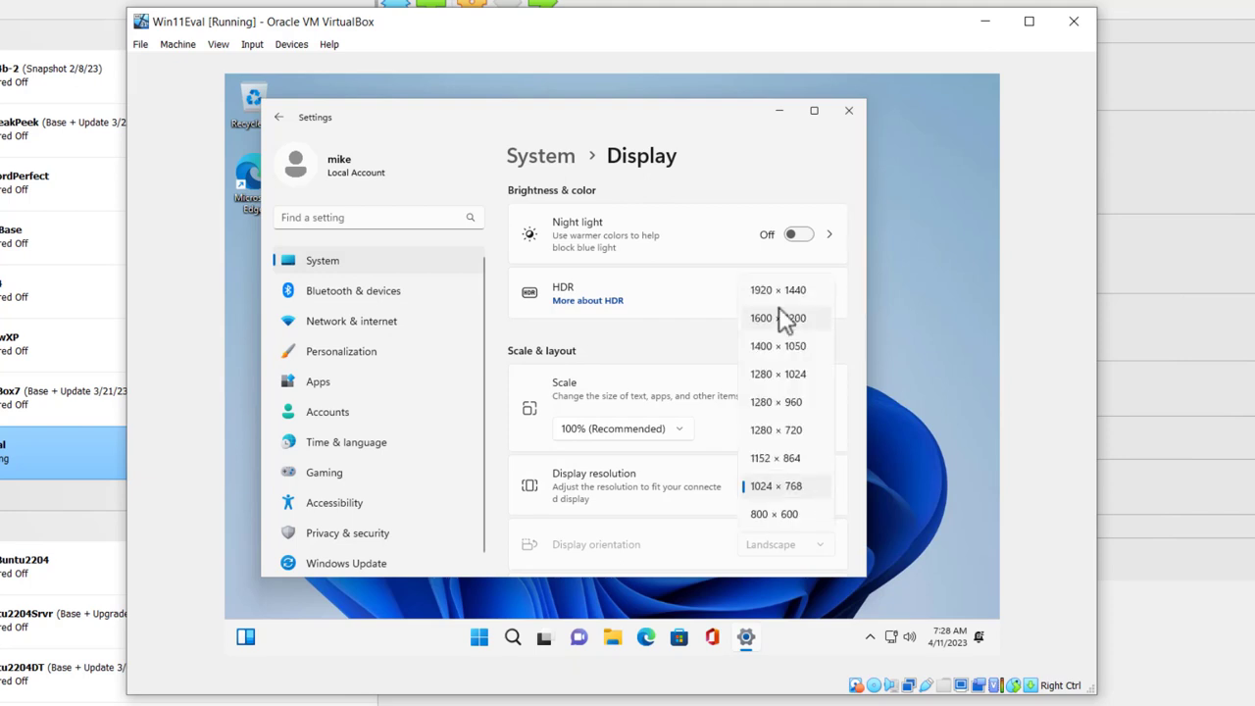
mouse_move(823, 304)
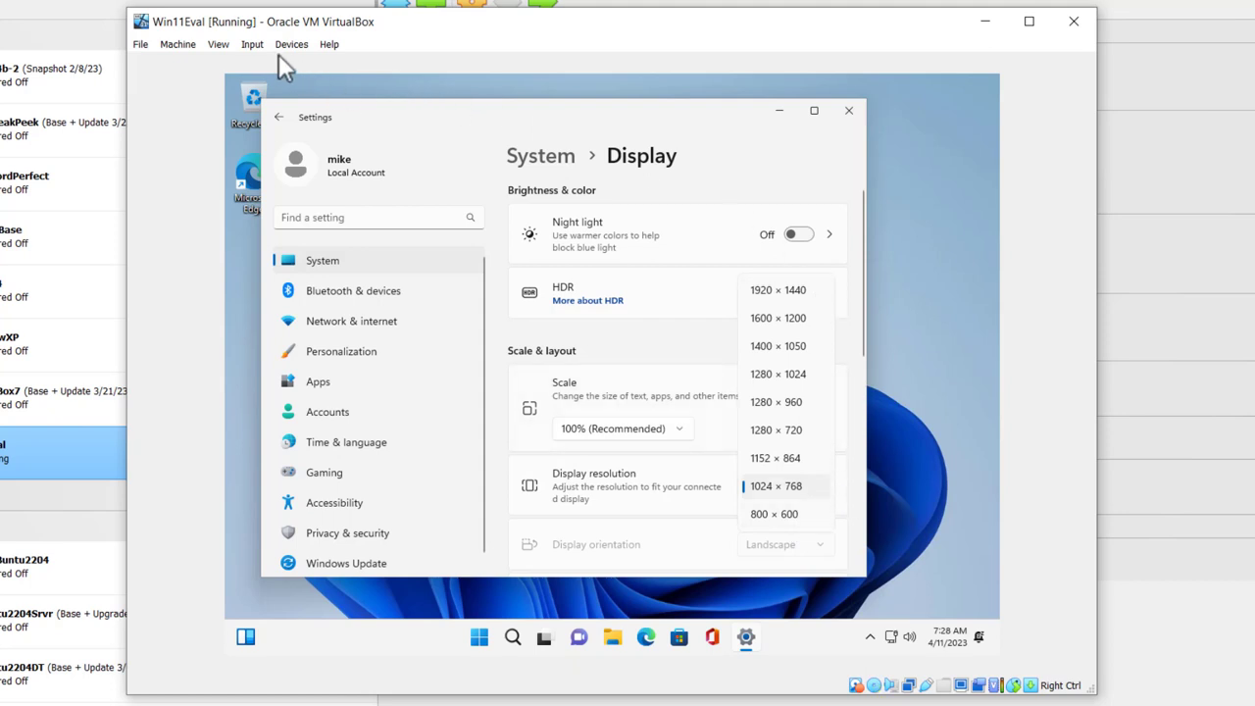
mouse_move(741, 461)
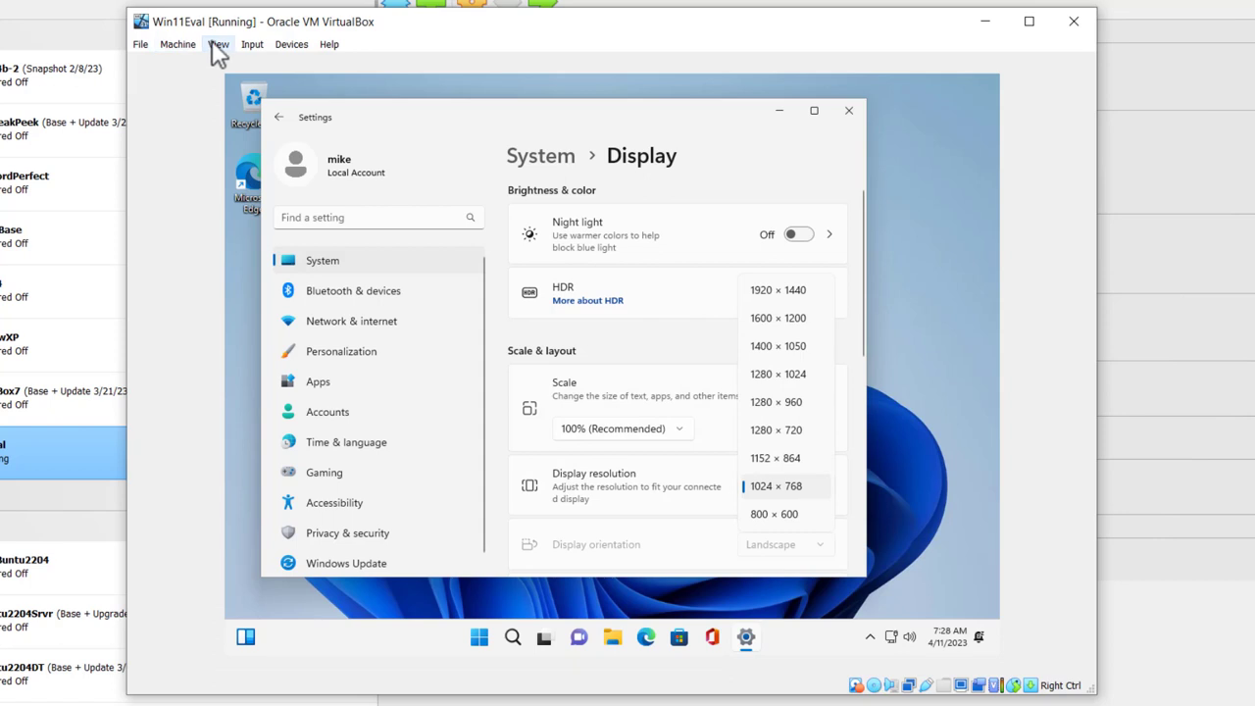
Resize Virtual Screen 1 to 1920x1080 and keep the new display settings
left_click(217, 44)
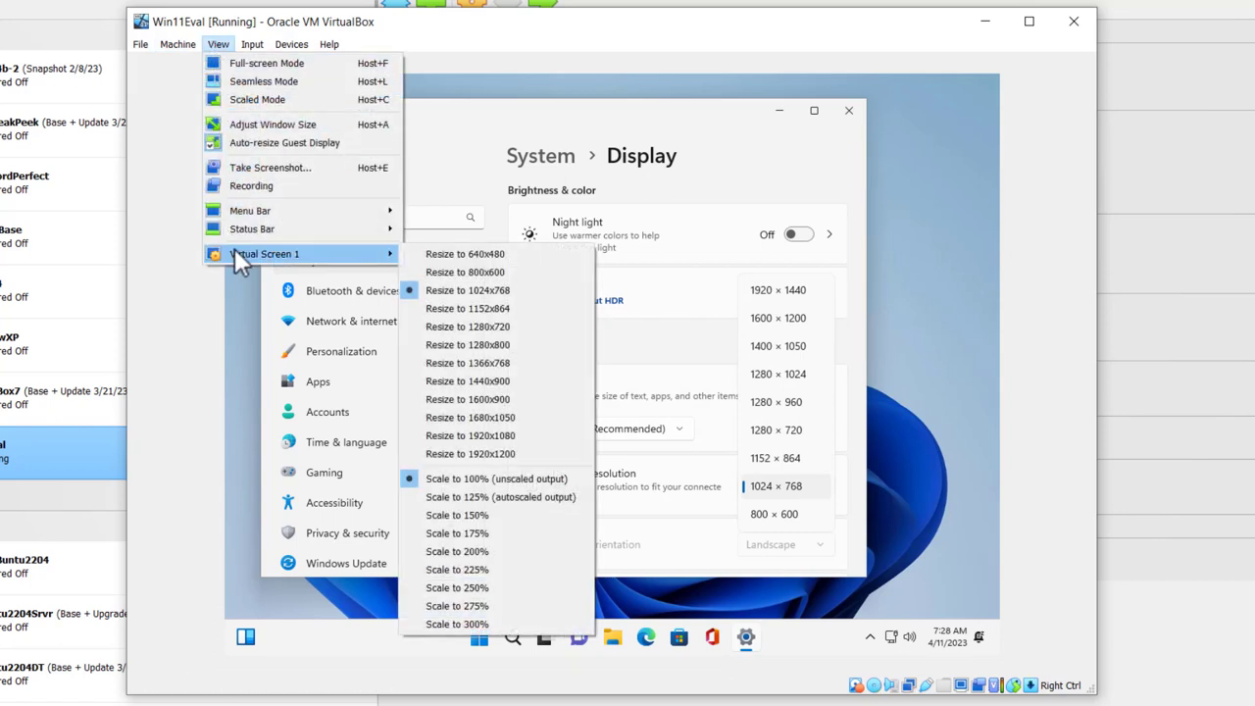
mouse_move(467, 399)
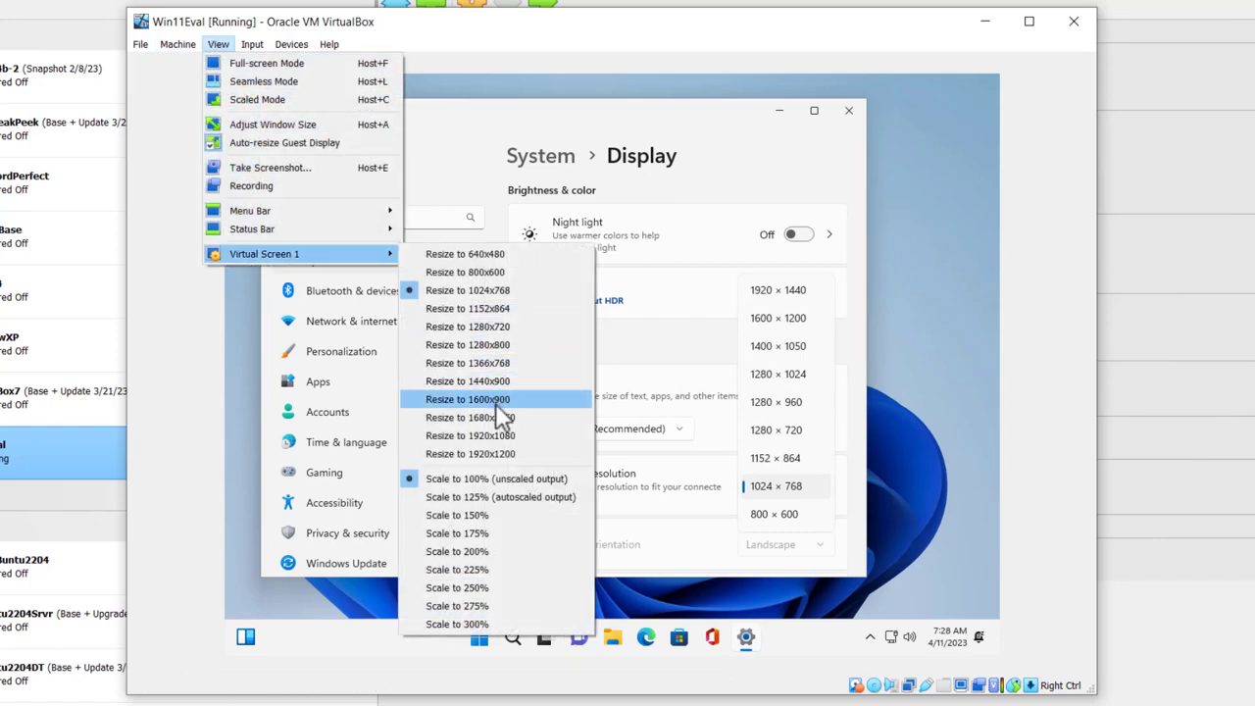
mouse_move(470, 435)
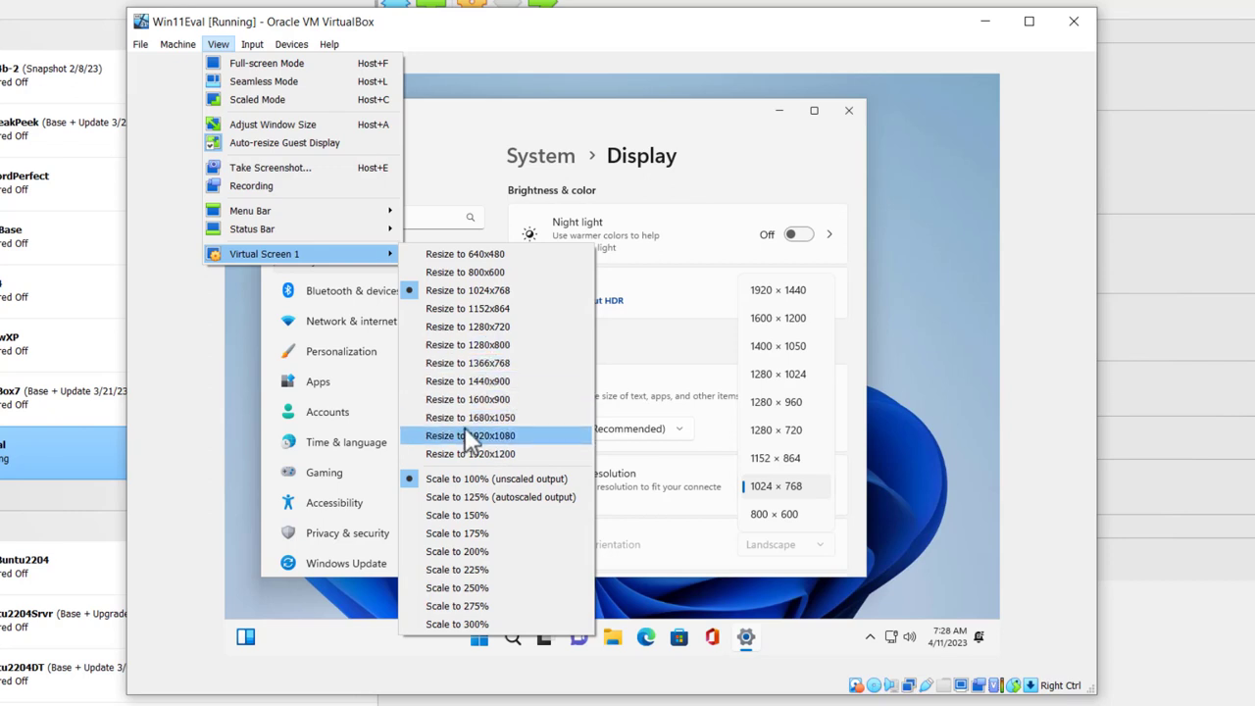
mouse_move(471, 441)
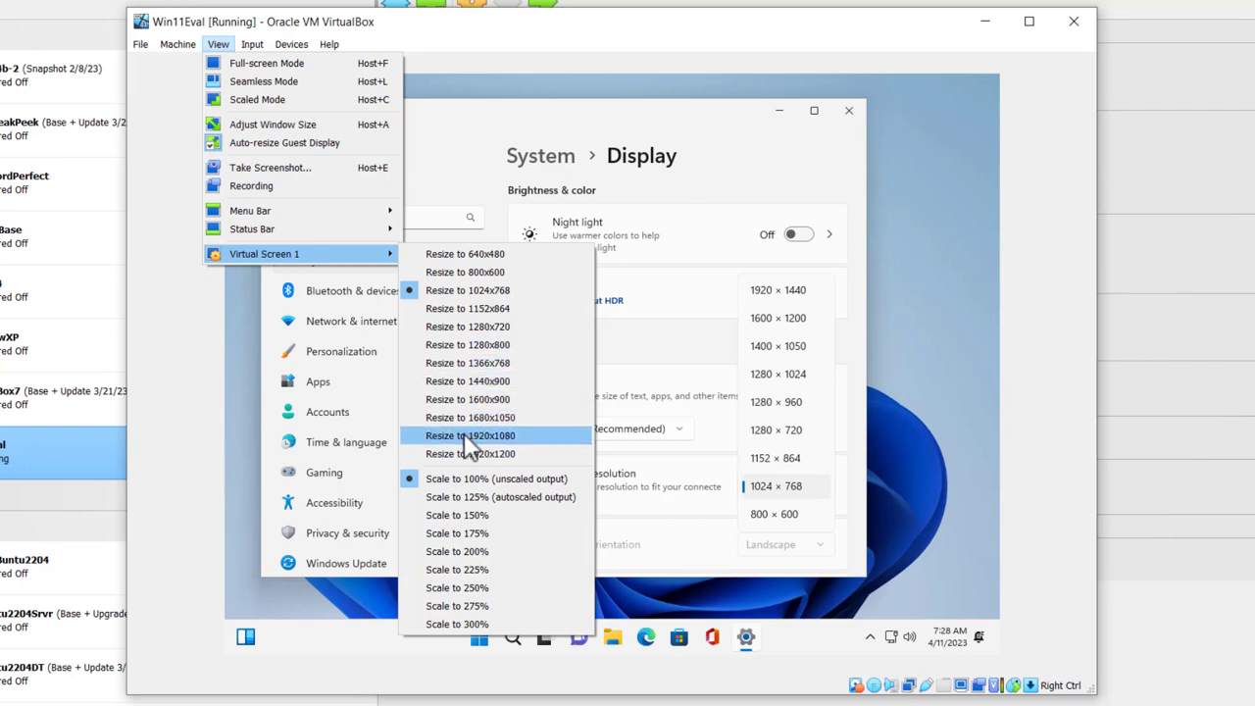
left_click(470, 436)
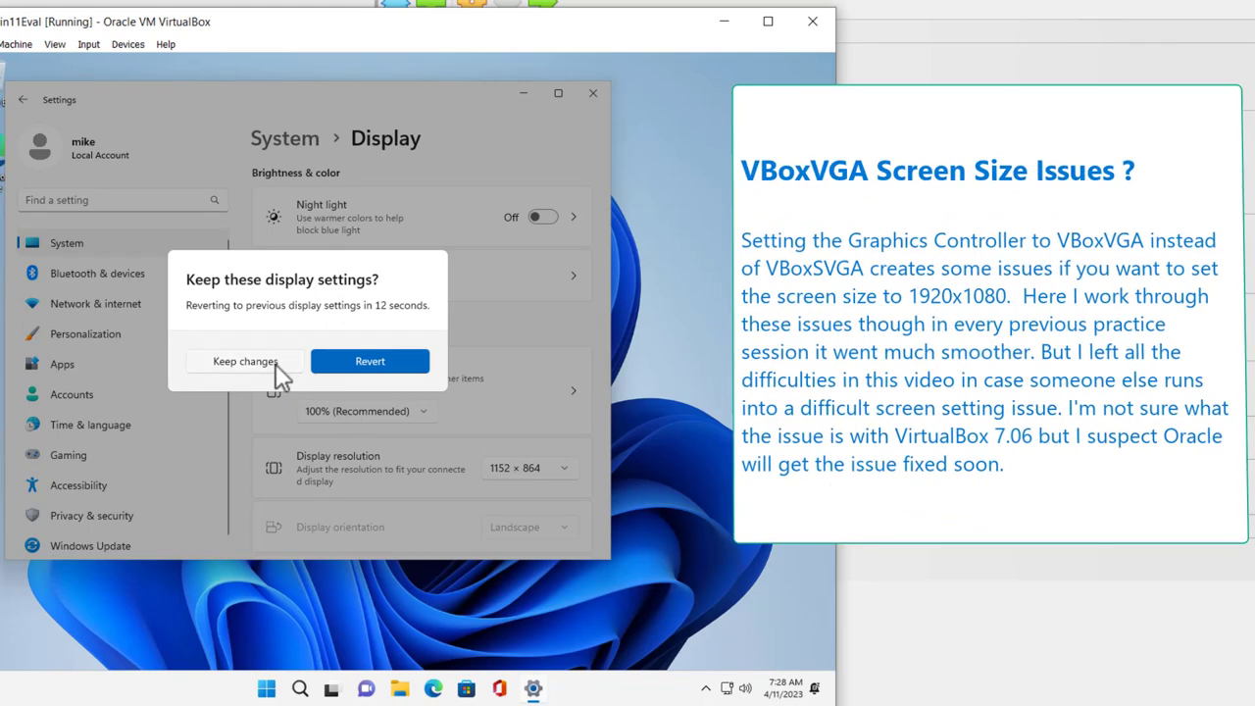
left_click(245, 361)
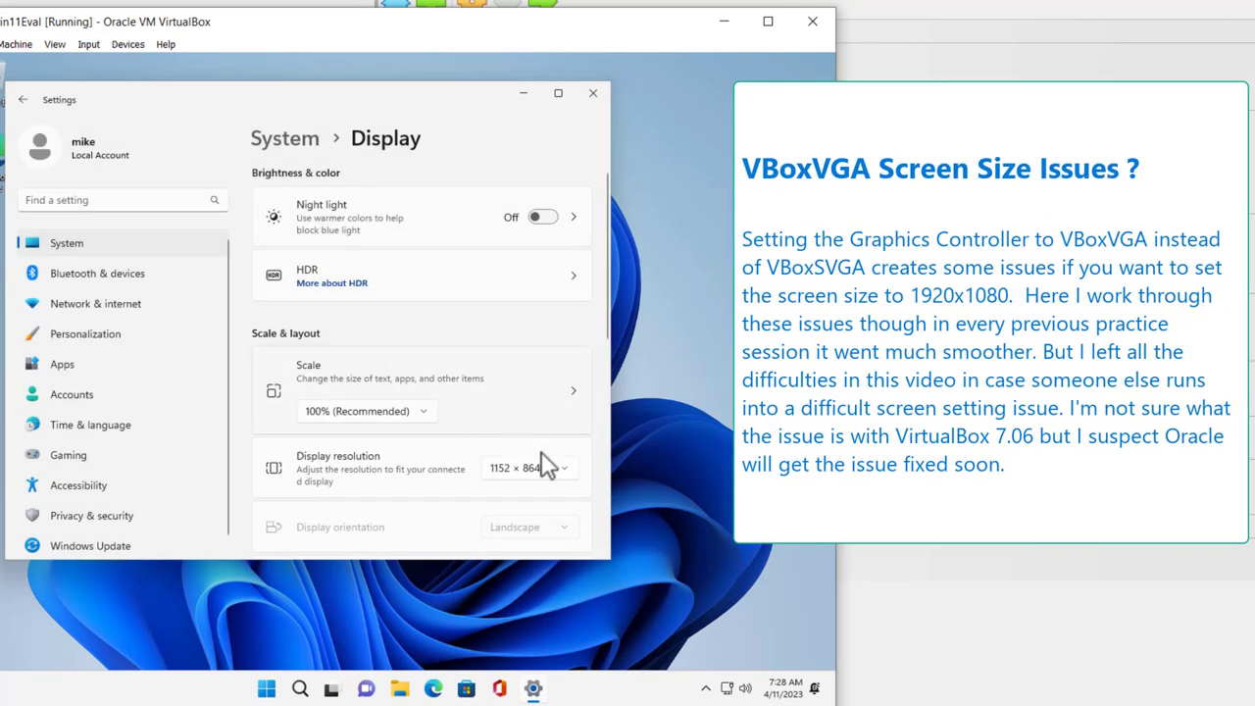
Check the Windows resolution list and reopen the VM View menu
left_click(54, 44)
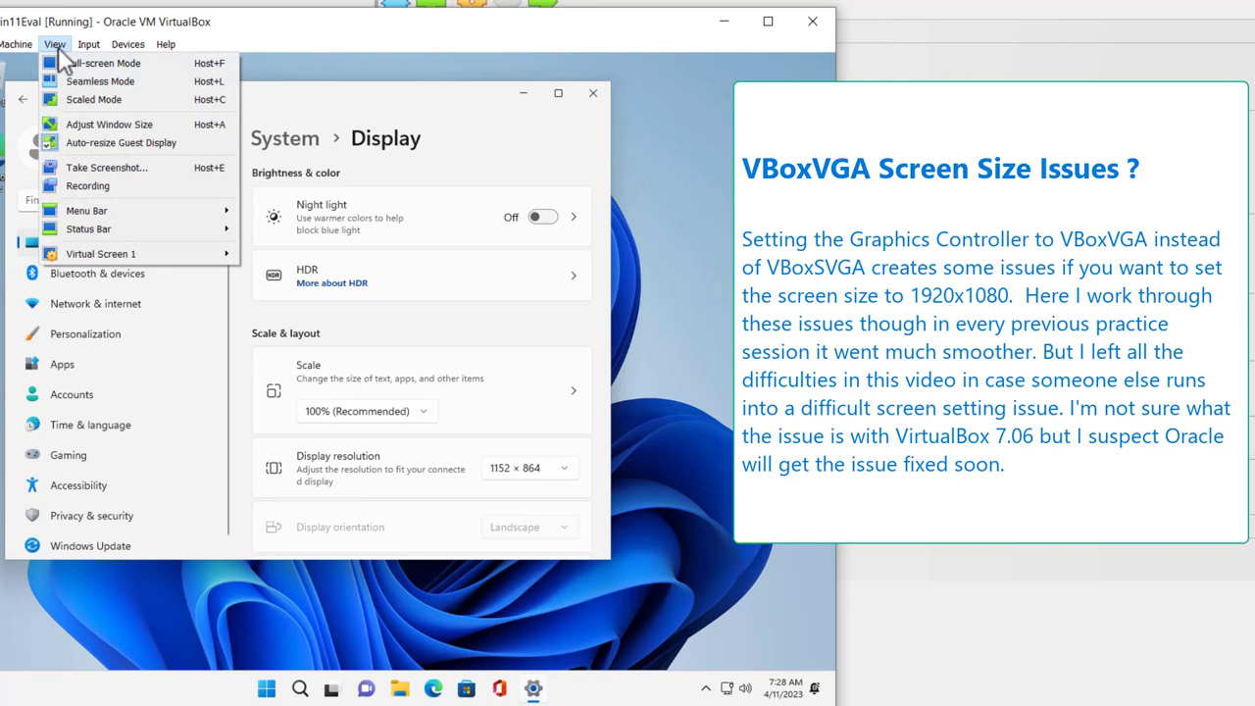
mouse_move(572, 480)
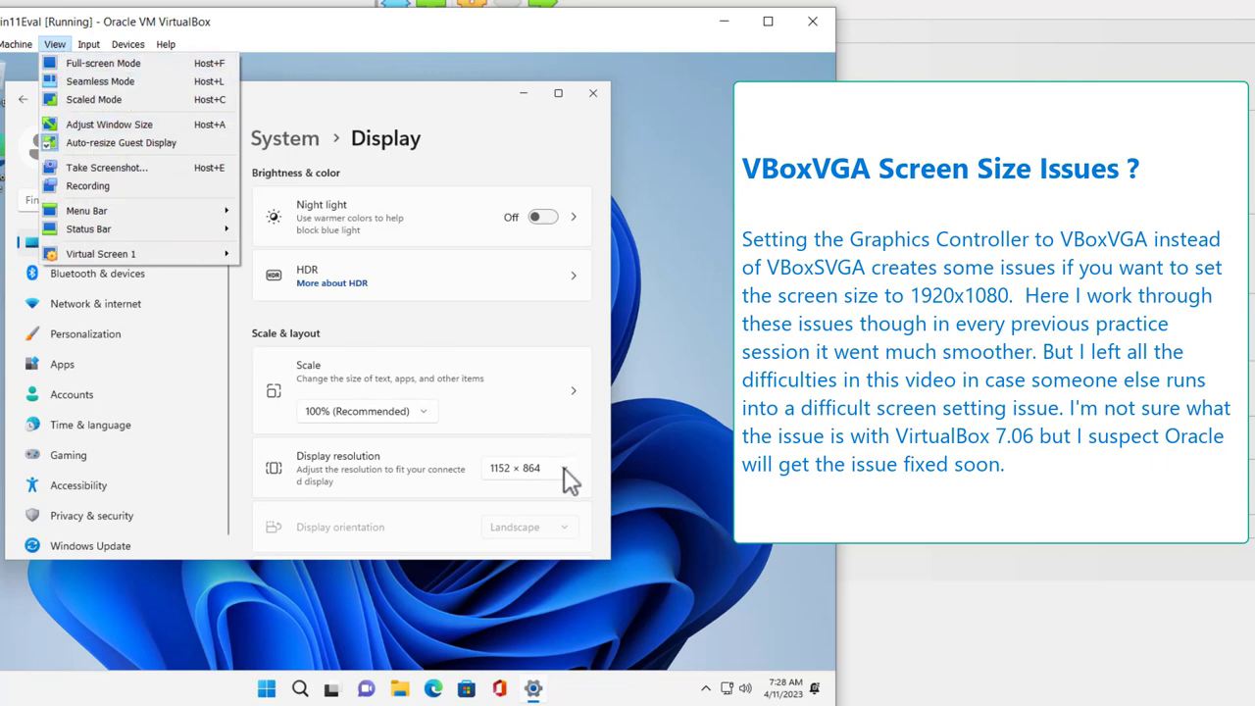
left_click(534, 468)
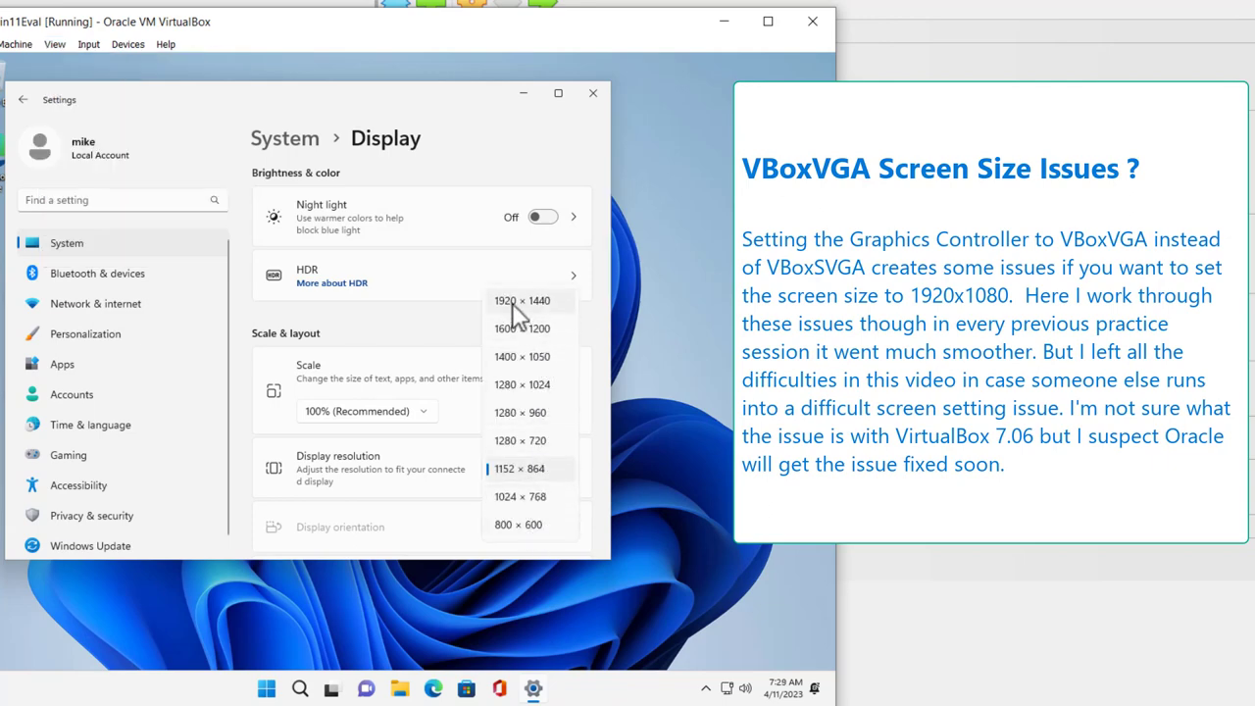
mouse_move(54, 44)
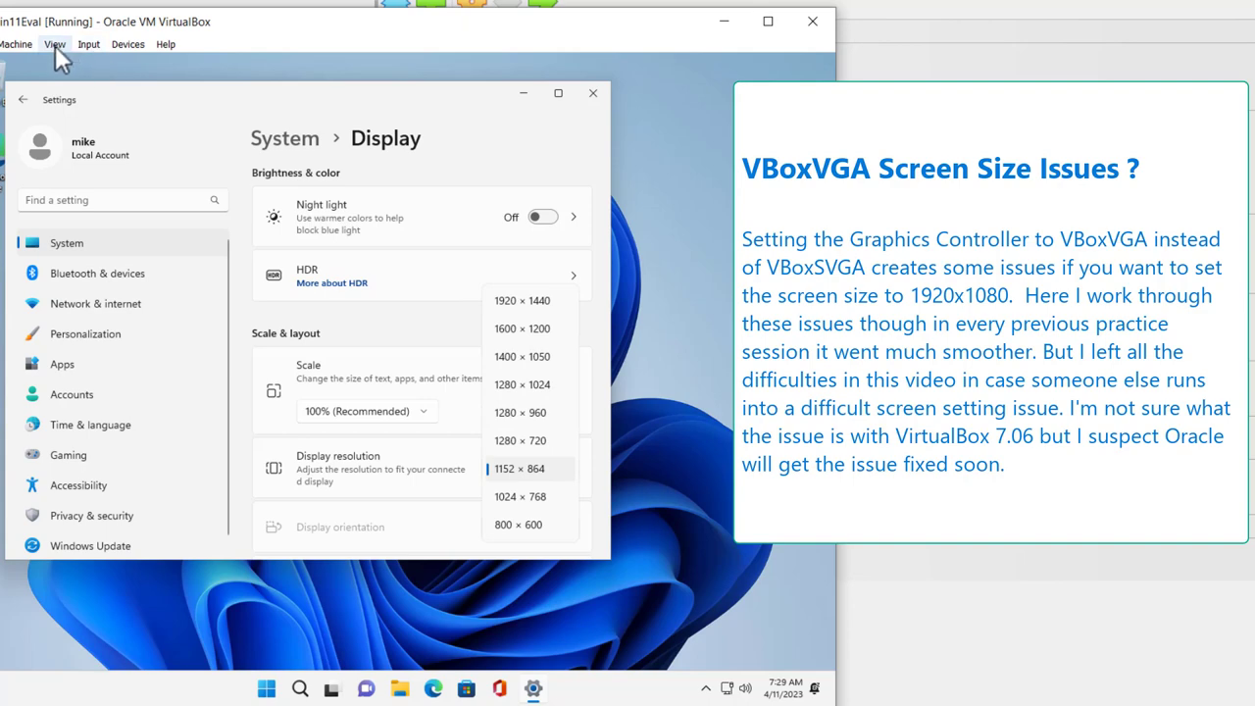
left_click(55, 44)
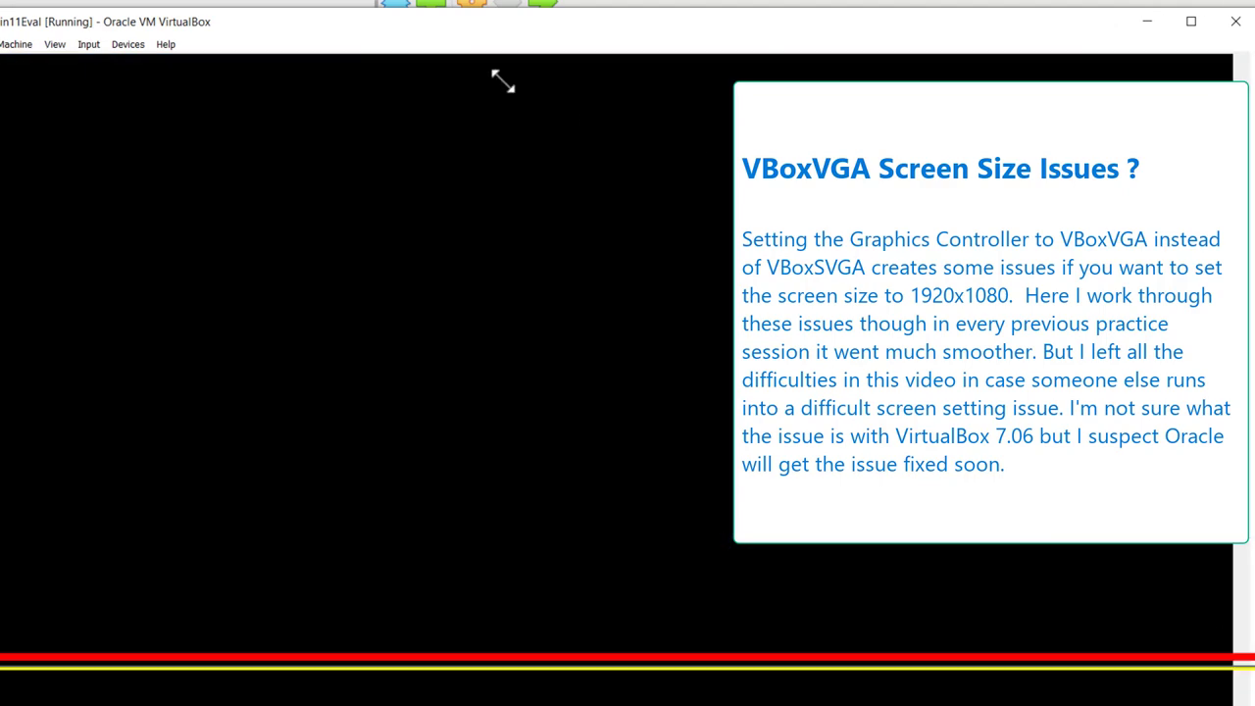
Resize Virtual Screen 1 to 1920x1080 again and switch the VM to full-screen mode
left_click(54, 44)
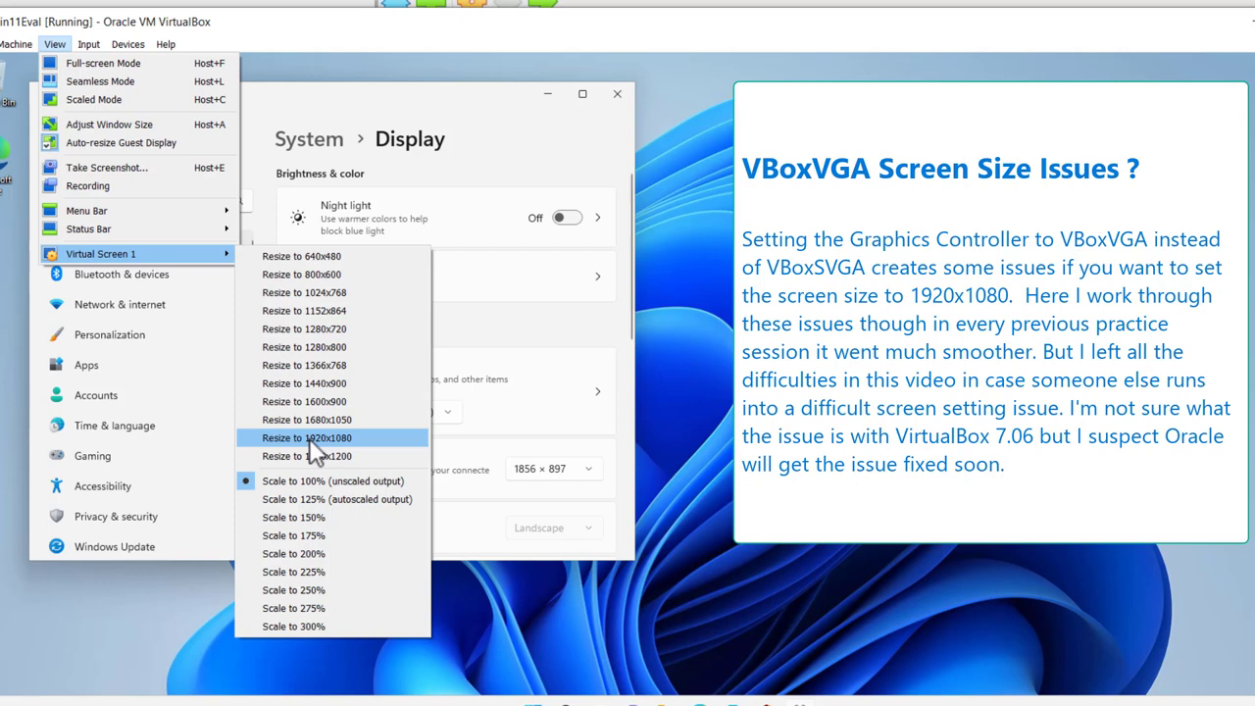
left_click(306, 437)
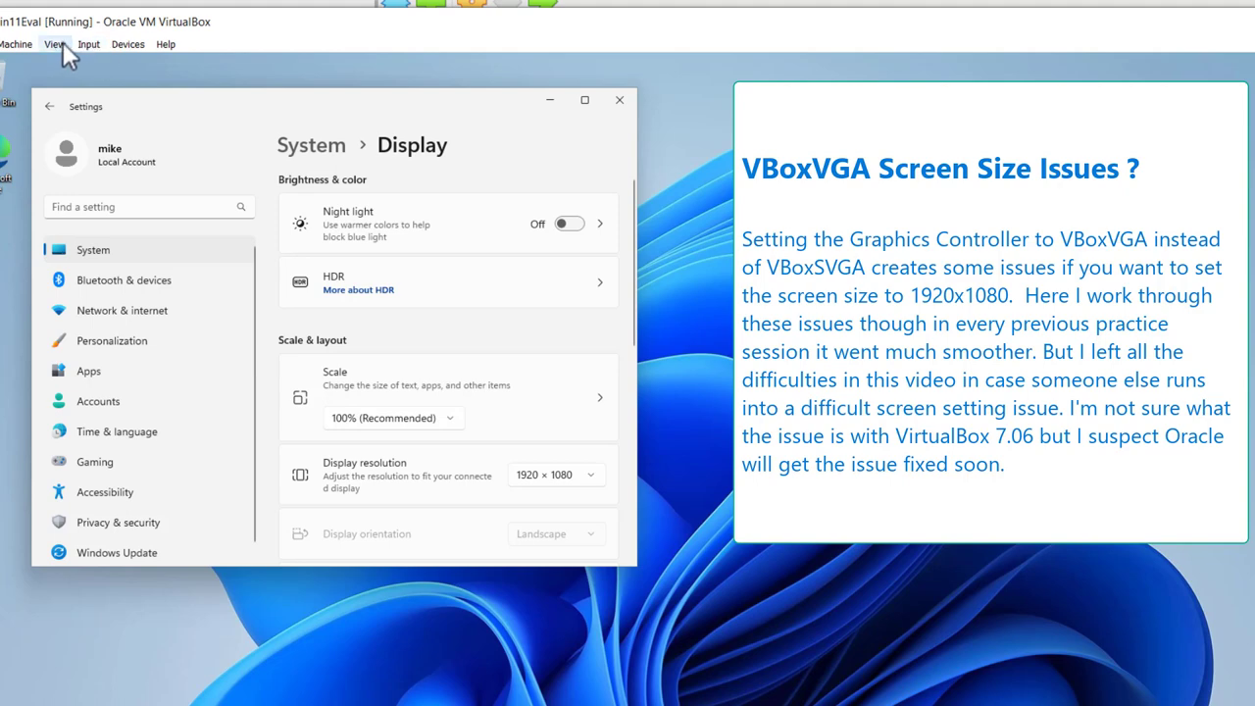
left_click(55, 44)
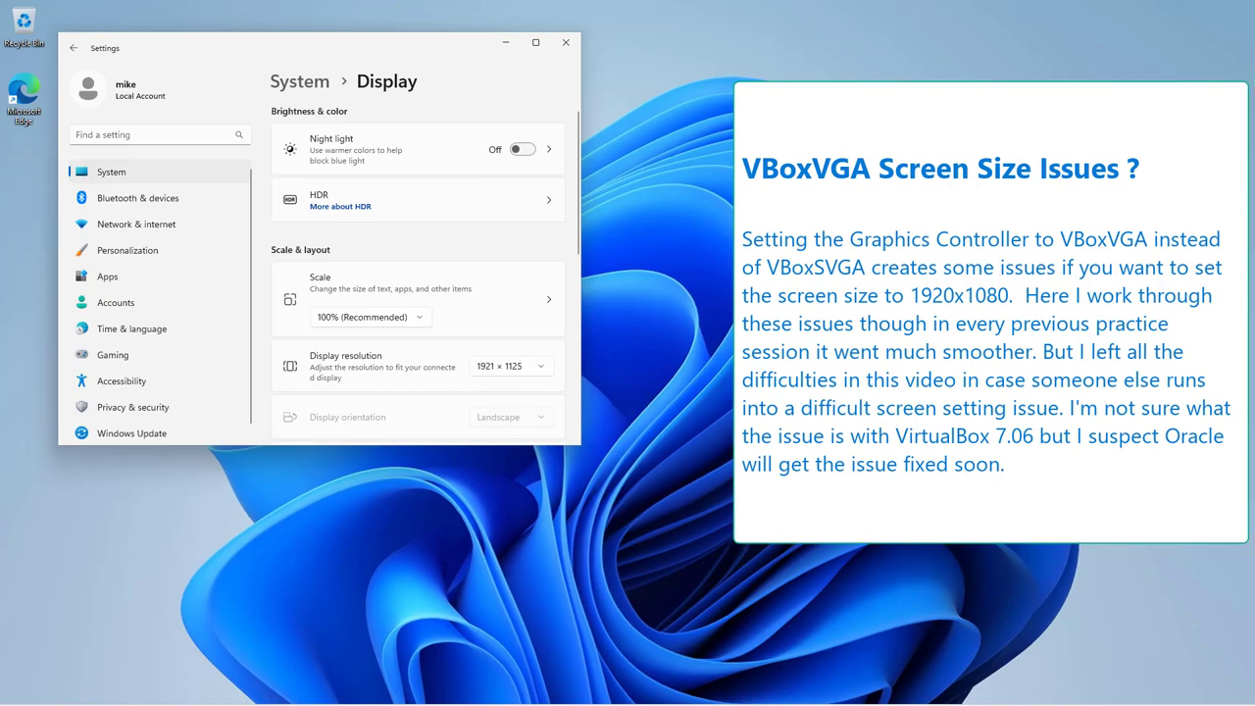
mouse_move(422, 353)
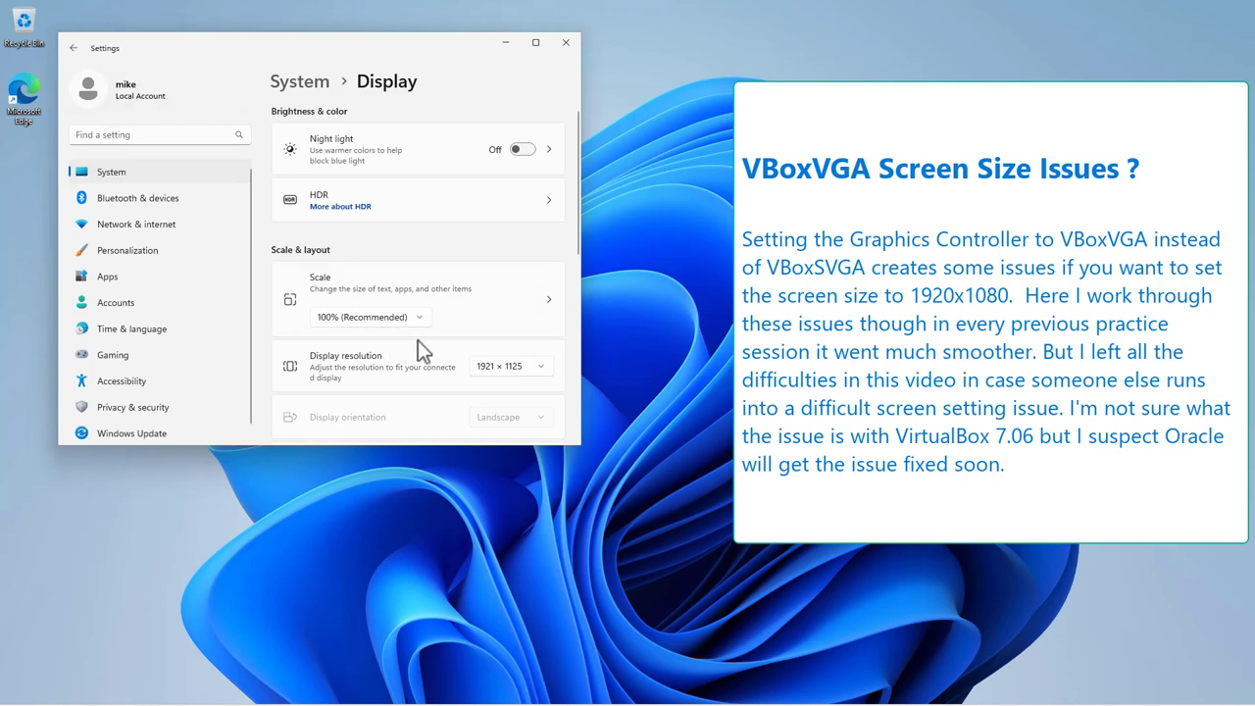
mouse_move(547, 383)
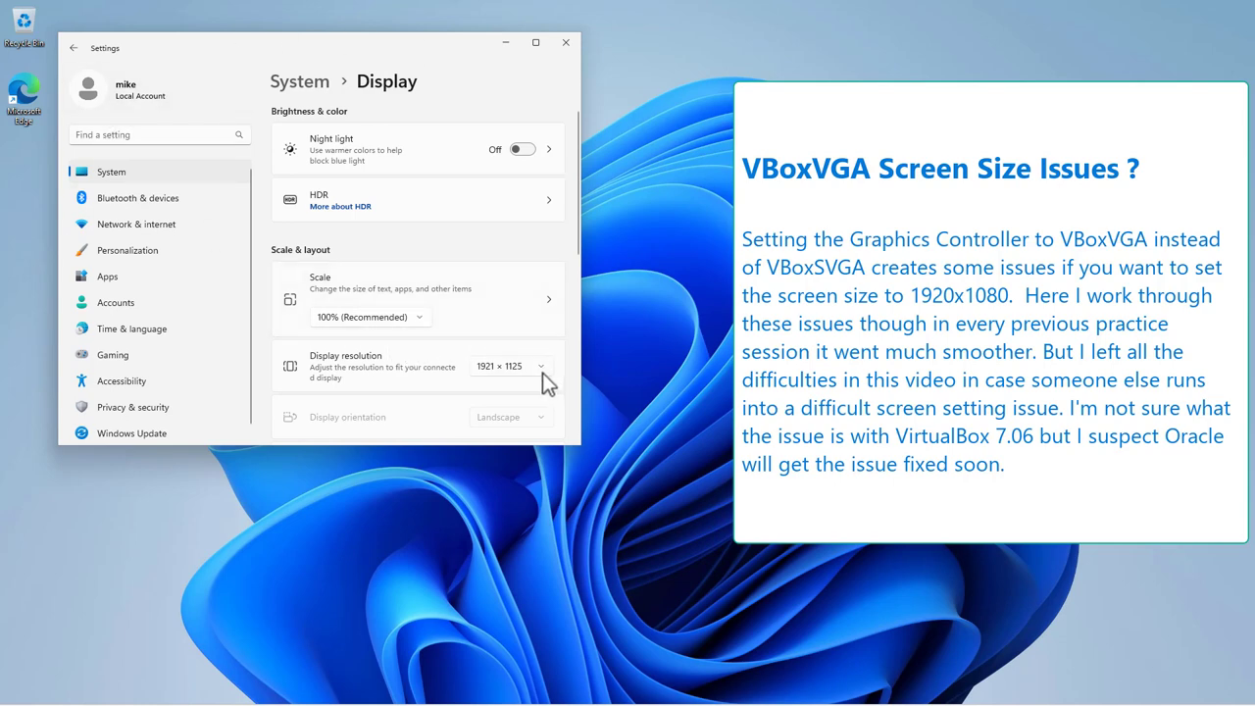
mouse_move(533, 385)
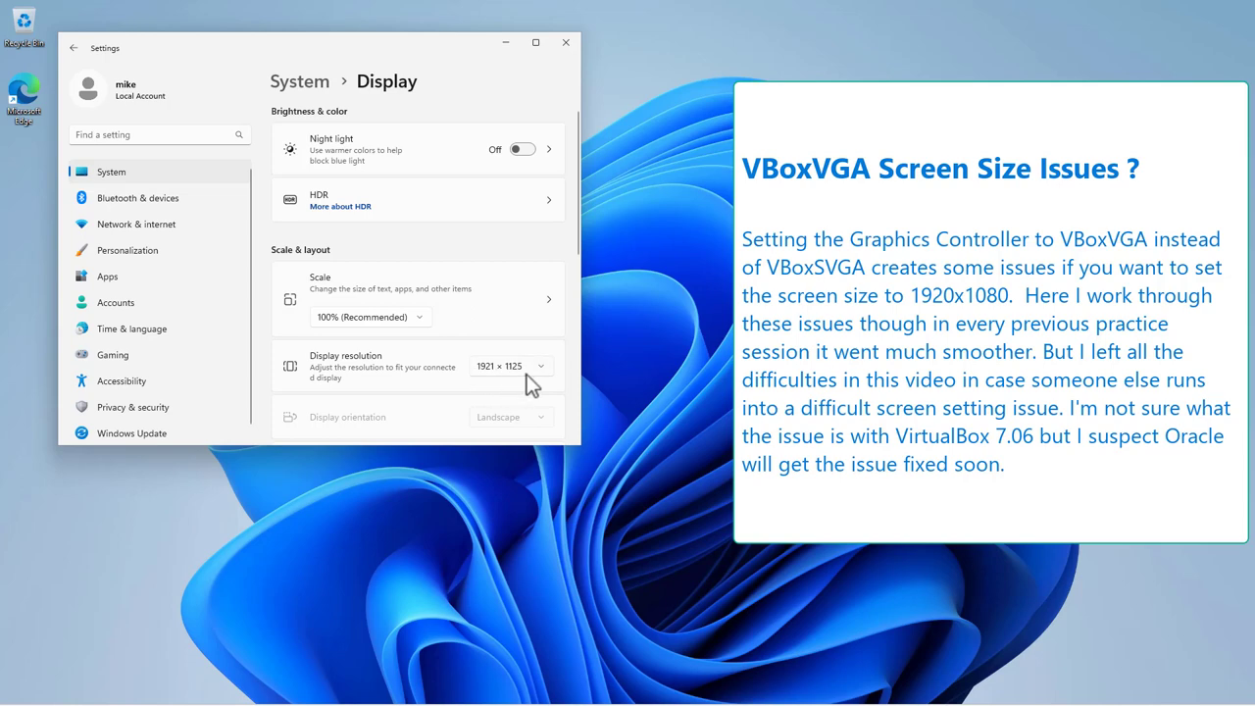
mouse_move(711, 632)
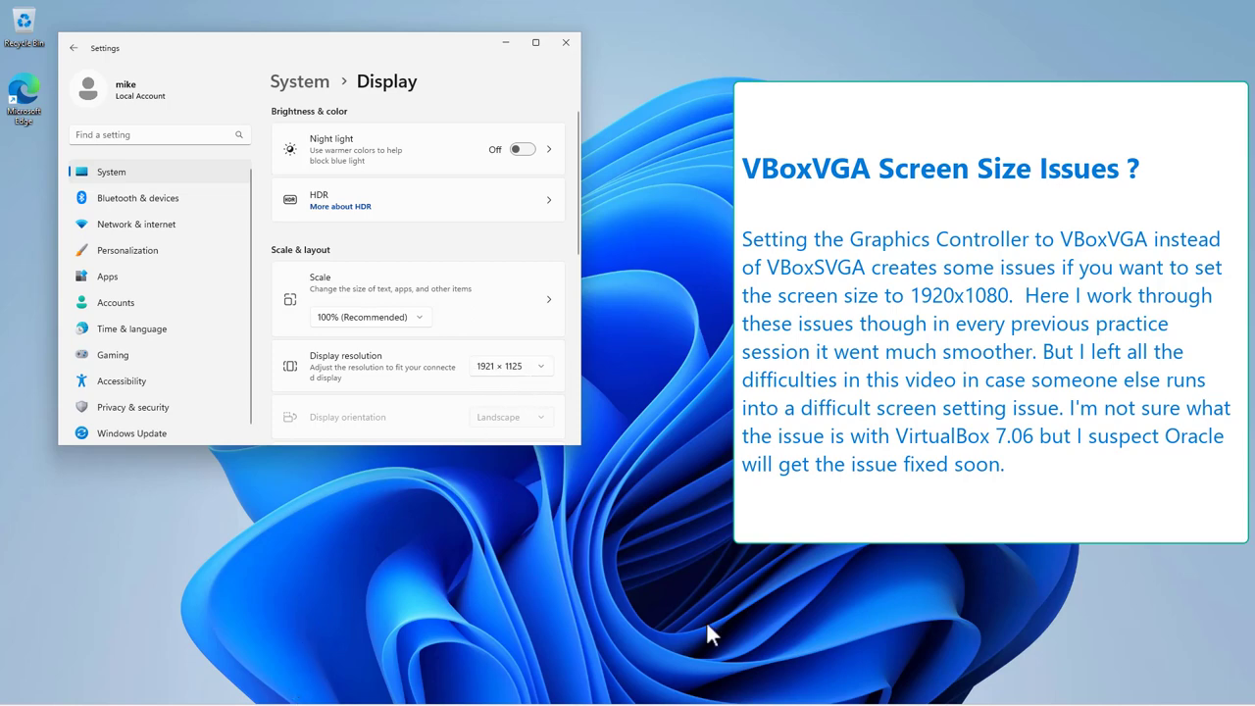
Exit full-screen, resize Virtual Screen 1 to 1920x1080, and reopen Windows Settings
left_click(565, 42)
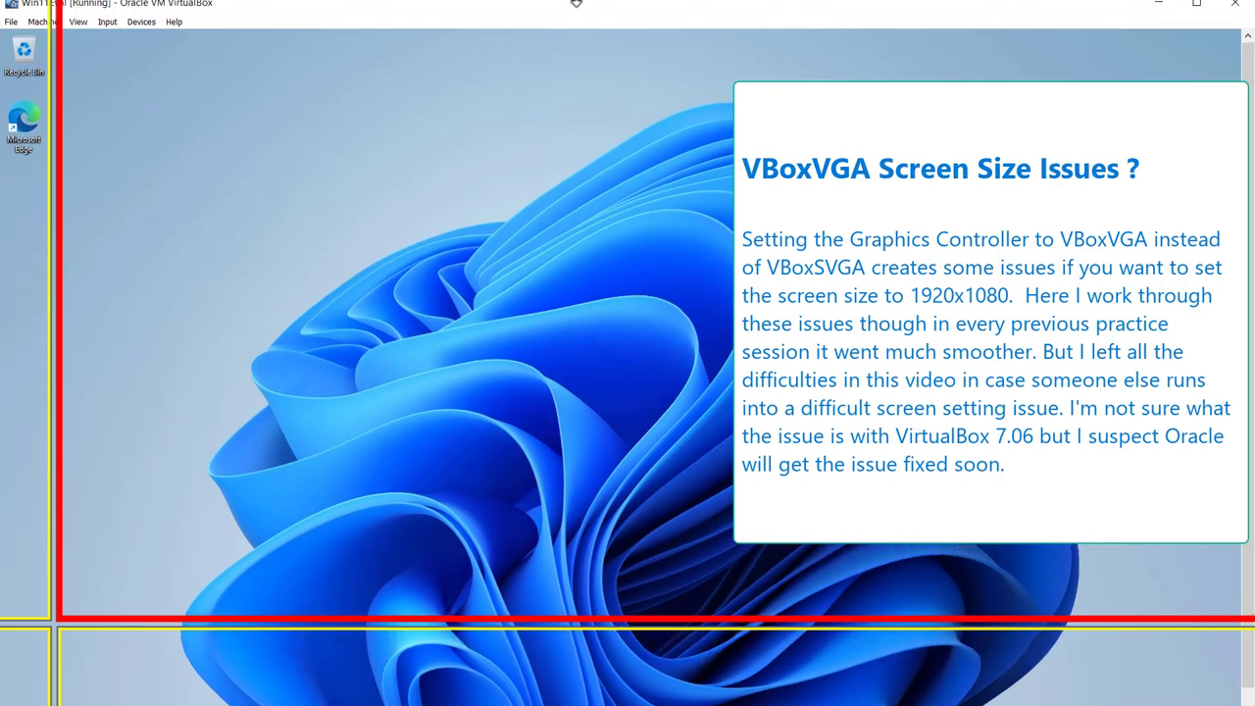
left_click(78, 20)
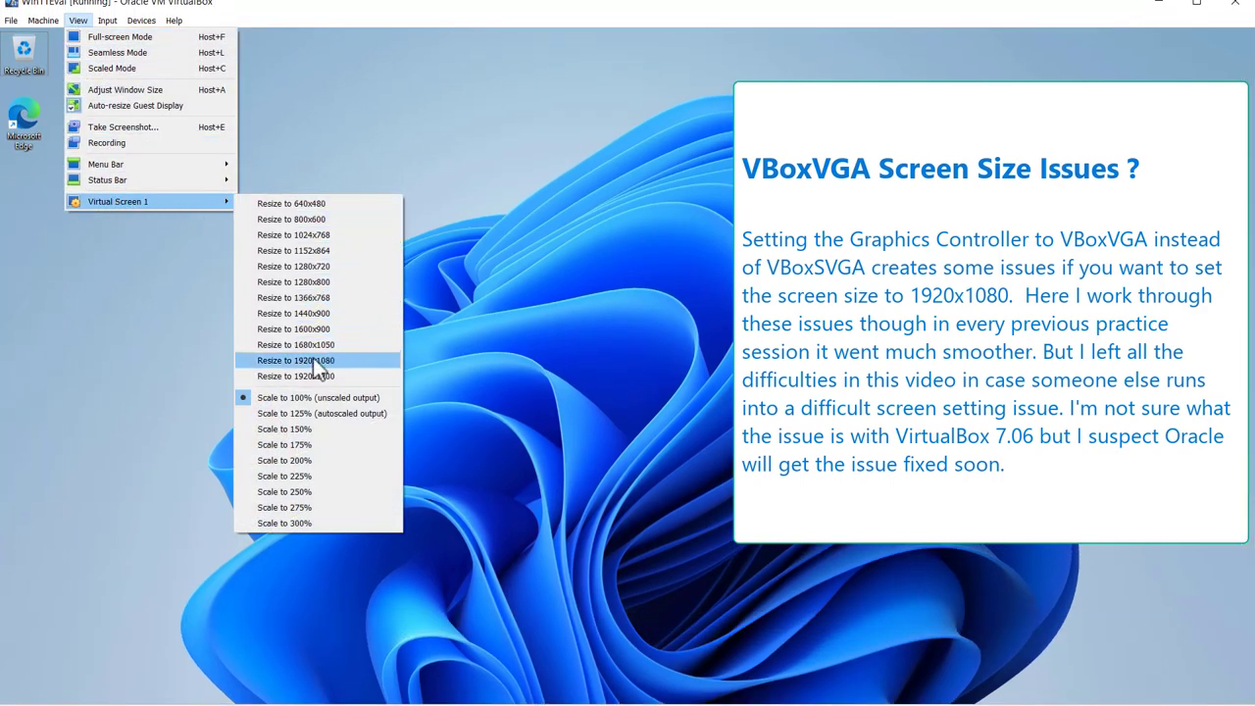
left_click(295, 360)
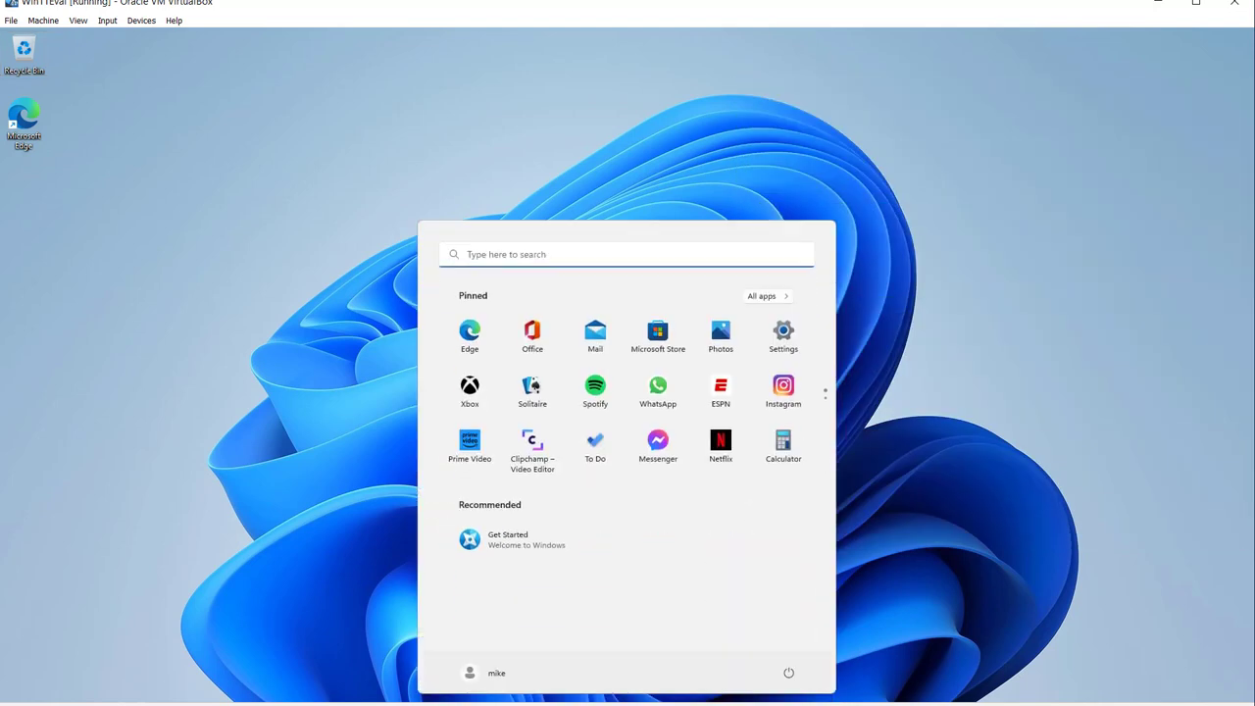
left_click(782, 330)
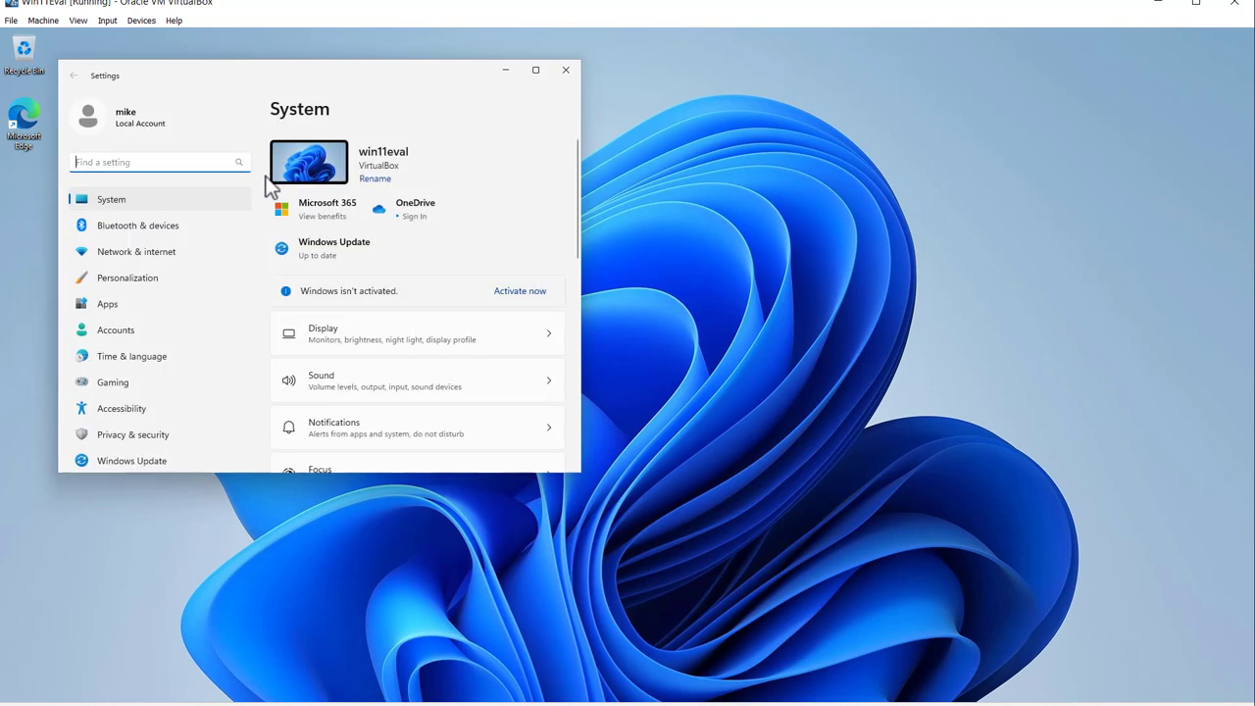
mouse_move(371, 349)
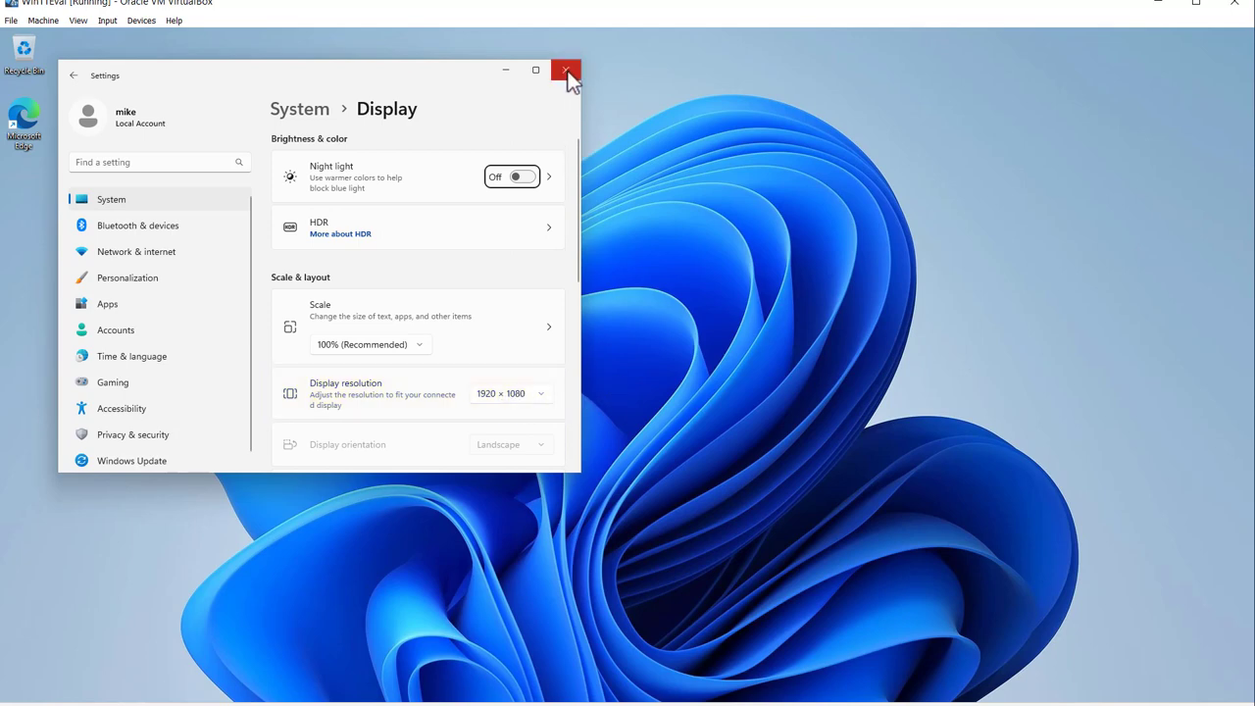
Close the guest's Windows Settings window
left_click(566, 69)
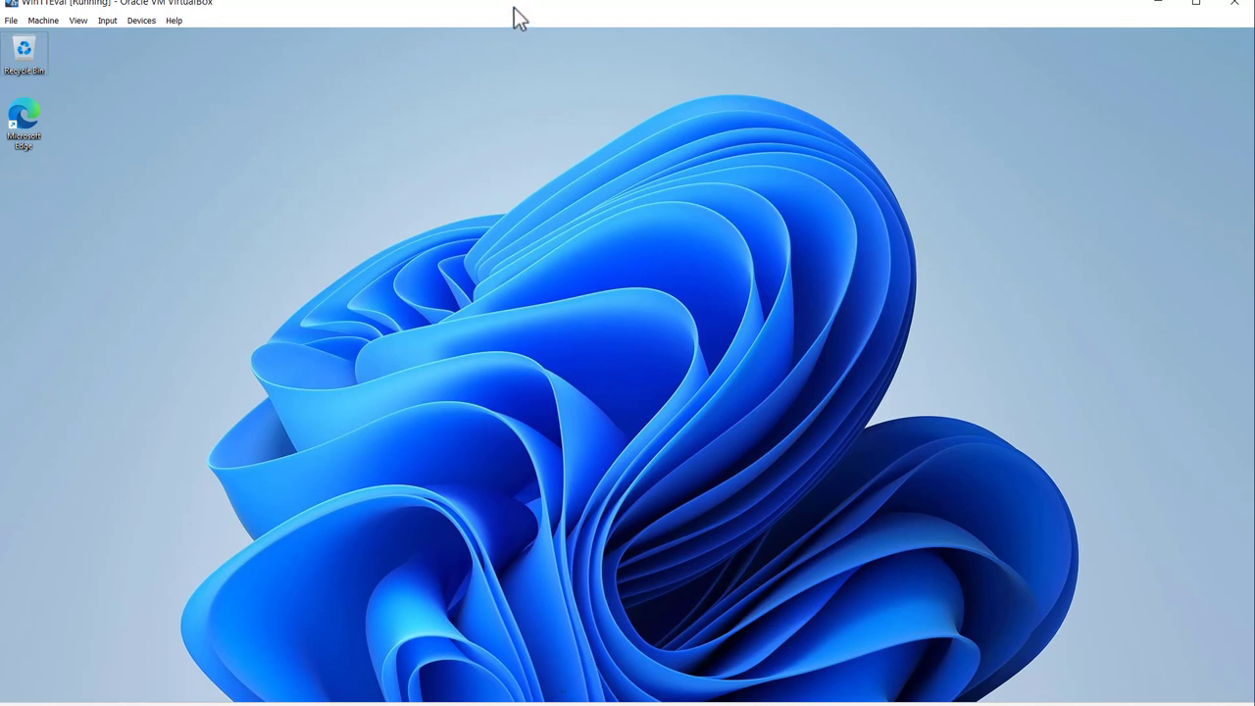
mouse_move(518, 8)
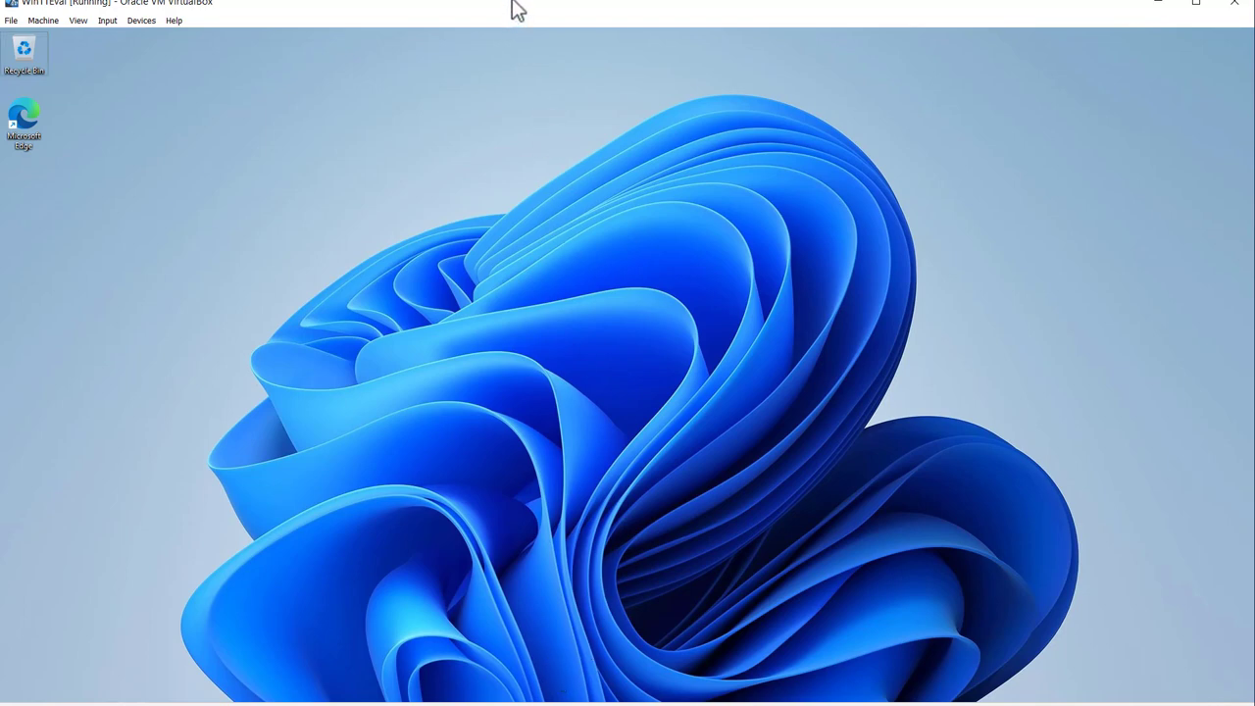
mouse_move(917, 10)
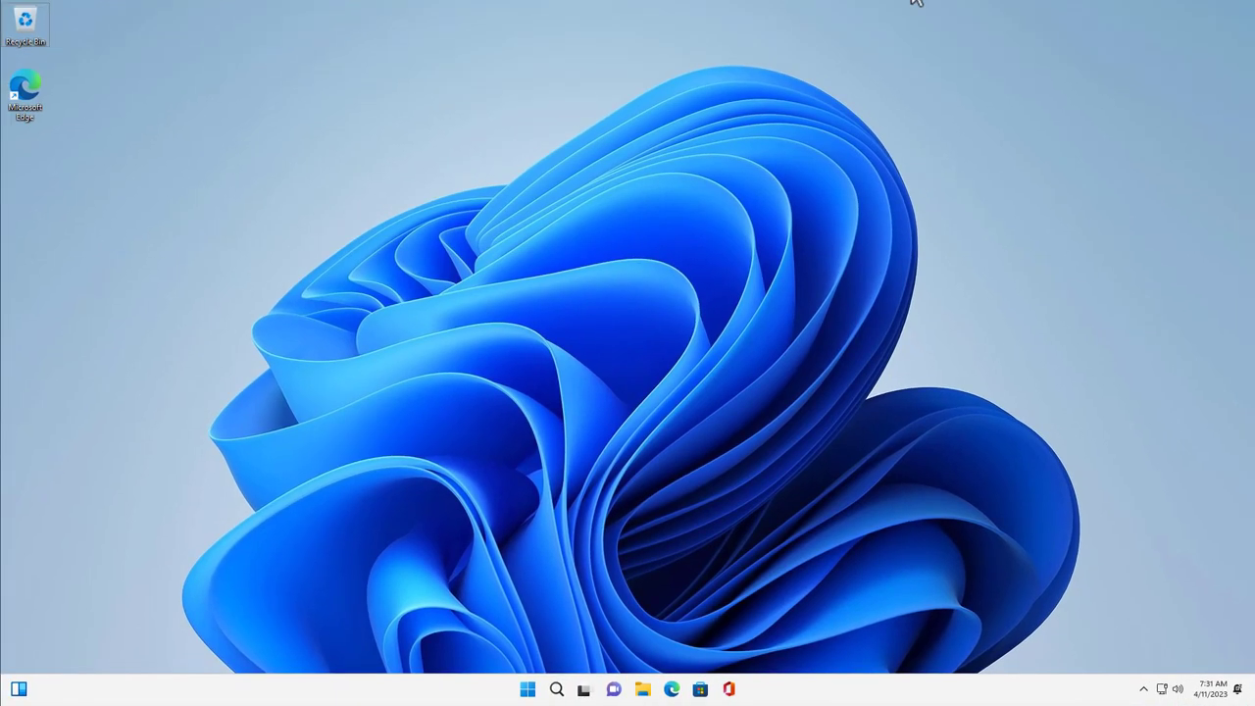
mouse_move(93, 341)
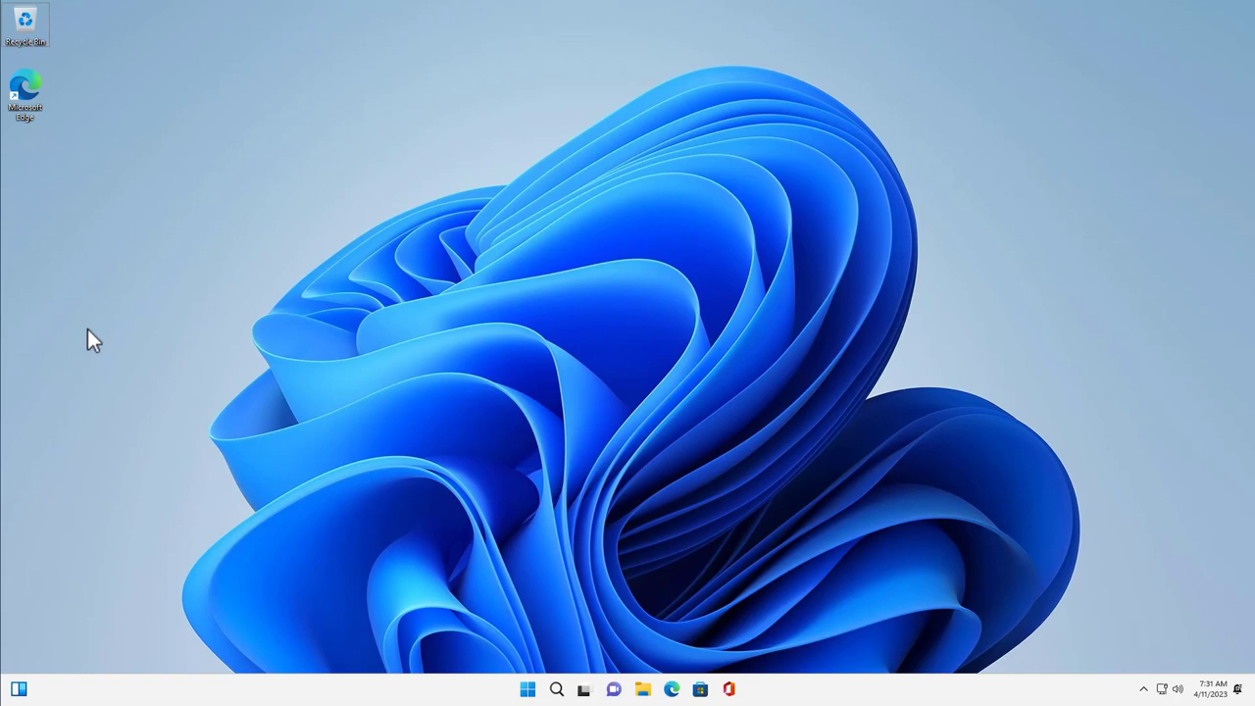
mouse_move(431, 324)
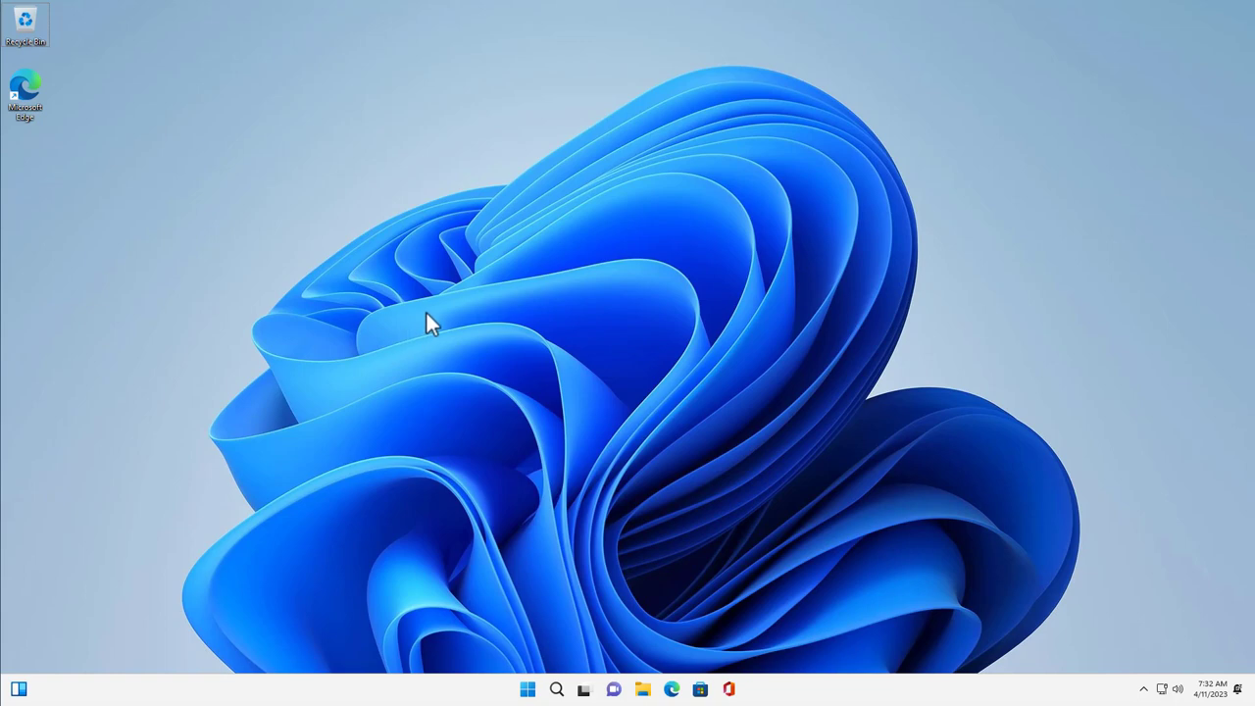